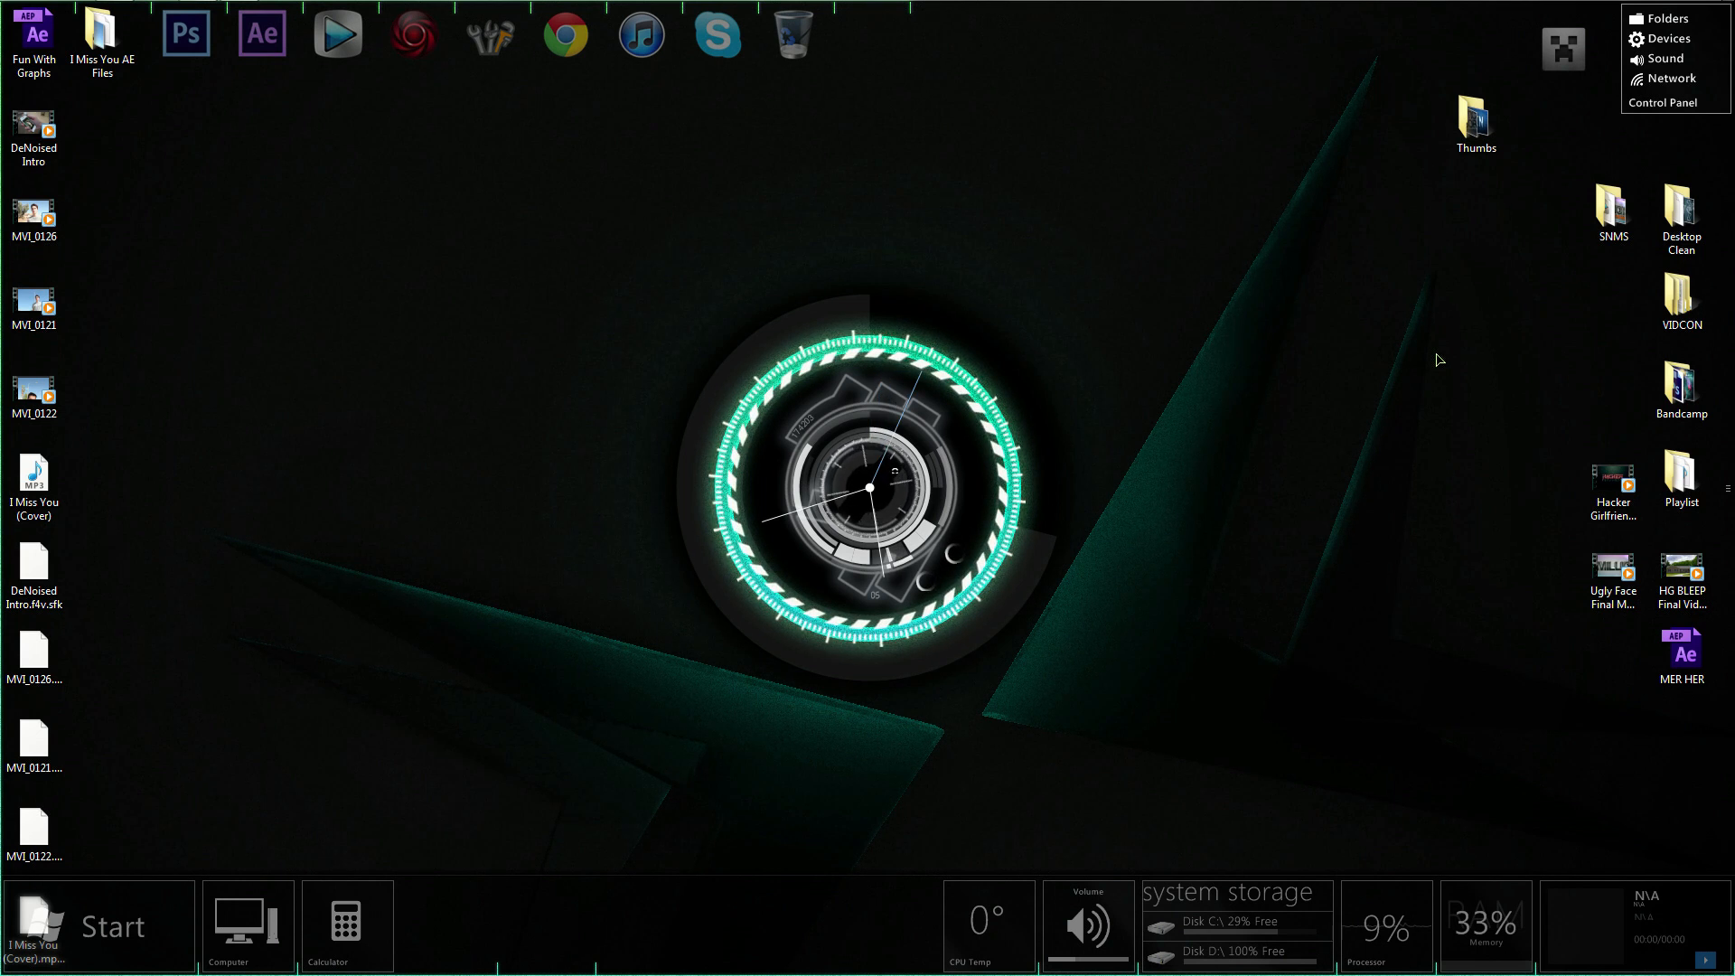
{"action": "mouse_move", "coordinate": [1325, 284]}
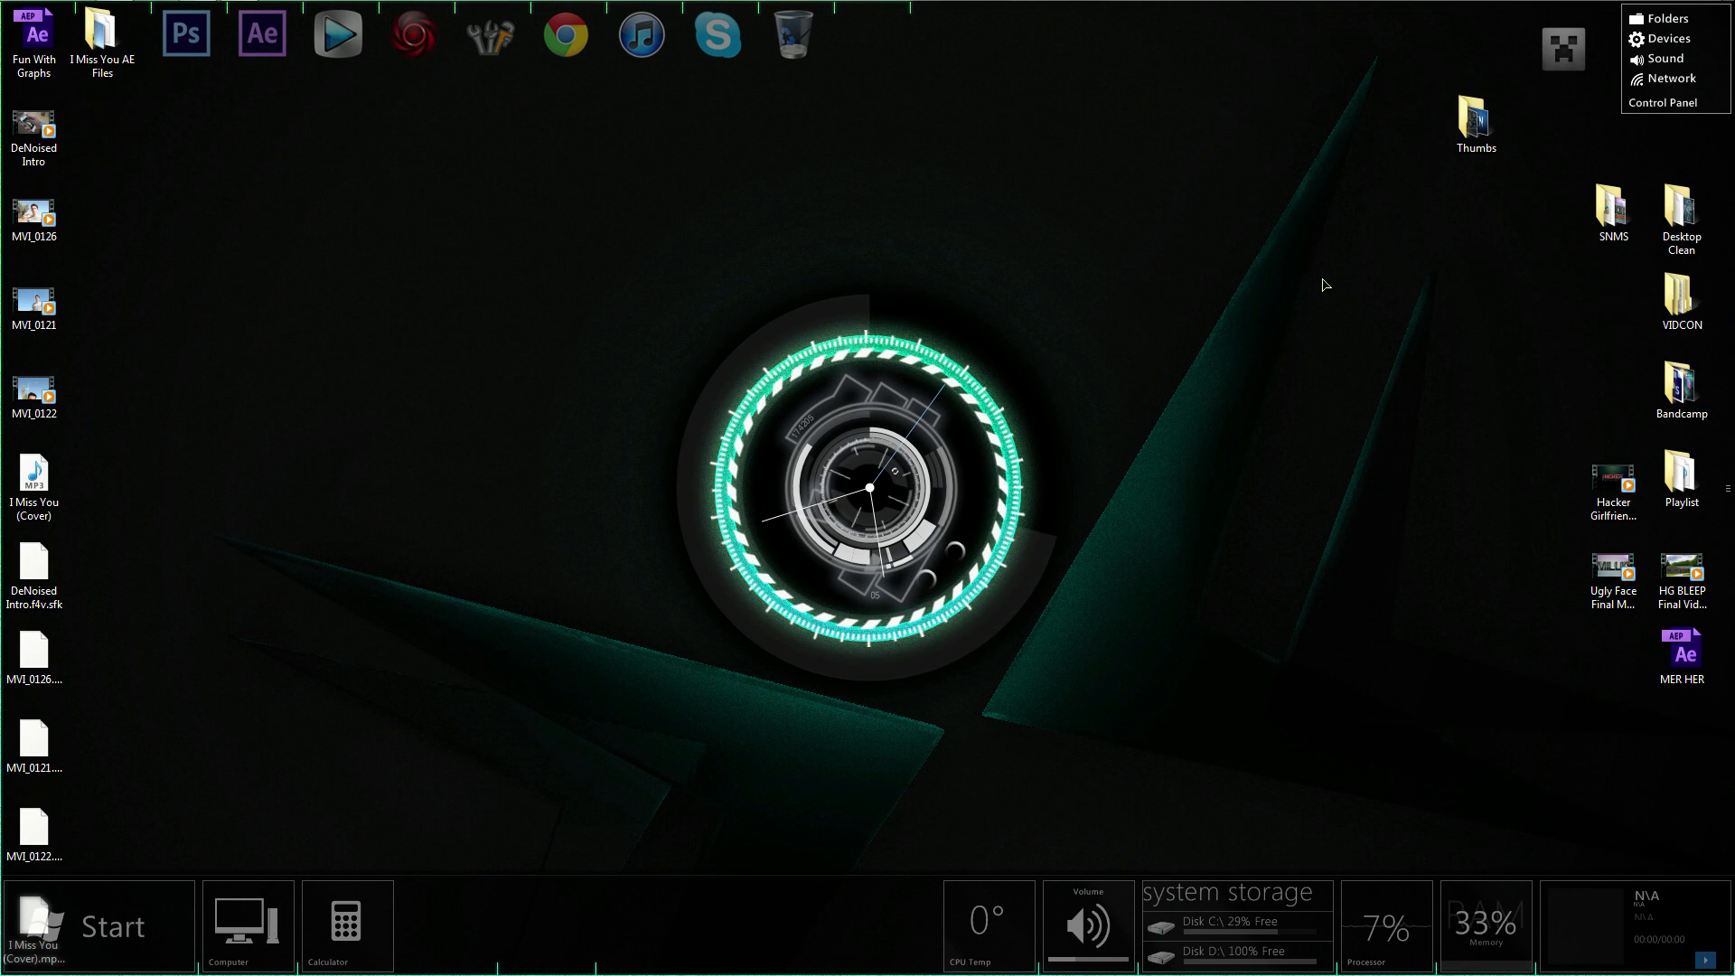
{"action": "mouse_move", "coordinate": [1333, 272]}
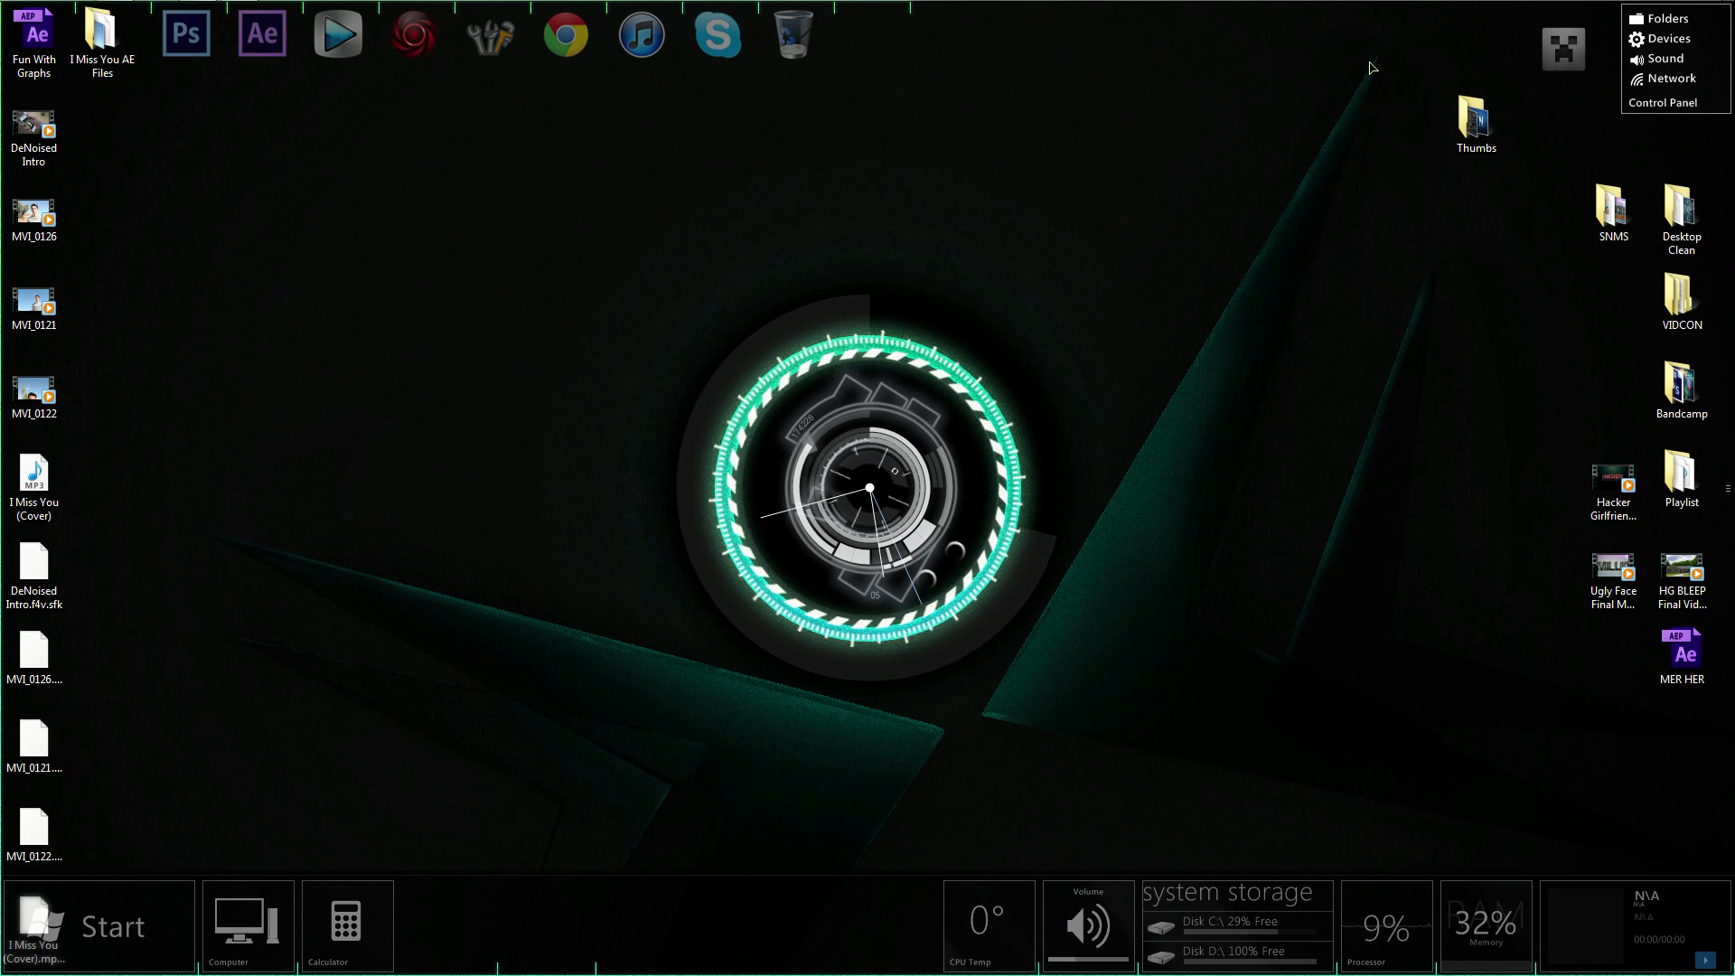
{"action": "mouse_move", "coordinate": [1193, 302]}
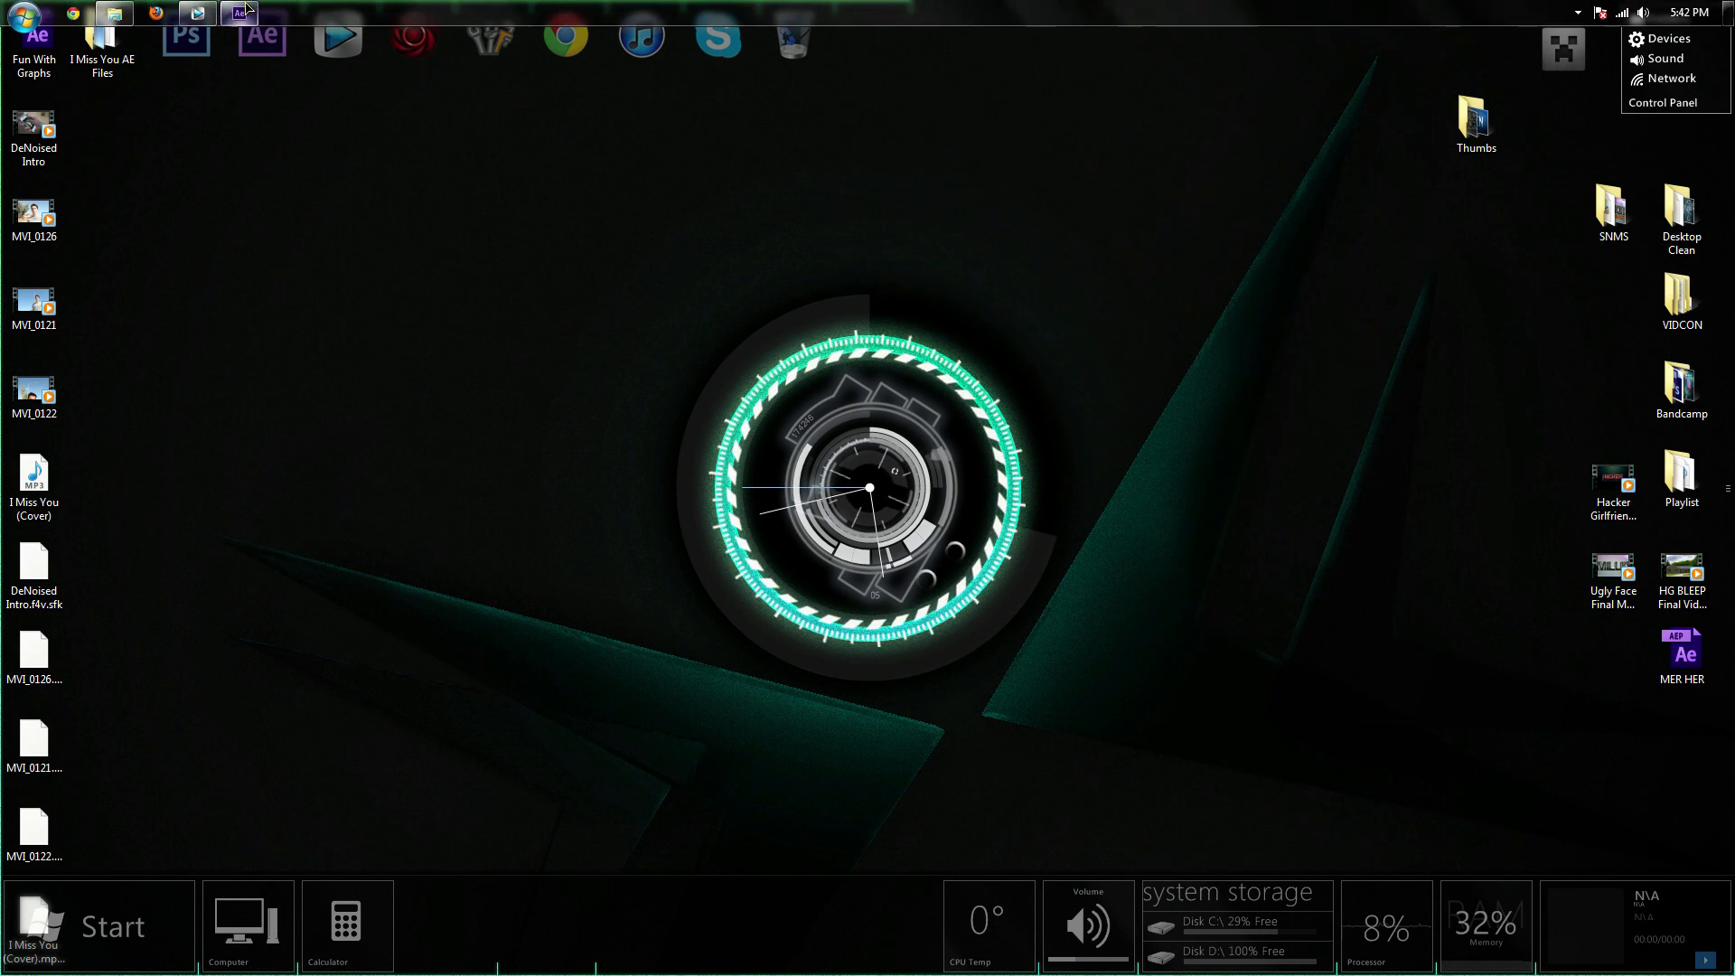
Briefly bring up the Vegas Pro project, then minimize it to reveal the desktop
{"action": "left_click", "coordinate": [236, 12]}
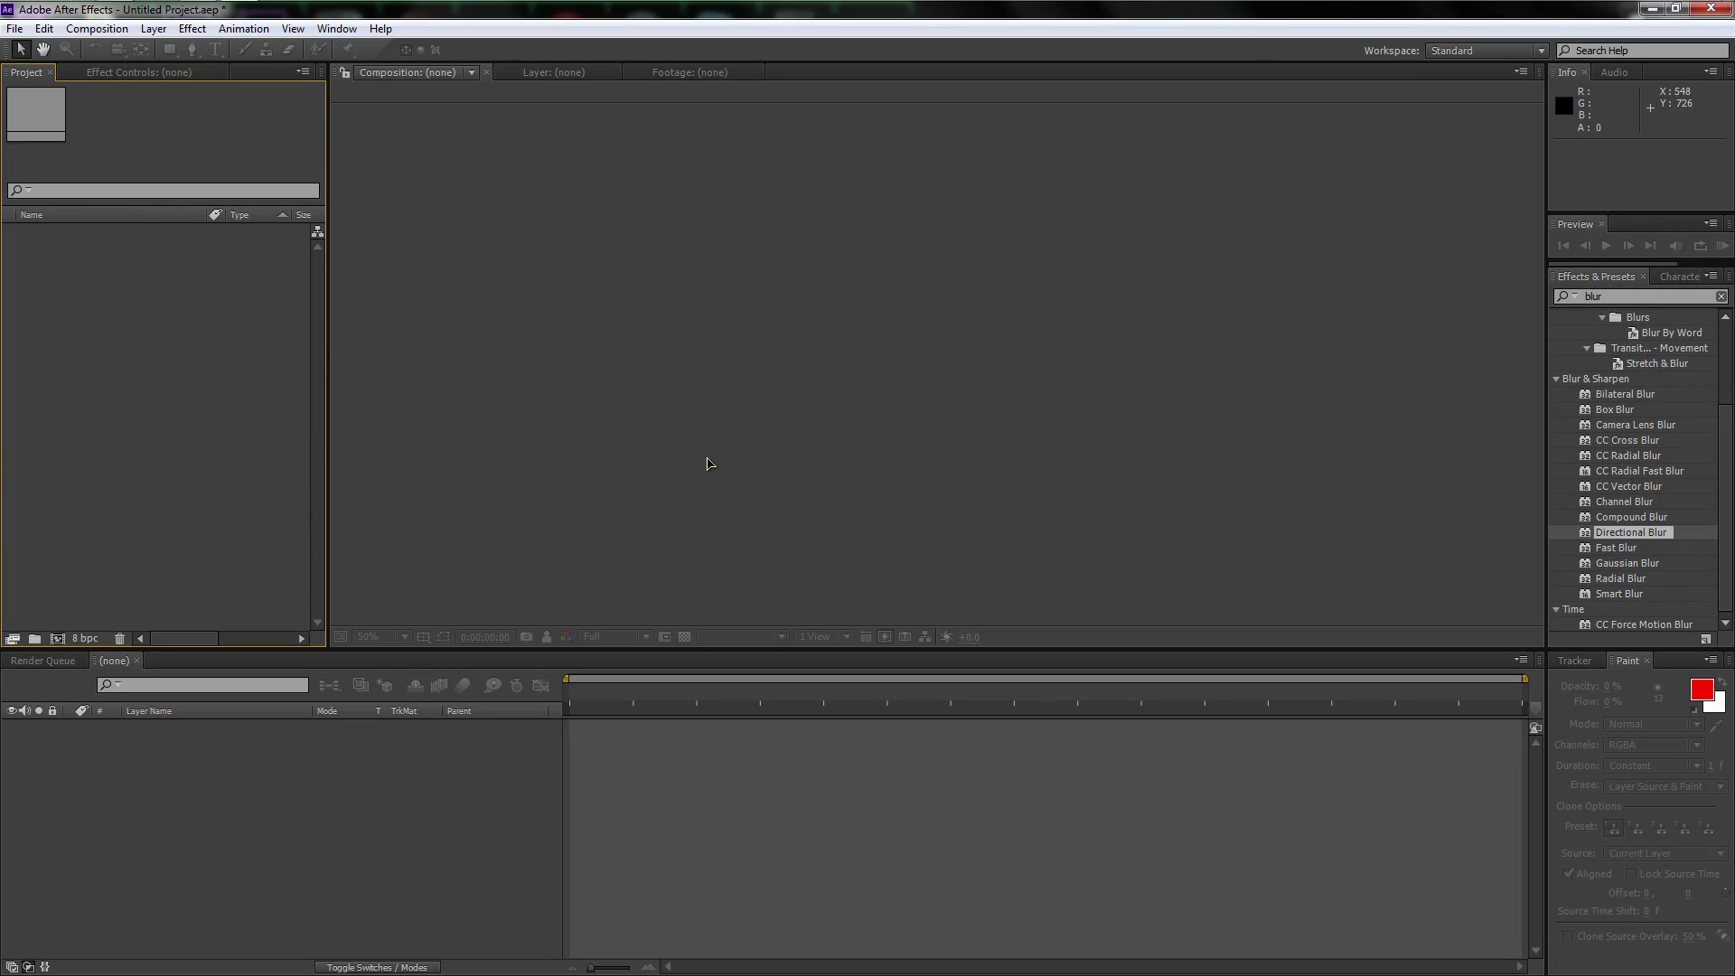
{"action": "left_click", "coordinate": [1666, 10]}
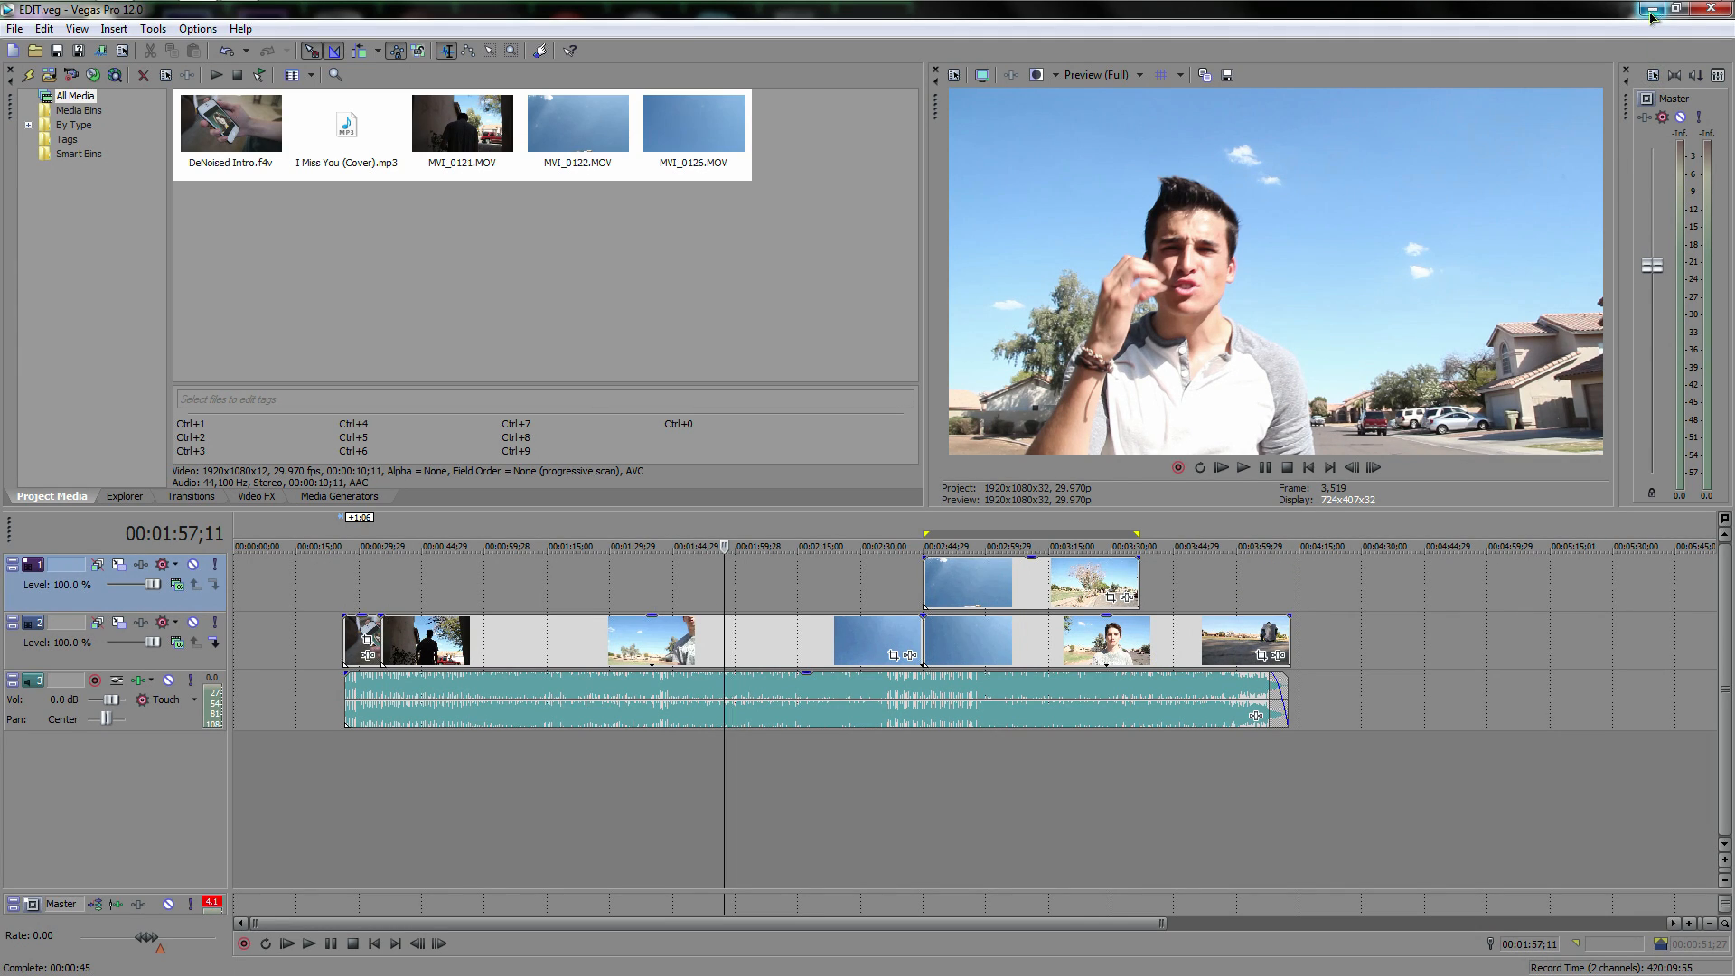
{"action": "mouse_move", "coordinate": [1677, 10]}
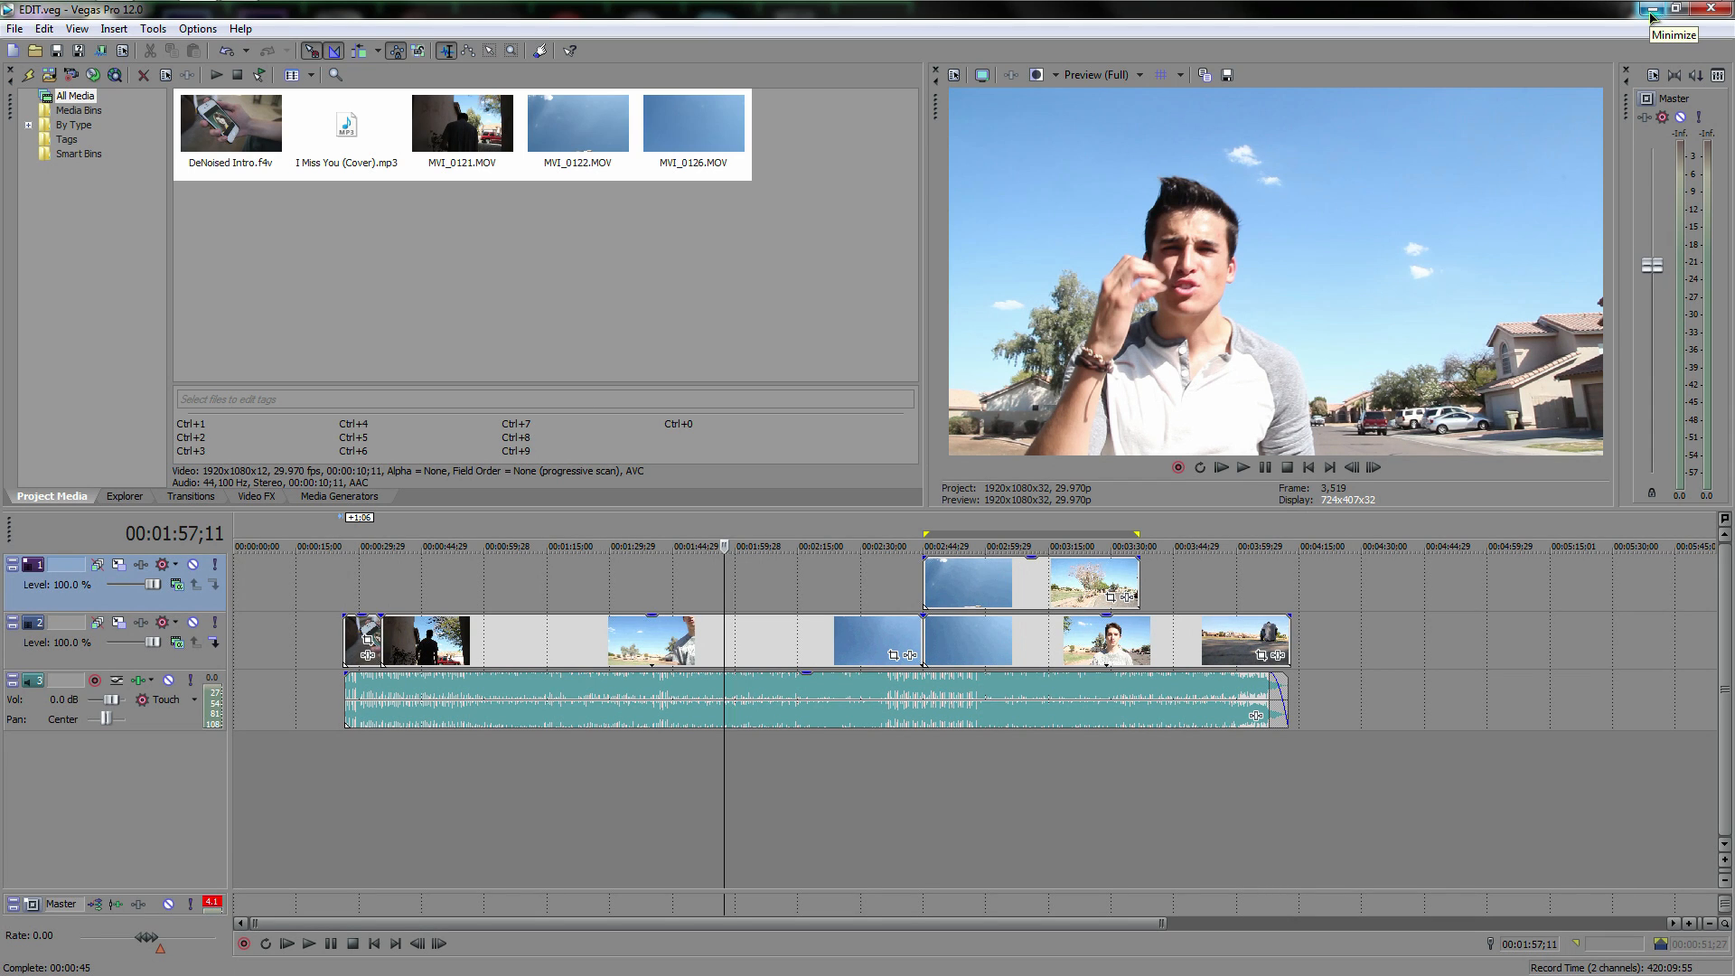
{"action": "left_click", "coordinate": [1694, 9]}
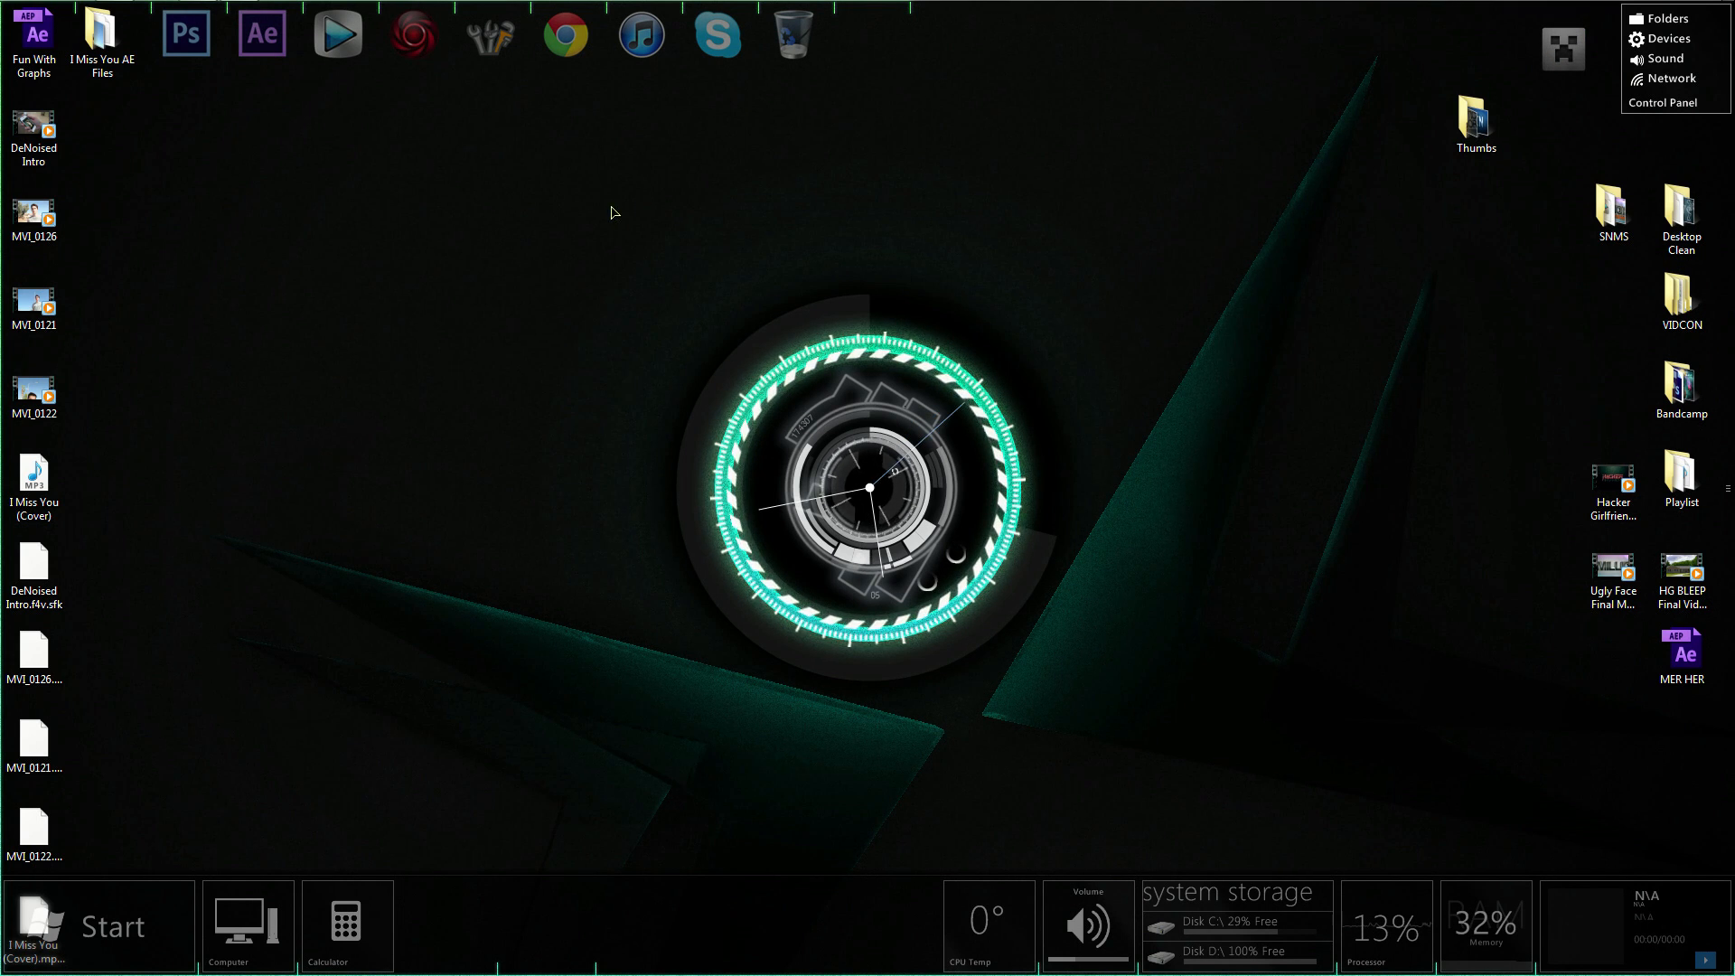
Open the 'I Miss You AE Files' folder and view the Main Shot Shaky video's details
{"action": "left_click", "coordinate": [103, 36]}
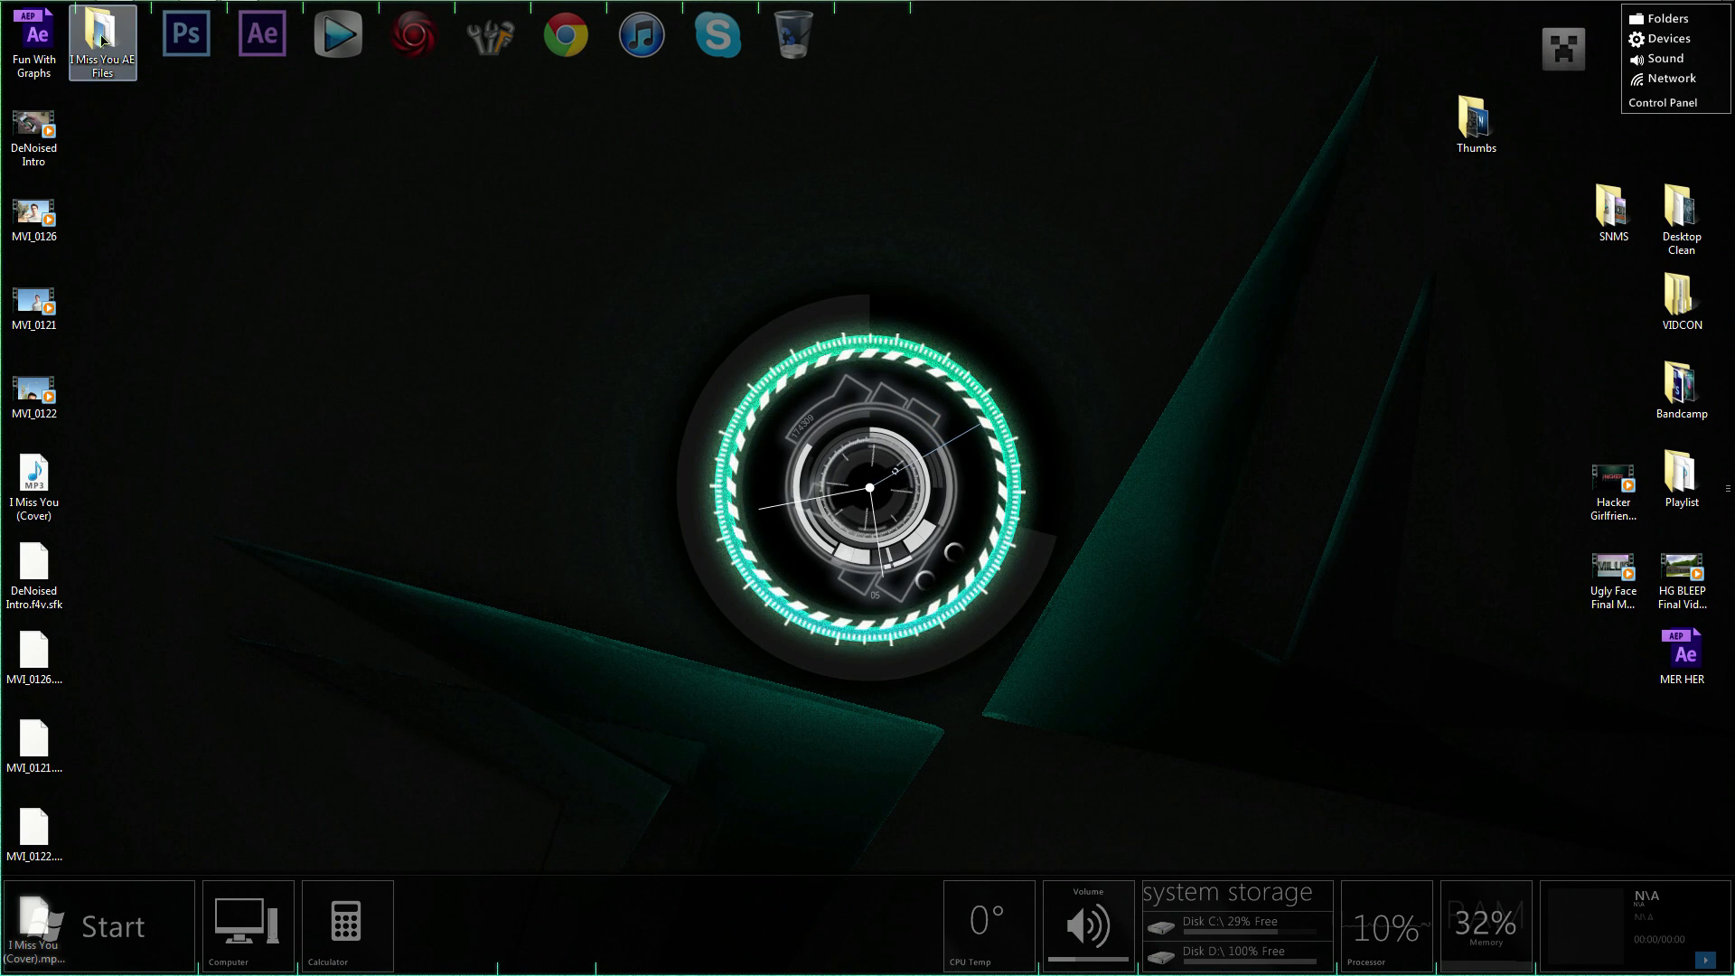
{"action": "double_click", "coordinate": [102, 41]}
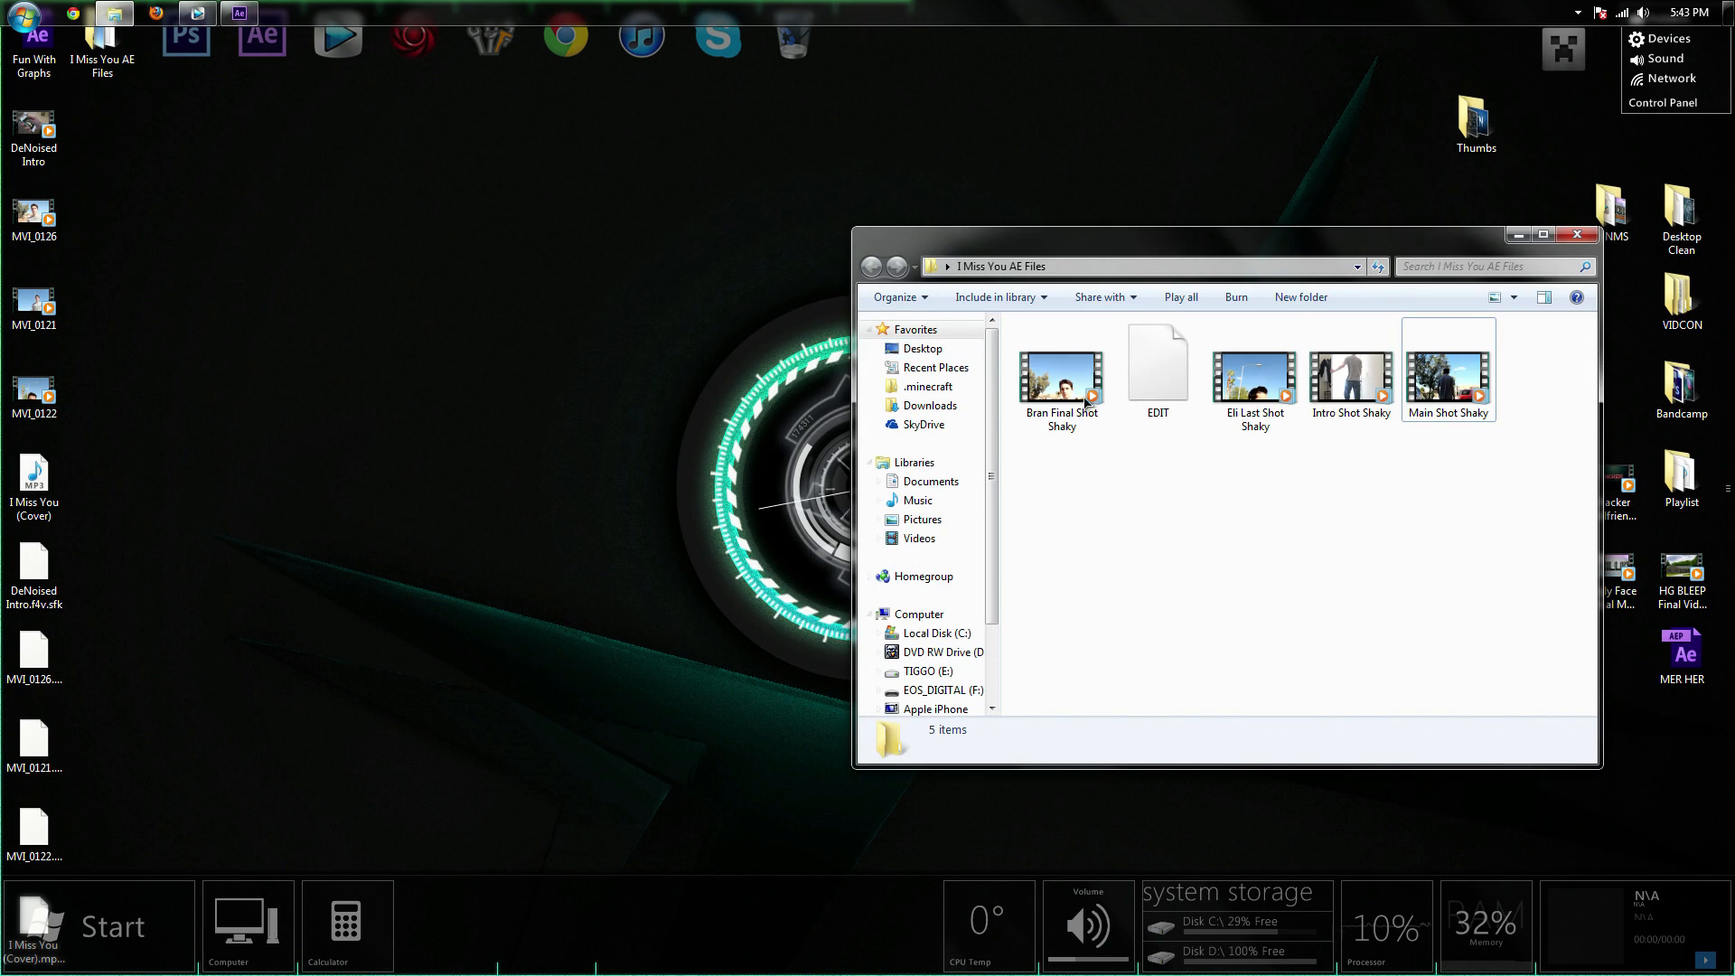
{"action": "left_click", "coordinate": [1448, 368]}
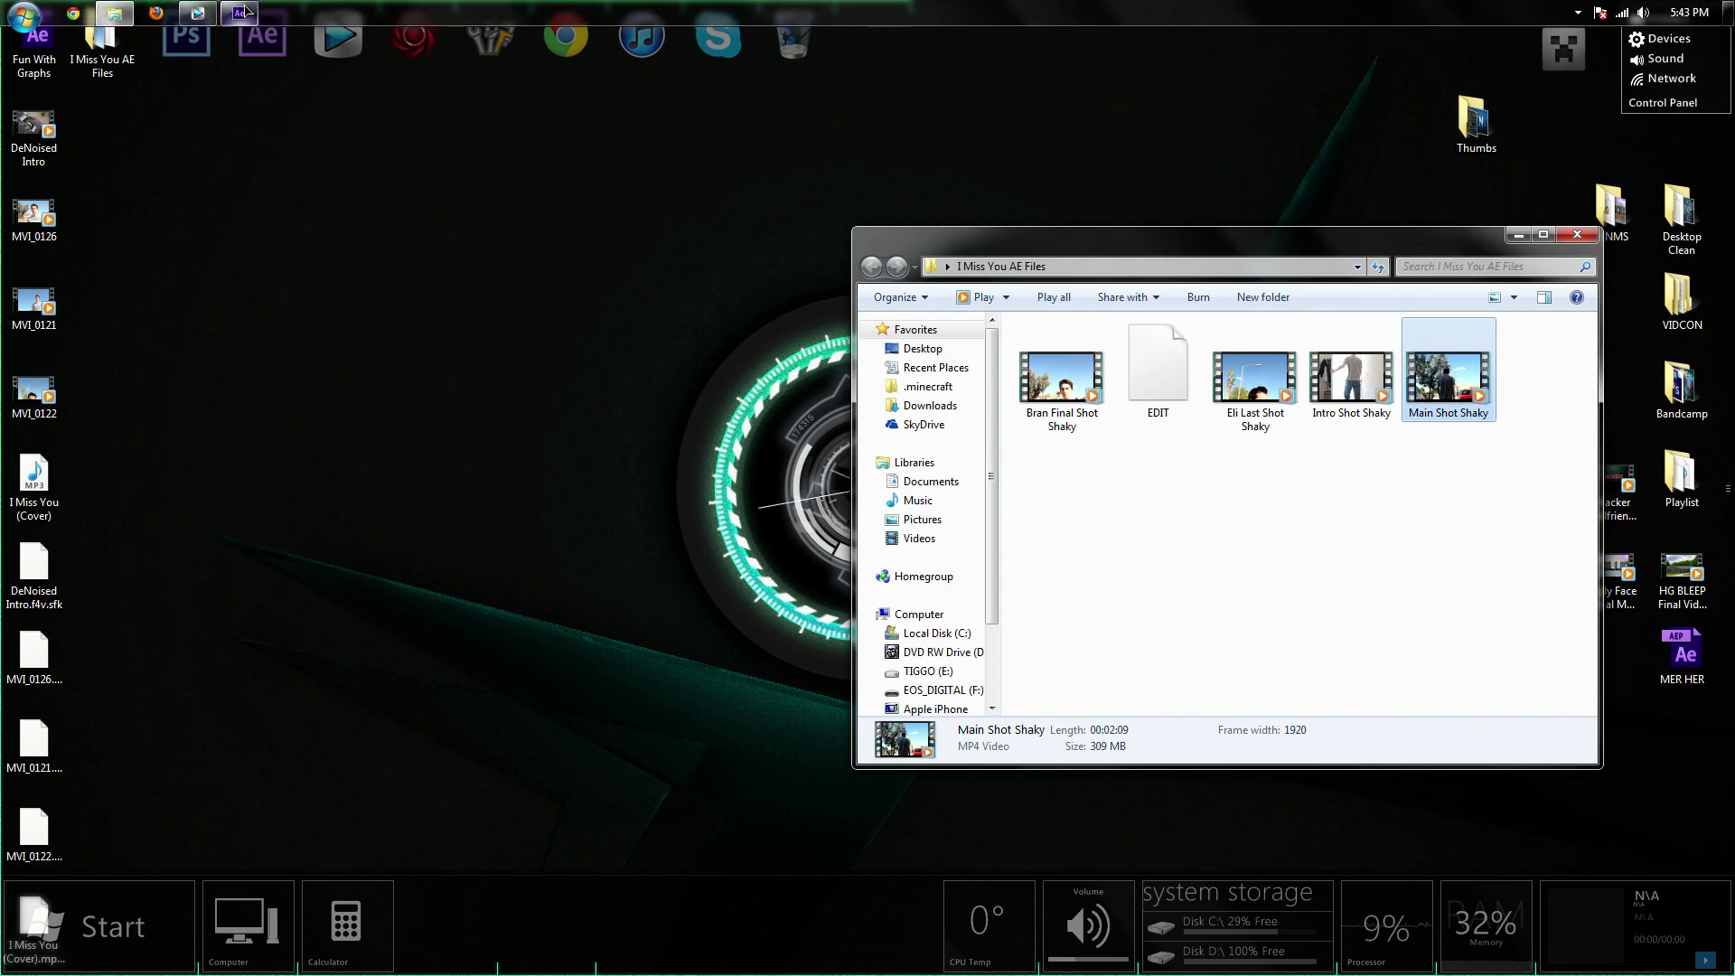
Import Main Shot Shaky.mp4 into the After Effects project as 1920×1080 footage
{"action": "left_click", "coordinate": [238, 12]}
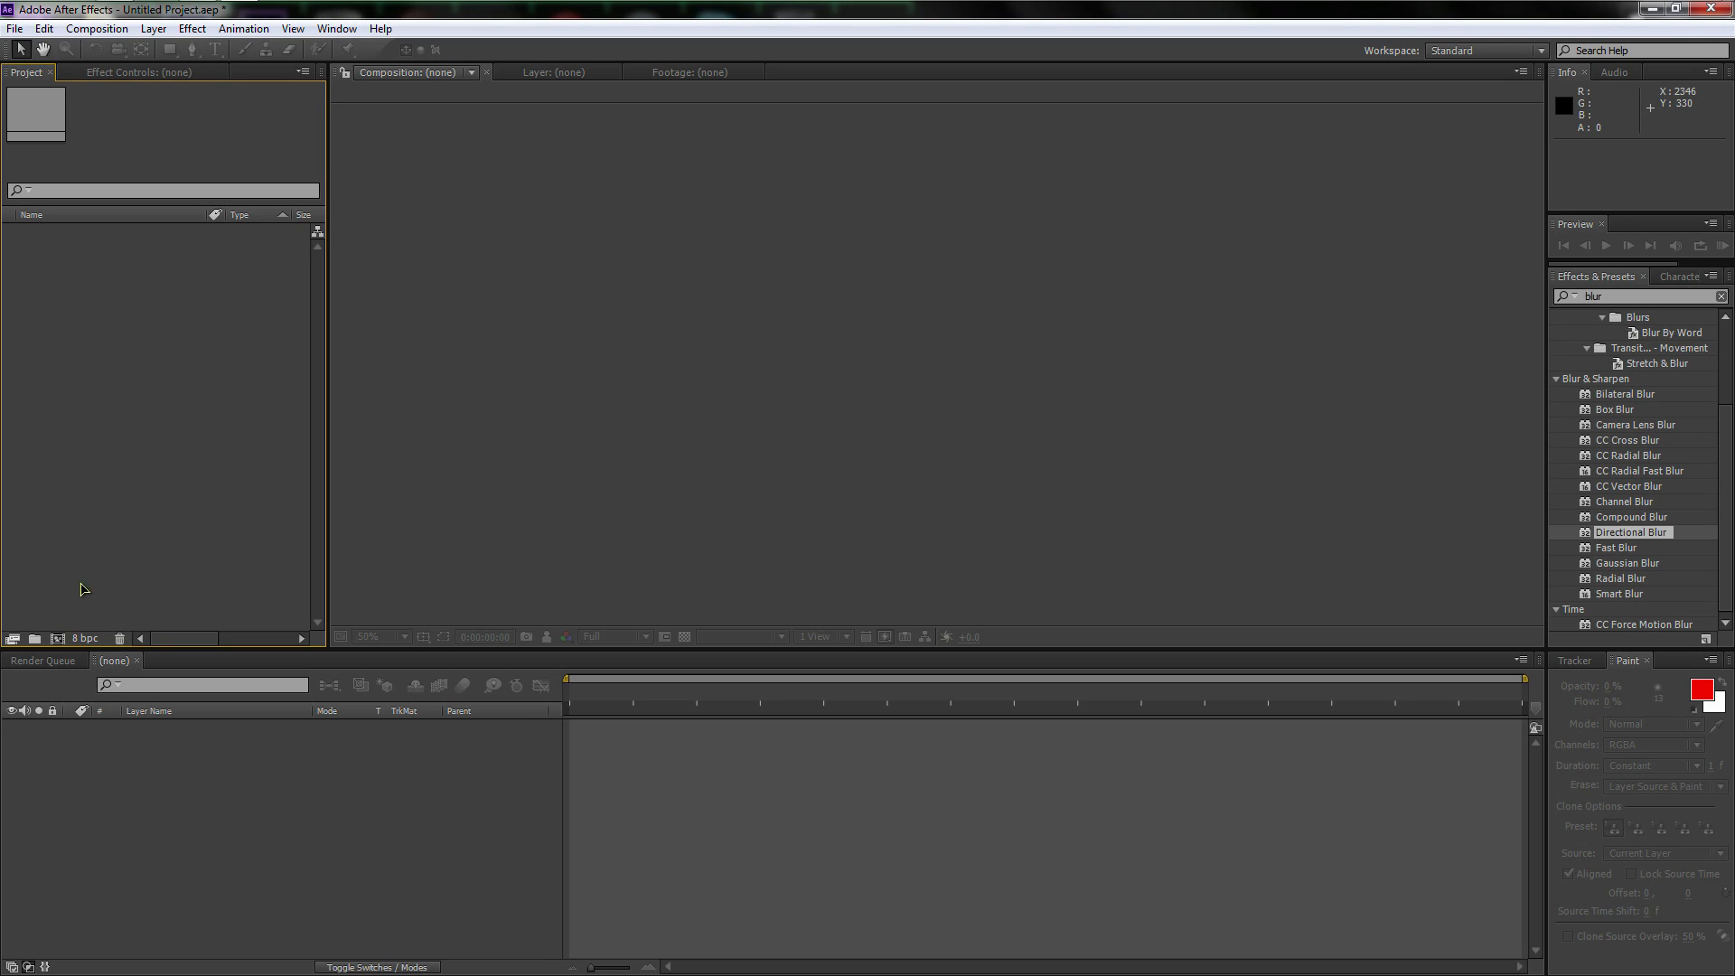
{"action": "mouse_move", "coordinate": [161, 406]}
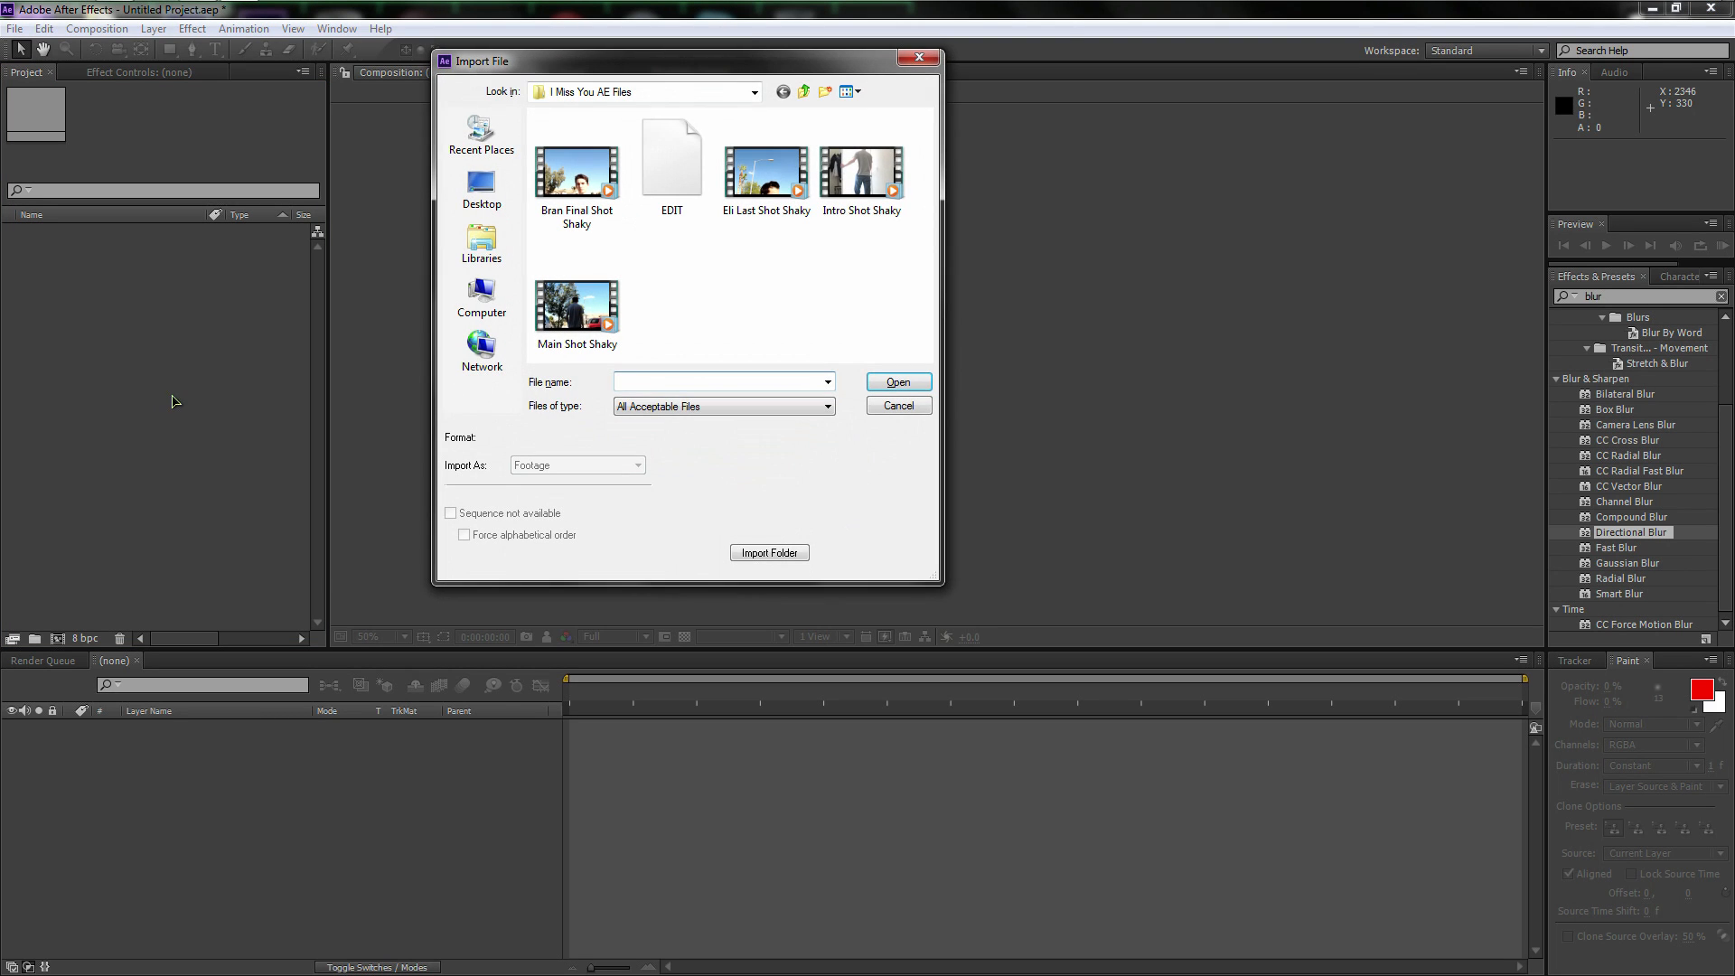
{"action": "left_click", "coordinate": [714, 381]}
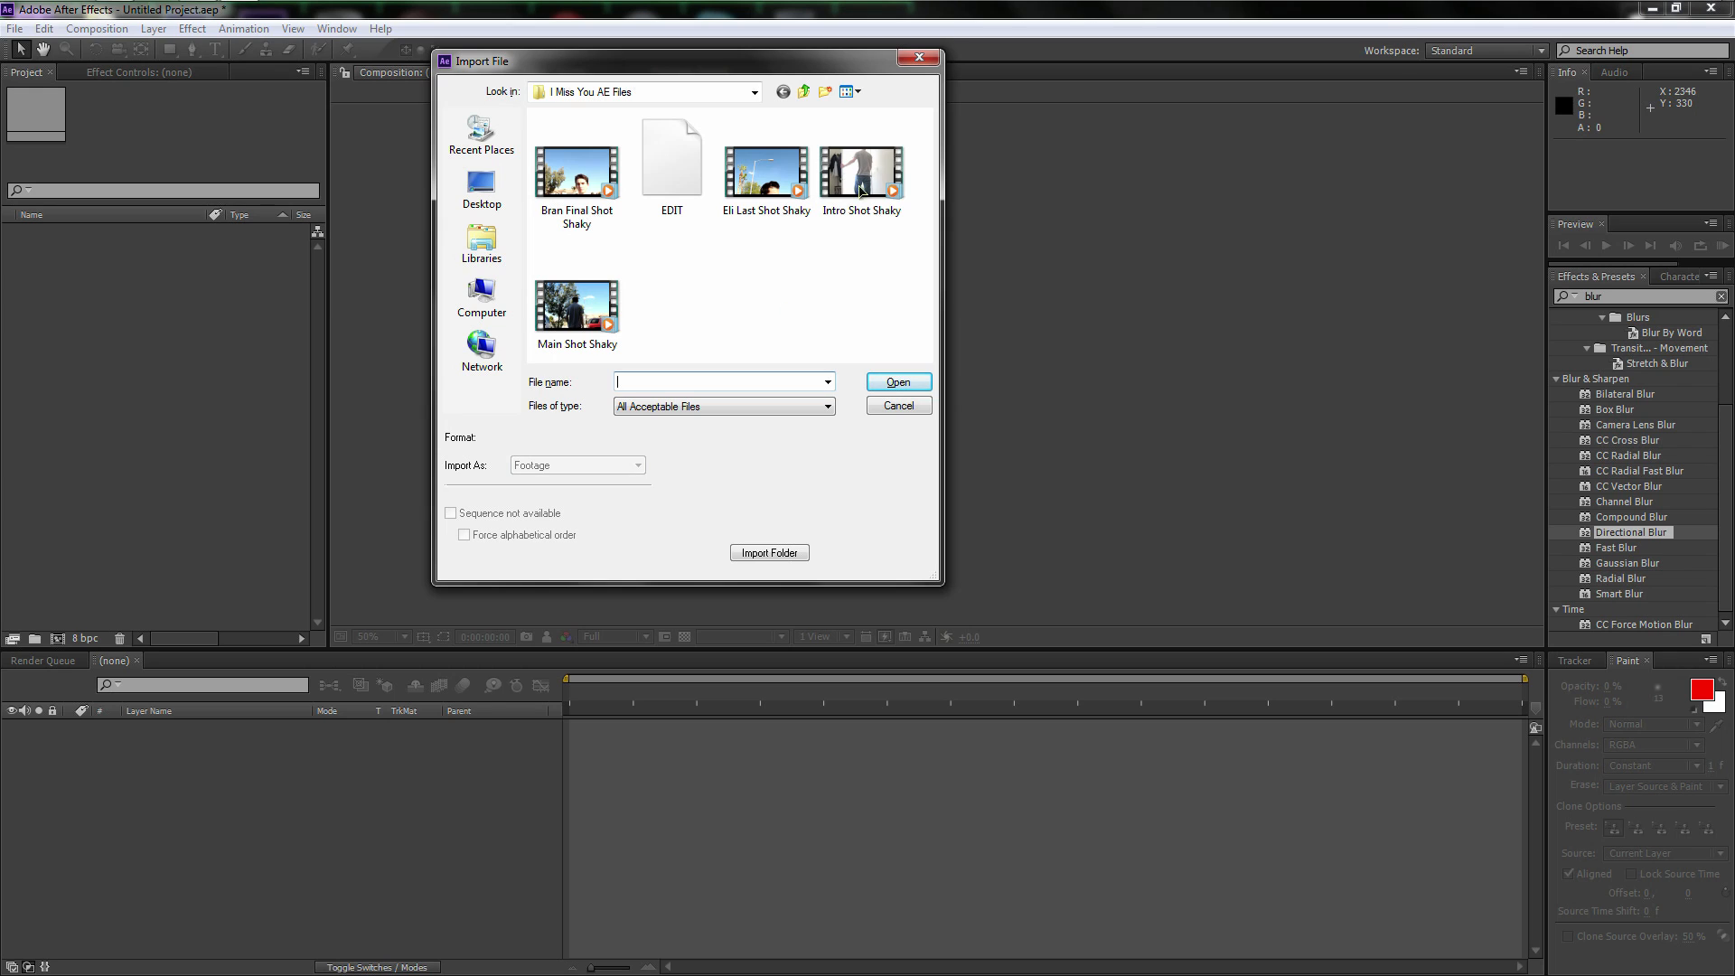
{"action": "left_click", "coordinate": [577, 299]}
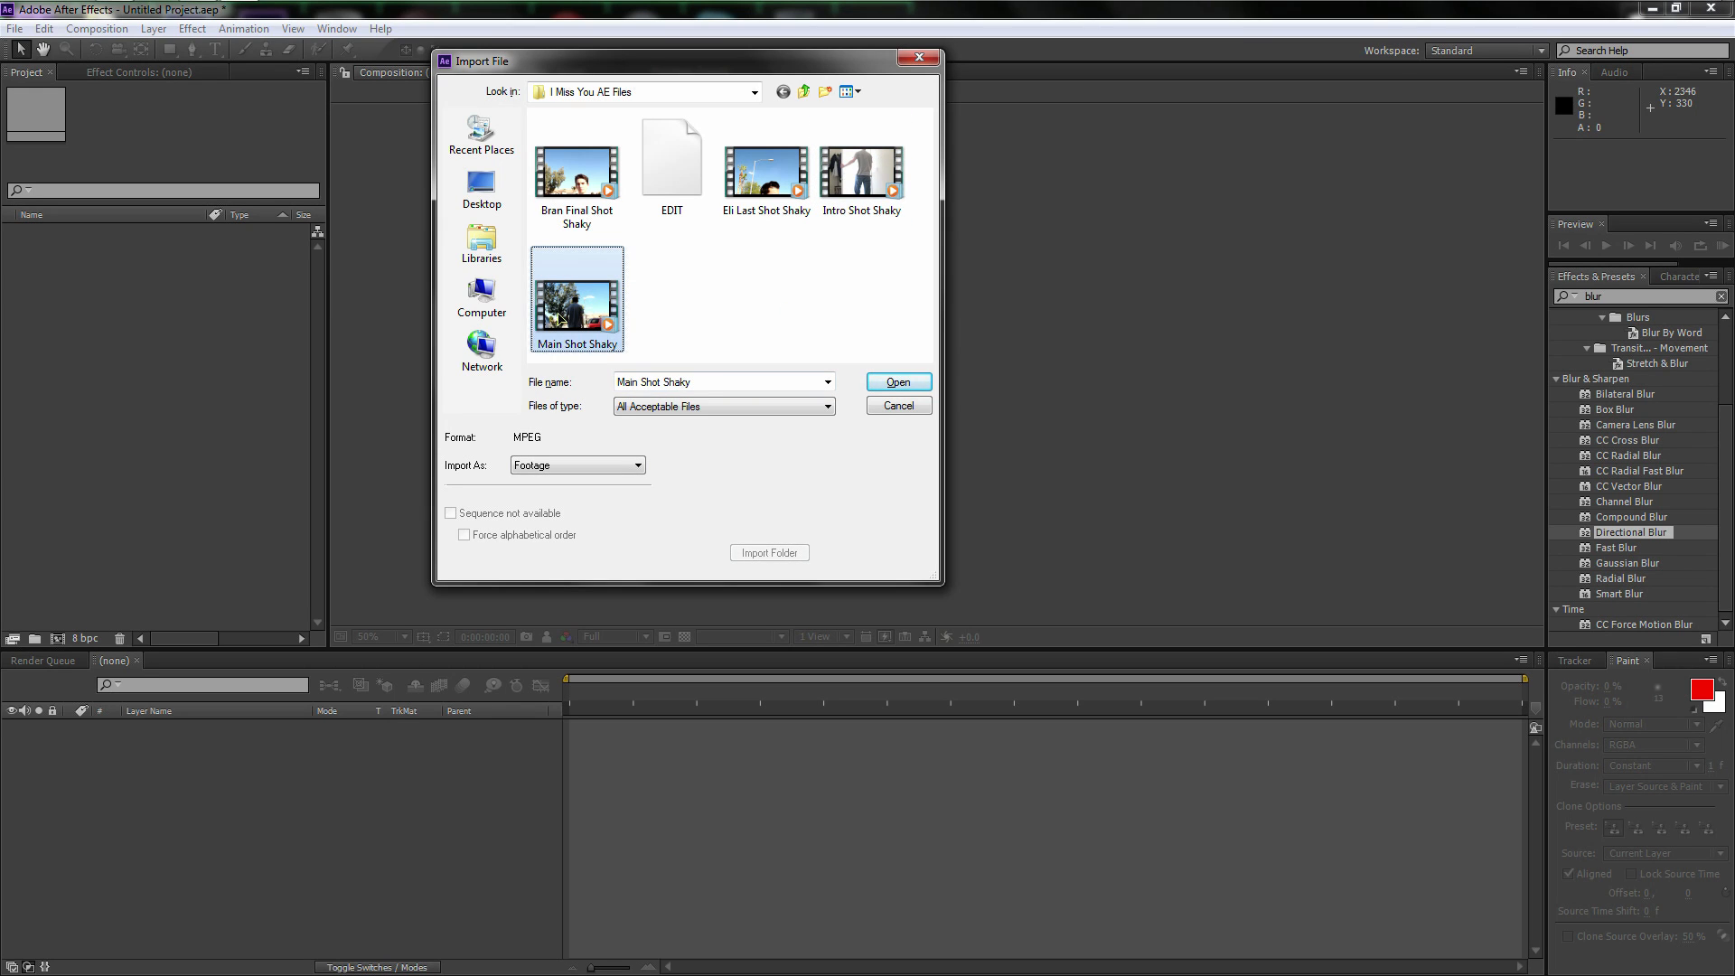
{"action": "left_click", "coordinate": [898, 405]}
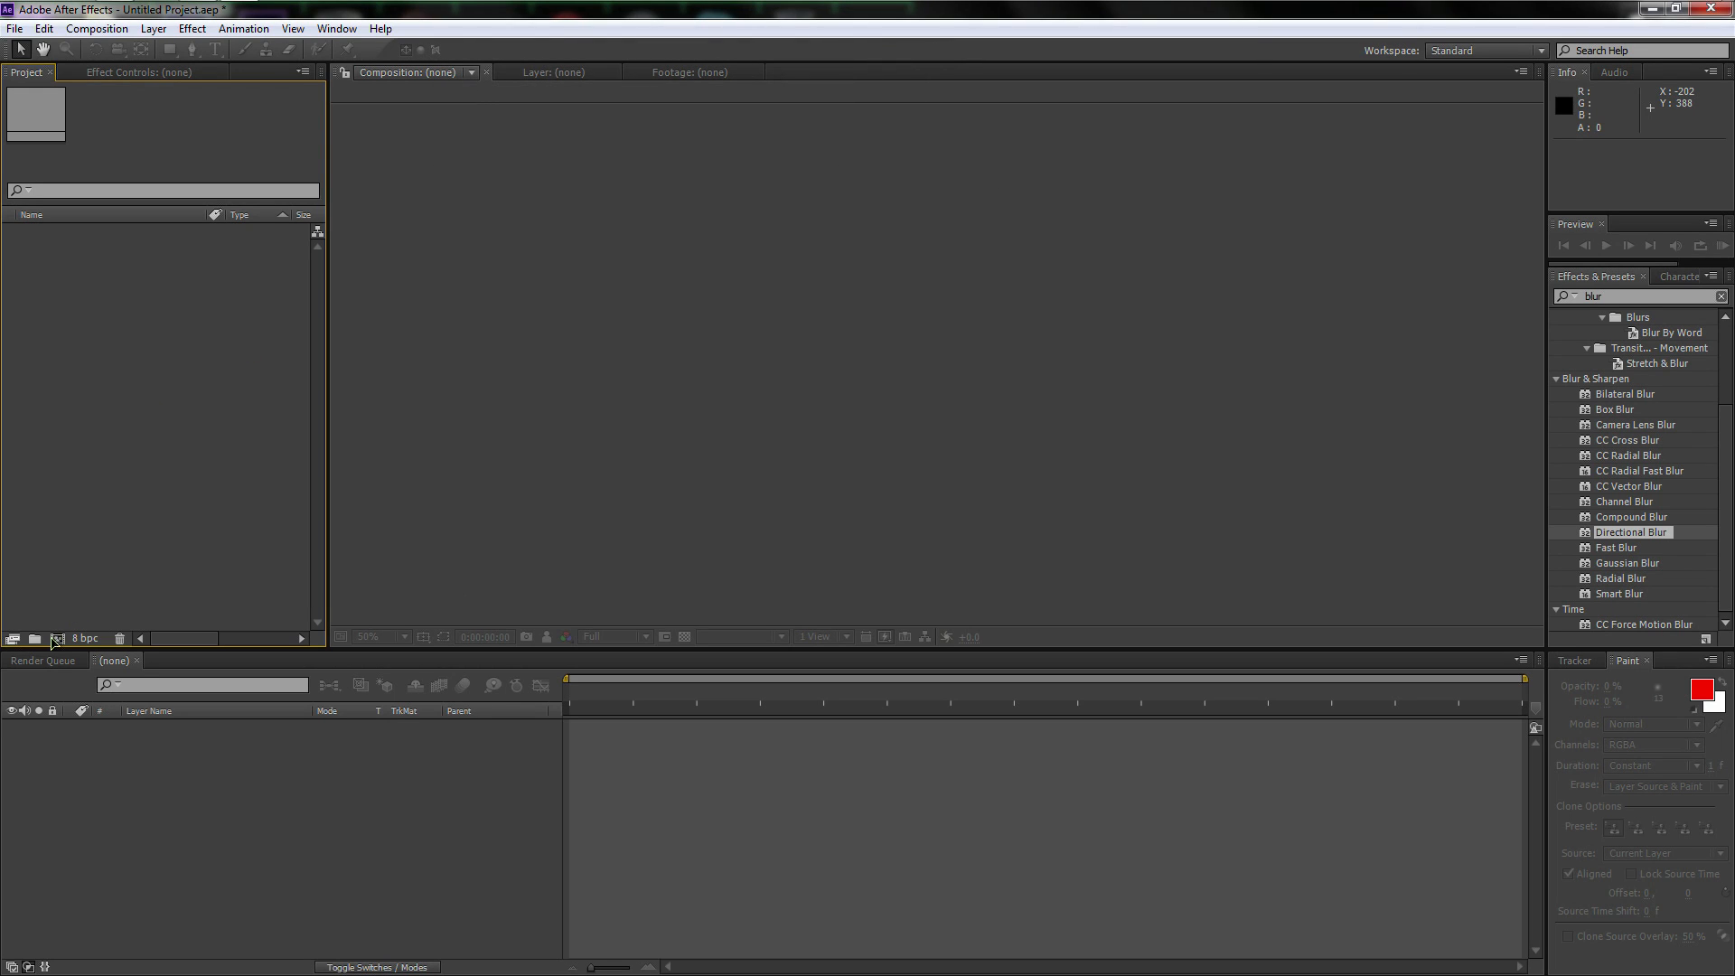
{"action": "mouse_move", "coordinate": [61, 496]}
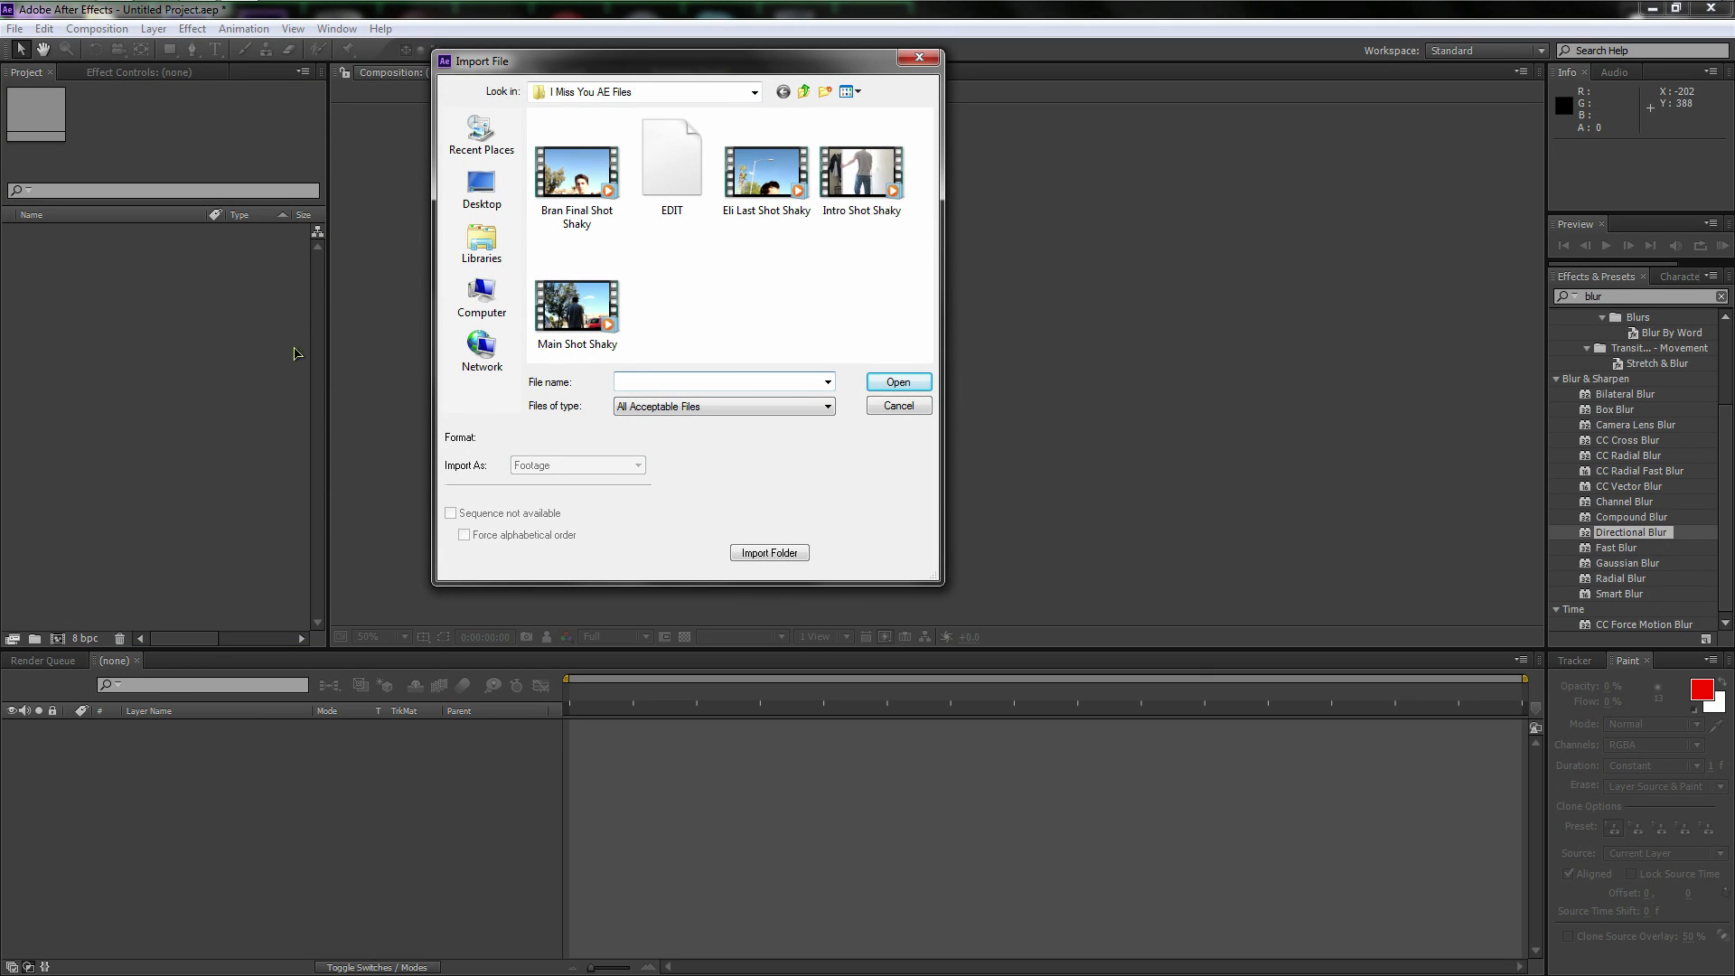
{"action": "left_click", "coordinate": [577, 299]}
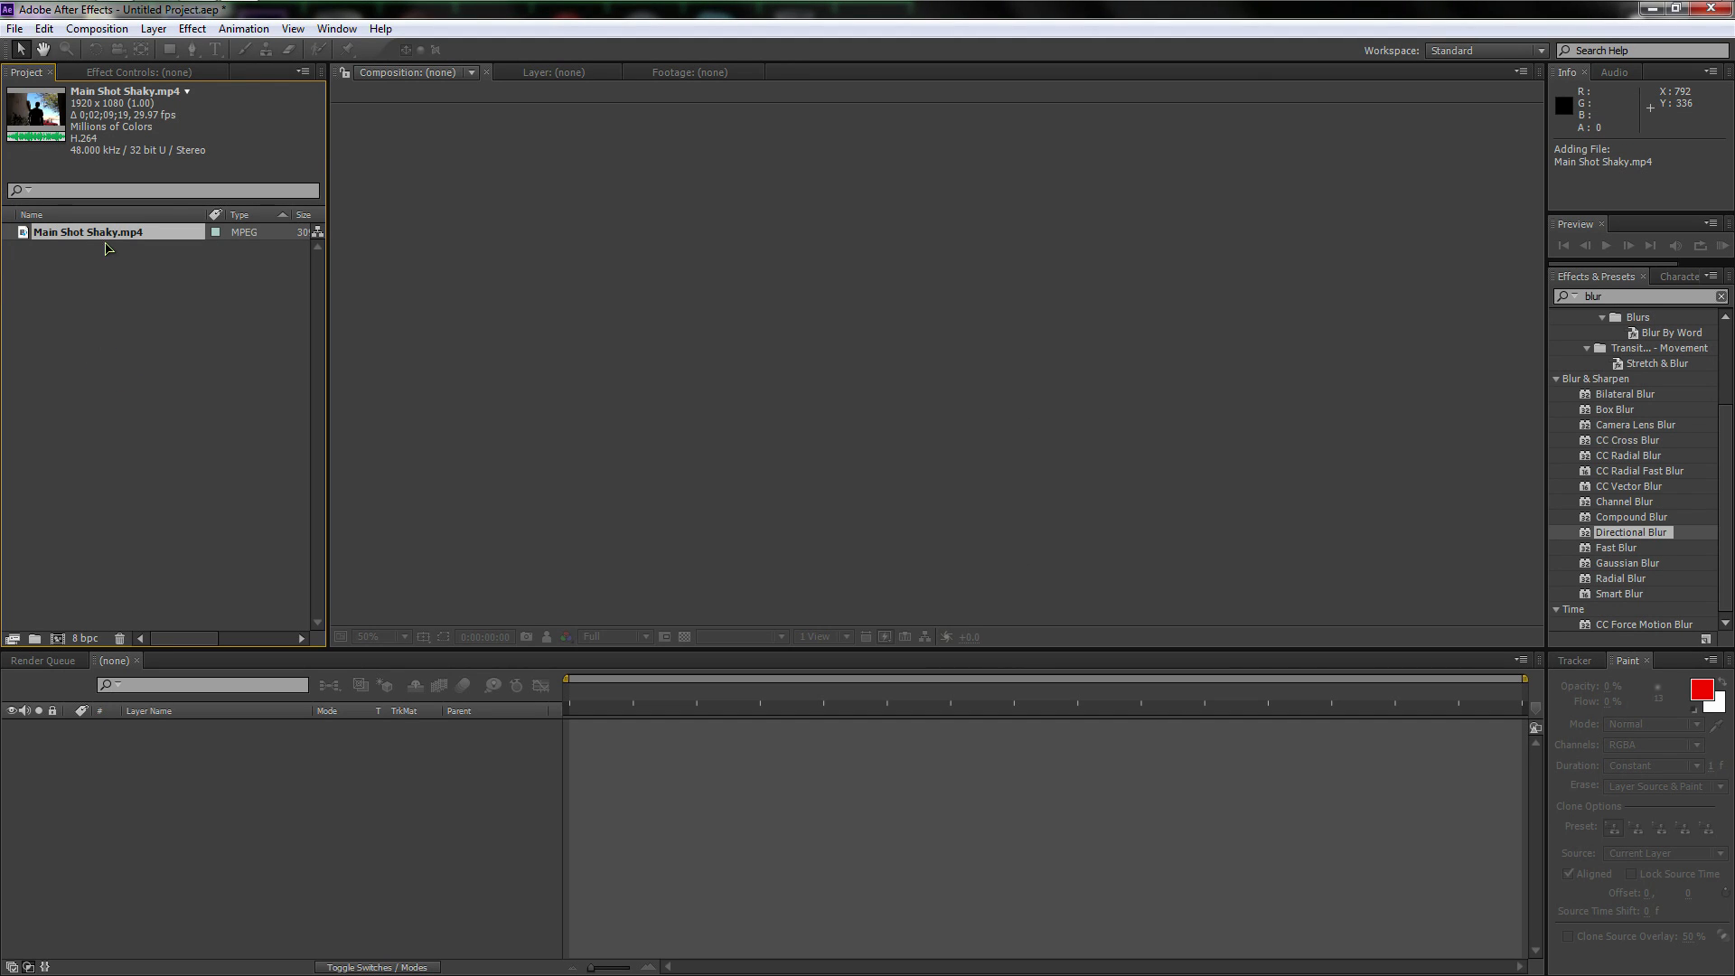
{"action": "mouse_move", "coordinate": [104, 241]}
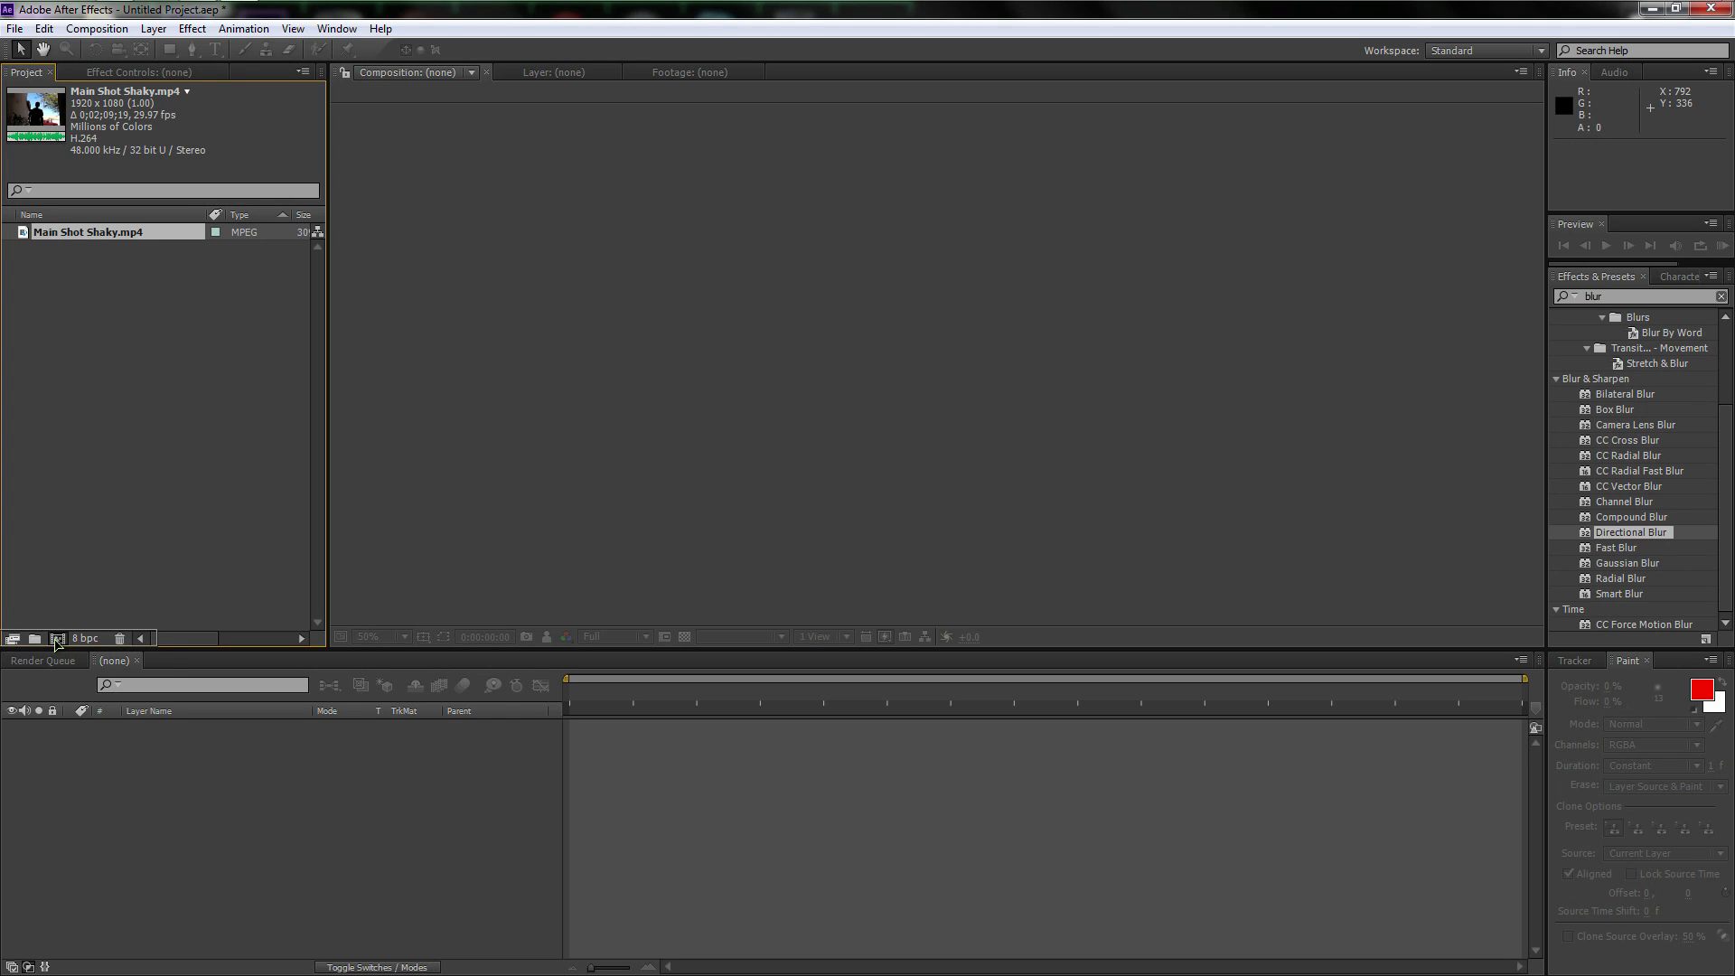
Make a Main Shot Shaky composition from the clip via Create New Composition
{"action": "left_click", "coordinate": [56, 639]}
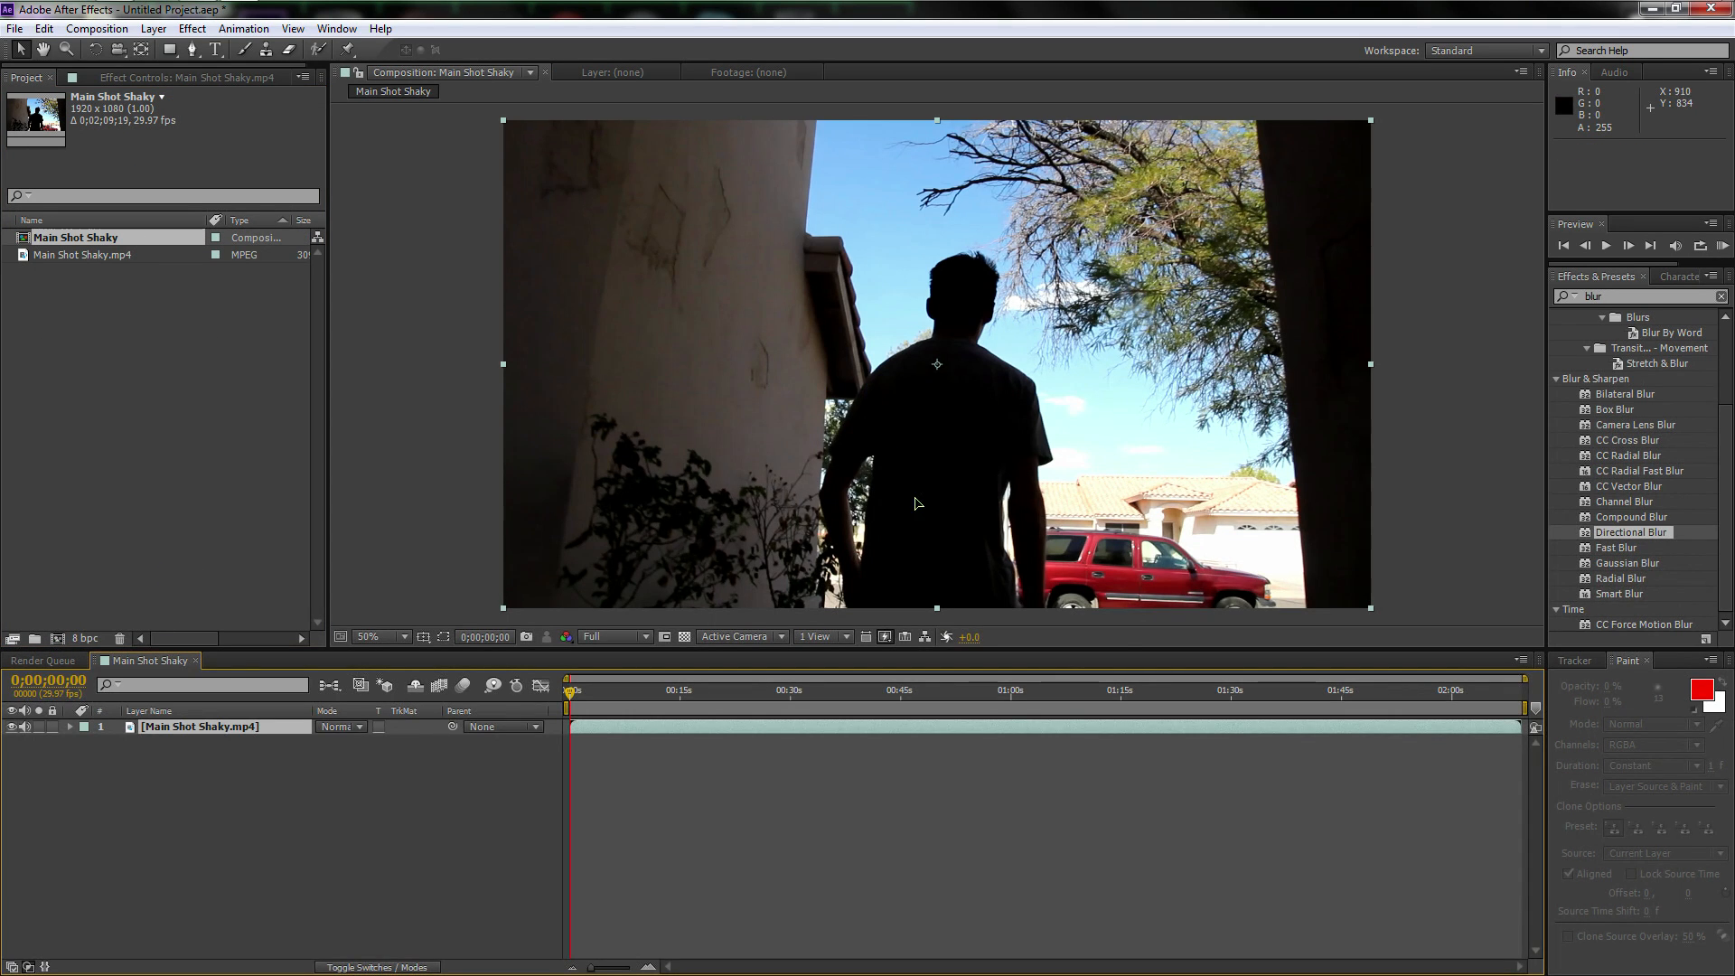
{"action": "mouse_move", "coordinate": [1063, 386]}
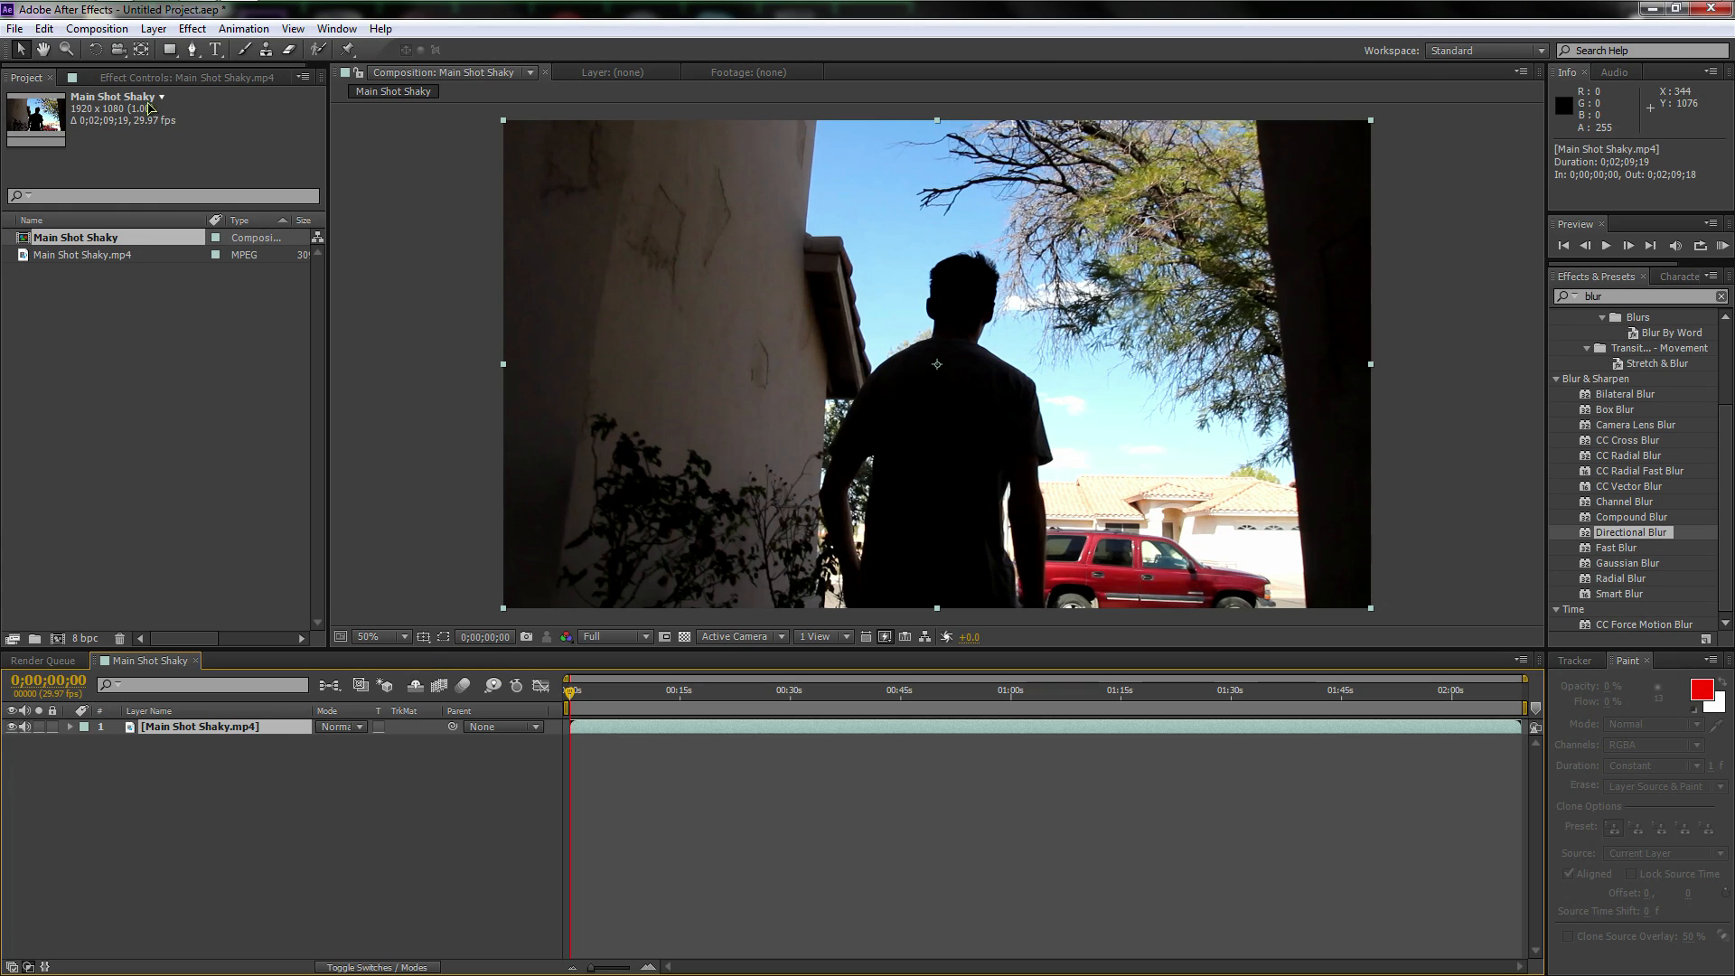
In Composition Settings, keep 1920×1080 and set the frame rate to 12 fps
{"action": "left_click", "coordinate": [97, 28]}
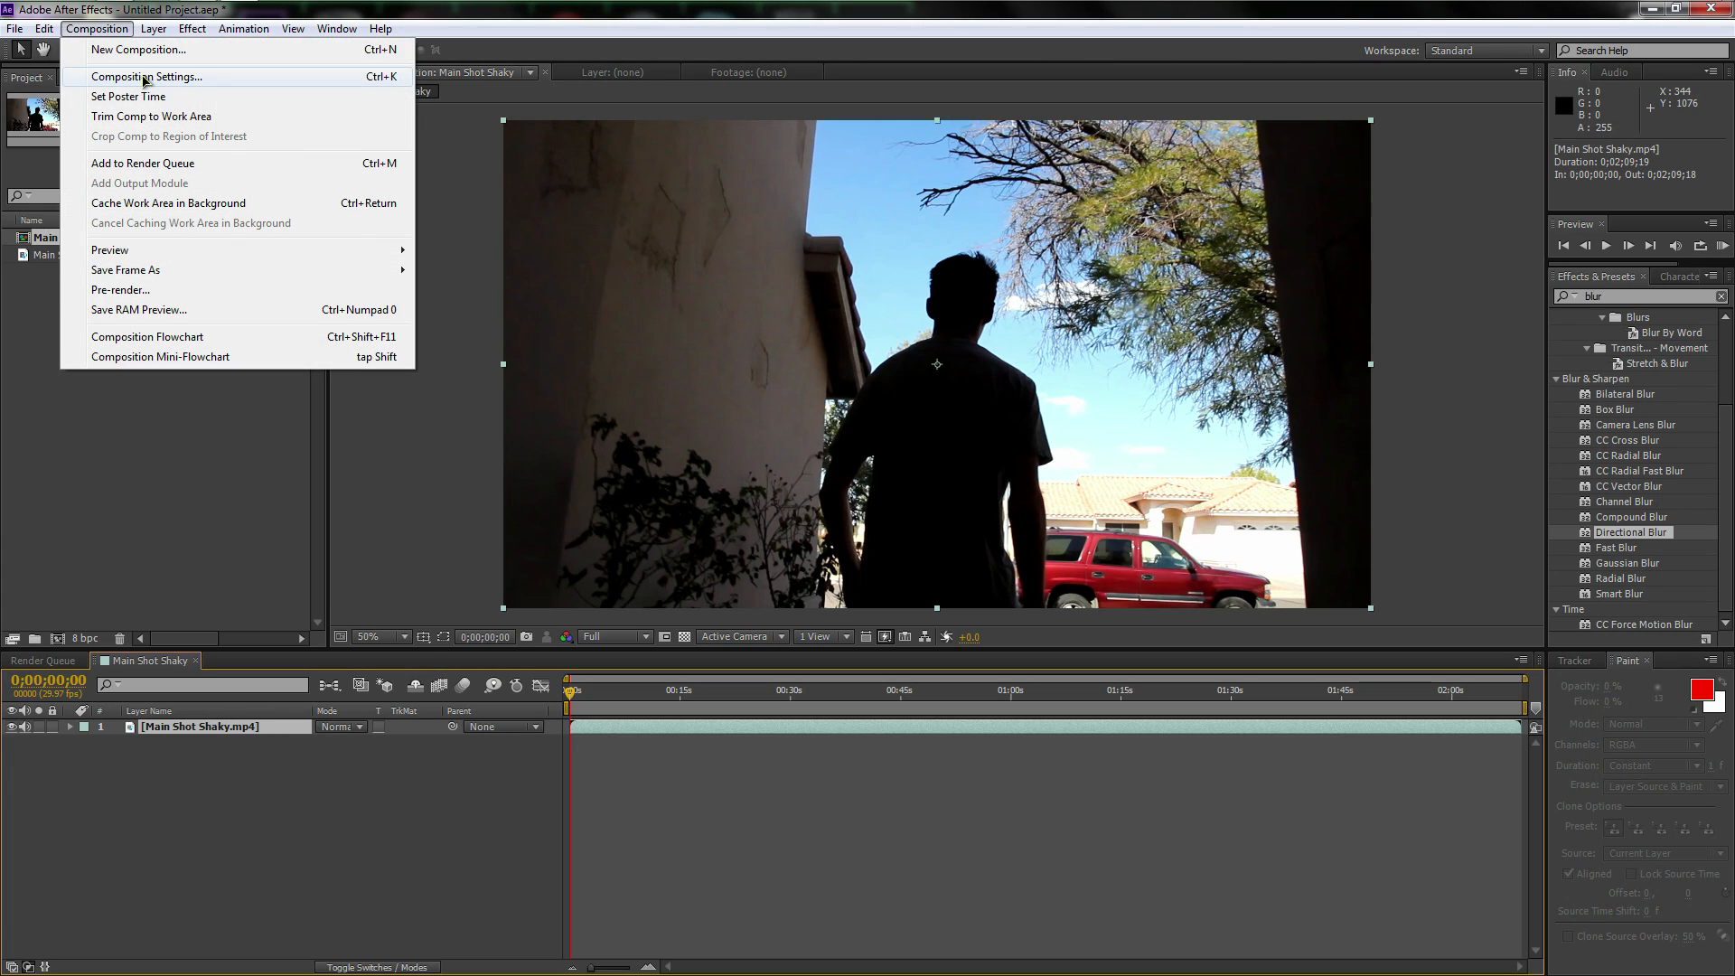
{"action": "left_click", "coordinate": [144, 76]}
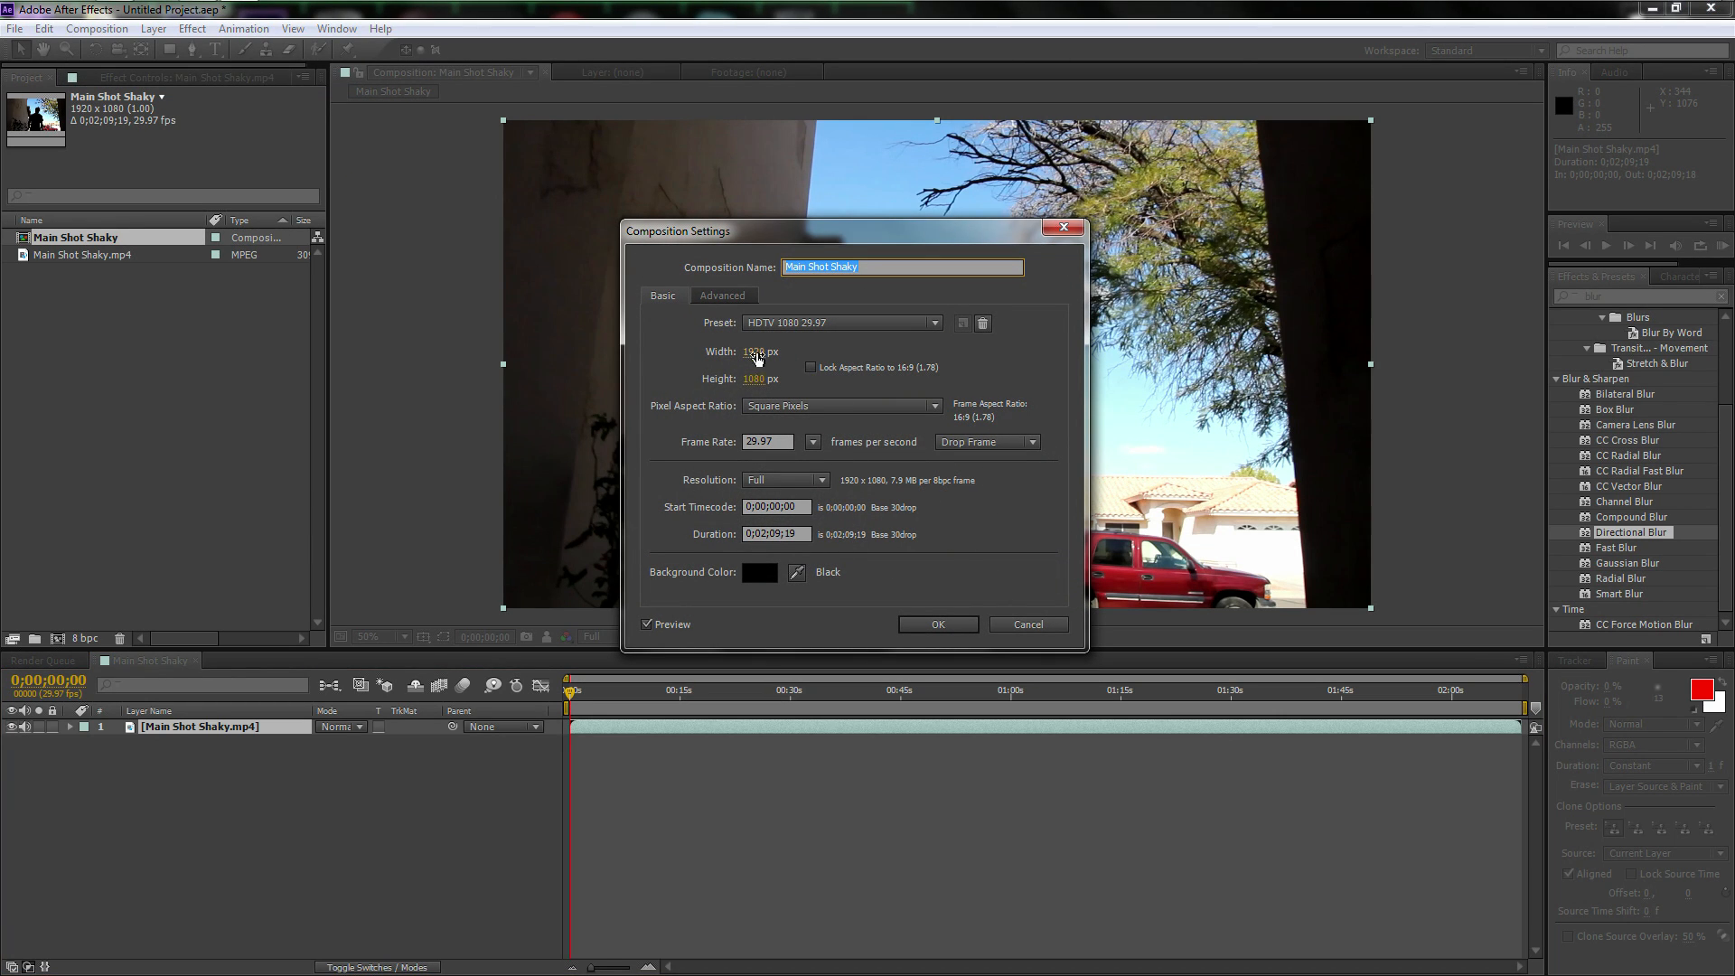
{"action": "type", "text": "777"}
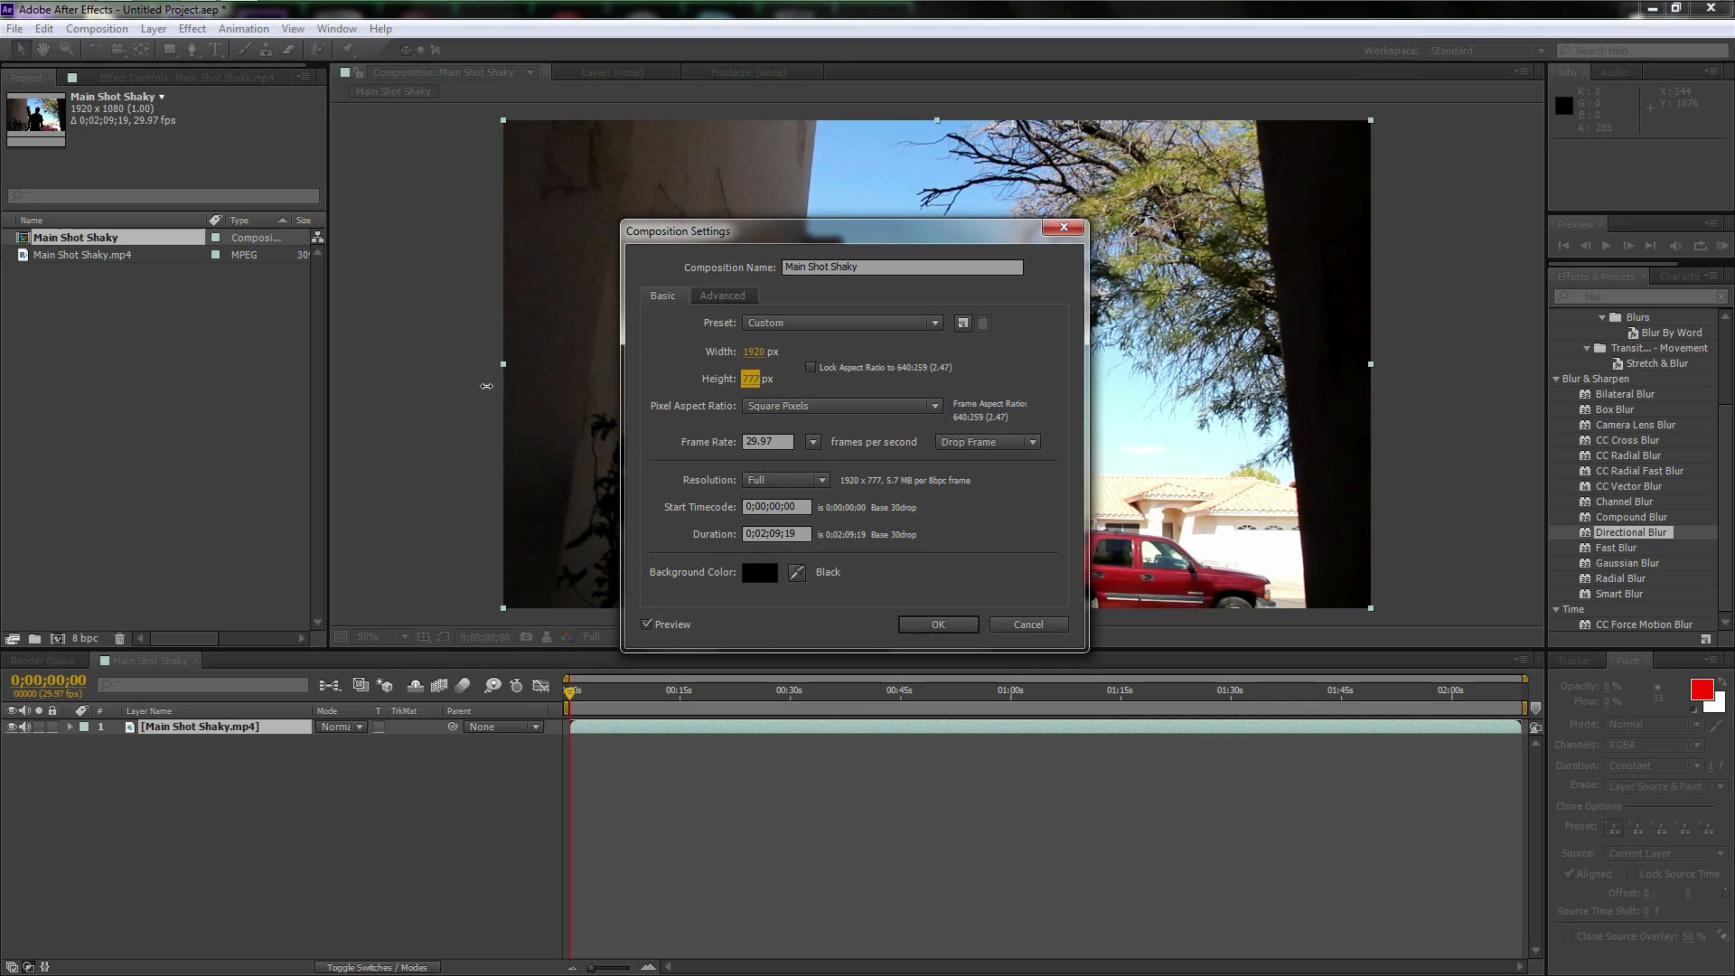
{"action": "type", "text": "762"}
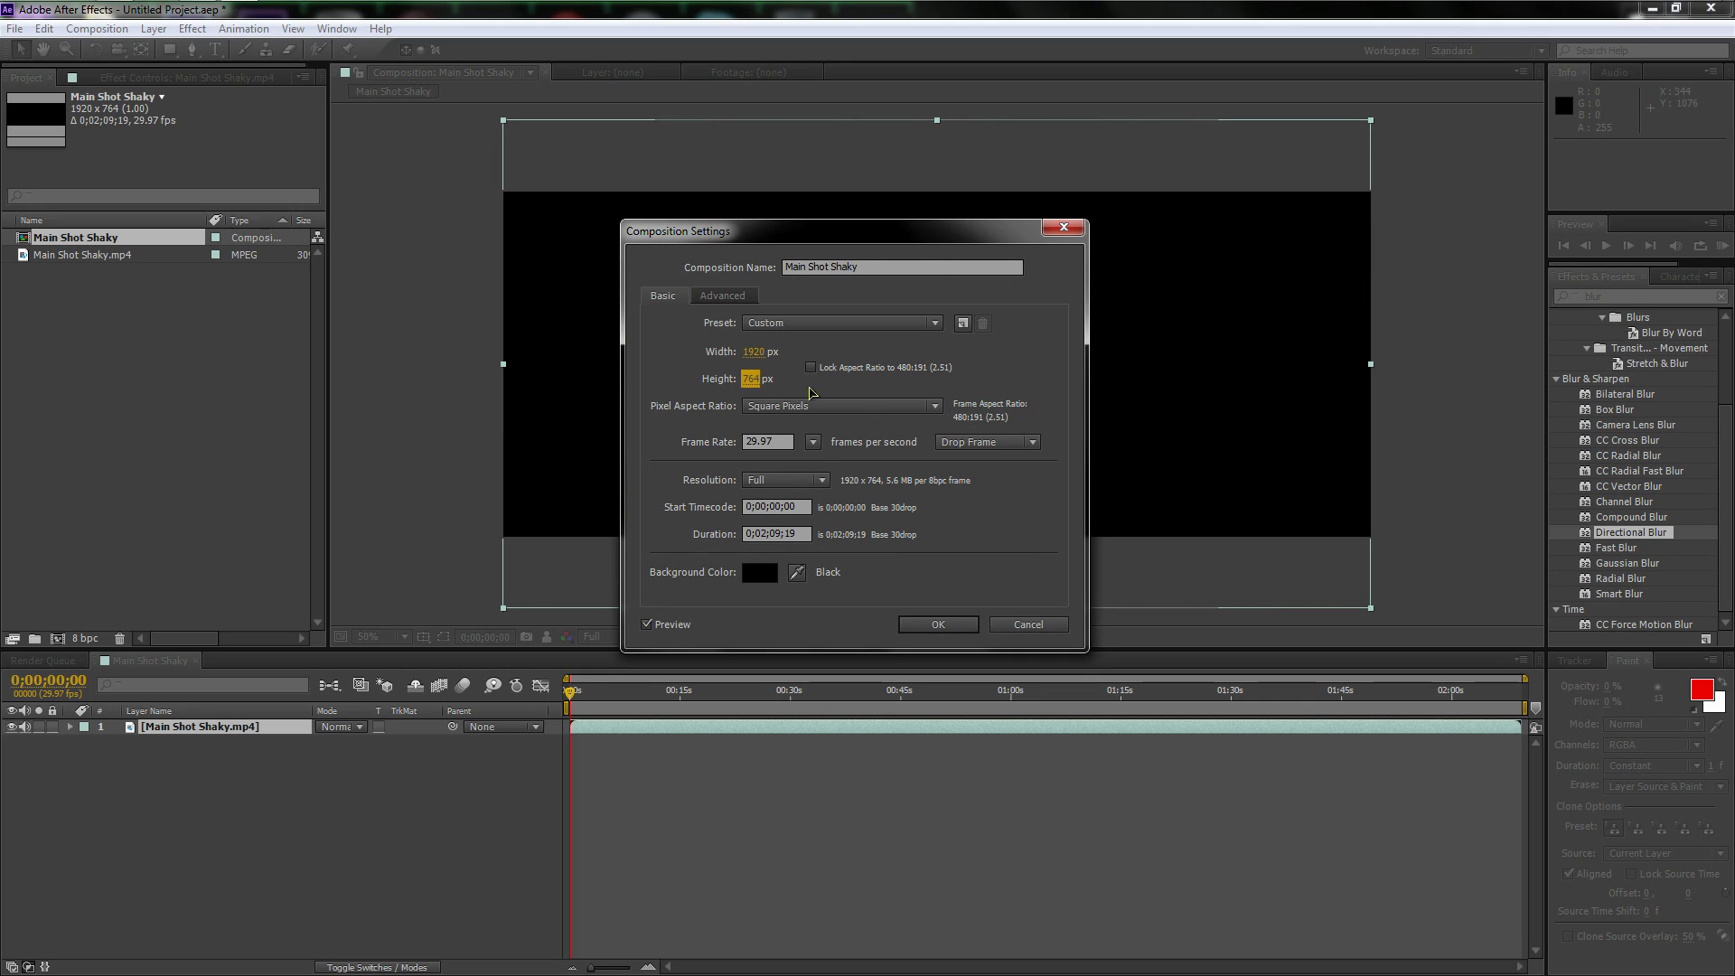
{"action": "left_click", "coordinate": [765, 378]}
{"action": "type", "text": "1080"}
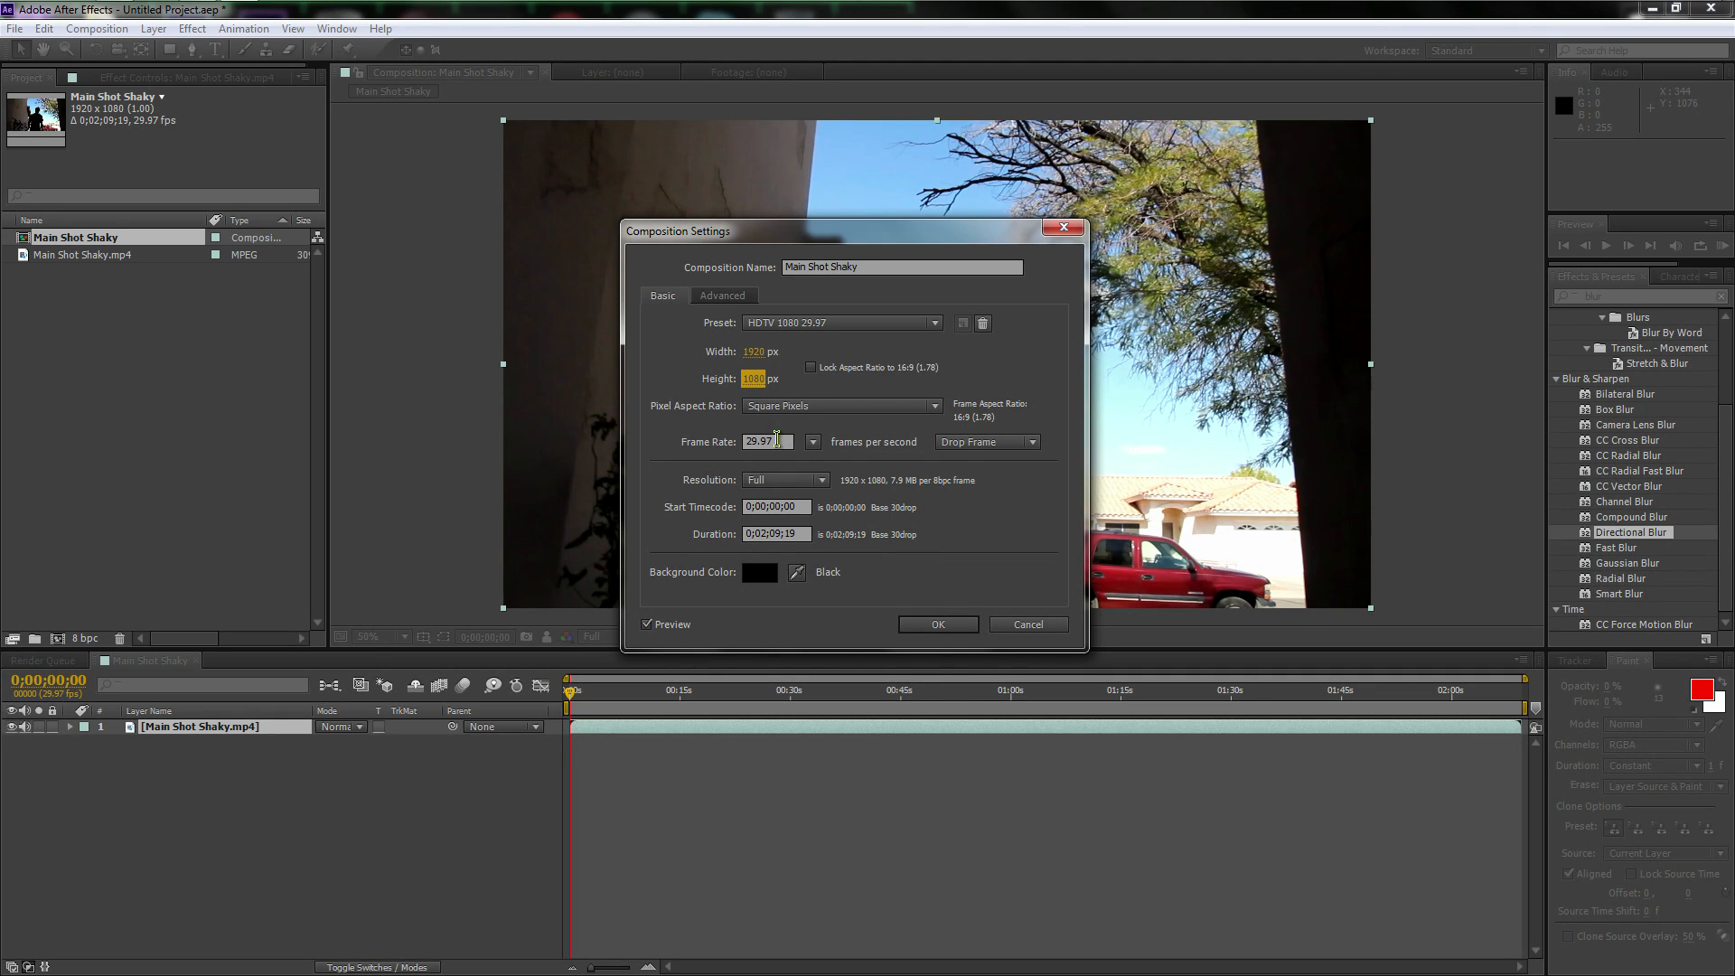
{"action": "triple_click", "coordinate": [766, 442]}
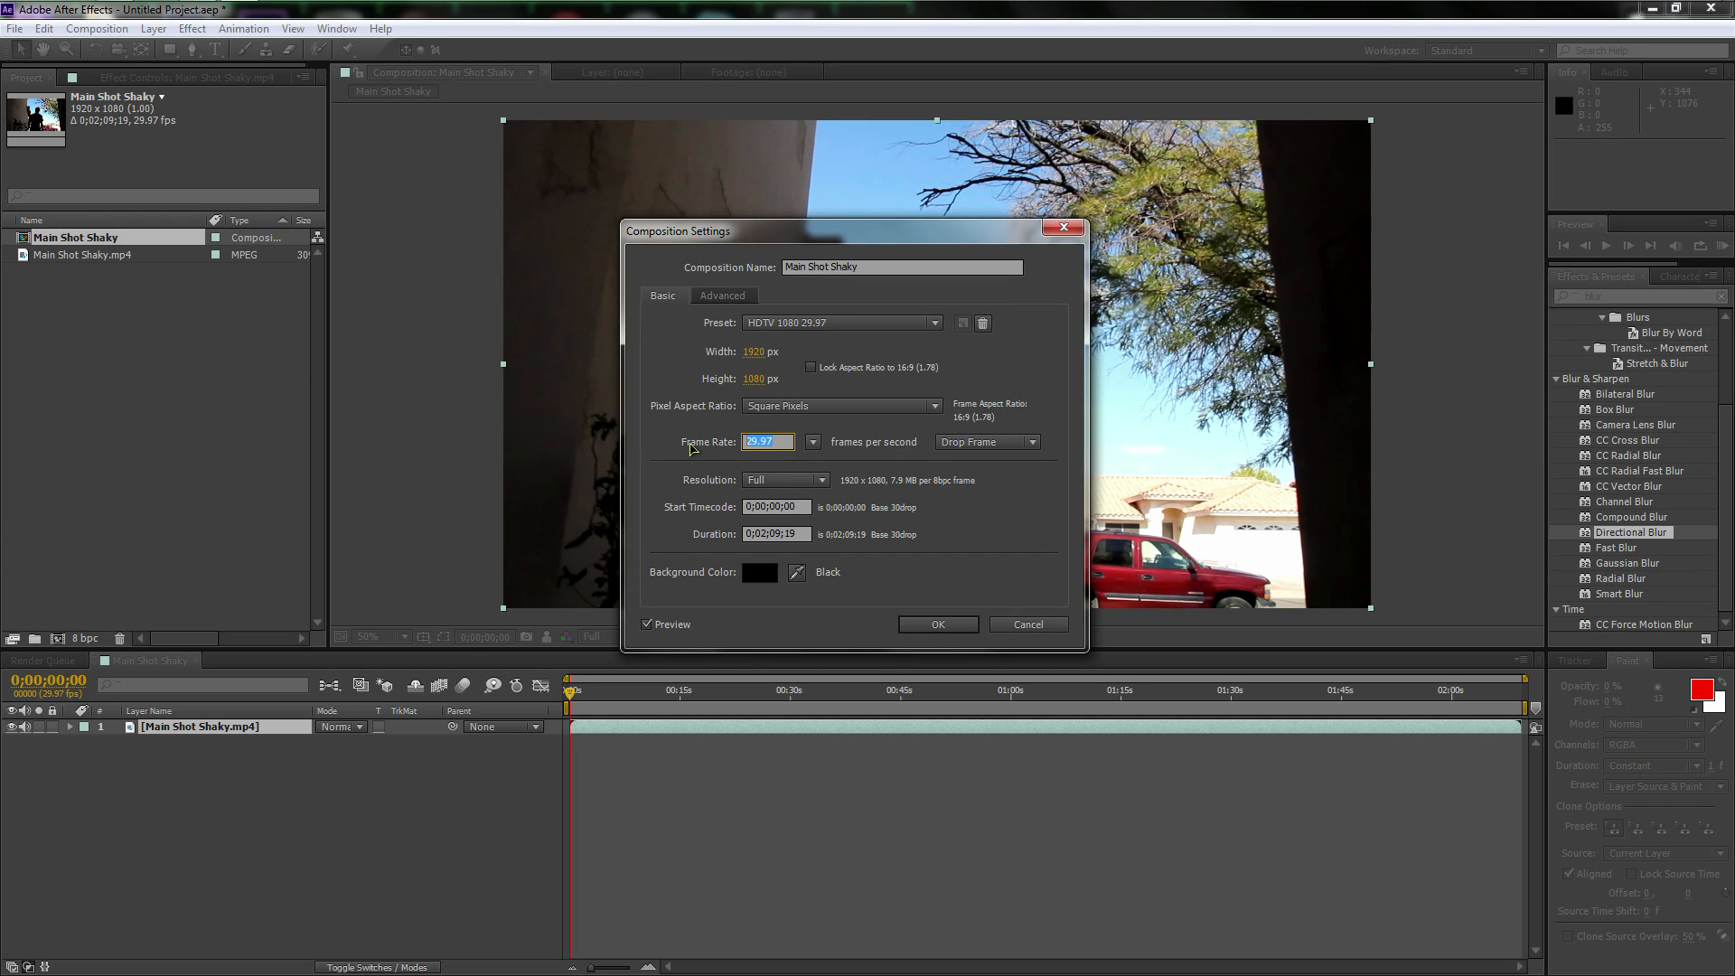
{"action": "type", "text": "12"}
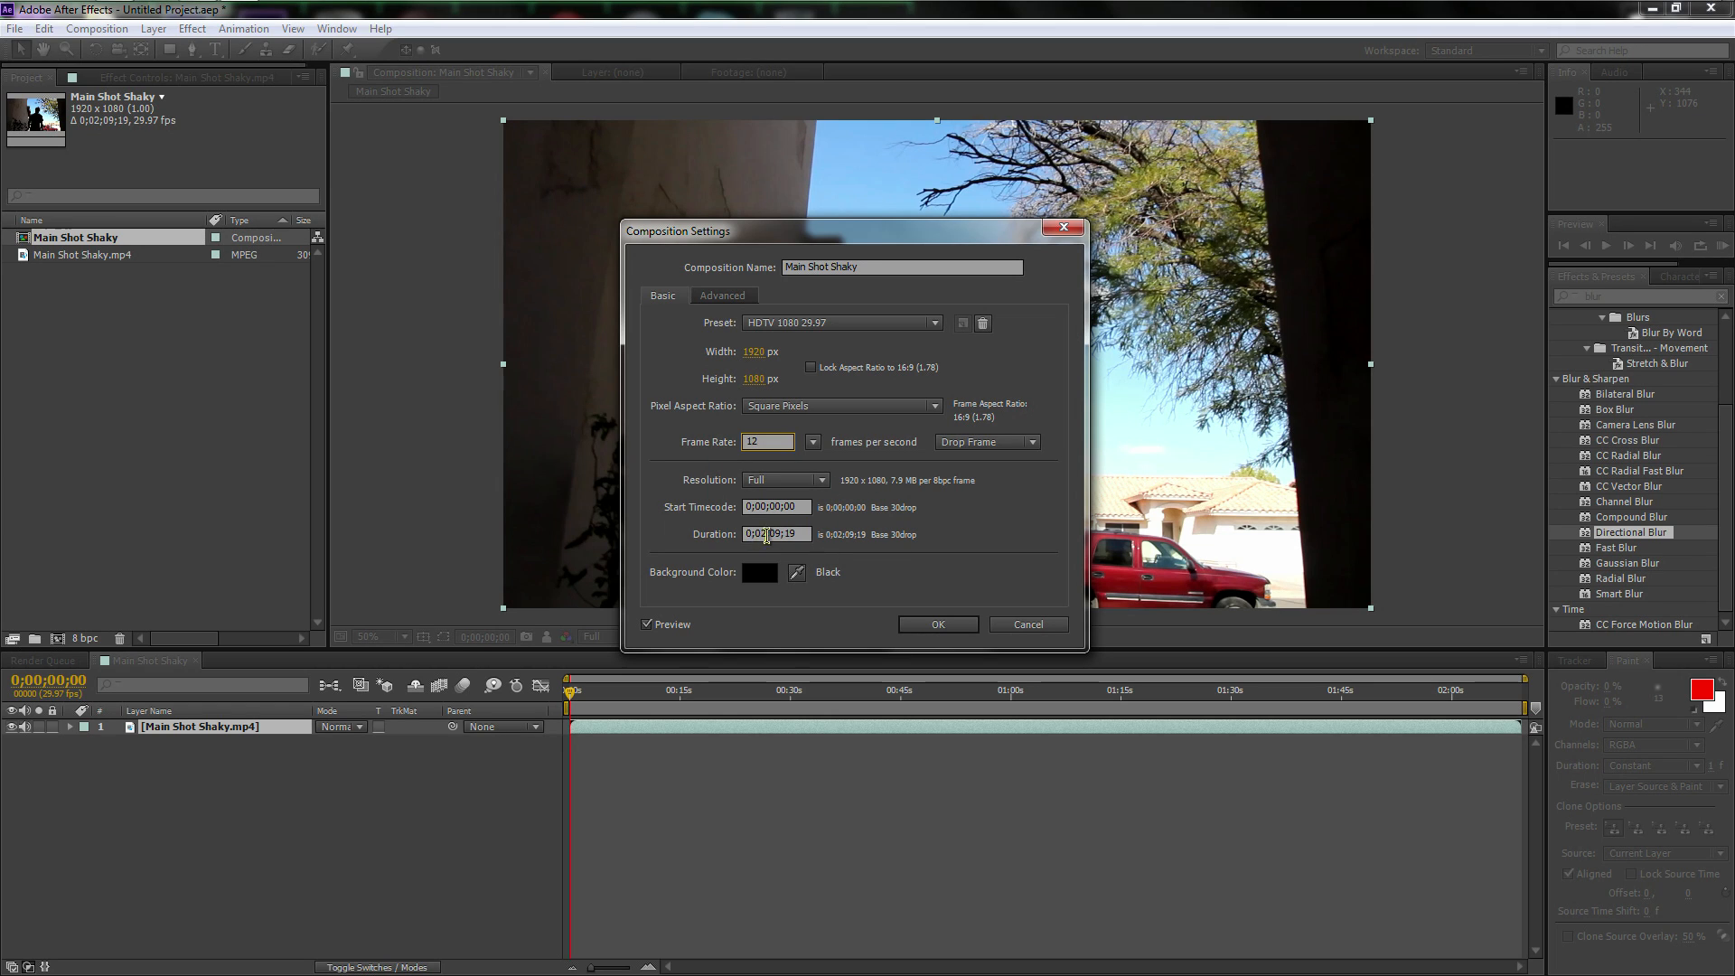
{"action": "left_click", "coordinate": [936, 625]}
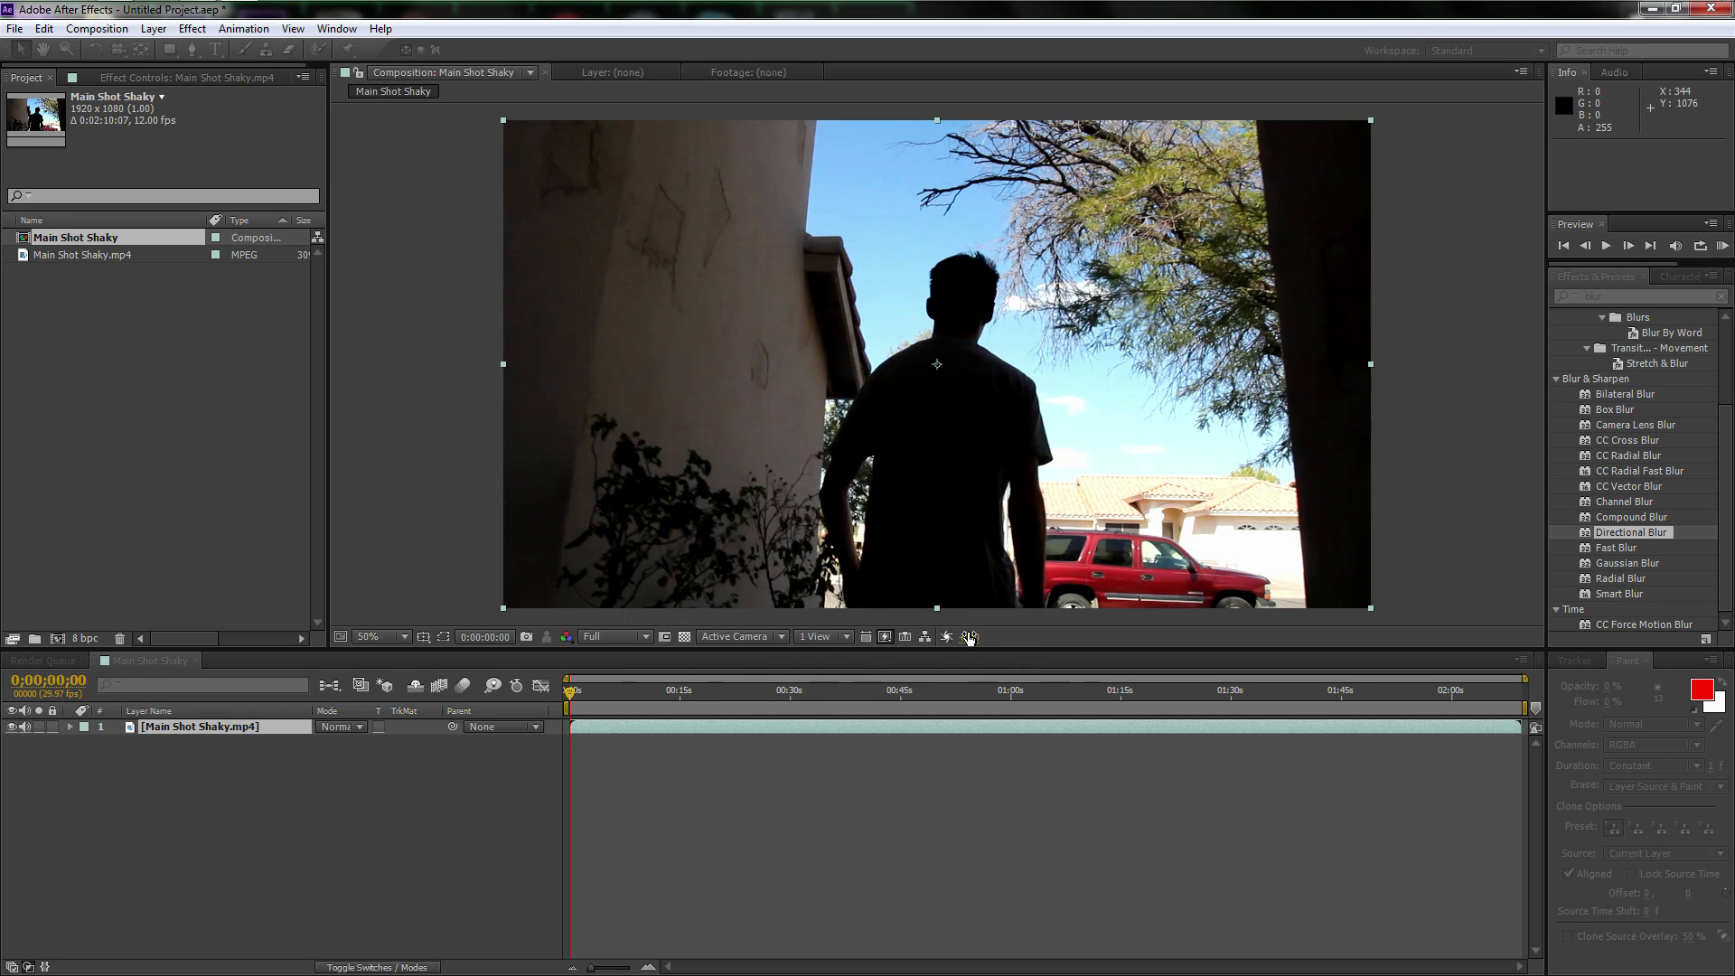
Scrub to a frame showing the person and rename the clip layer 'Original'
{"action": "left_click", "coordinate": [817, 689]}
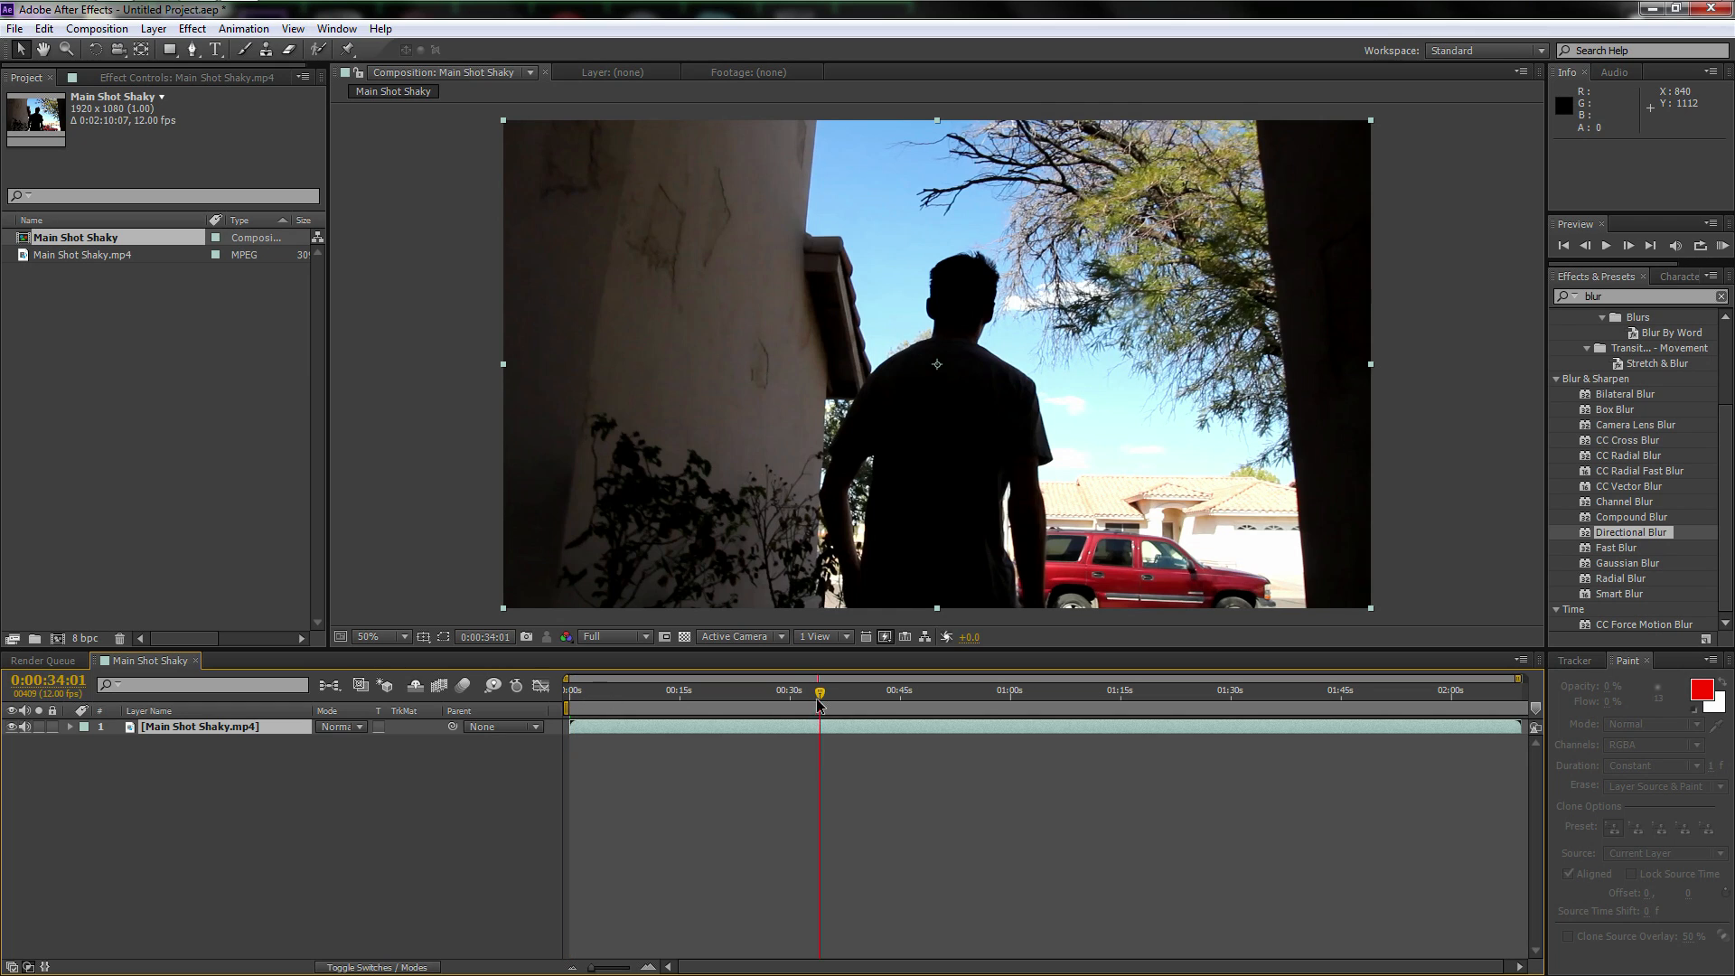
{"action": "left_click_drag", "start_coordinate": [817, 691], "coordinate": [650, 690]}
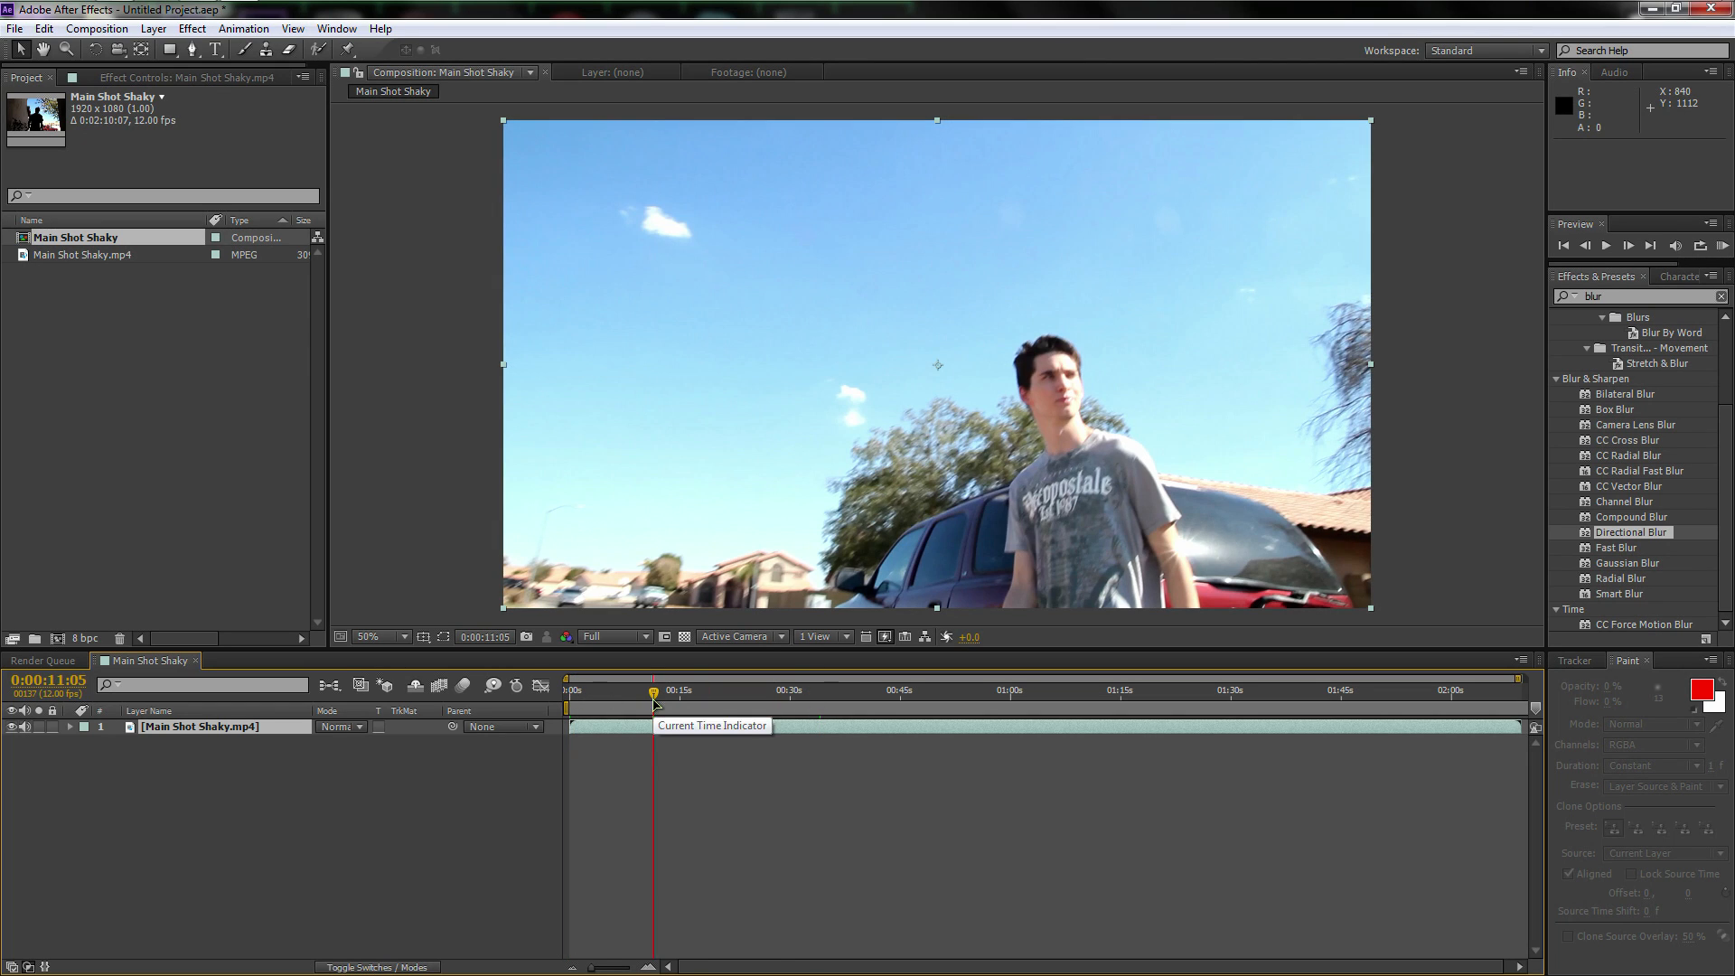
{"action": "mouse_move", "coordinate": [28, 730]}
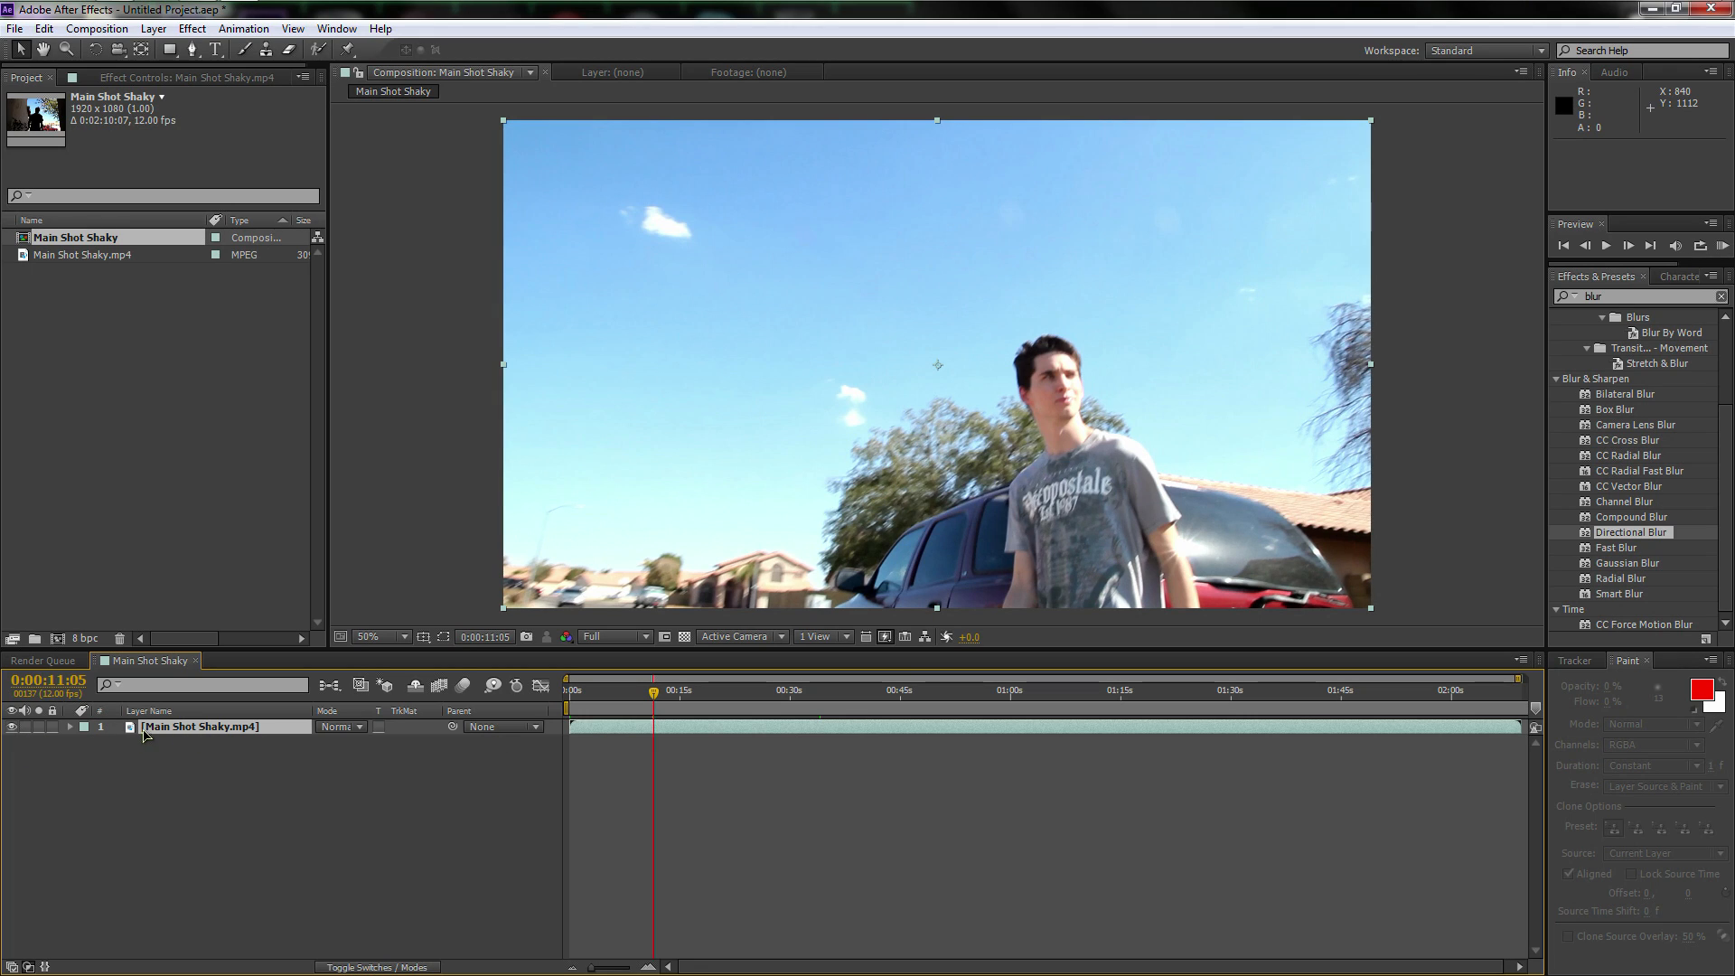
{"action": "mouse_move", "coordinate": [188, 726]}
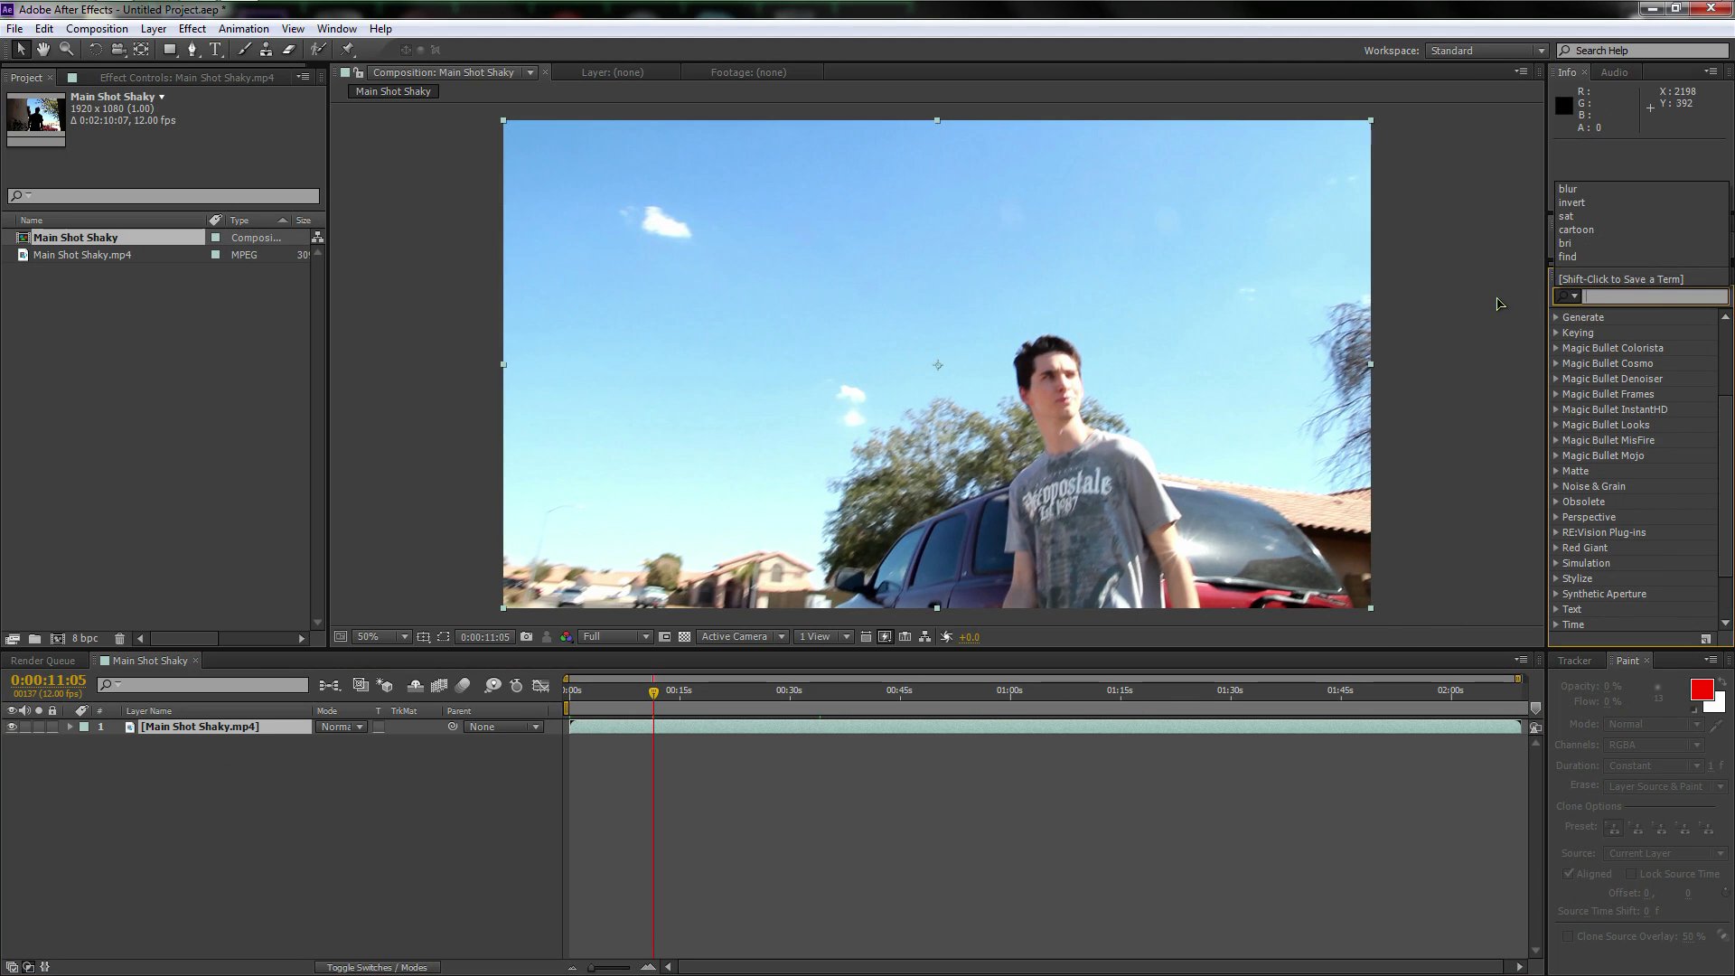
{"action": "left_click", "coordinate": [201, 726]}
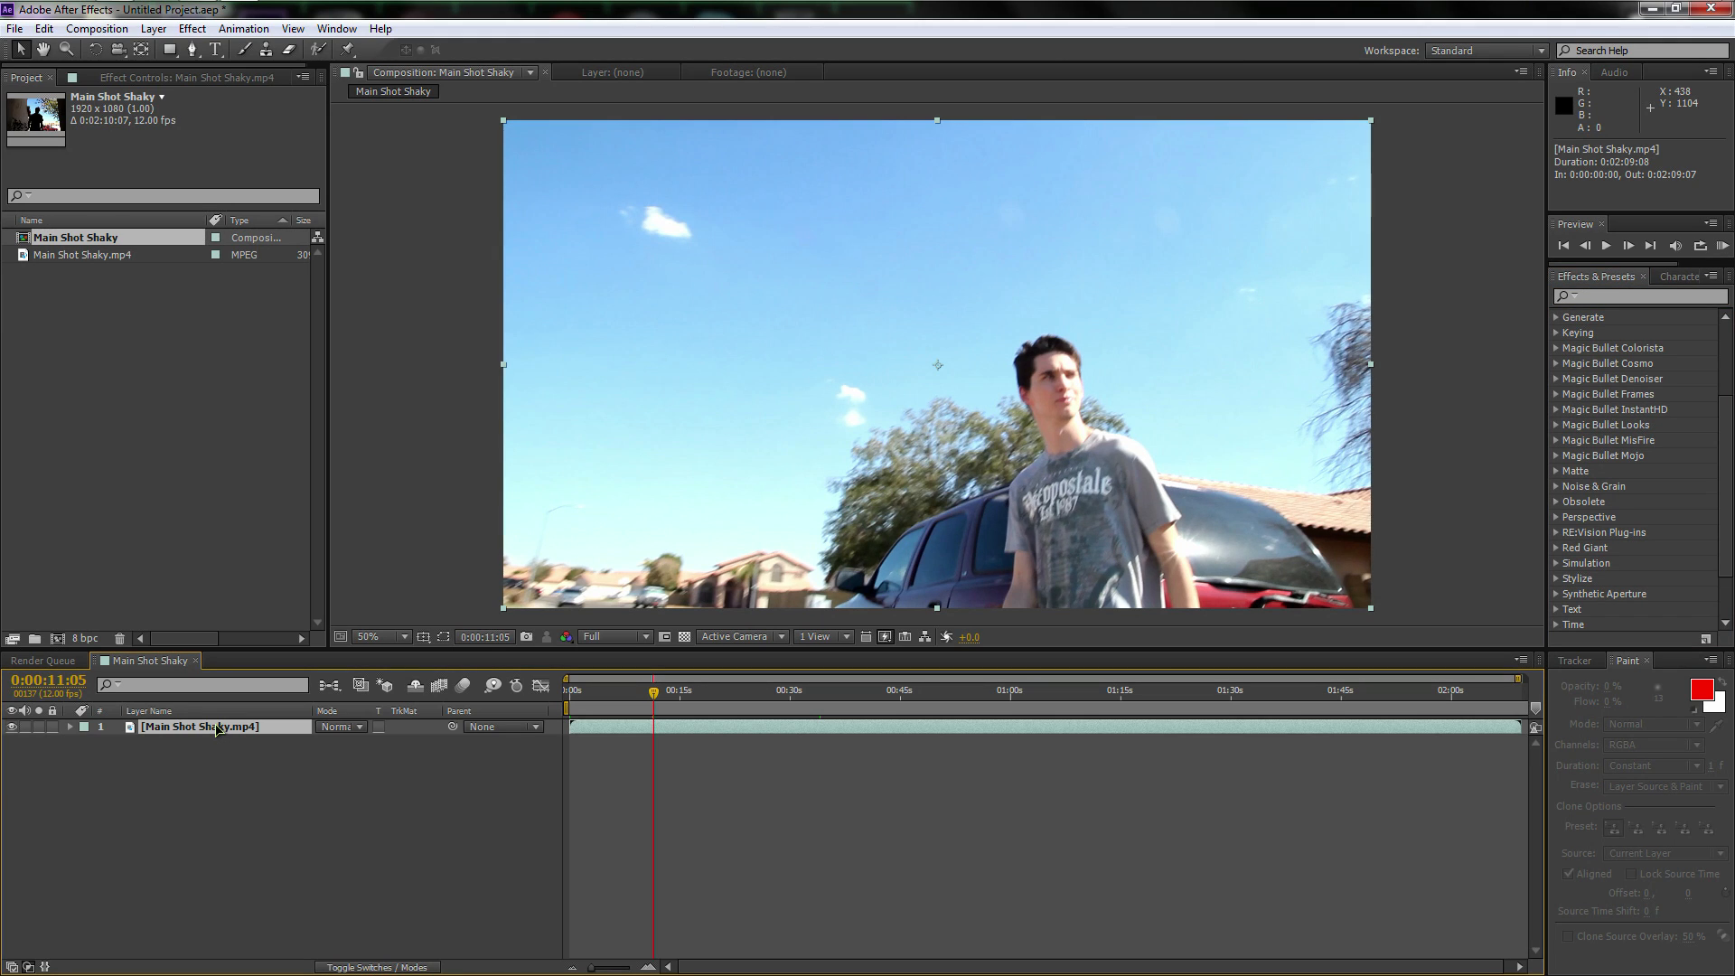
{"action": "double_click", "coordinate": [199, 727]}
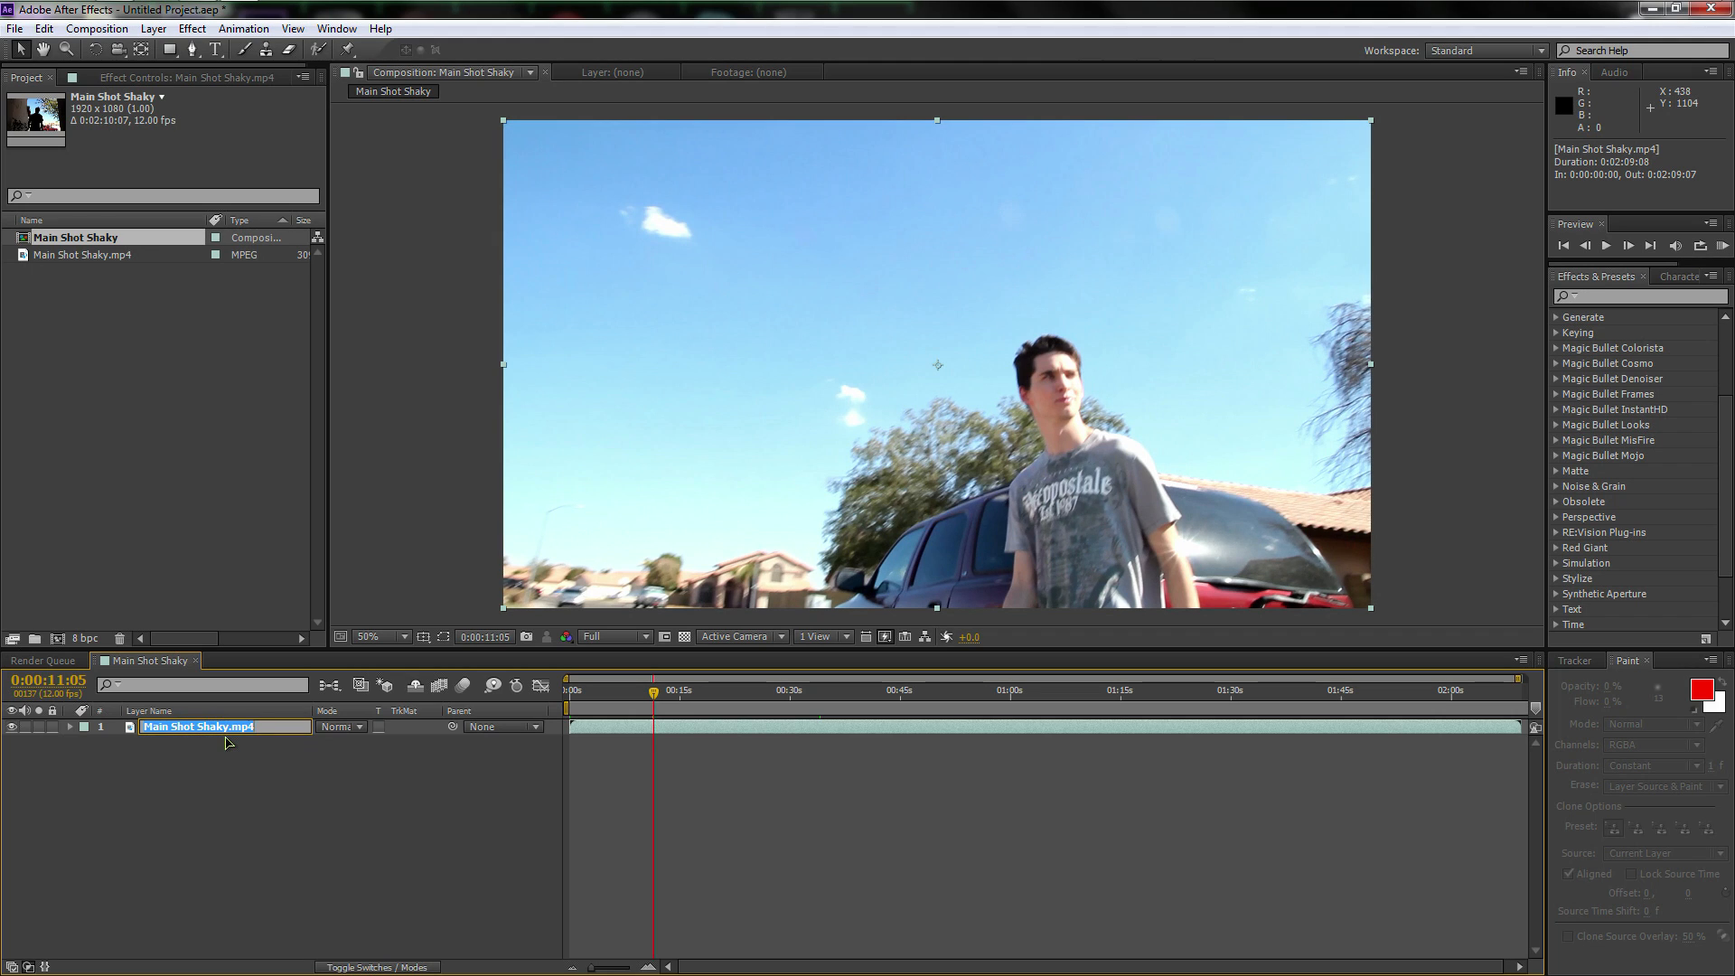
{"action": "type", "text": "Original"}
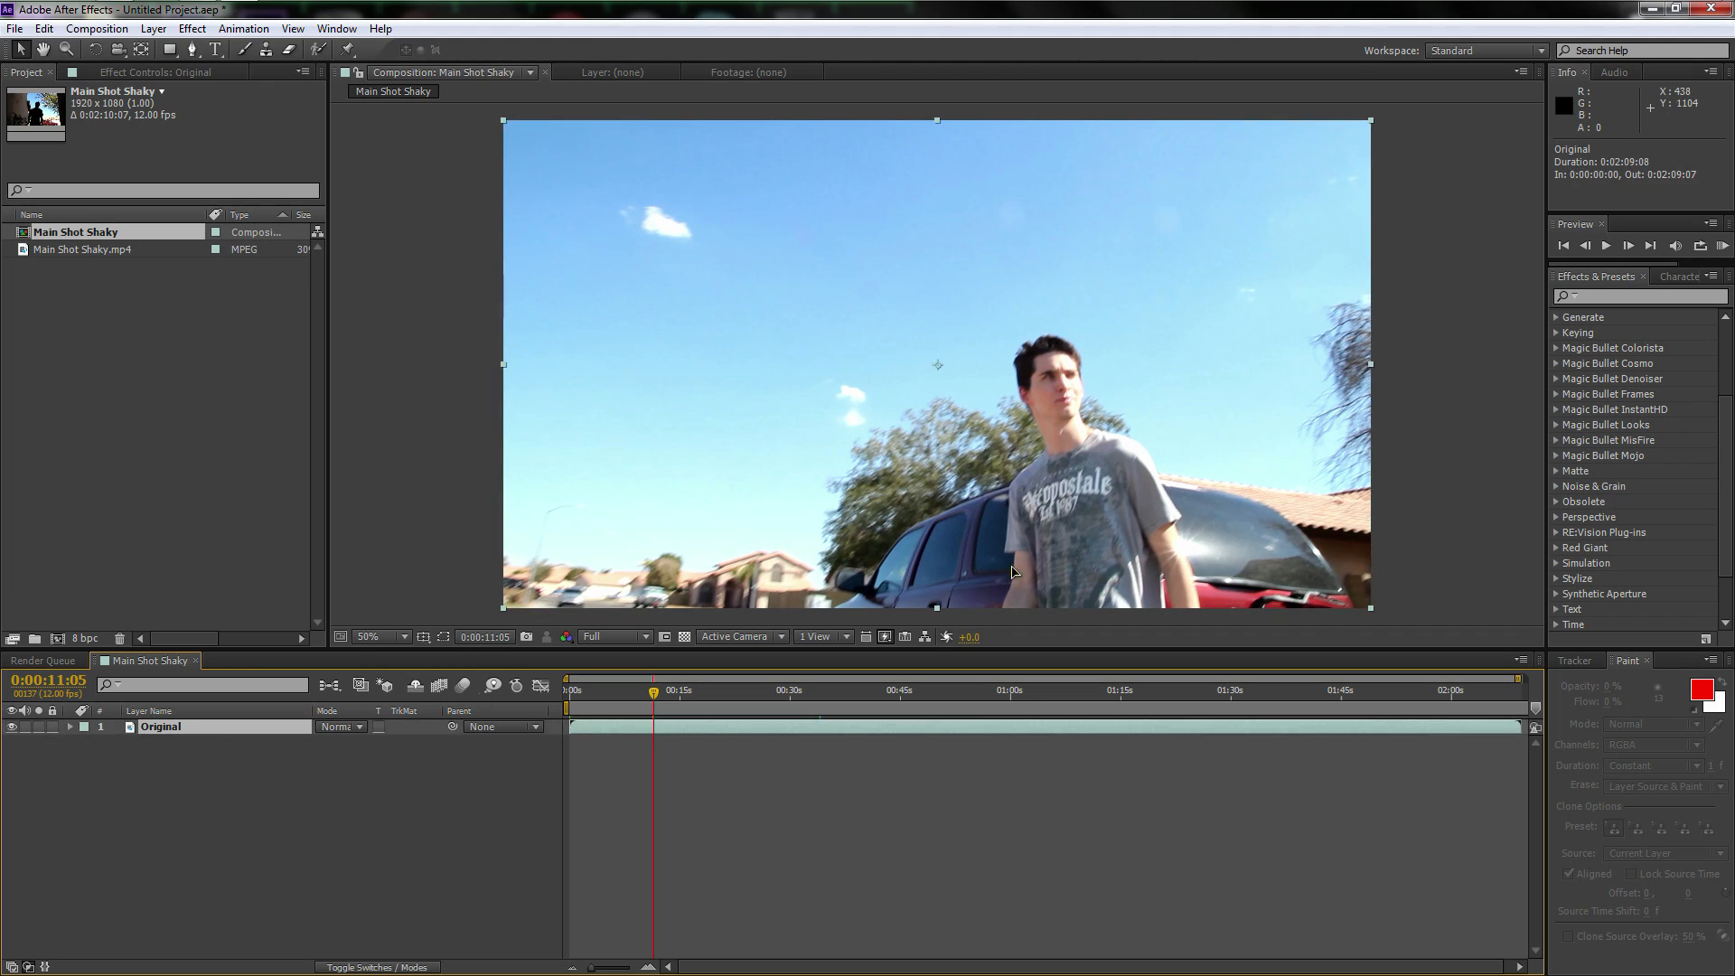
Search Effects & Presets for 'cartoon'
{"action": "left_click", "coordinate": [1638, 295]}
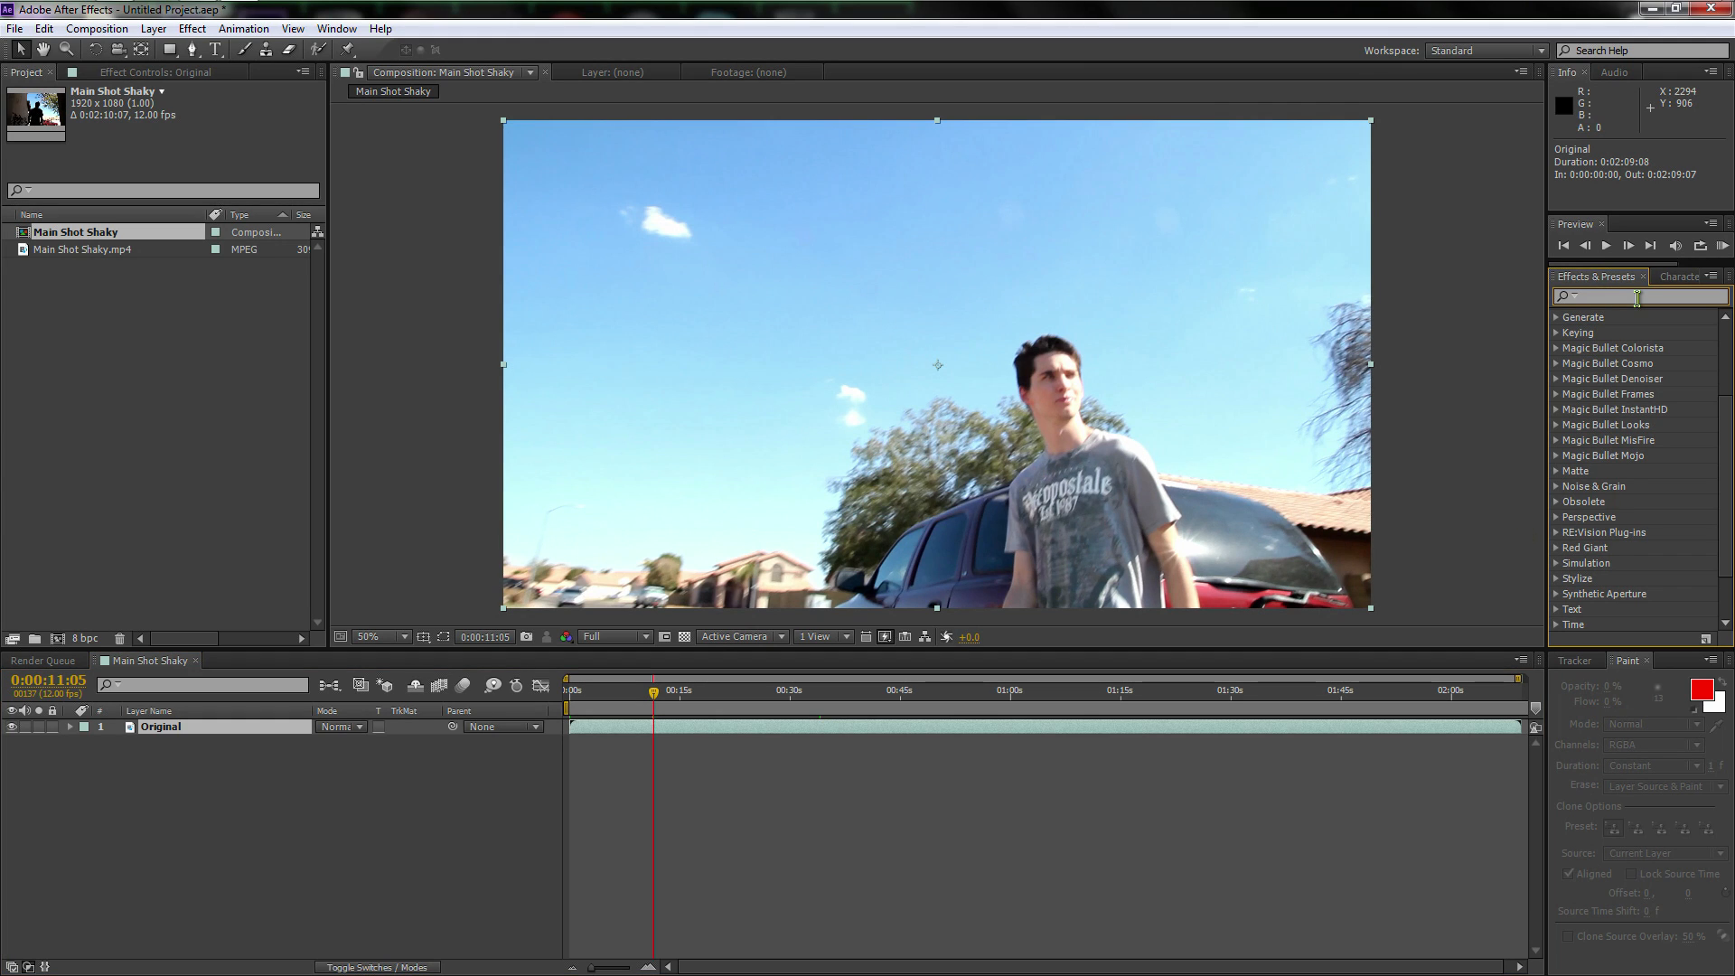
{"action": "type", "text": "cartoon"}
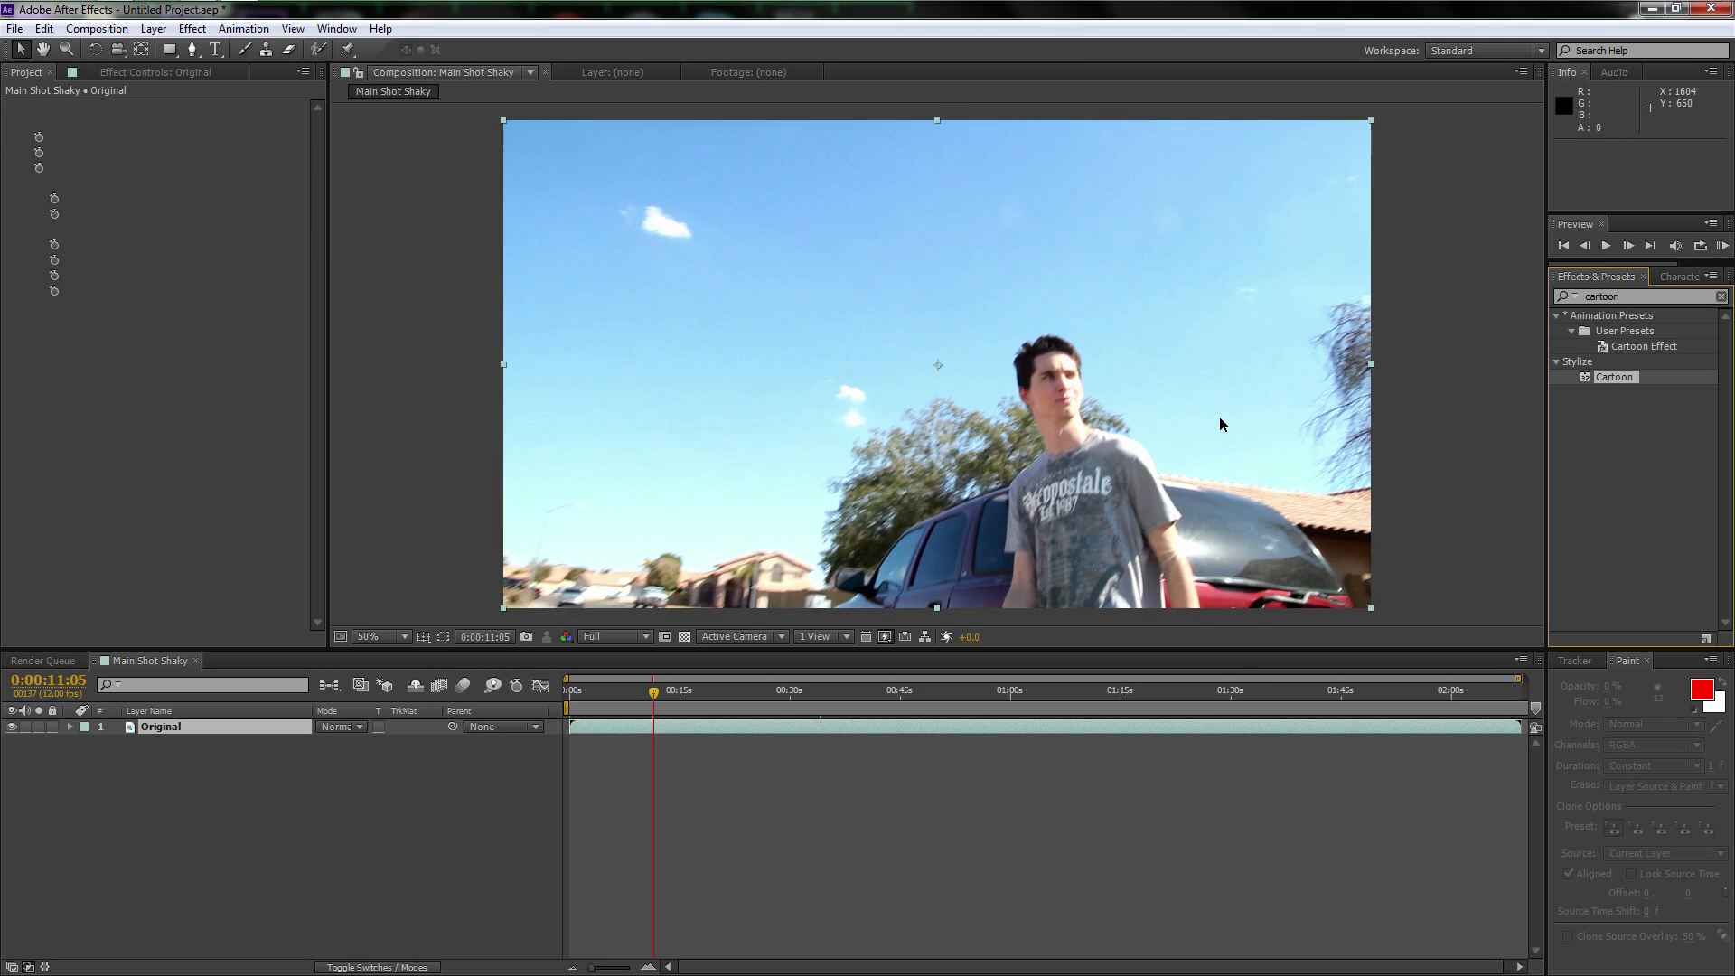
Apply Cartoon with Detail Radius 9.4 and Detail Threshold 16.5, previewing at full size
{"action": "double_click", "coordinate": [1613, 376]}
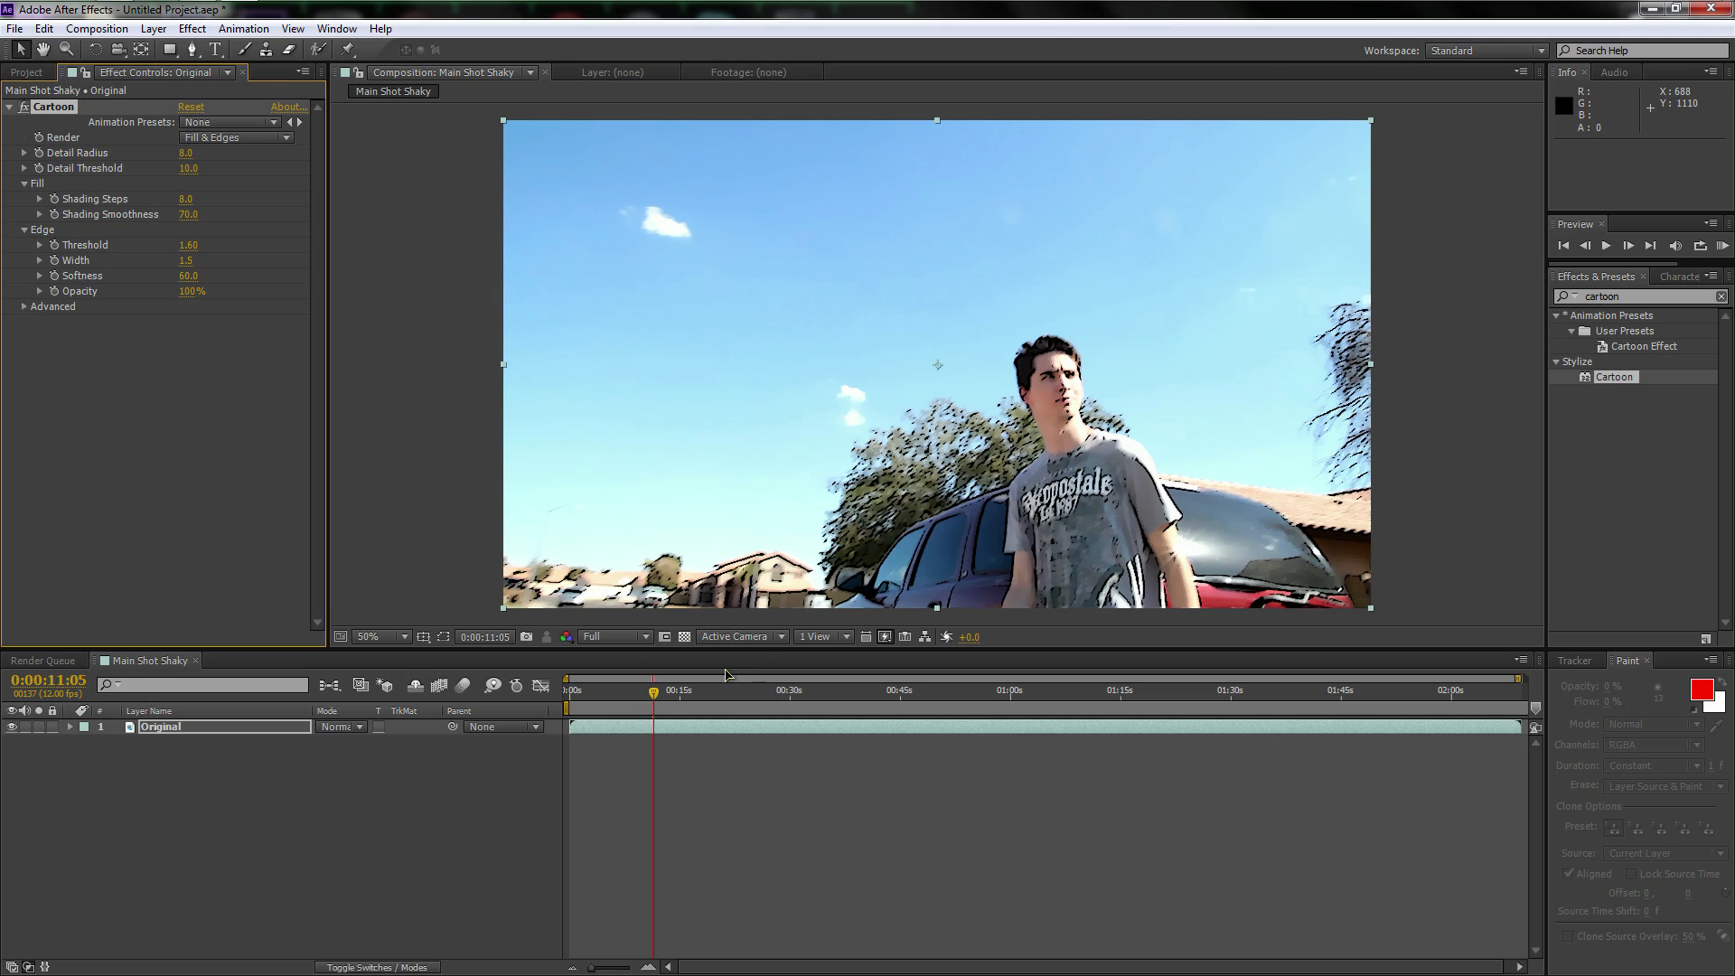
{"action": "left_click_drag", "start_coordinate": [187, 152], "coordinate": [198, 152]}
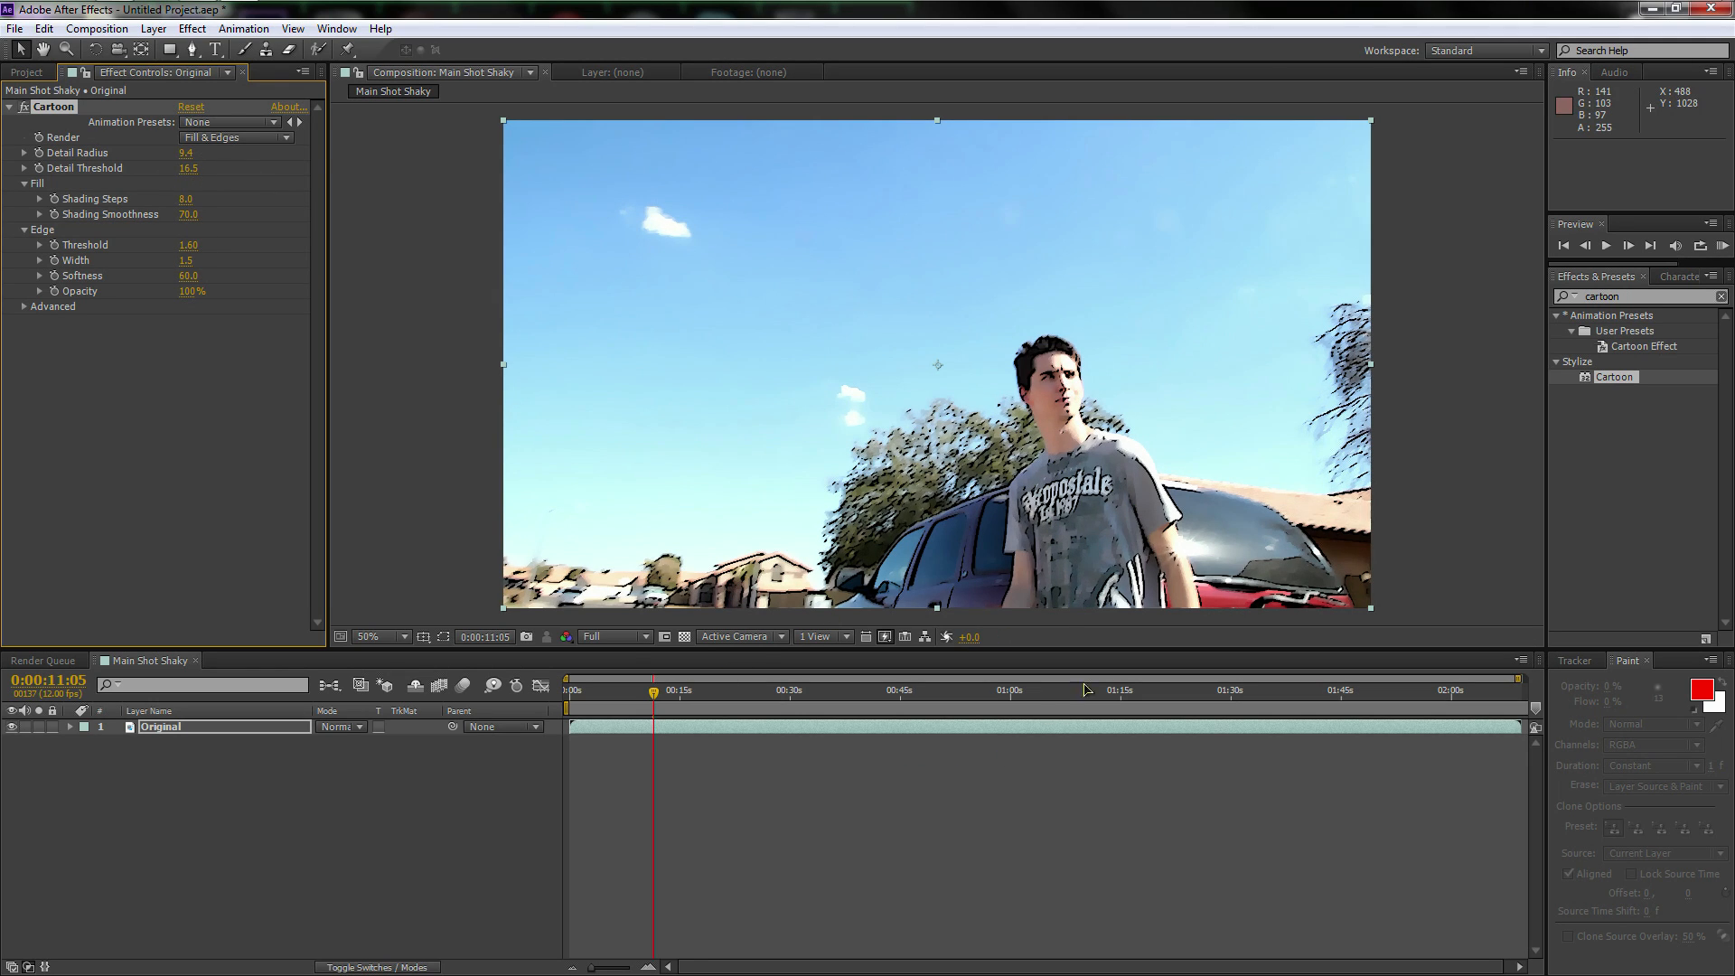
{"action": "left_click", "coordinate": [1114, 690]}
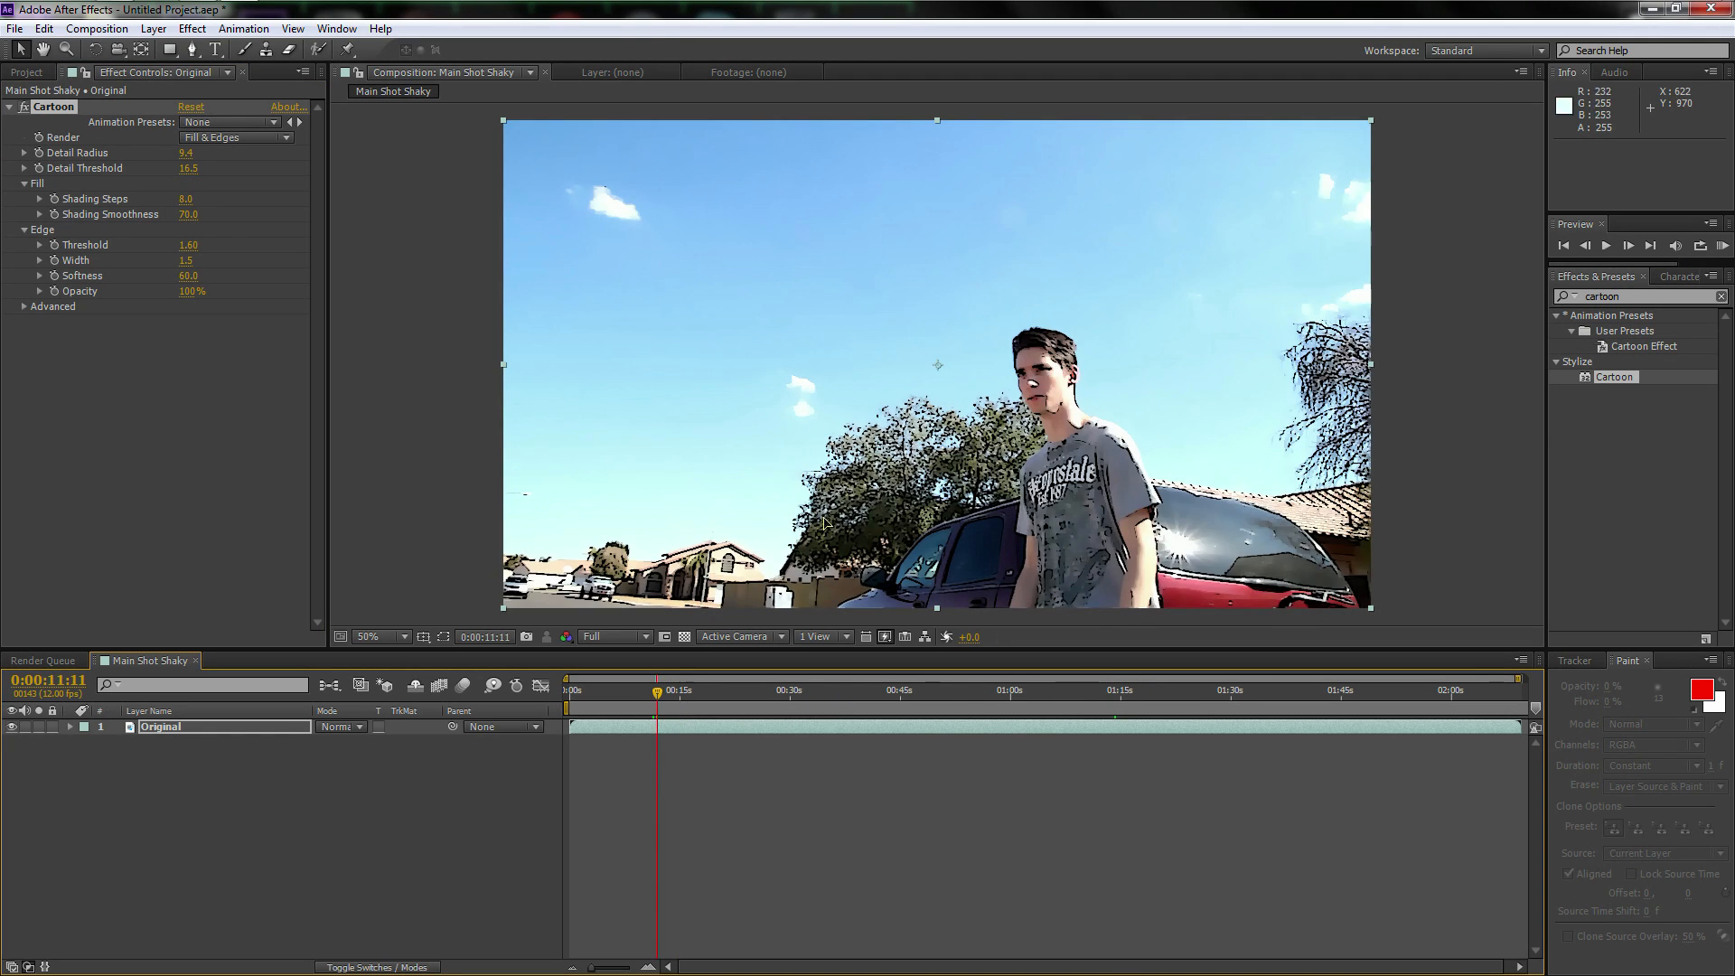
{"action": "left_click", "coordinate": [404, 636]}
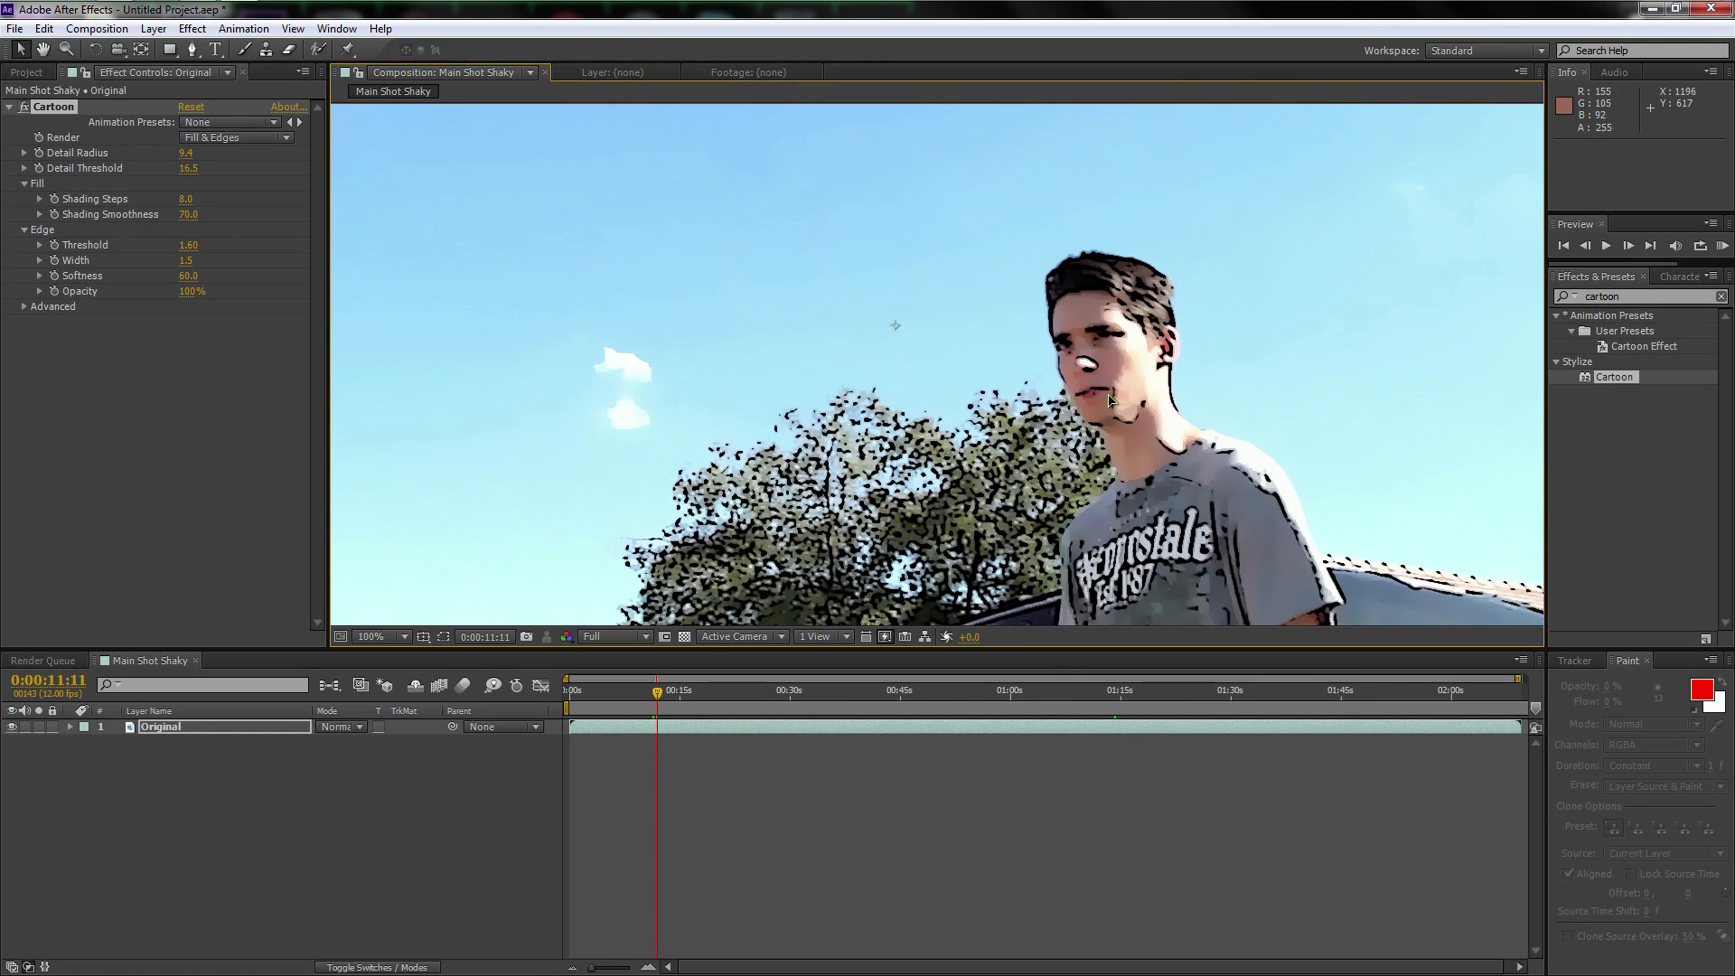
{"action": "left_click", "coordinate": [373, 637]}
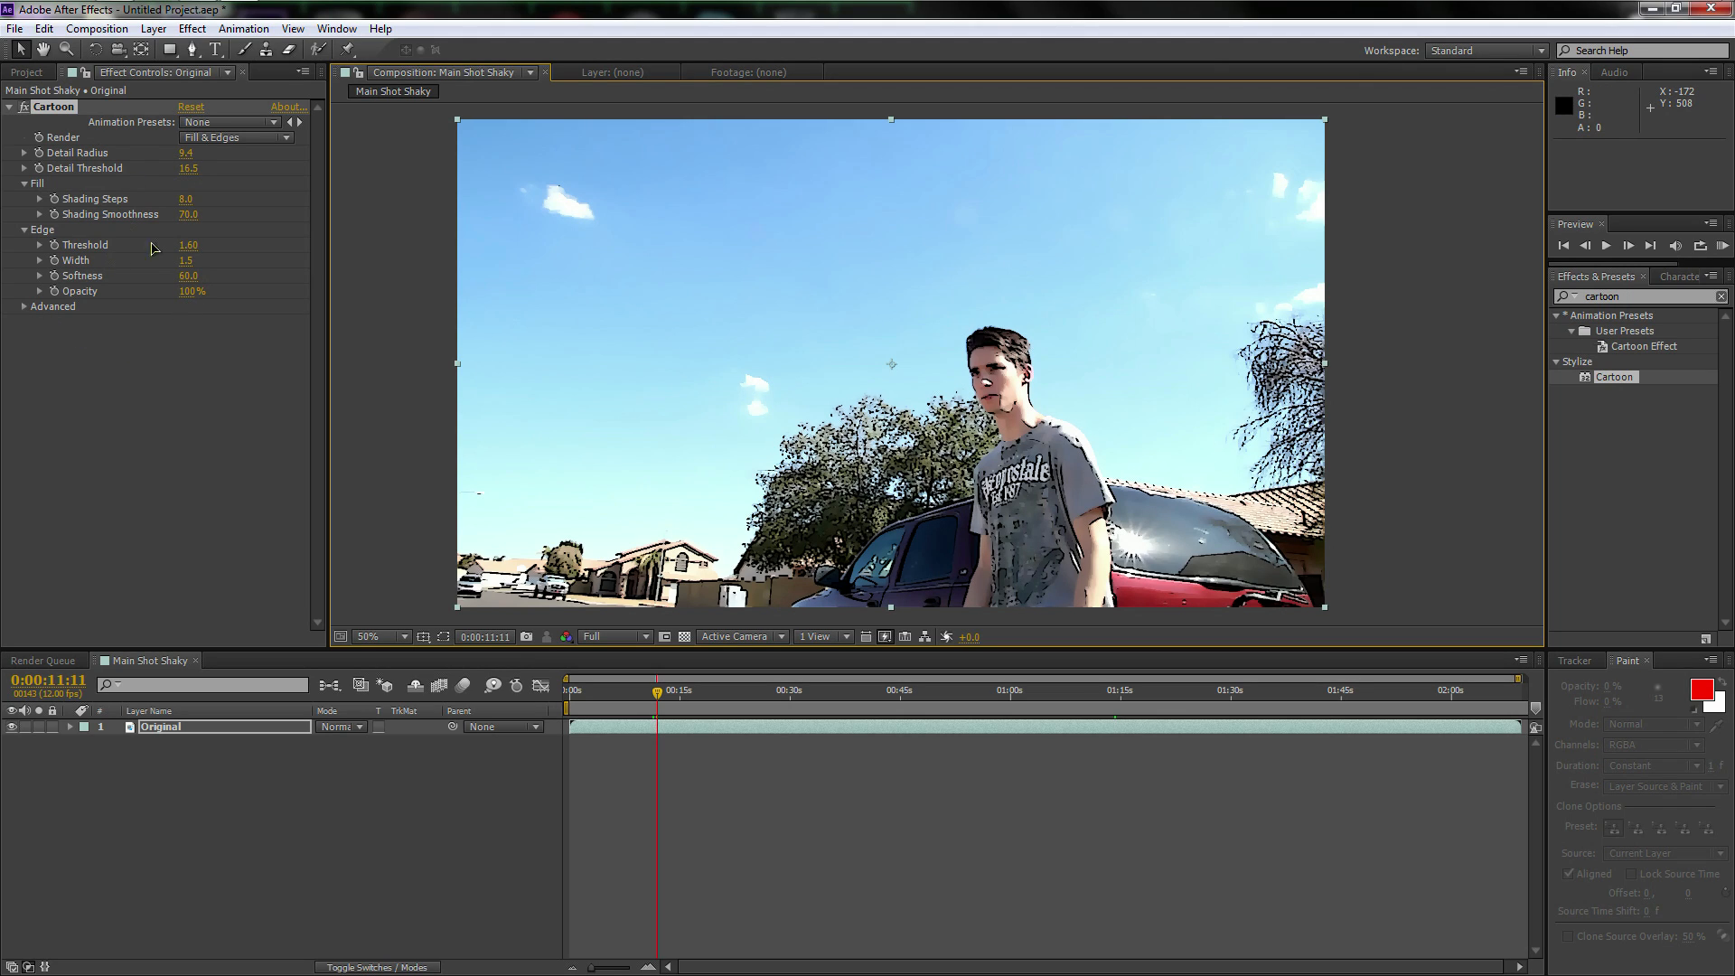
{"action": "mouse_move", "coordinate": [173, 276]}
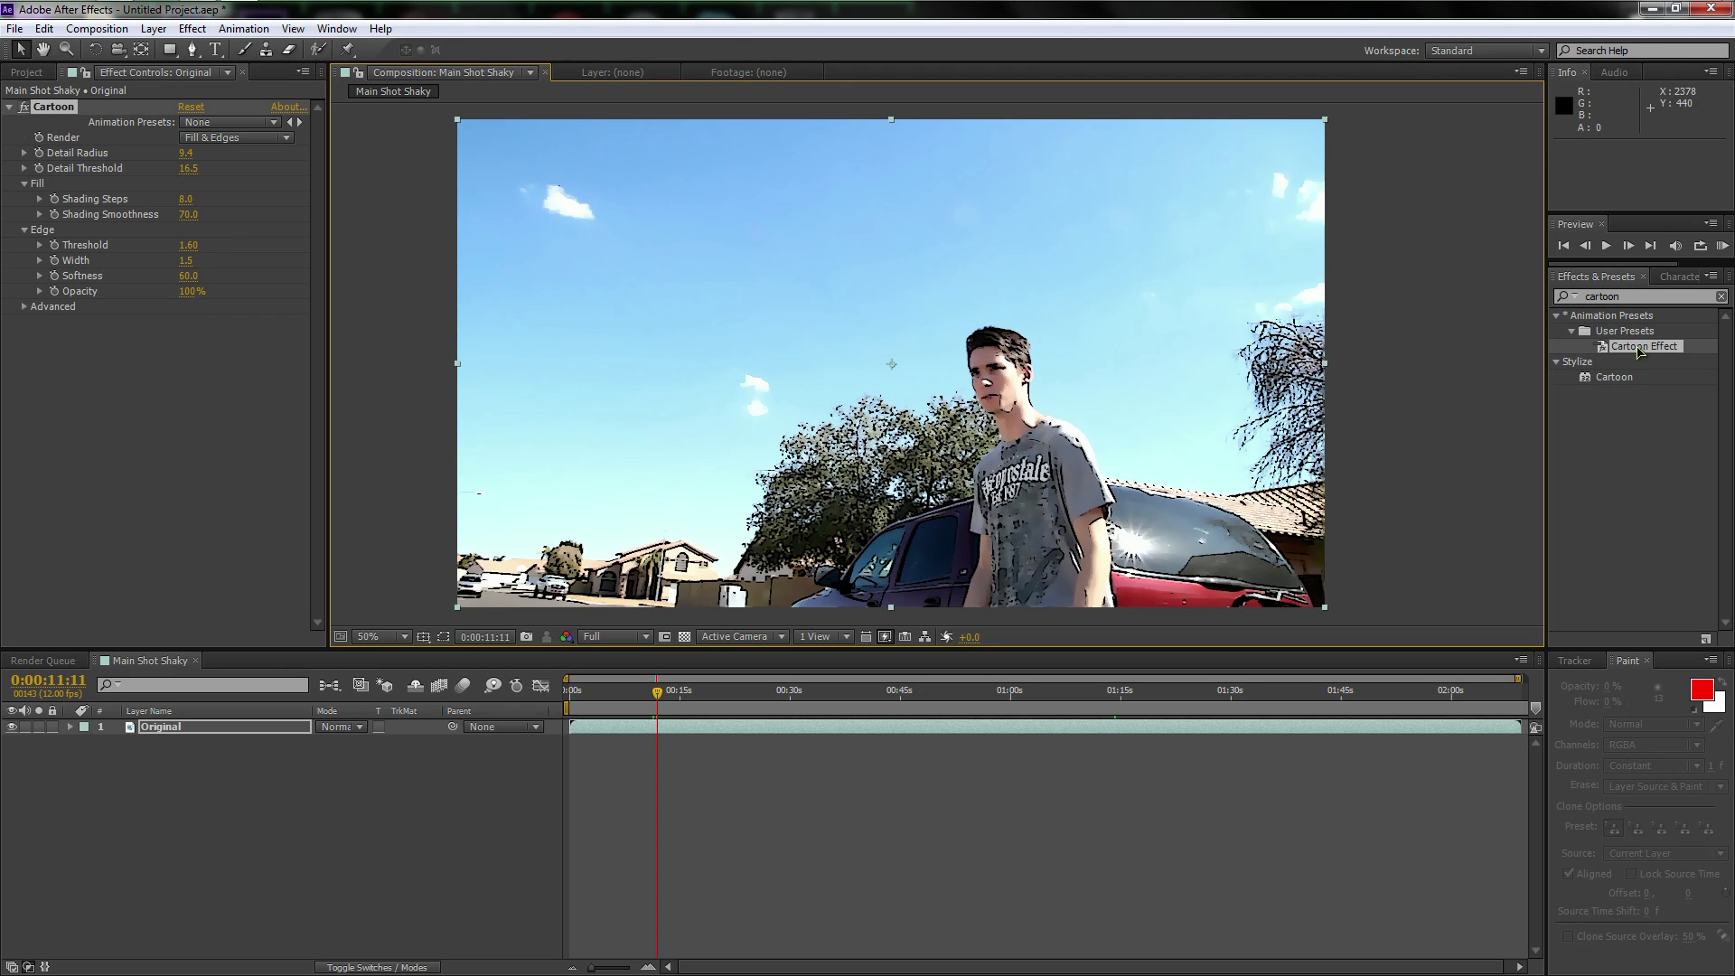
Apply the saved Cartoon Effect preset (Detail Radius 12.2) and check close-up frames
{"action": "double_click", "coordinate": [1642, 346]}
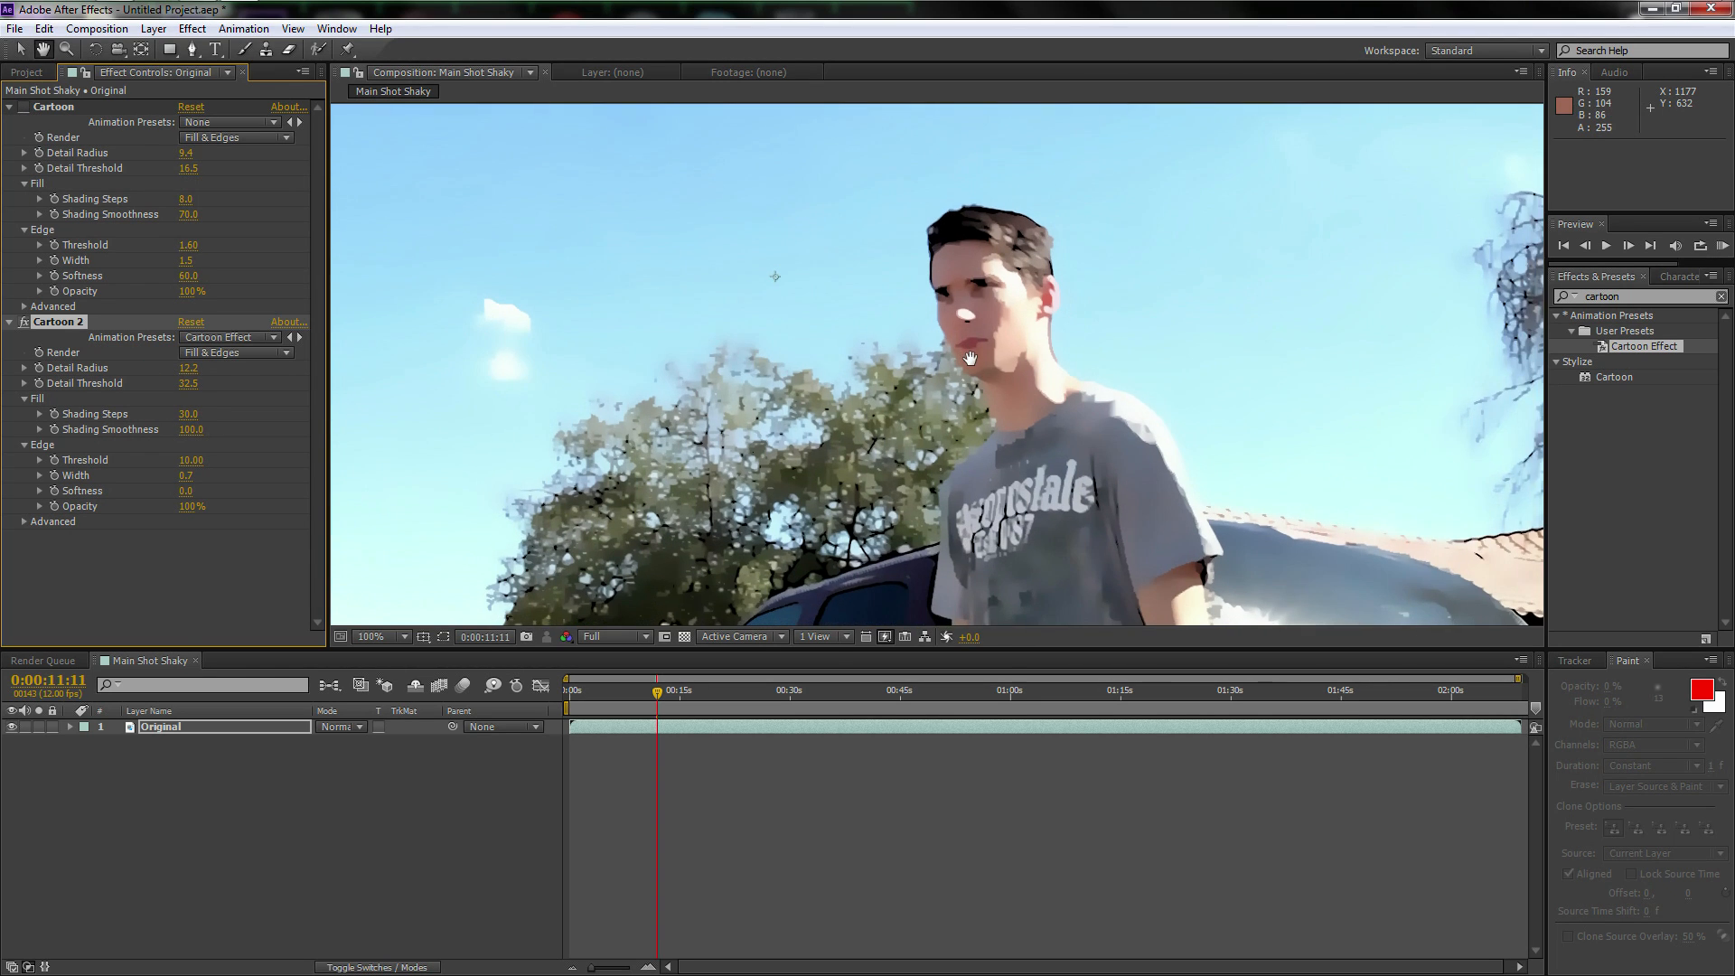
{"action": "left_click", "coordinate": [398, 637]}
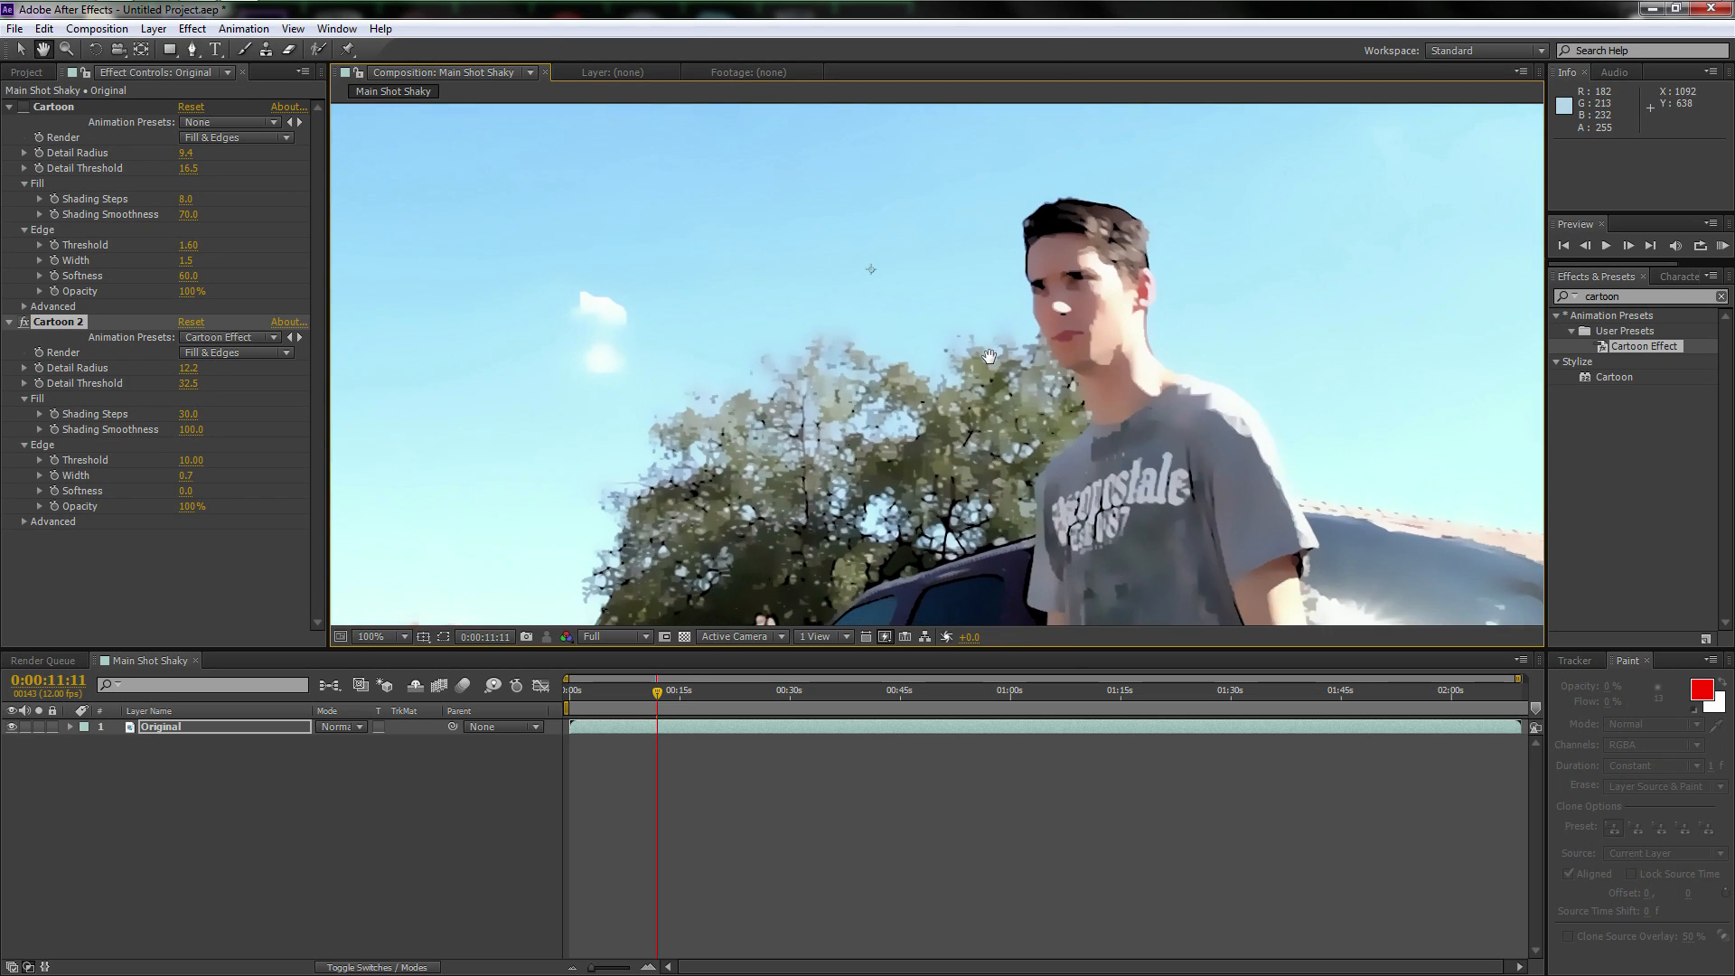
{"action": "left_click", "coordinate": [369, 636]}
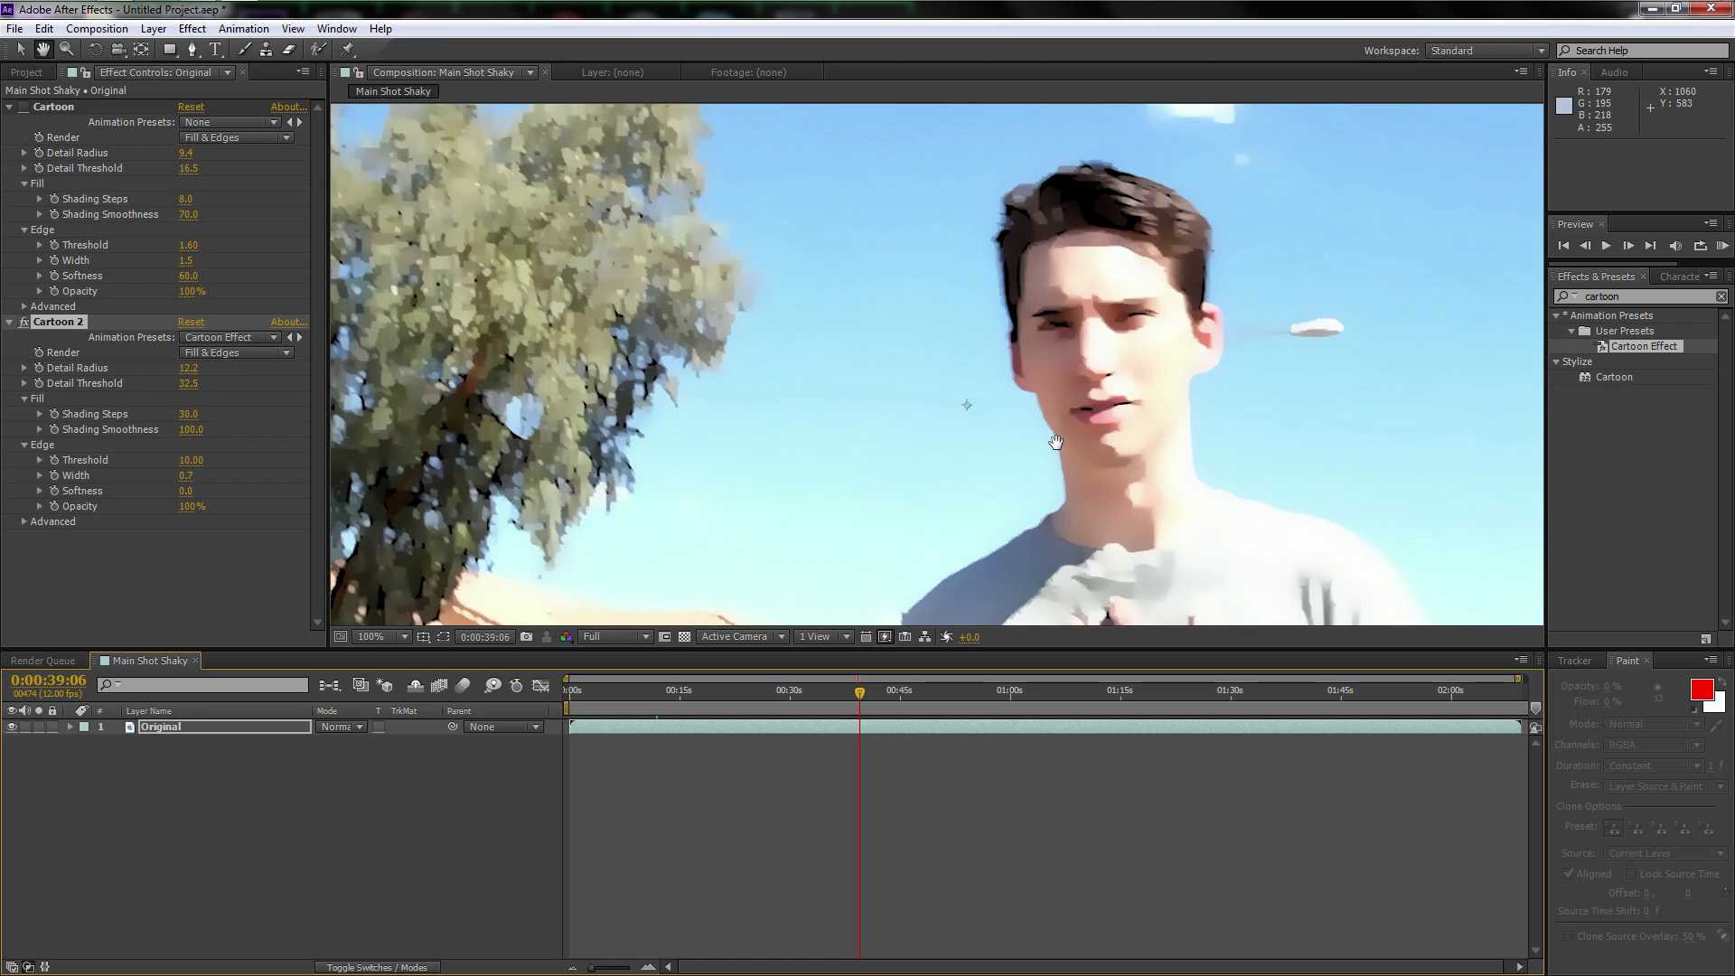
{"action": "left_click", "coordinate": [365, 636]}
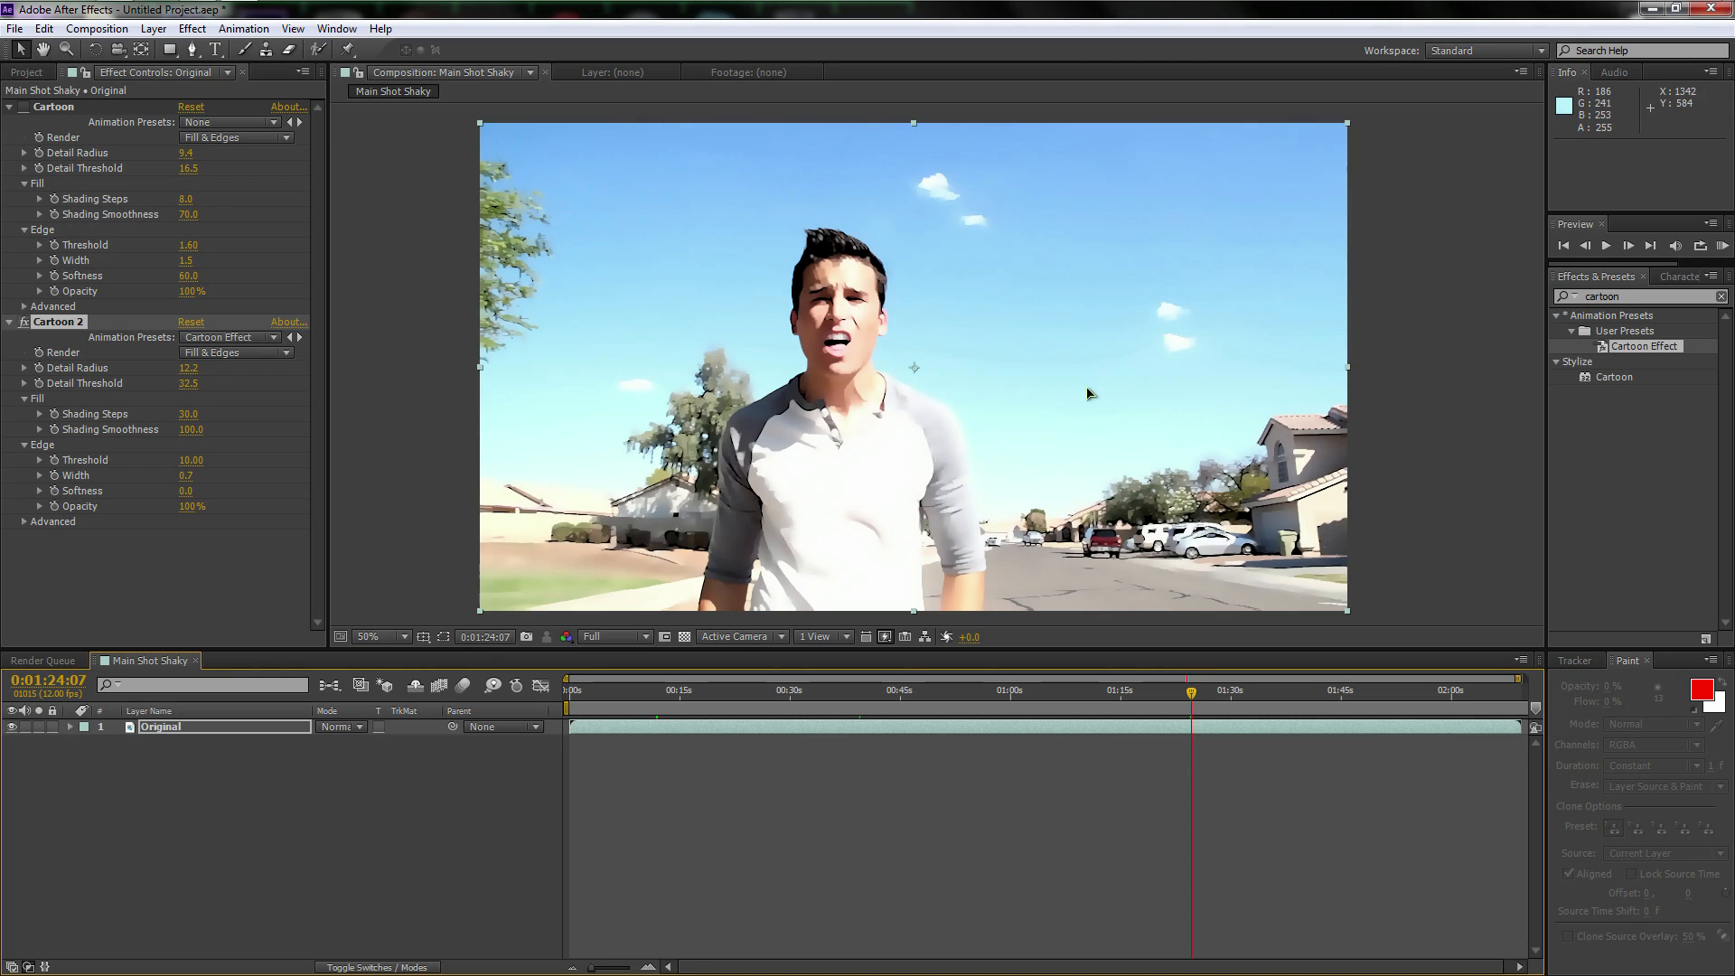
{"action": "mouse_move", "coordinate": [955, 466]}
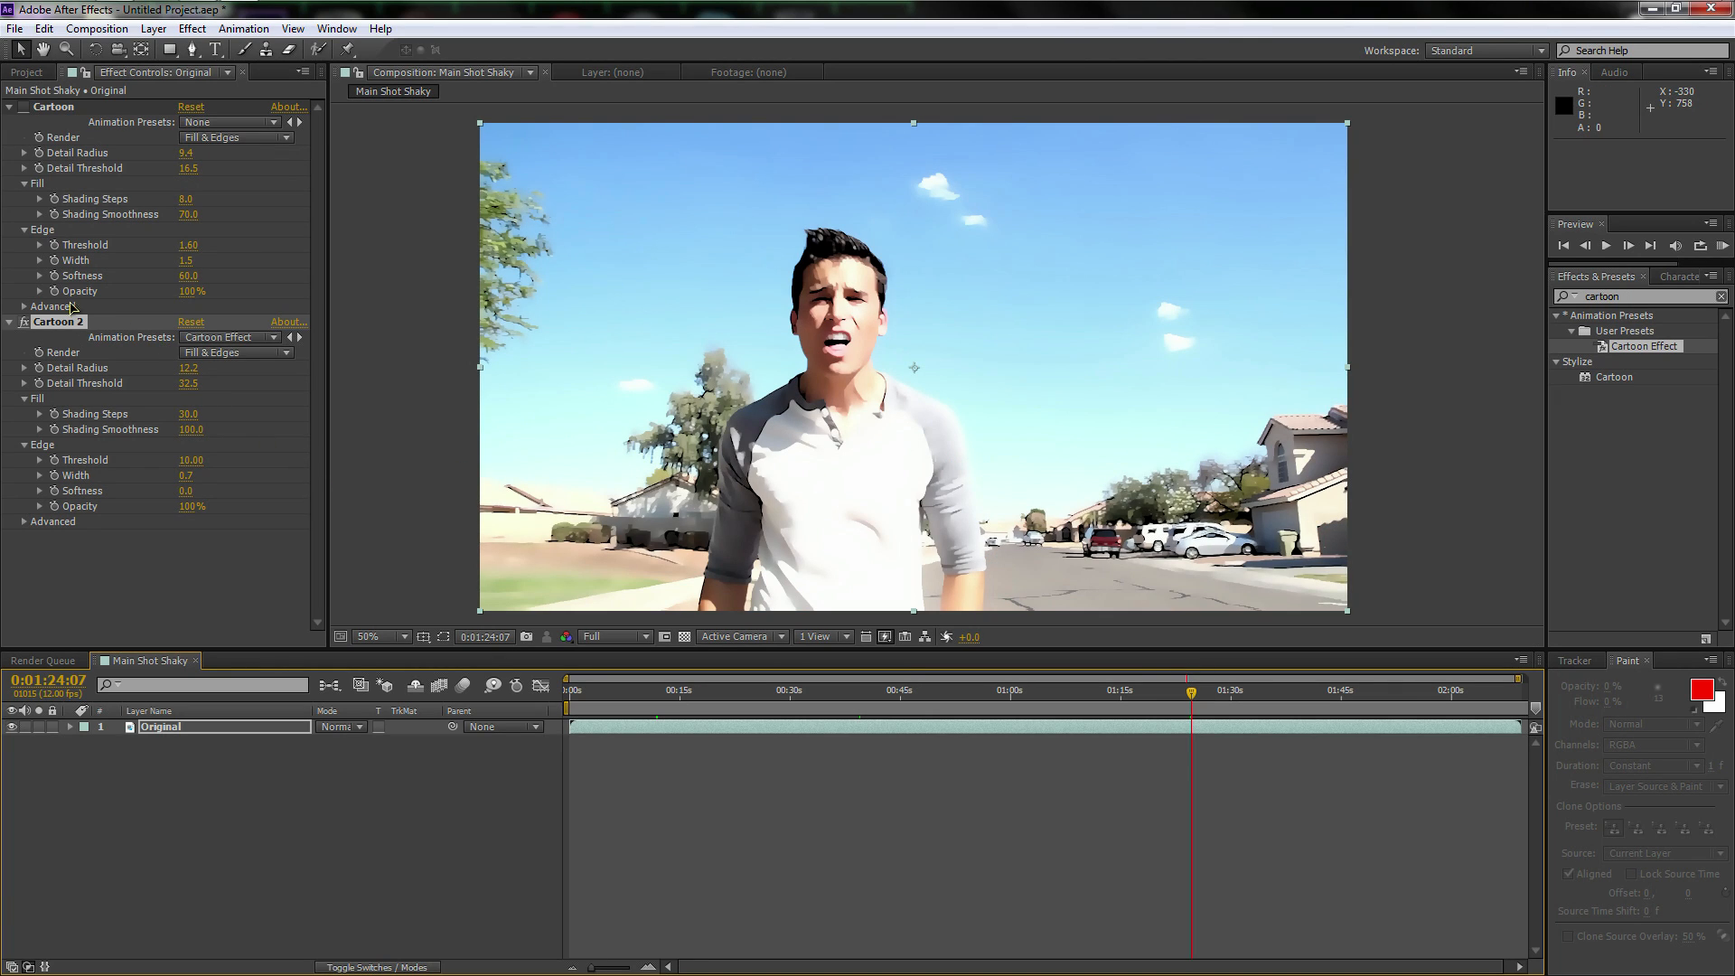
{"action": "mouse_move", "coordinate": [218, 423]}
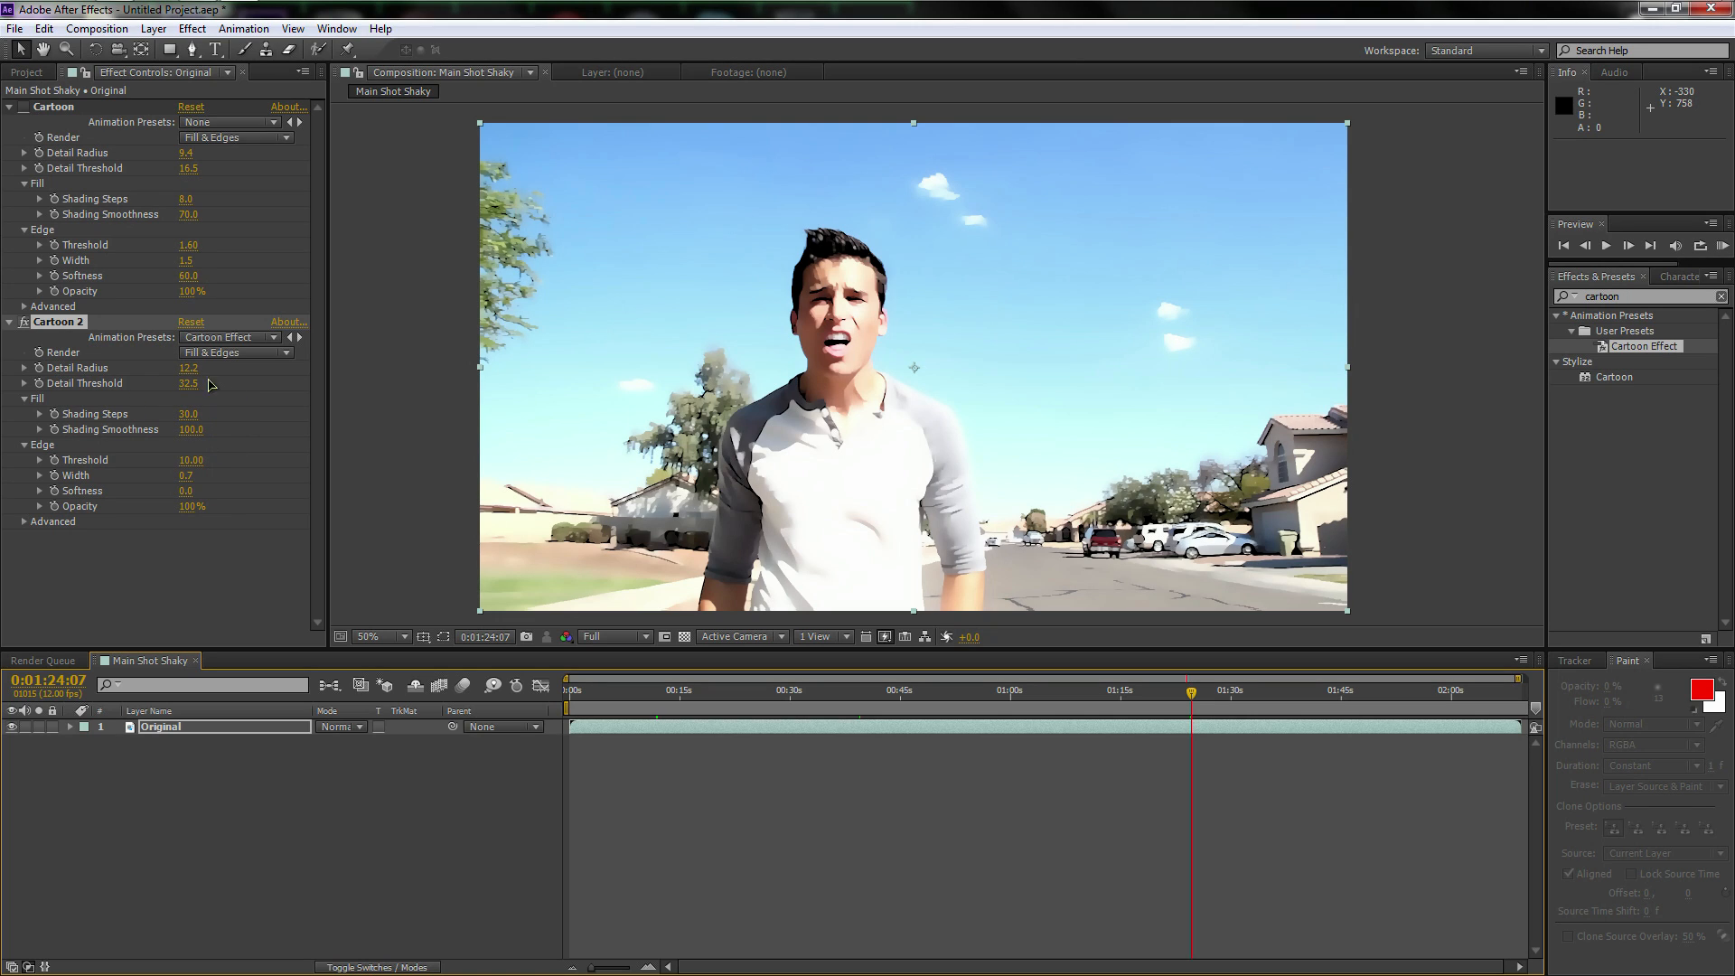
{"action": "mouse_move", "coordinate": [59, 374]}
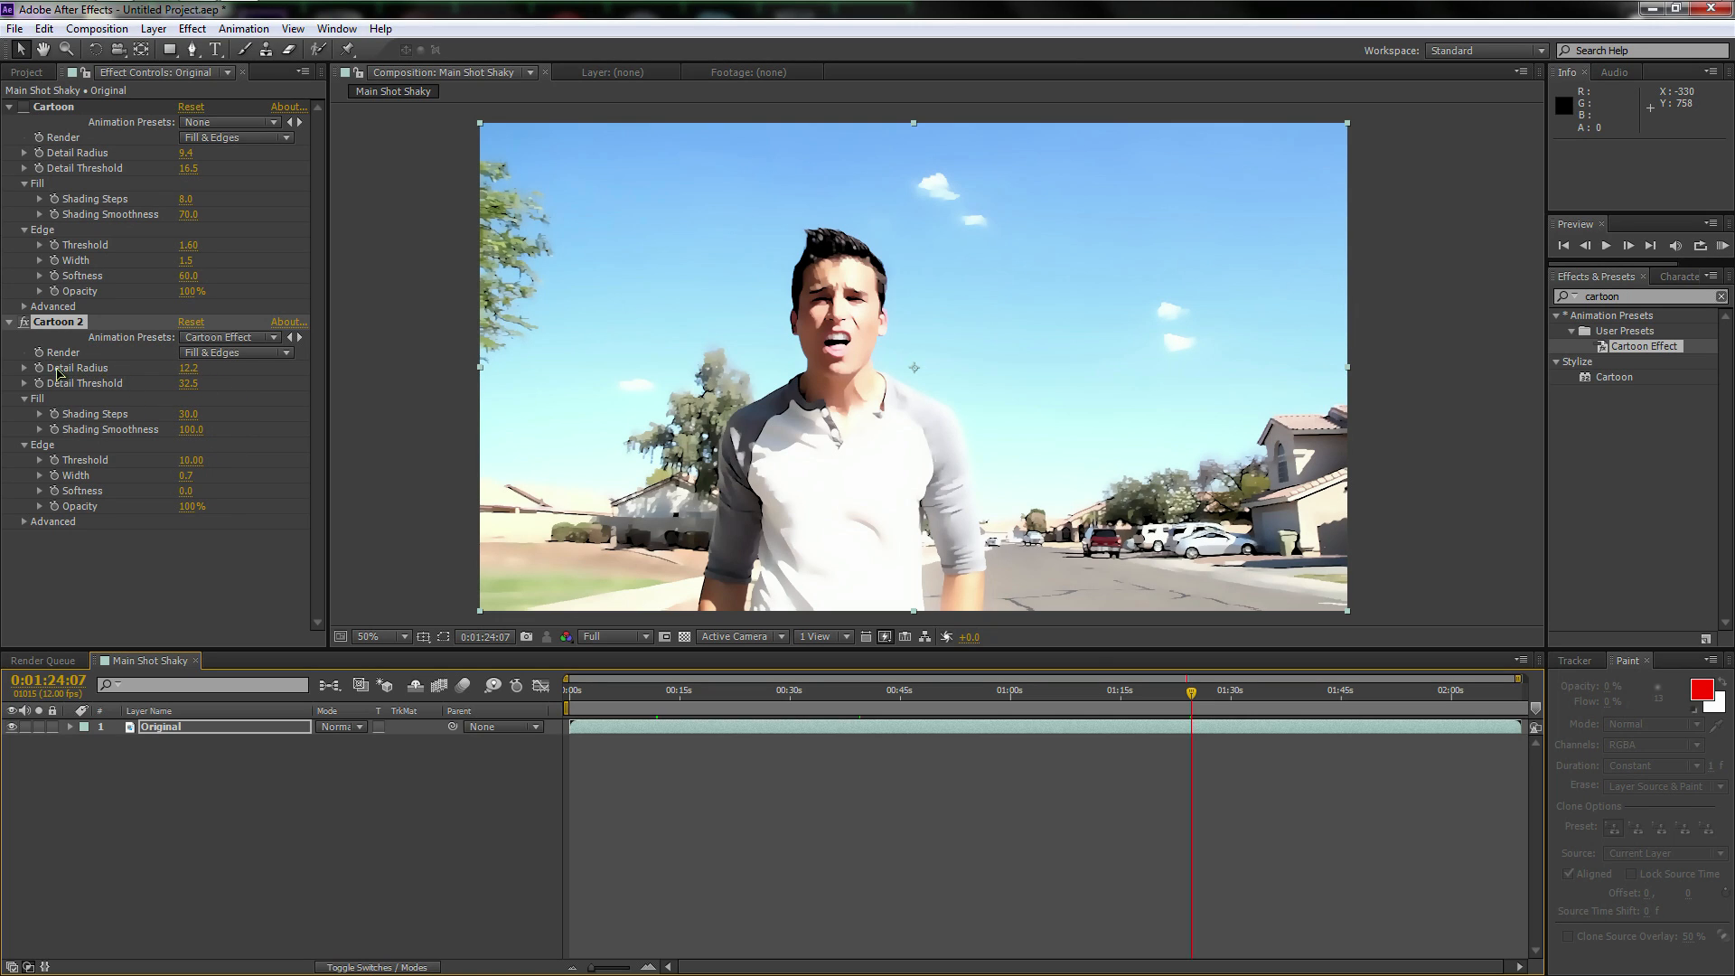
{"action": "mouse_move", "coordinate": [236, 361]}
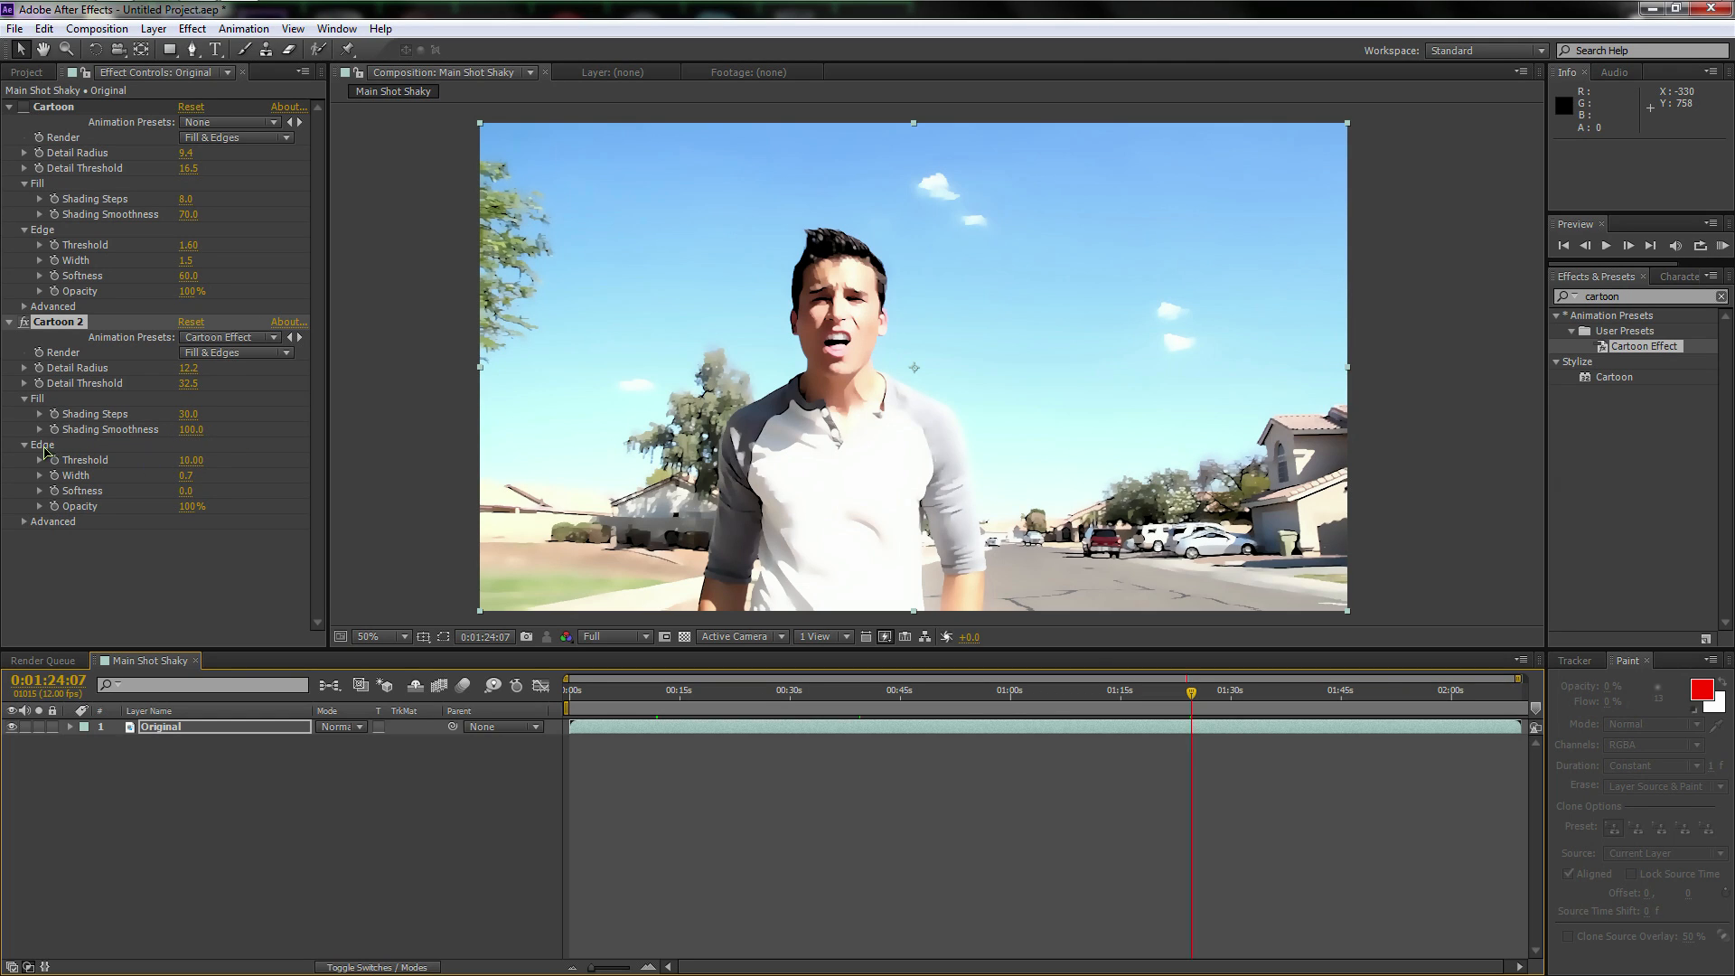
{"action": "mouse_move", "coordinate": [69, 463]}
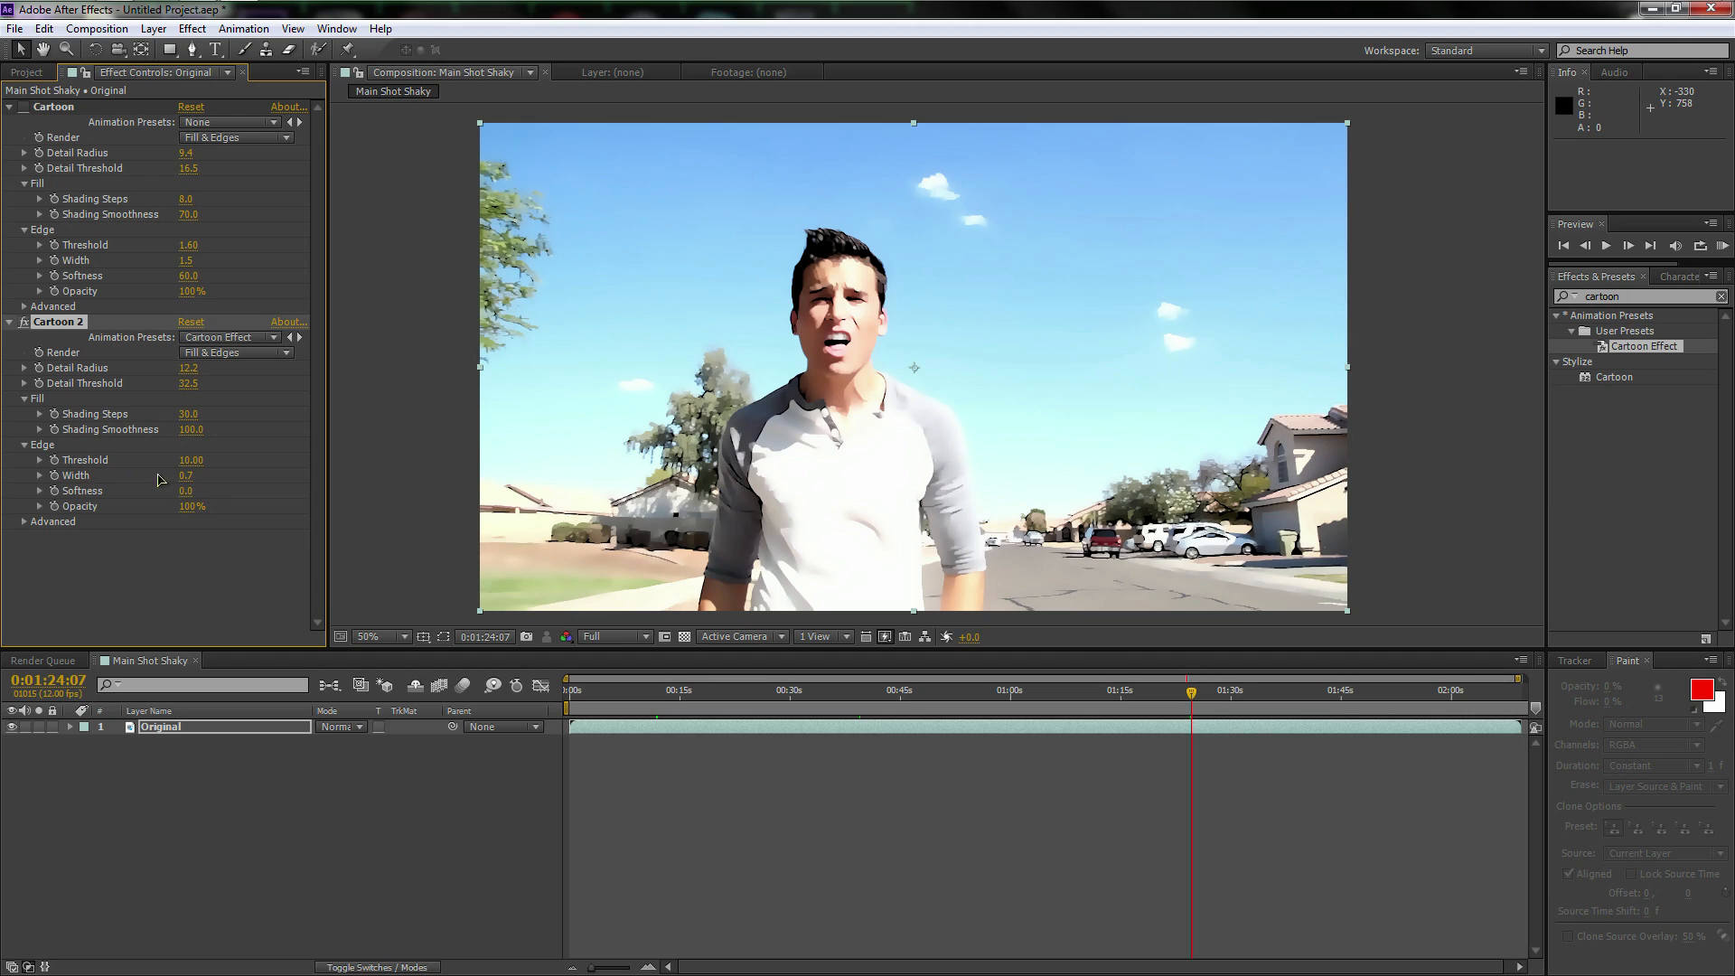
Expand Cartoon 2's Advanced group showing Edge Enhancement 100, Black Level 8.5, Contrast 2.07
{"action": "left_click", "coordinate": [24, 521]}
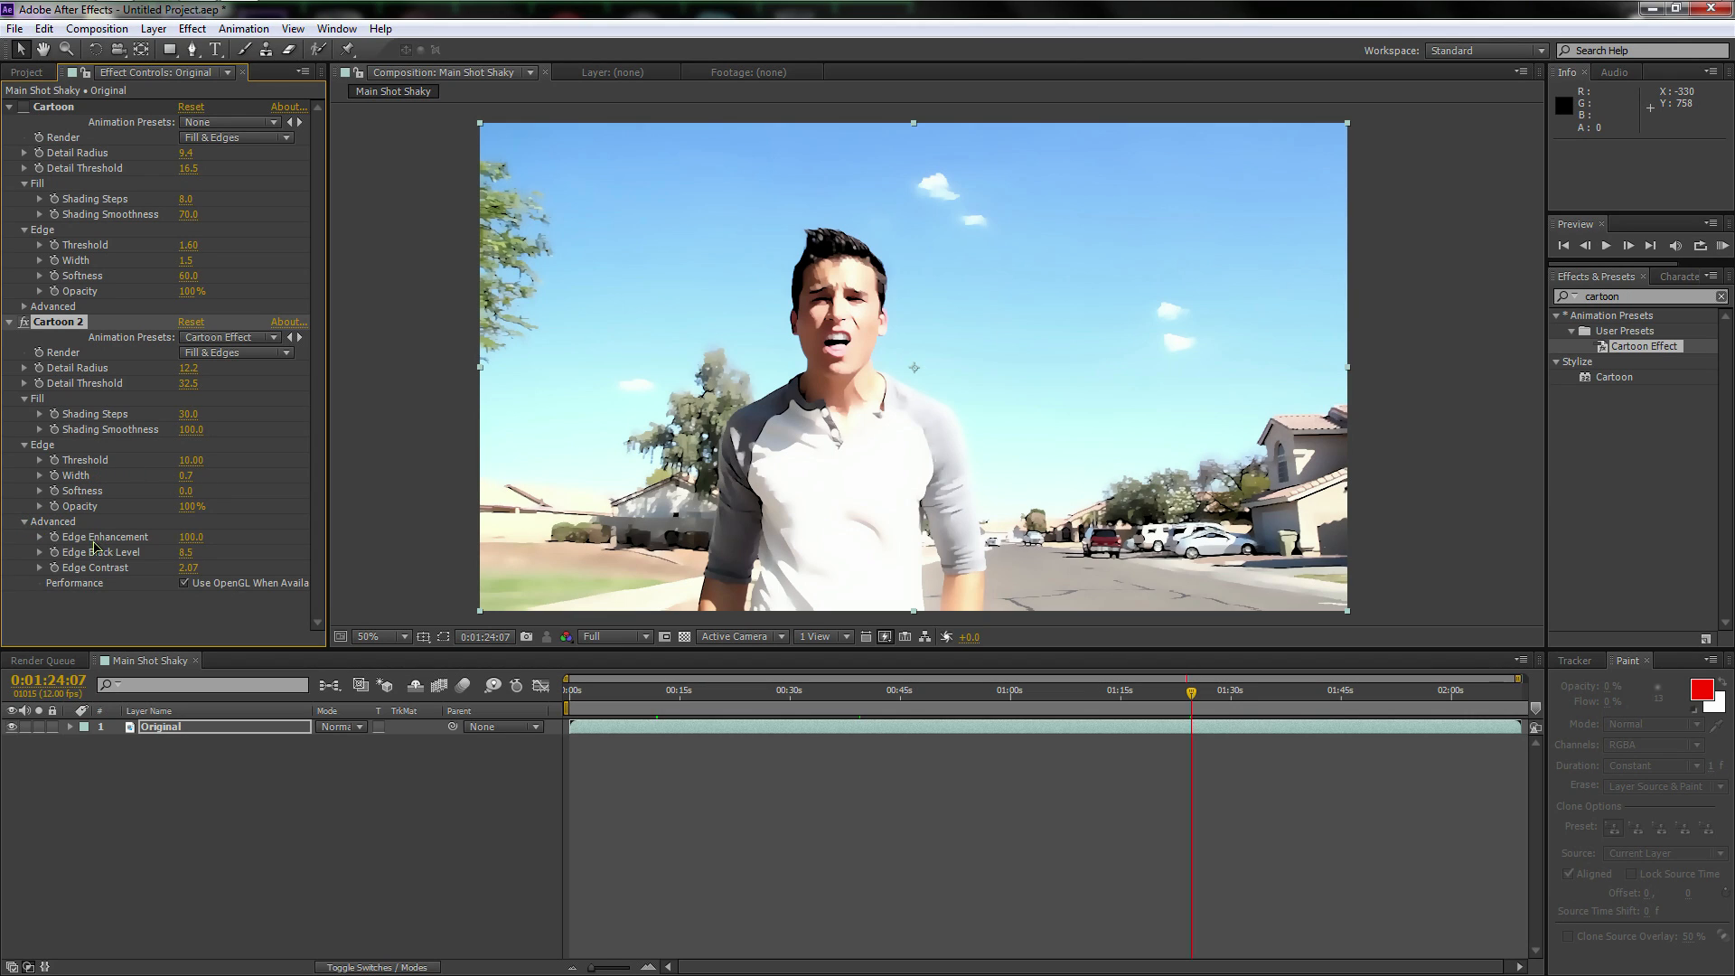
{"action": "mouse_move", "coordinate": [50, 529]}
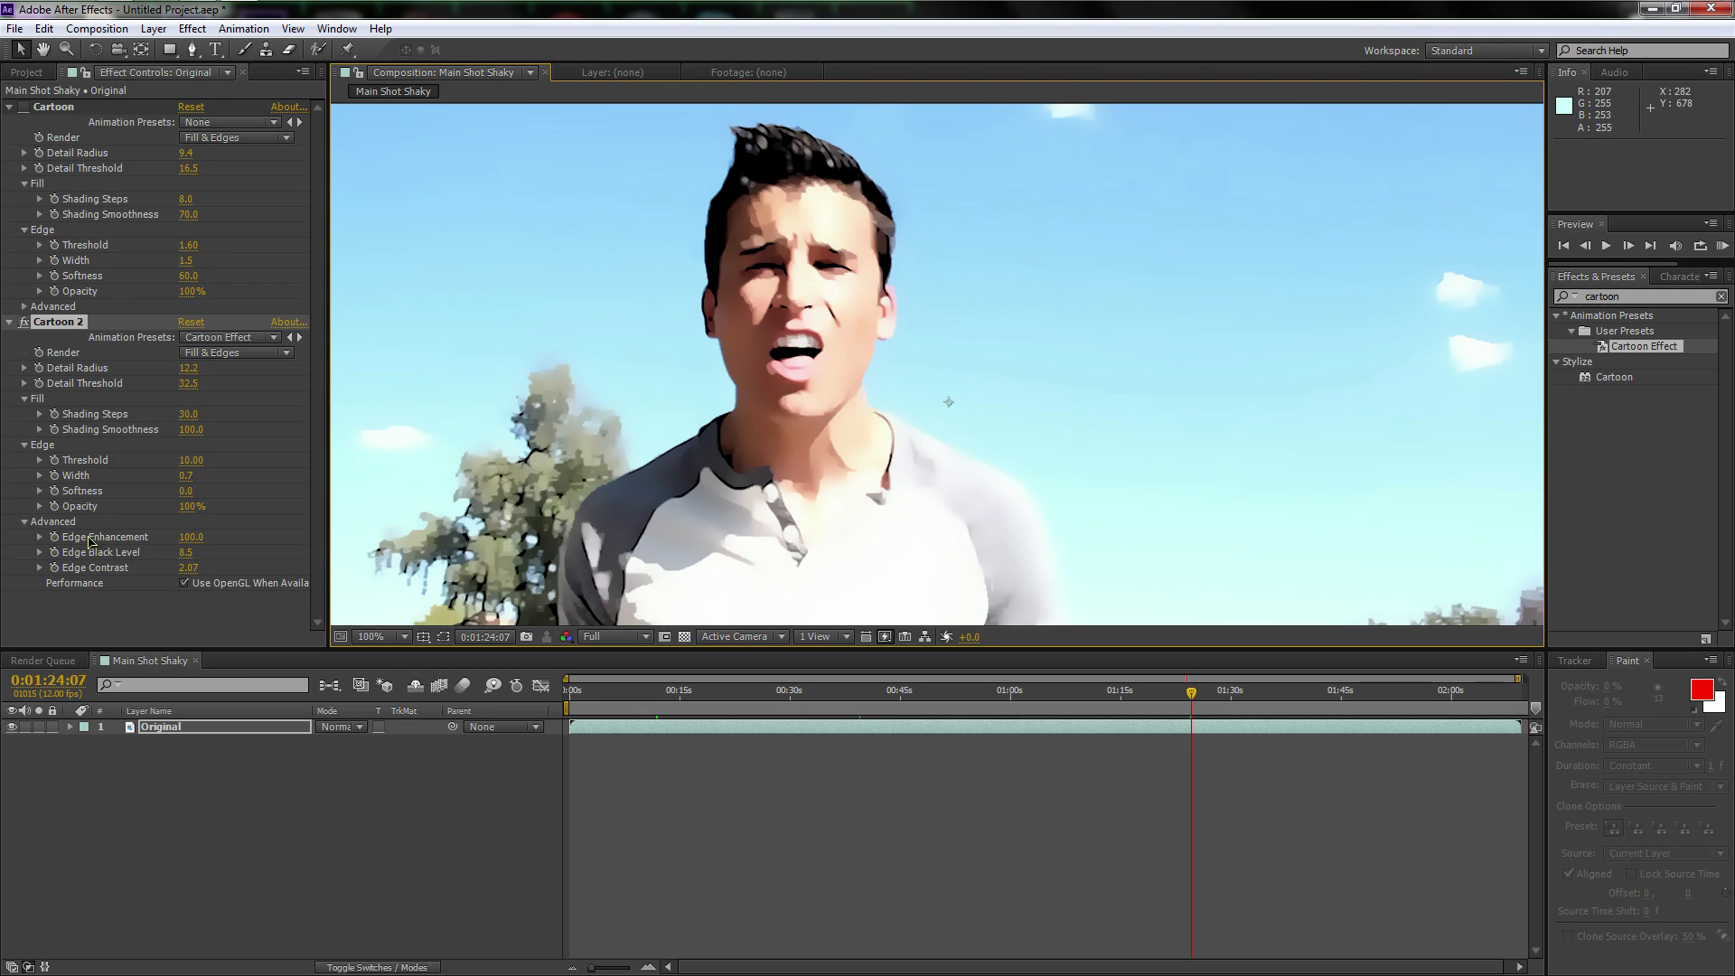
{"action": "mouse_move", "coordinate": [232, 541]}
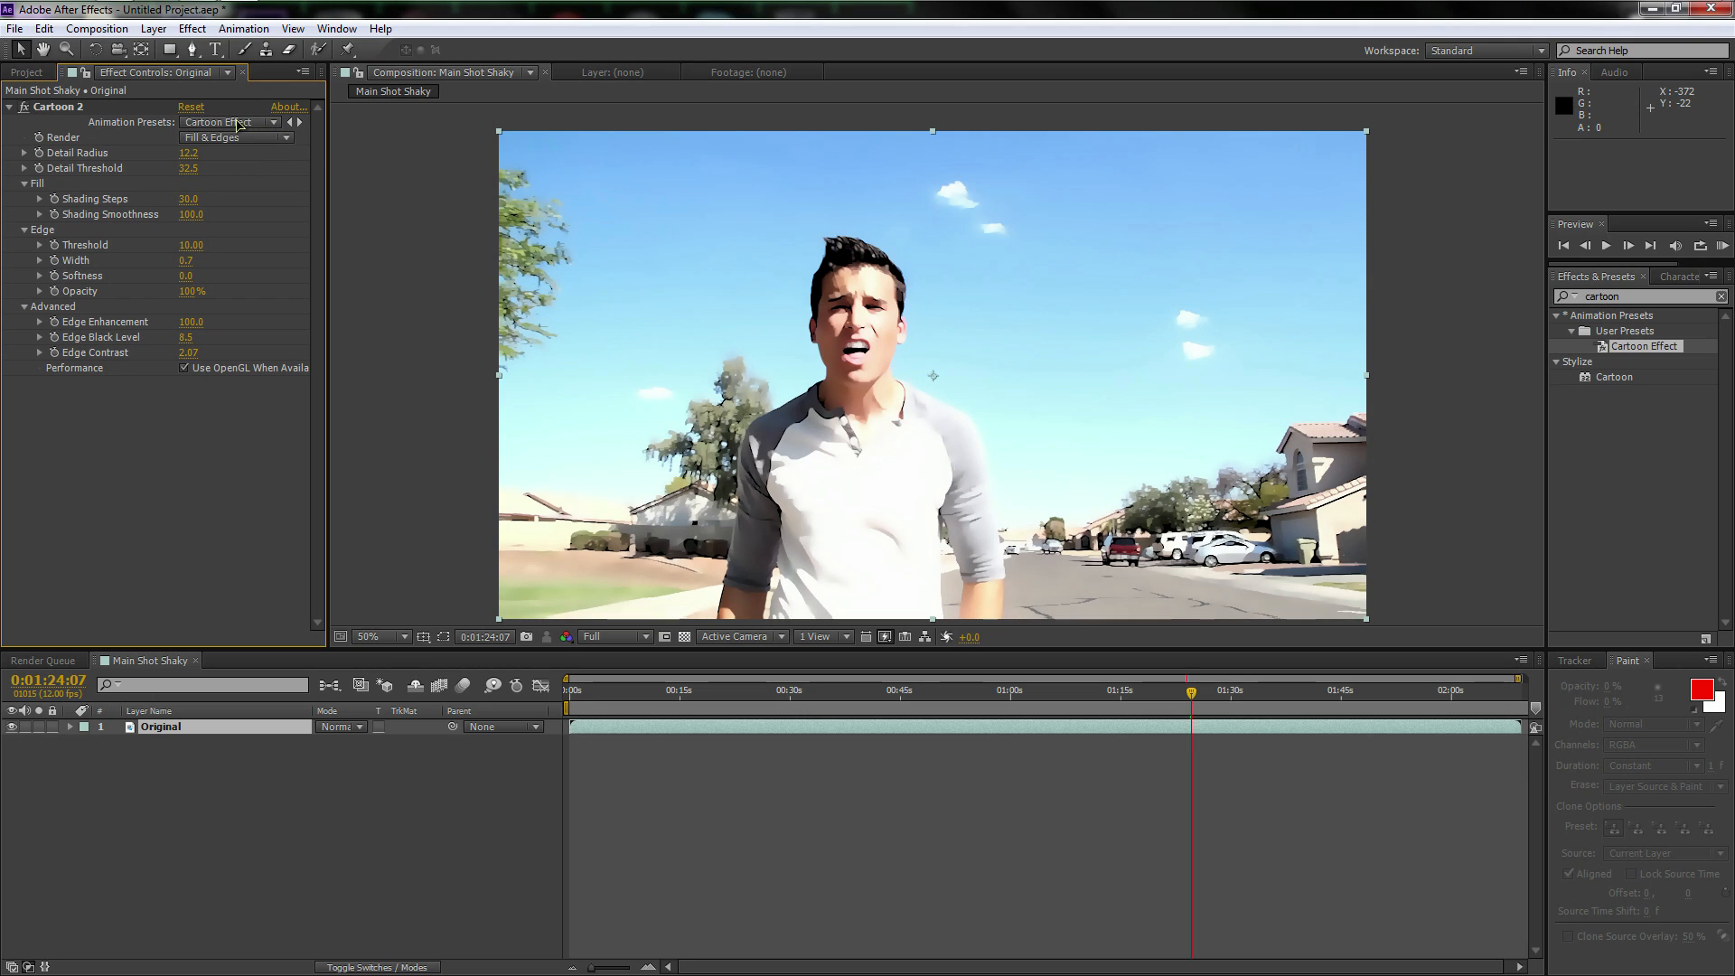
Save the Cartoon 2 effect settings as a user animation preset named 'Cartoon'
{"action": "left_click", "coordinate": [228, 122]}
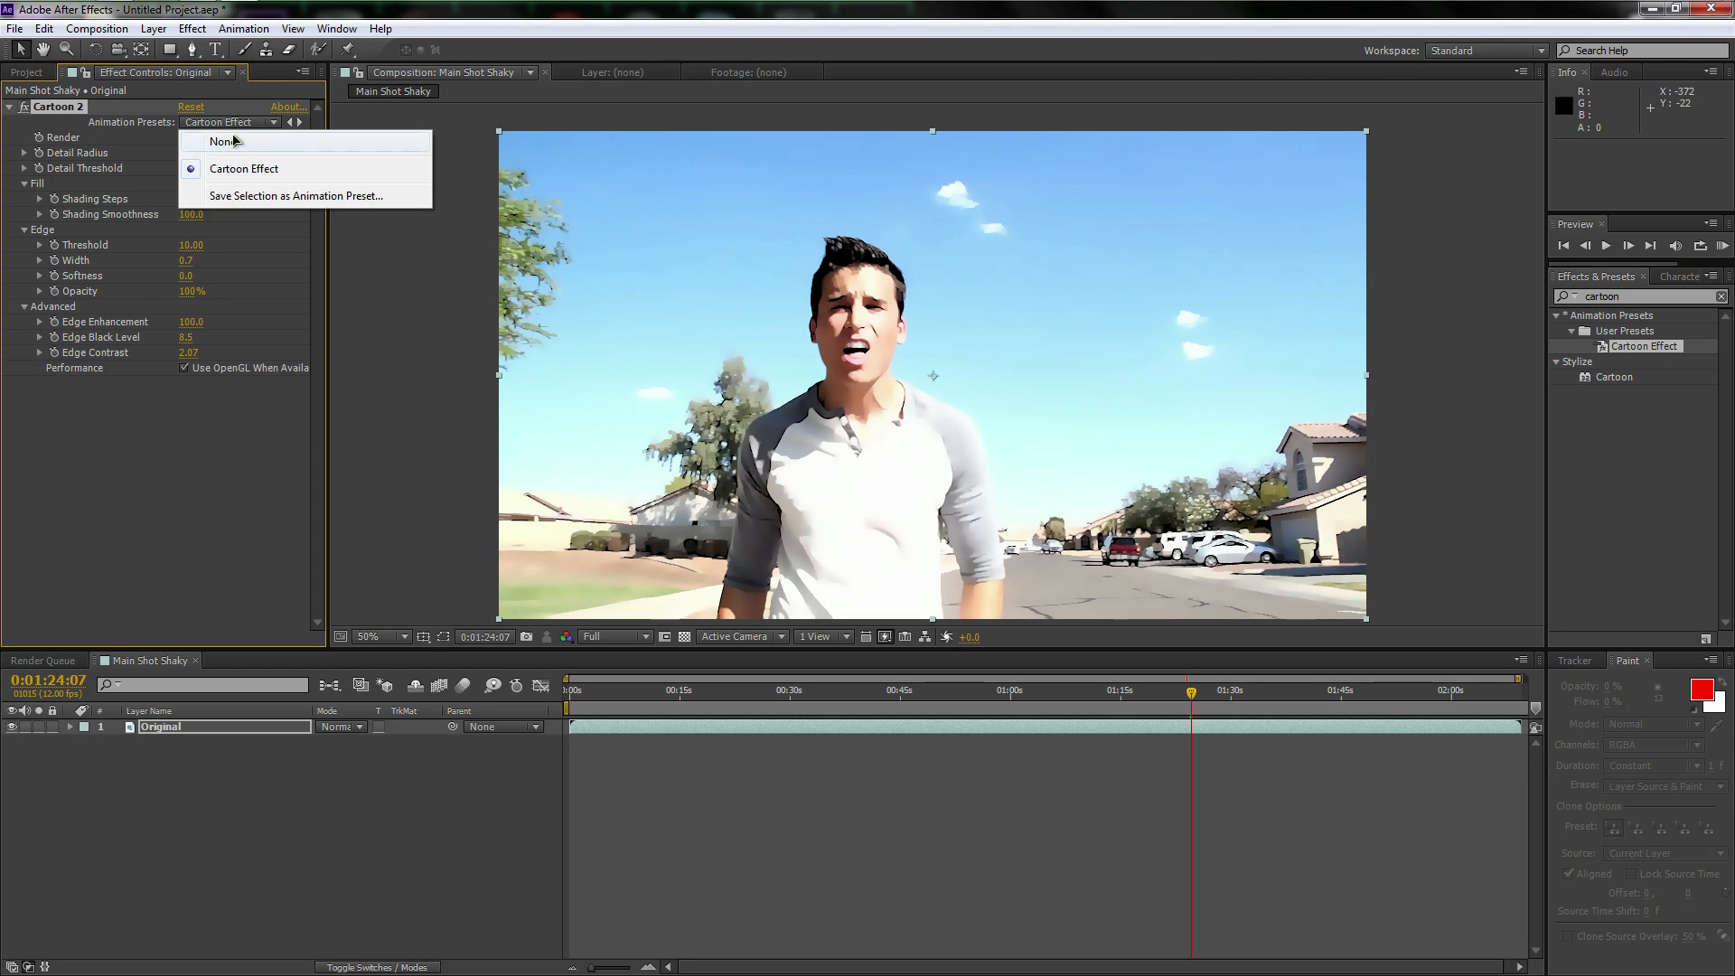
{"action": "mouse_move", "coordinate": [244, 201]}
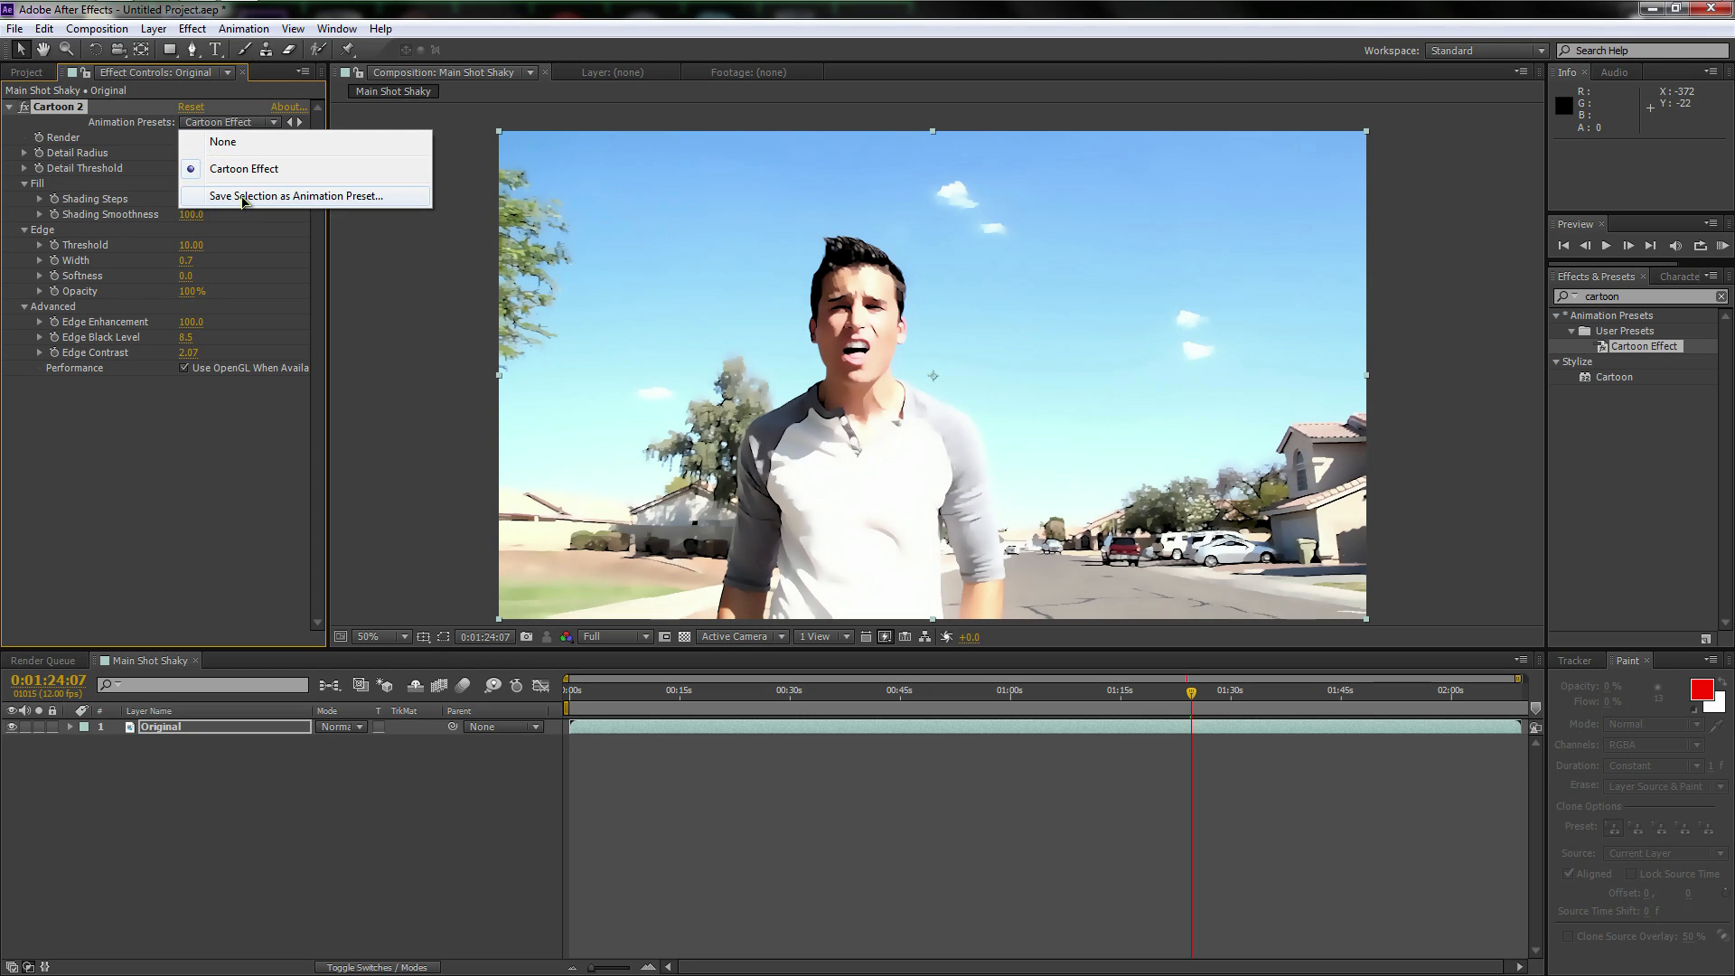
{"action": "left_click", "coordinate": [296, 196]}
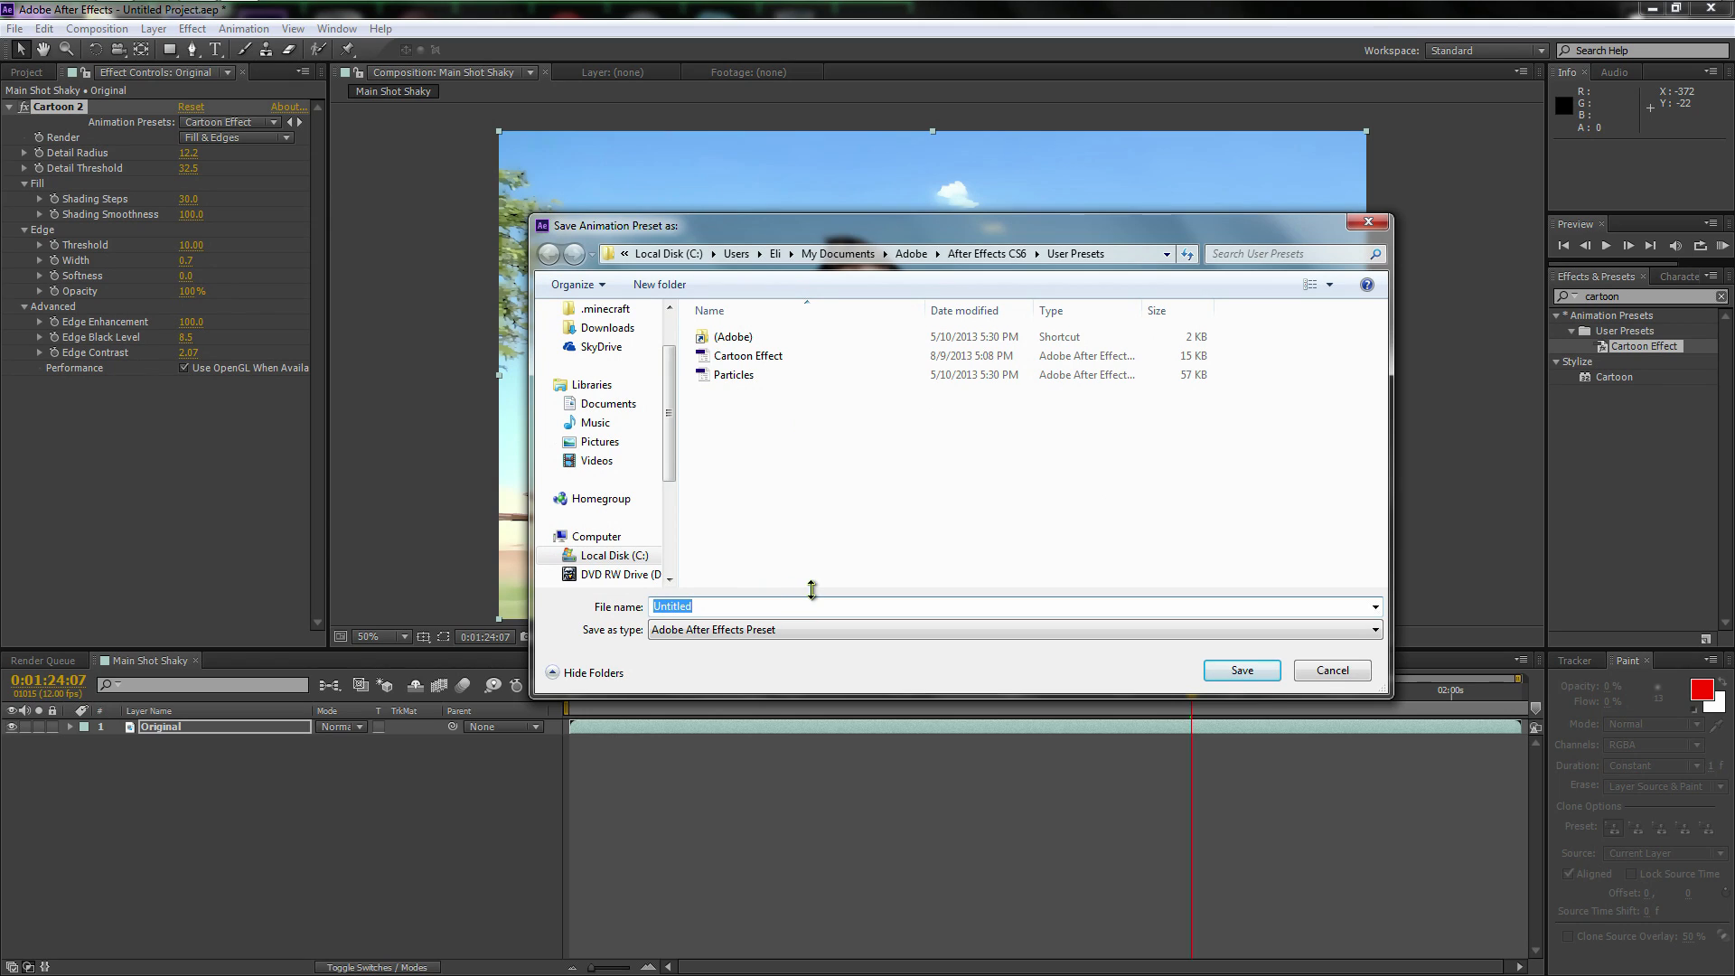
{"action": "type", "text": "Cartoon Tits"}
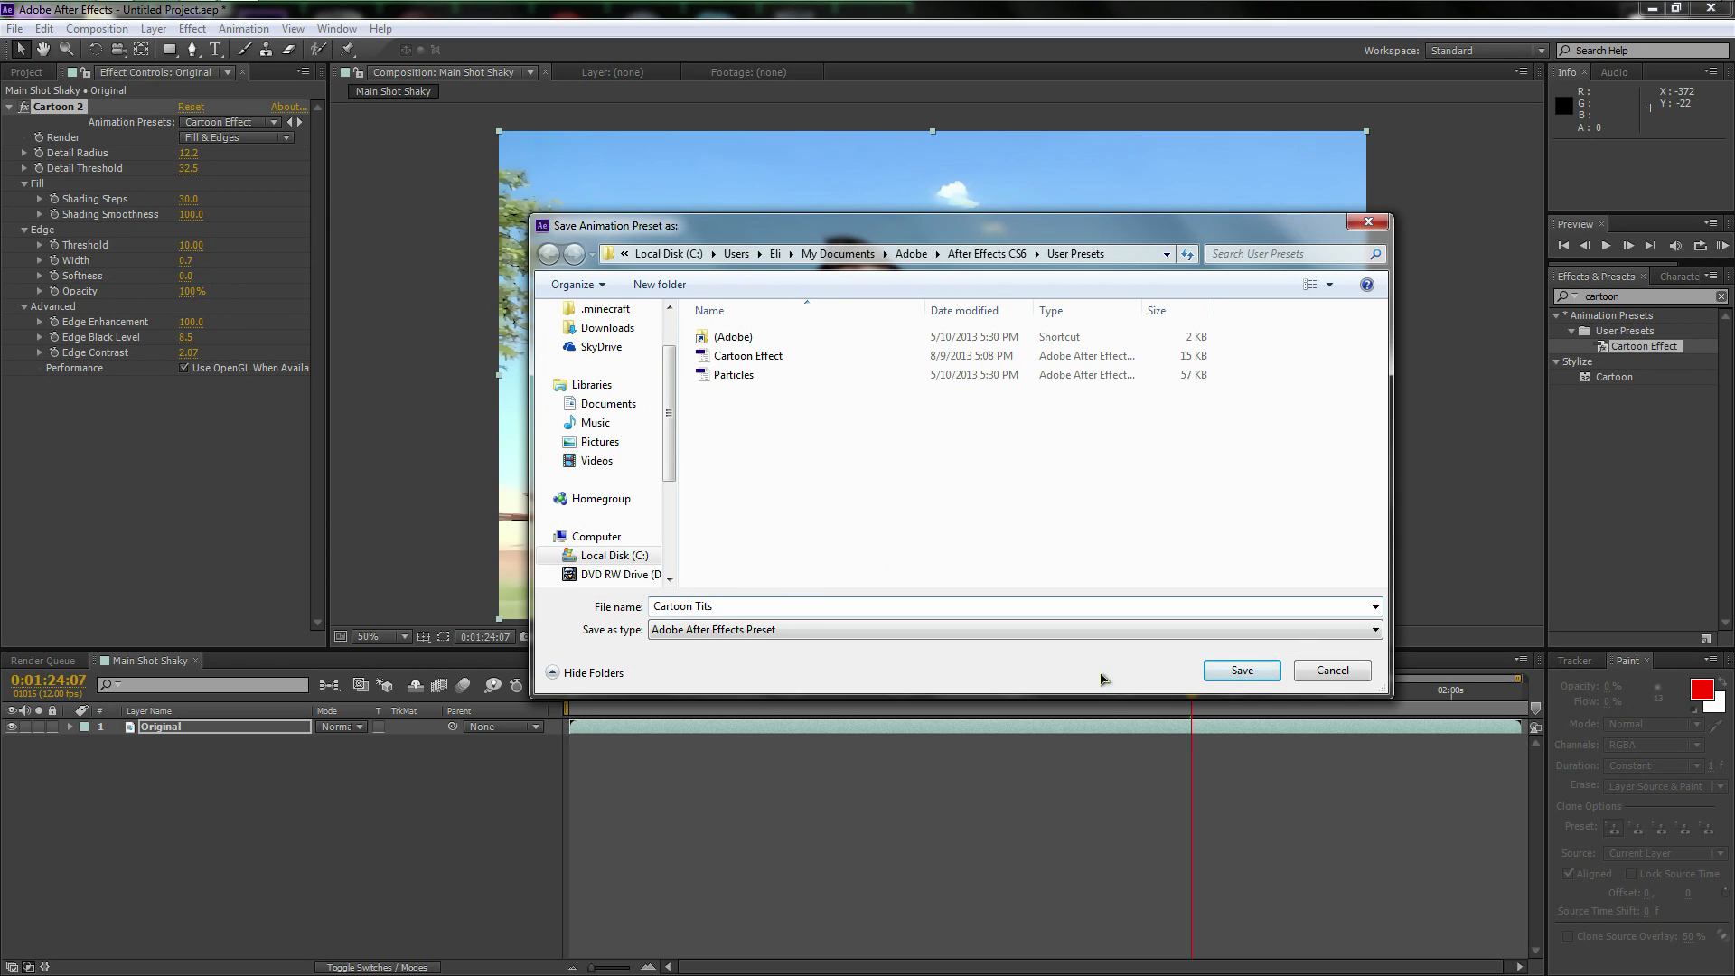
{"action": "left_click", "coordinate": [1241, 670]}
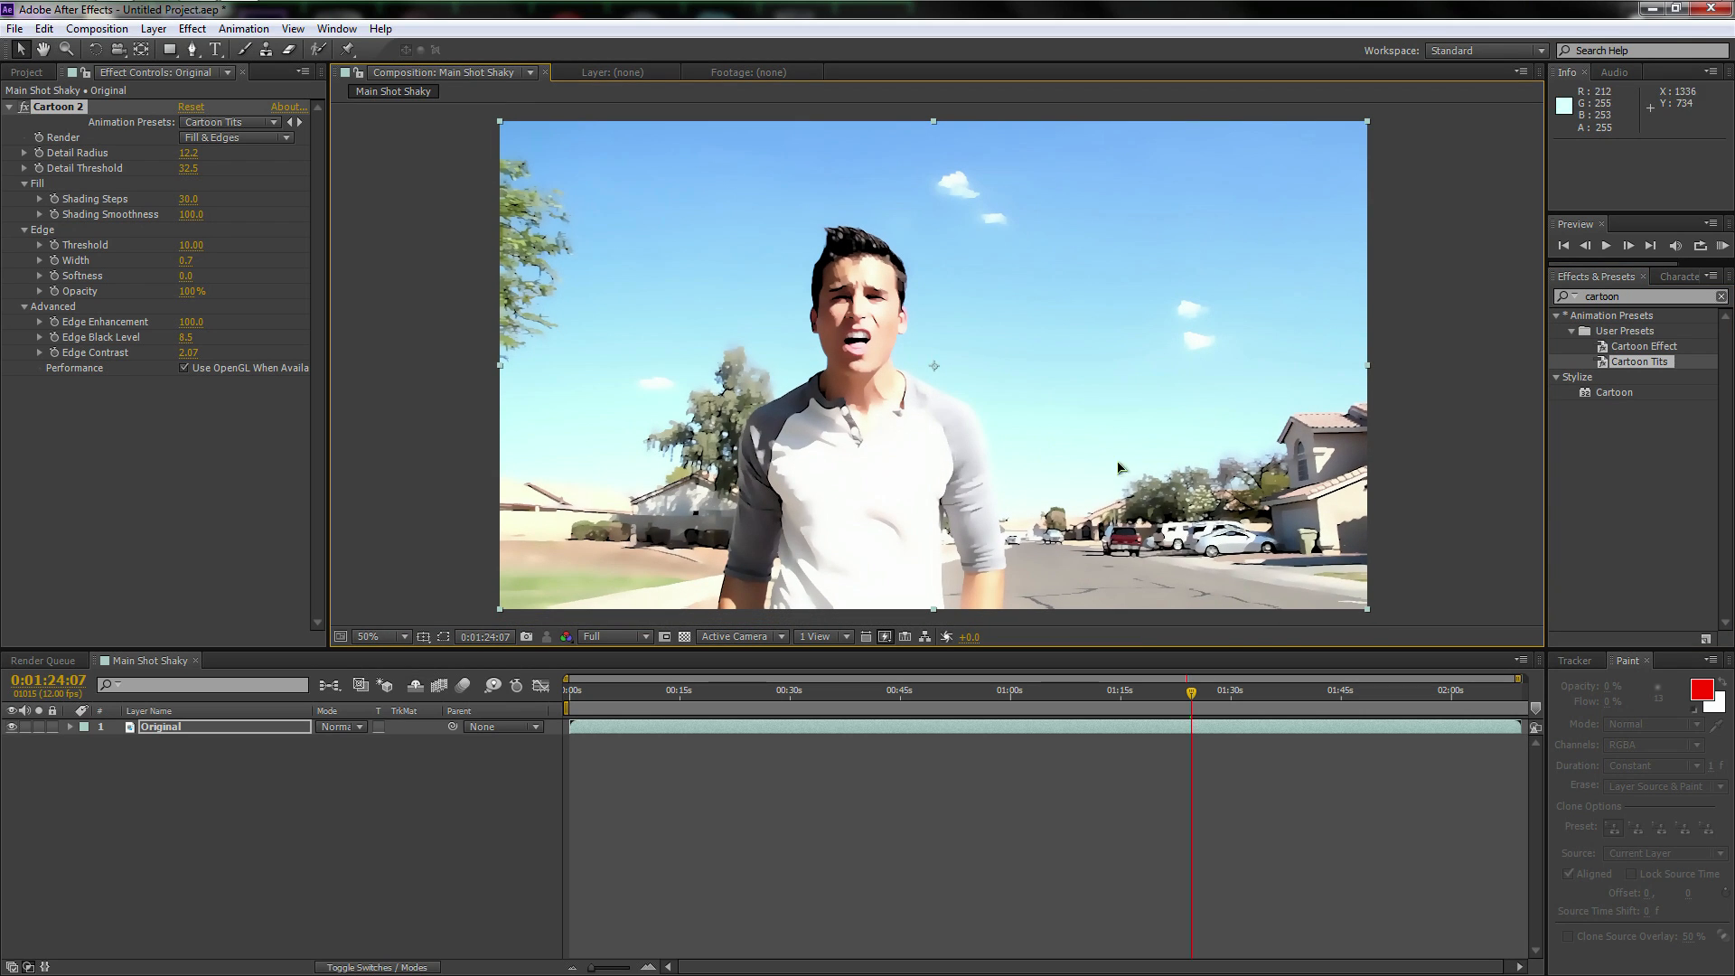
{"action": "mouse_move", "coordinate": [1071, 523]}
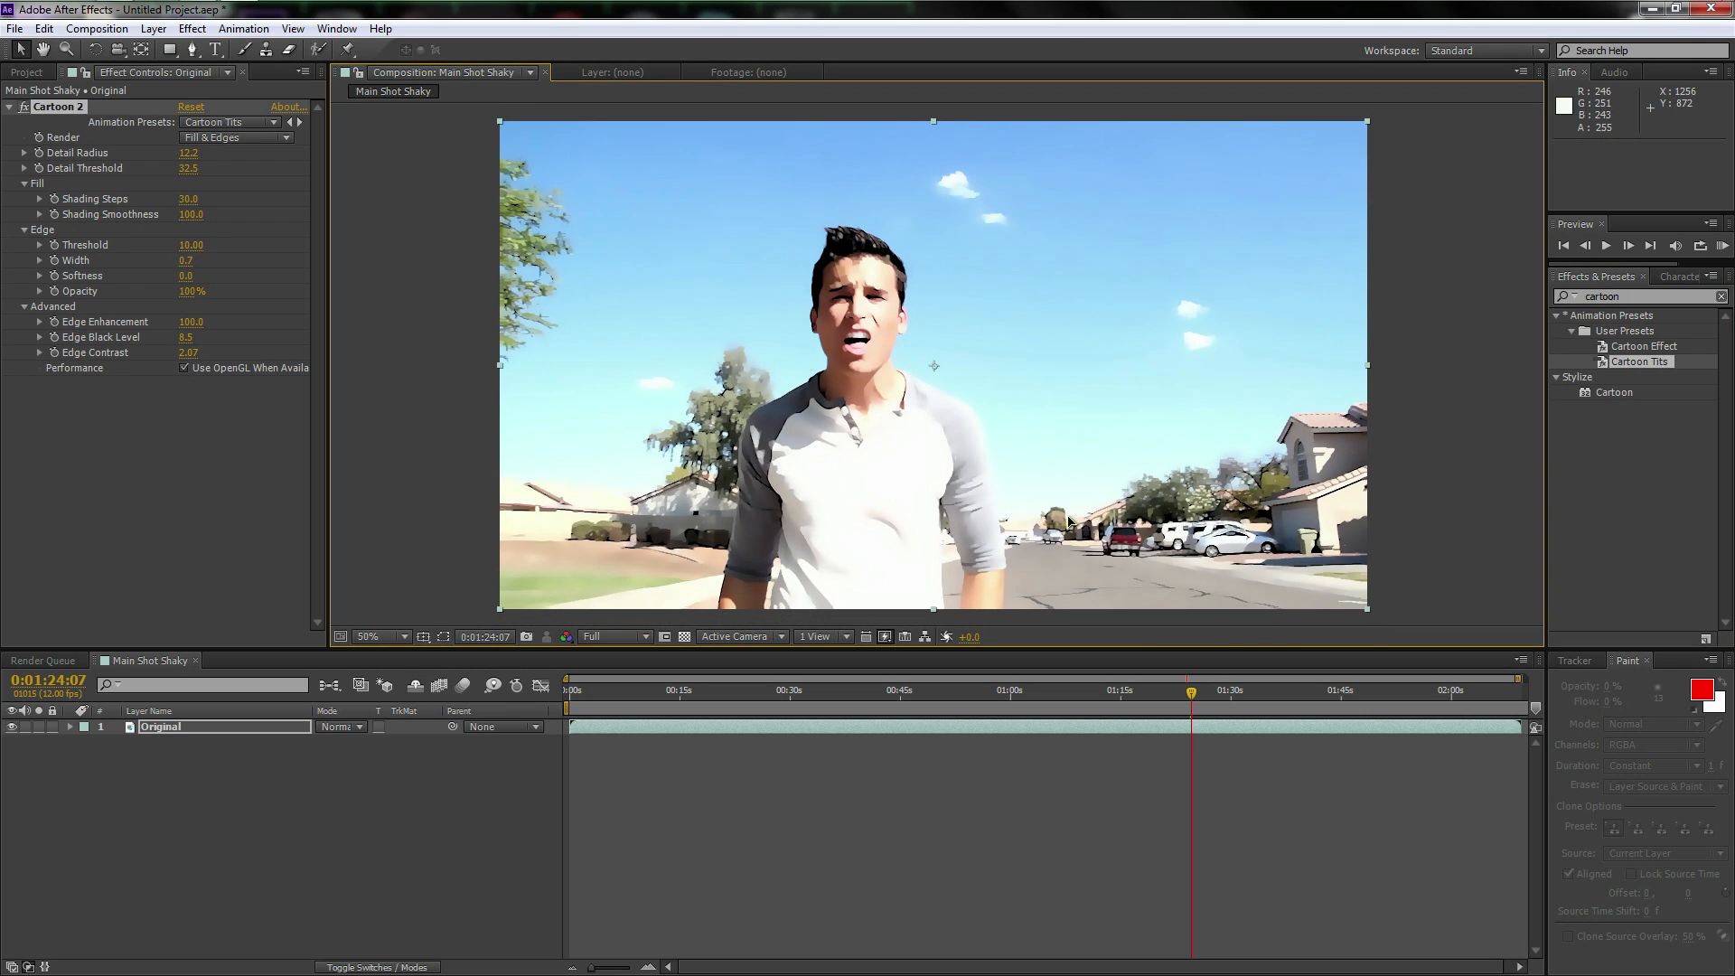
{"action": "left_click", "coordinate": [645, 689]}
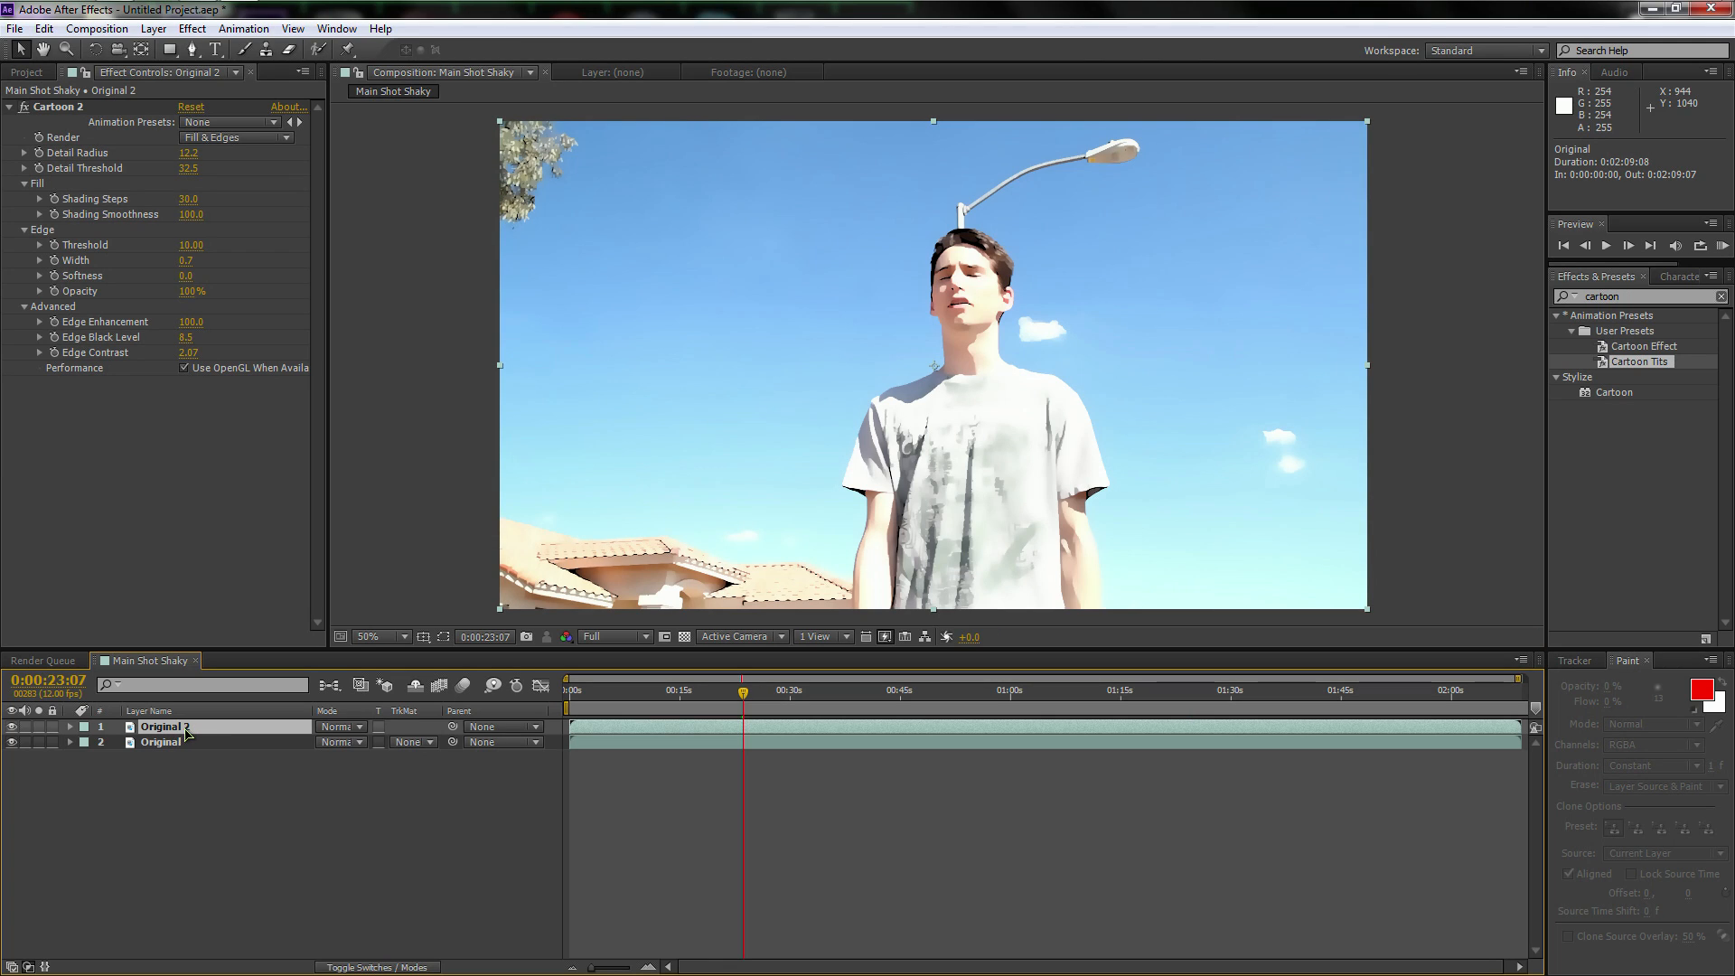
Rename the duplicated footage layer to 'B&W'
{"action": "double_click", "coordinate": [163, 726]}
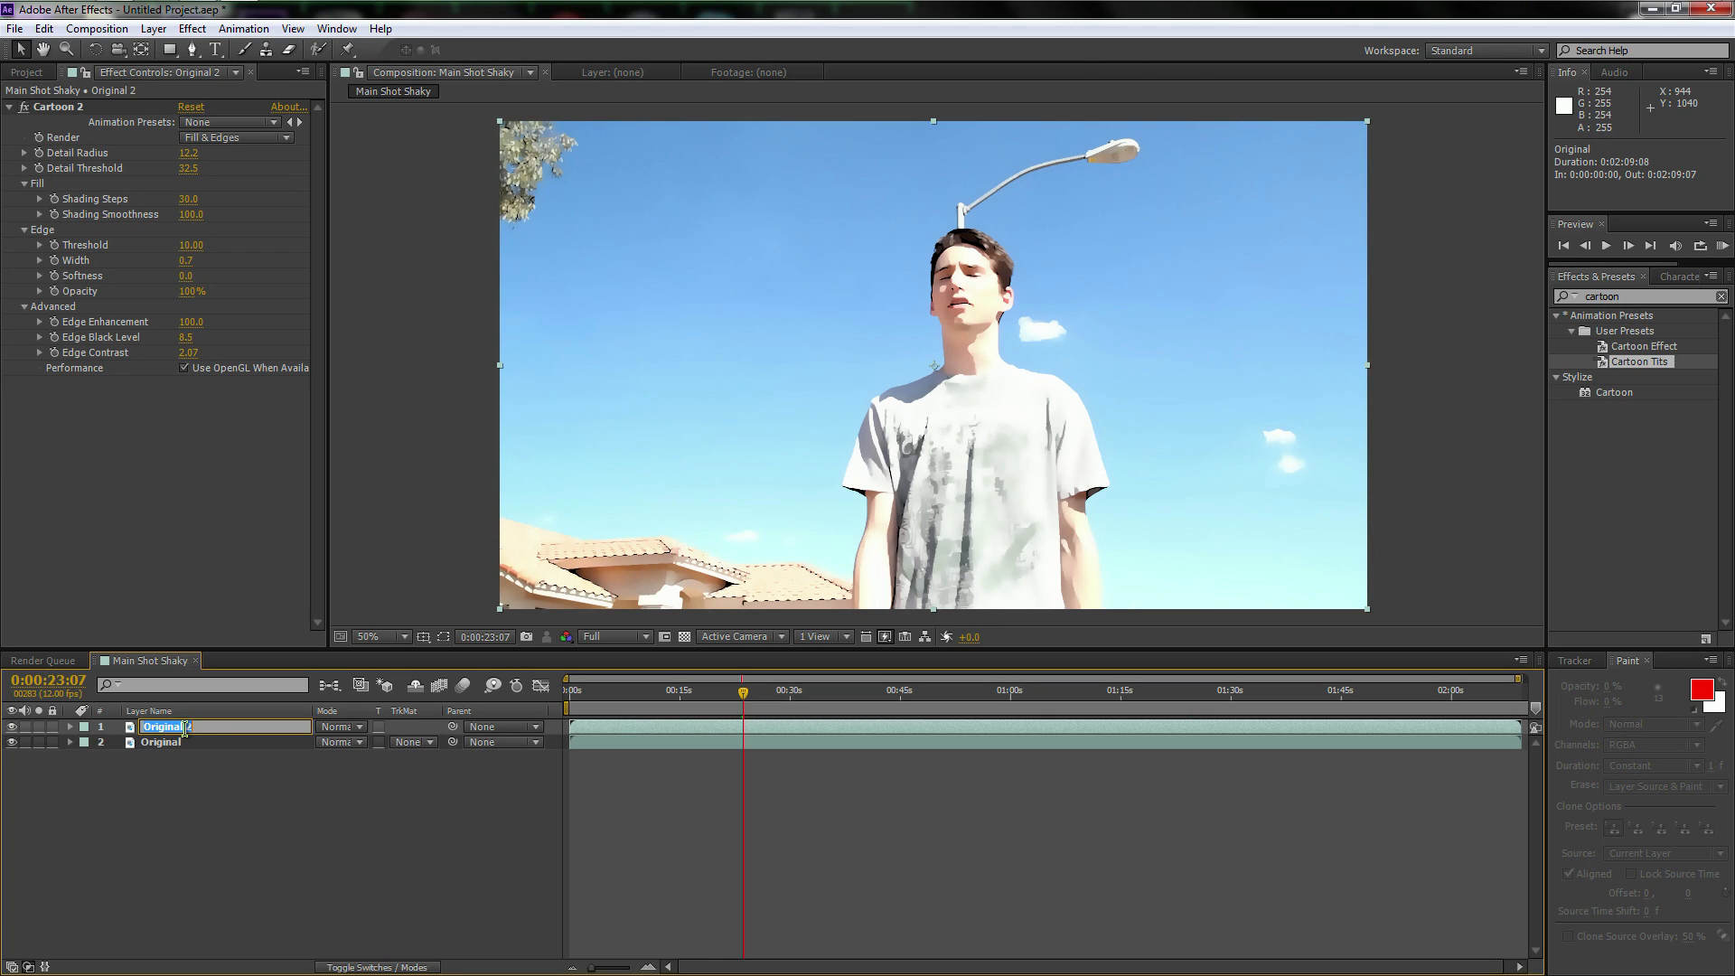
{"action": "type", "text": "B&W"}
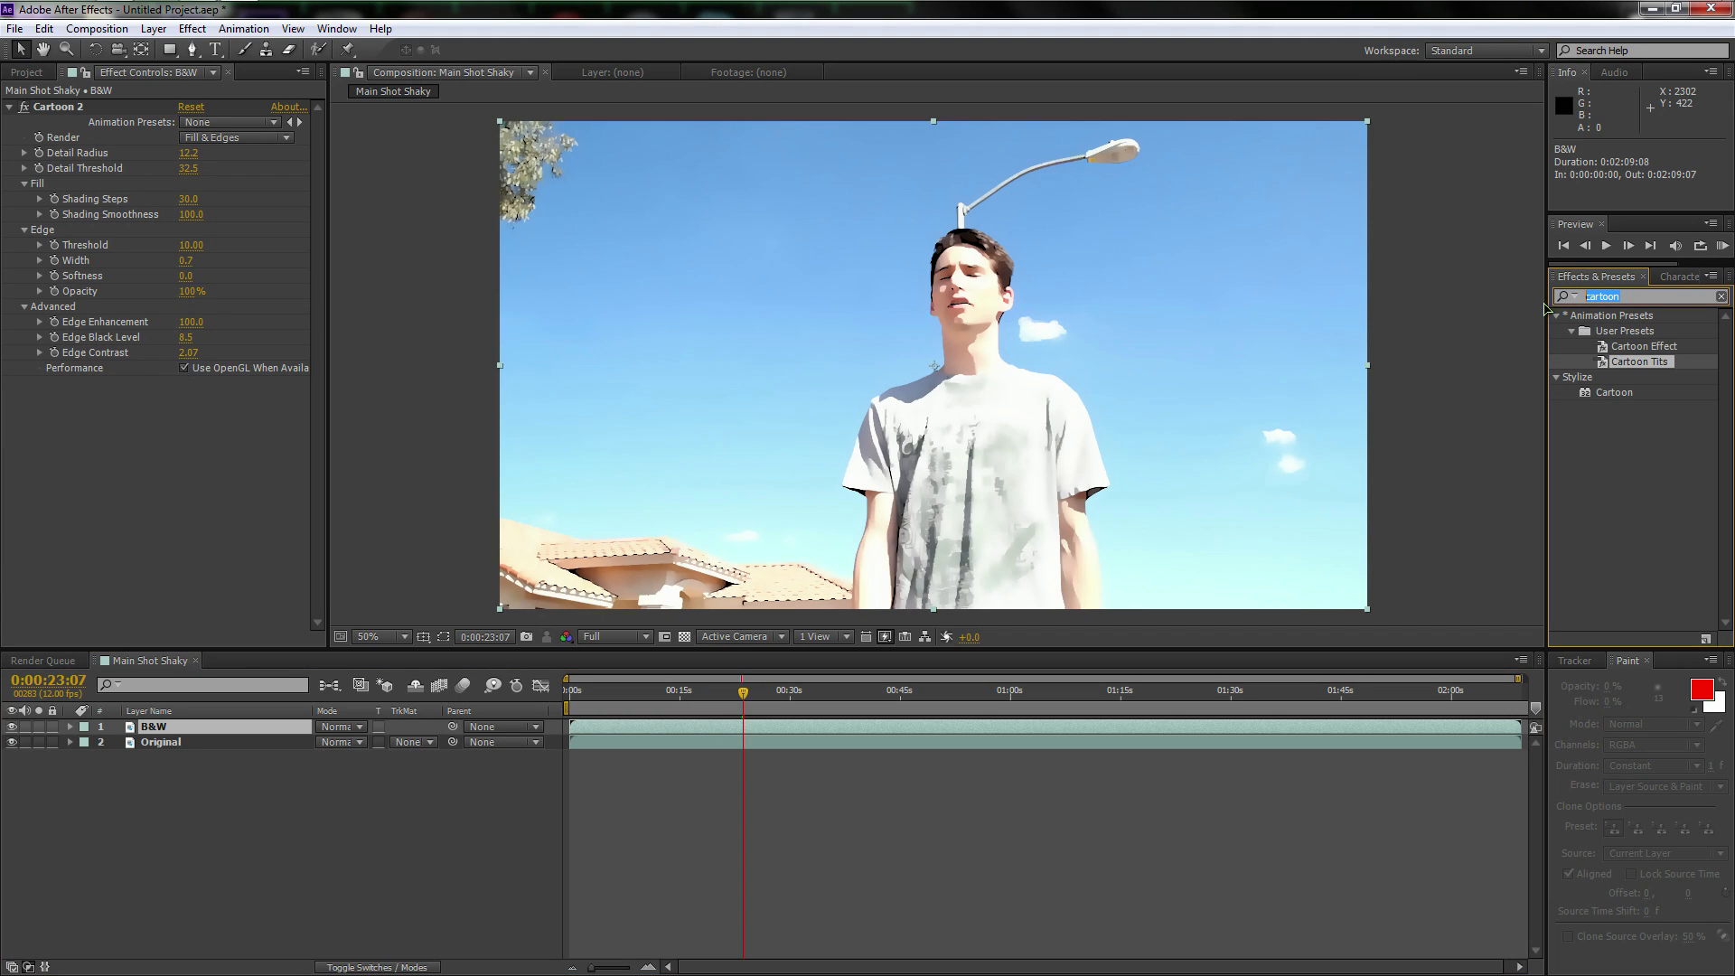
{"action": "type", "text": "sat"}
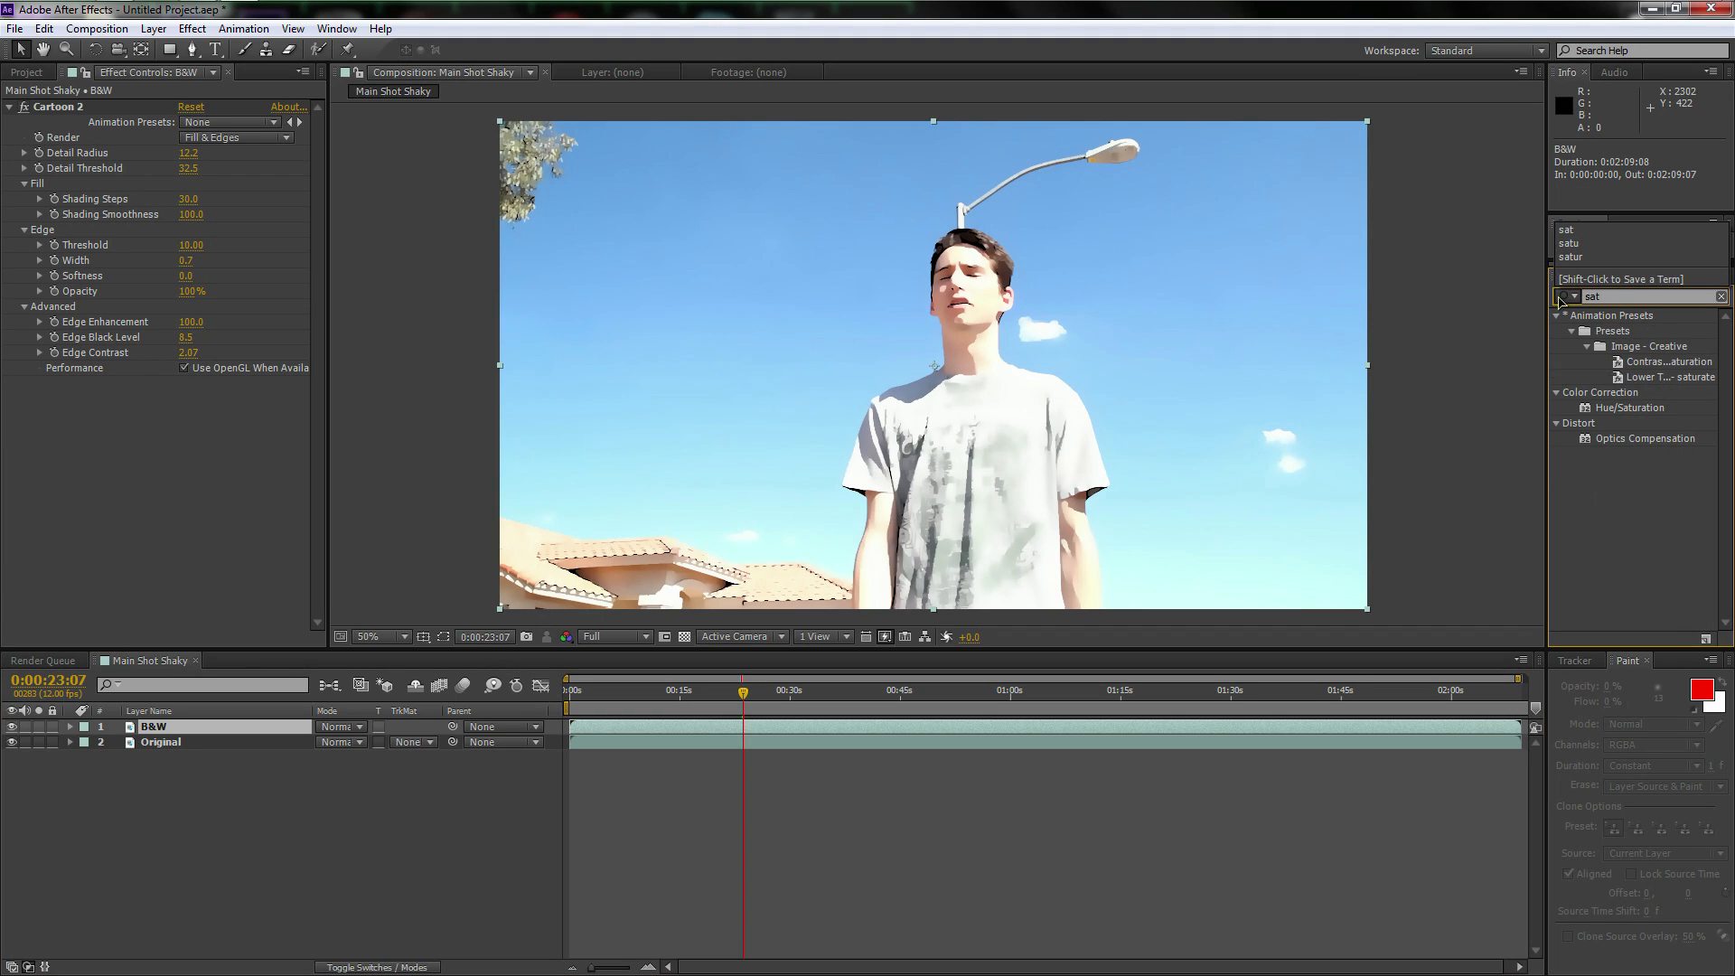
Apply Hue/Saturation to the B&W layer with Master Saturation dragged down to -100
{"action": "double_click", "coordinate": [1629, 408]}
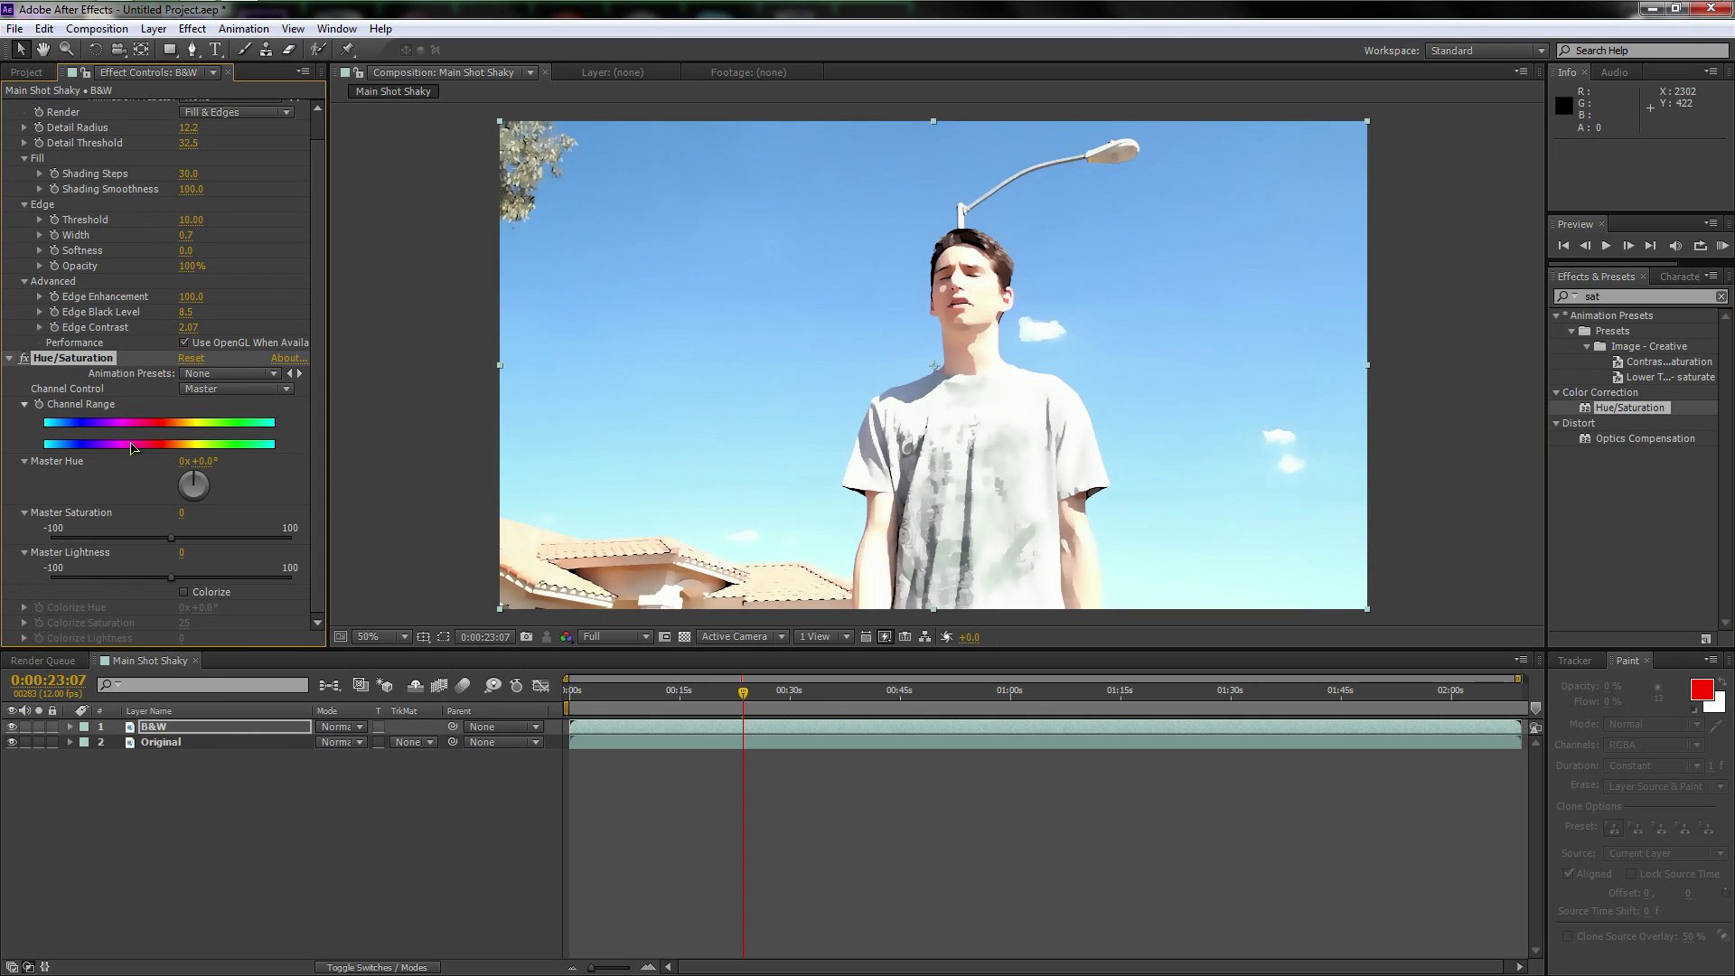
{"action": "mouse_move", "coordinate": [179, 548]}
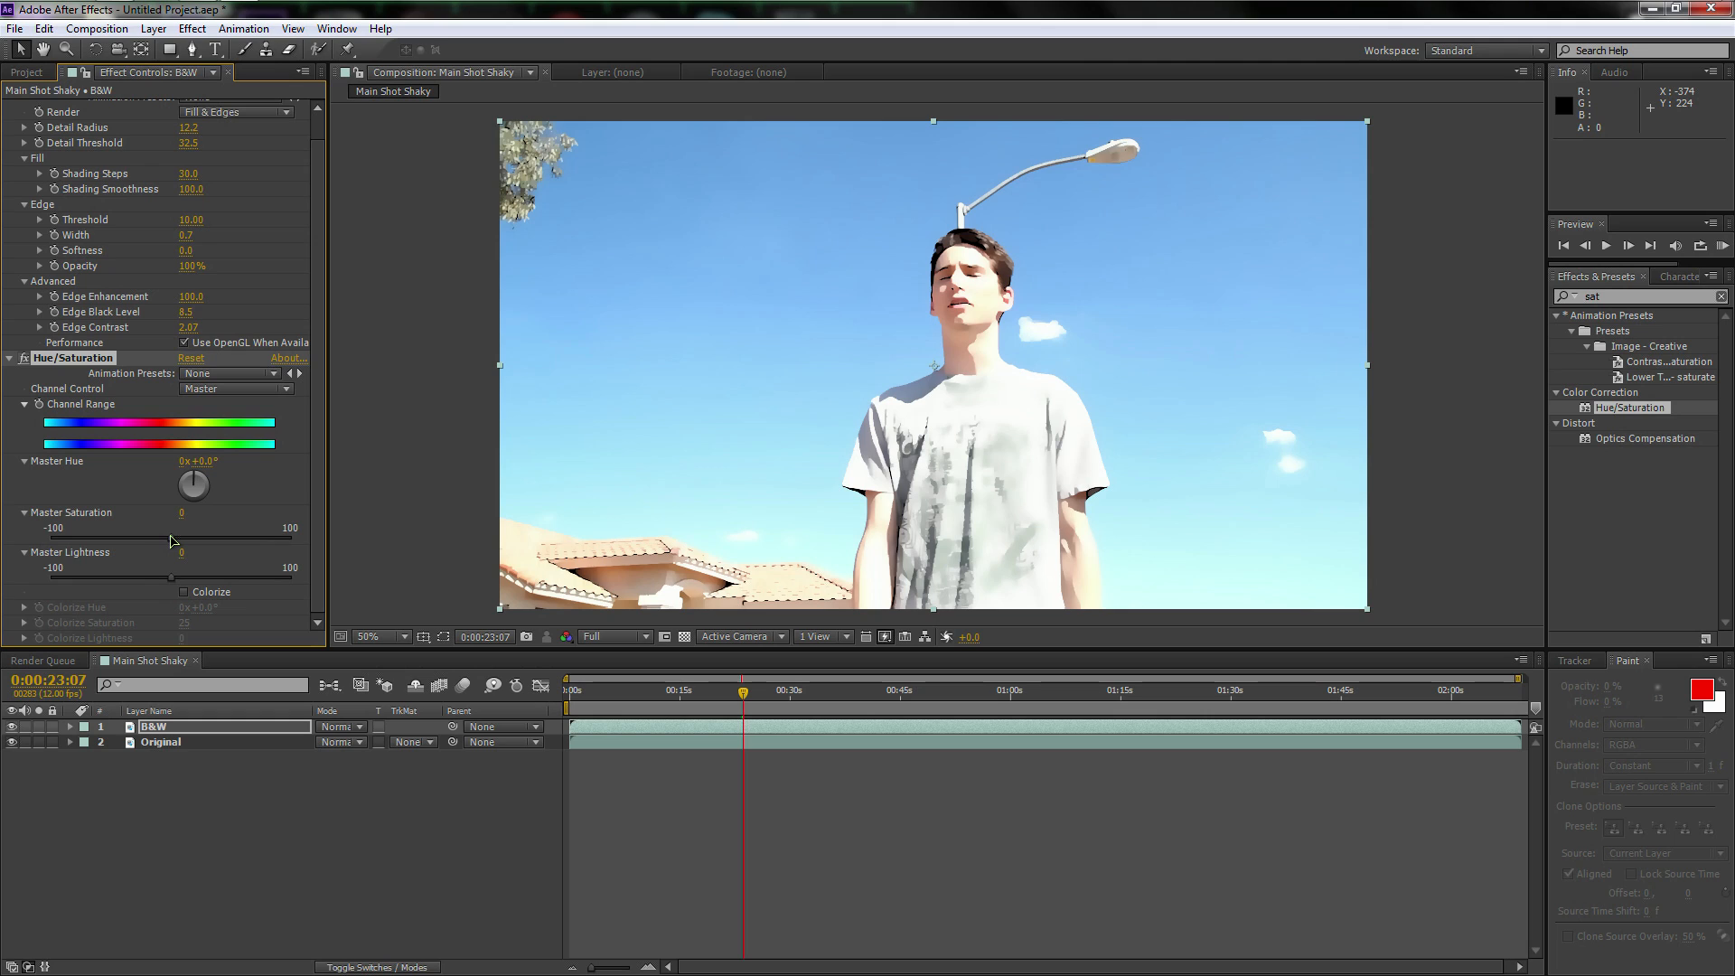
{"action": "left_click_drag", "start_coordinate": [181, 538], "coordinate": [166, 538]}
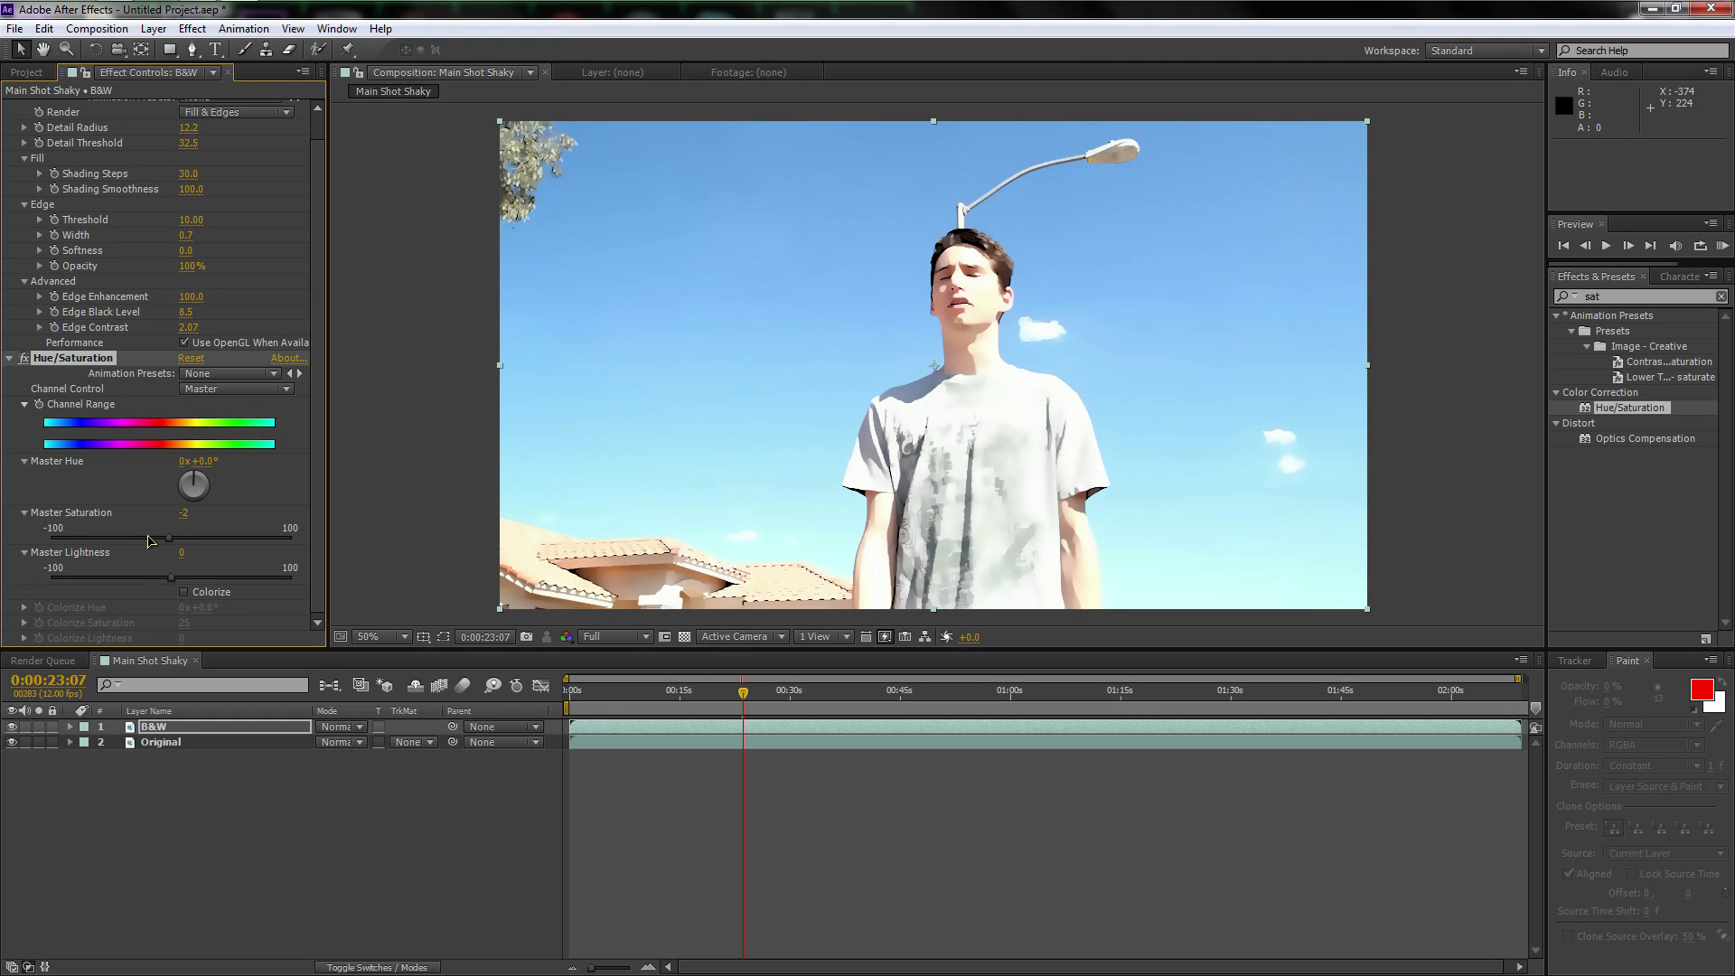
{"action": "left_click_drag", "start_coordinate": [166, 536], "coordinate": [53, 536]}
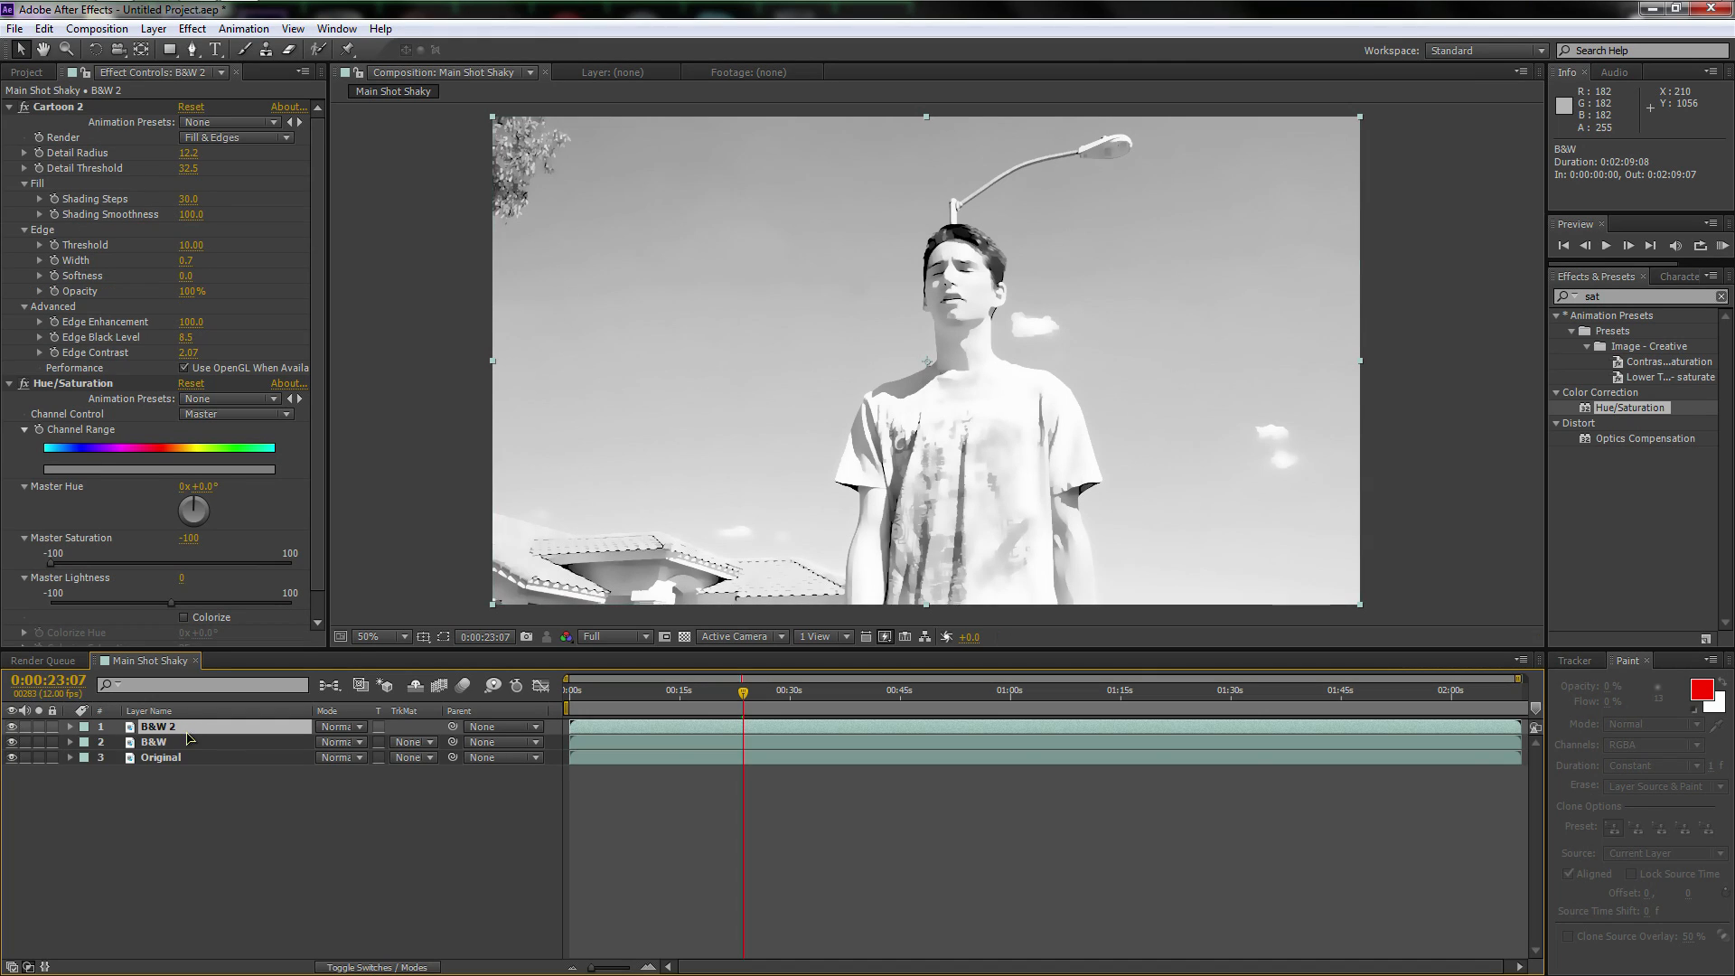
{"action": "type", "text": "Blur"}
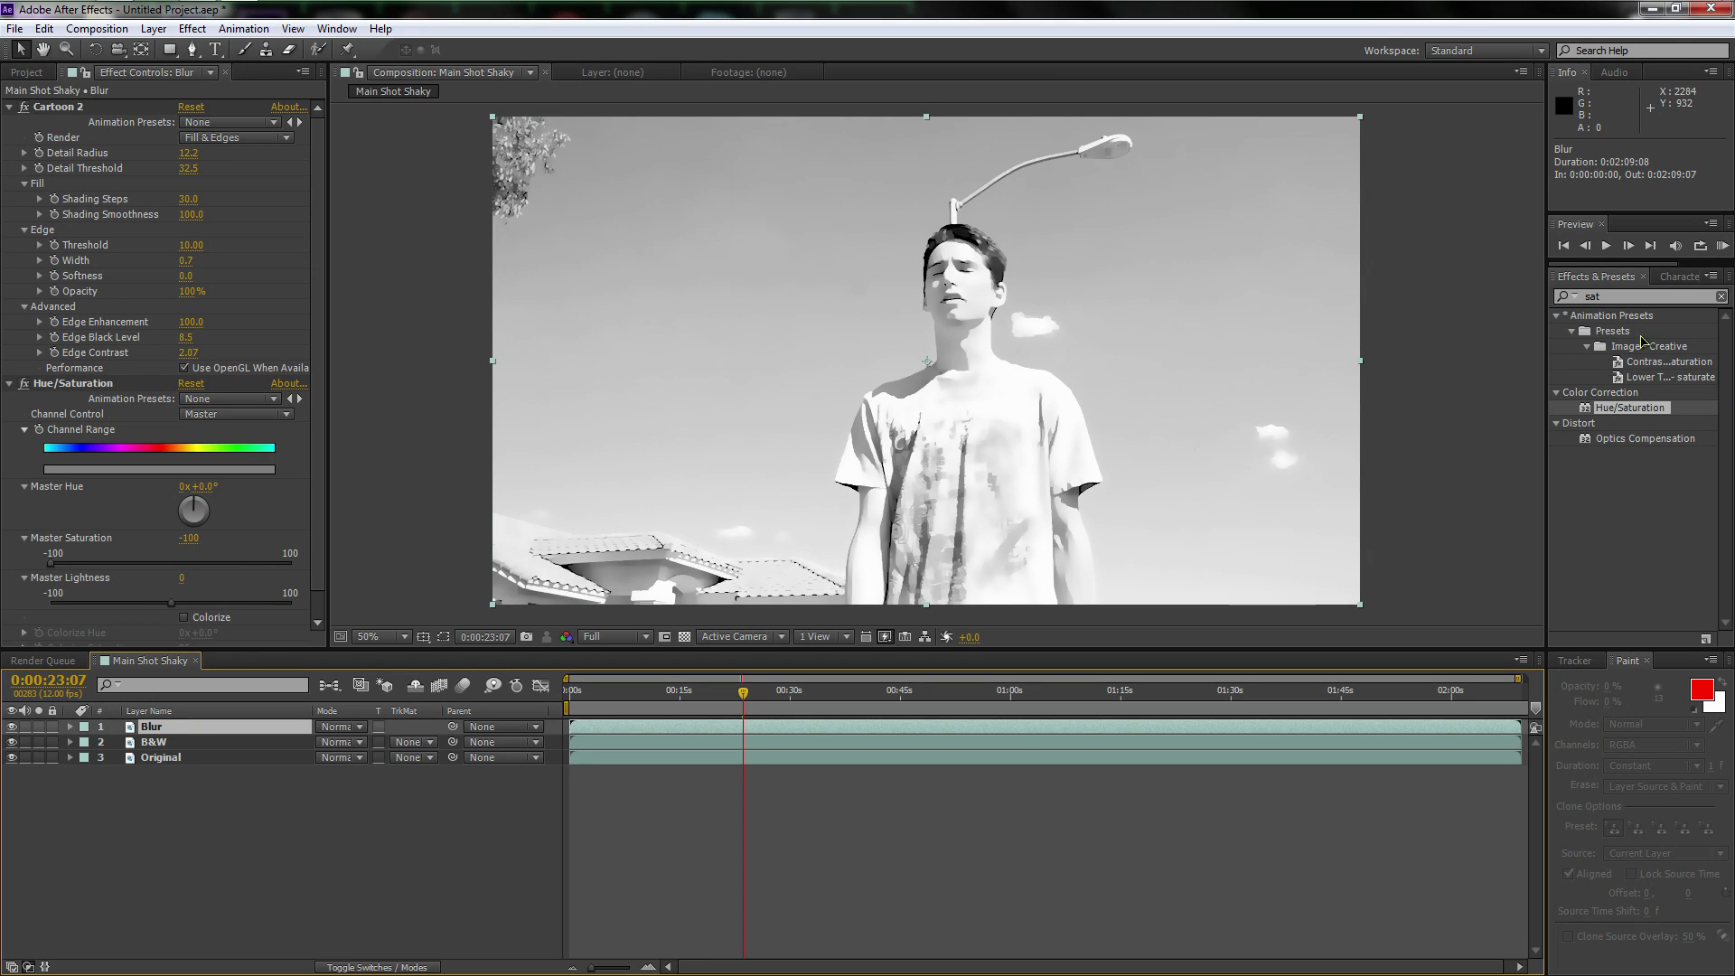
Add Invert and Directional Blur effects to the Blur layer
{"action": "left_click", "coordinate": [1637, 295]}
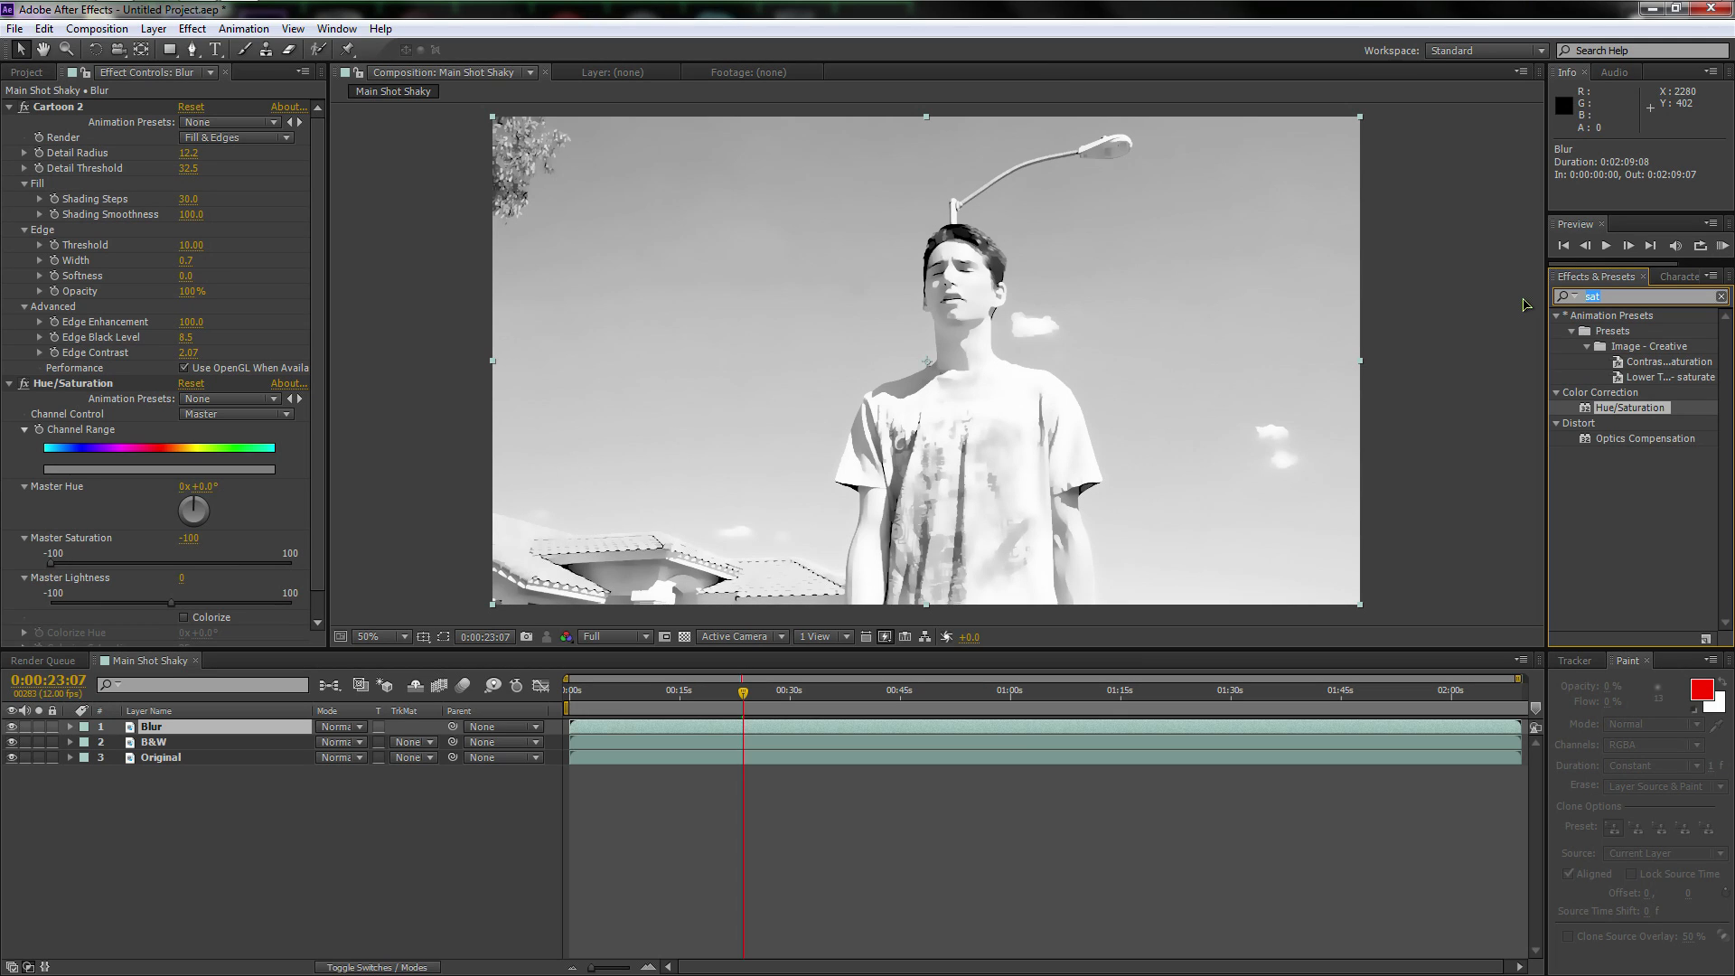
{"action": "type", "text": "invert"}
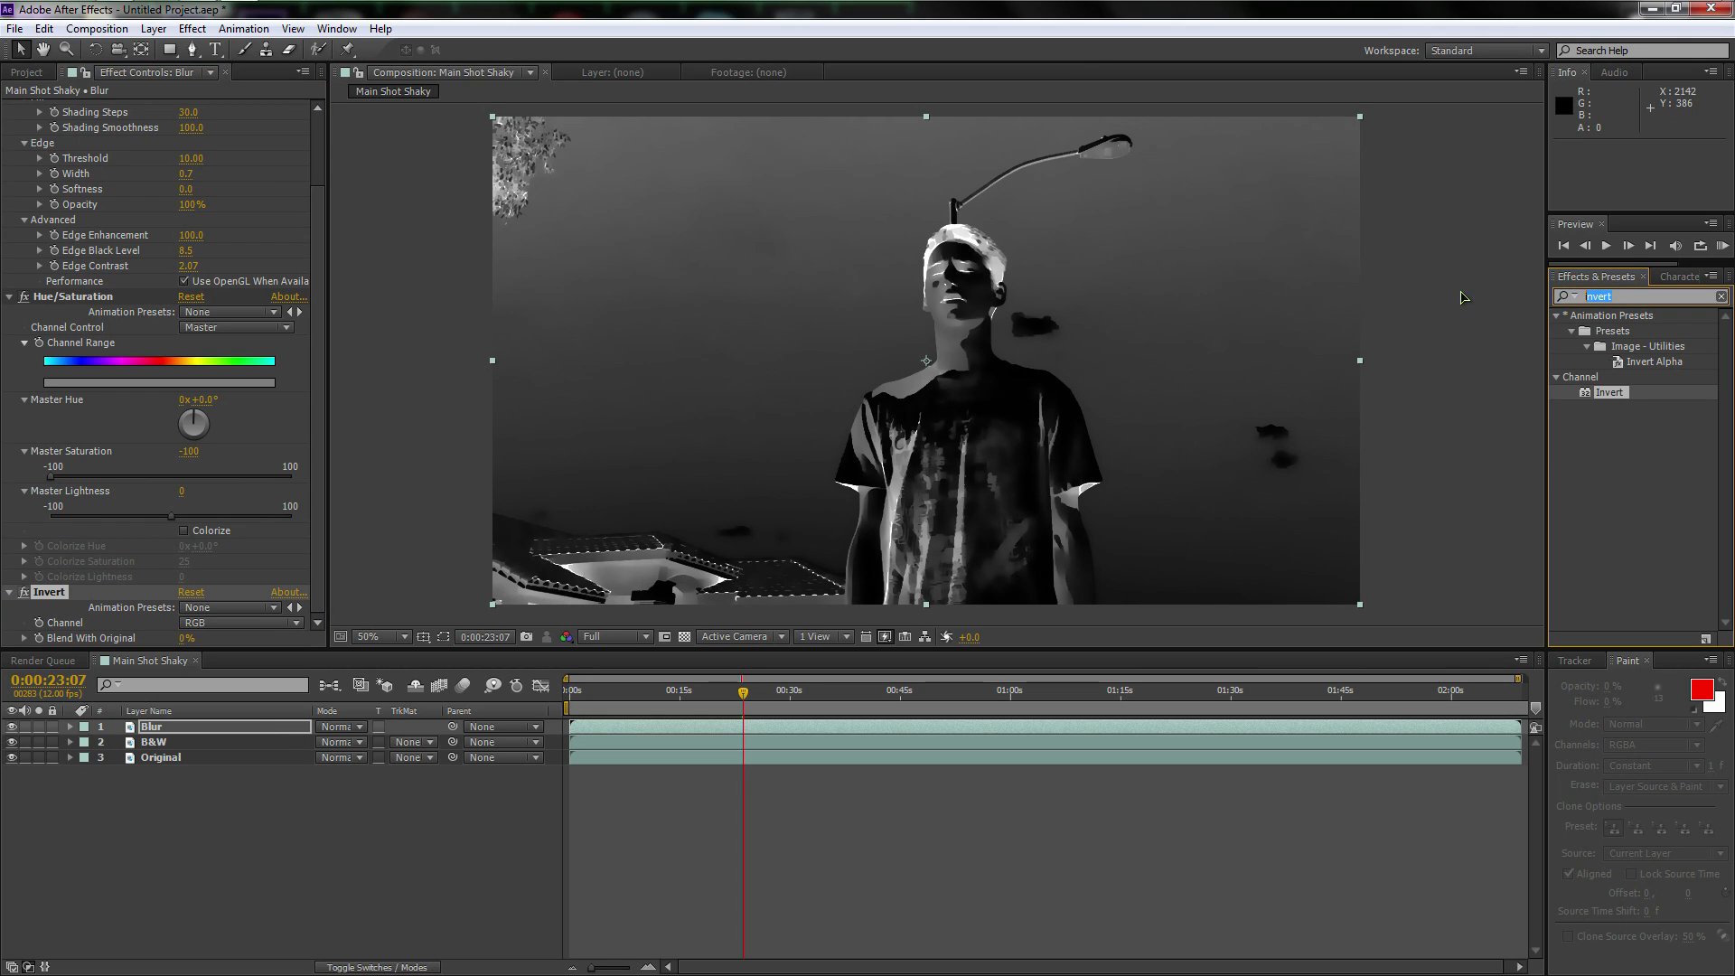
{"action": "type", "text": "blur"}
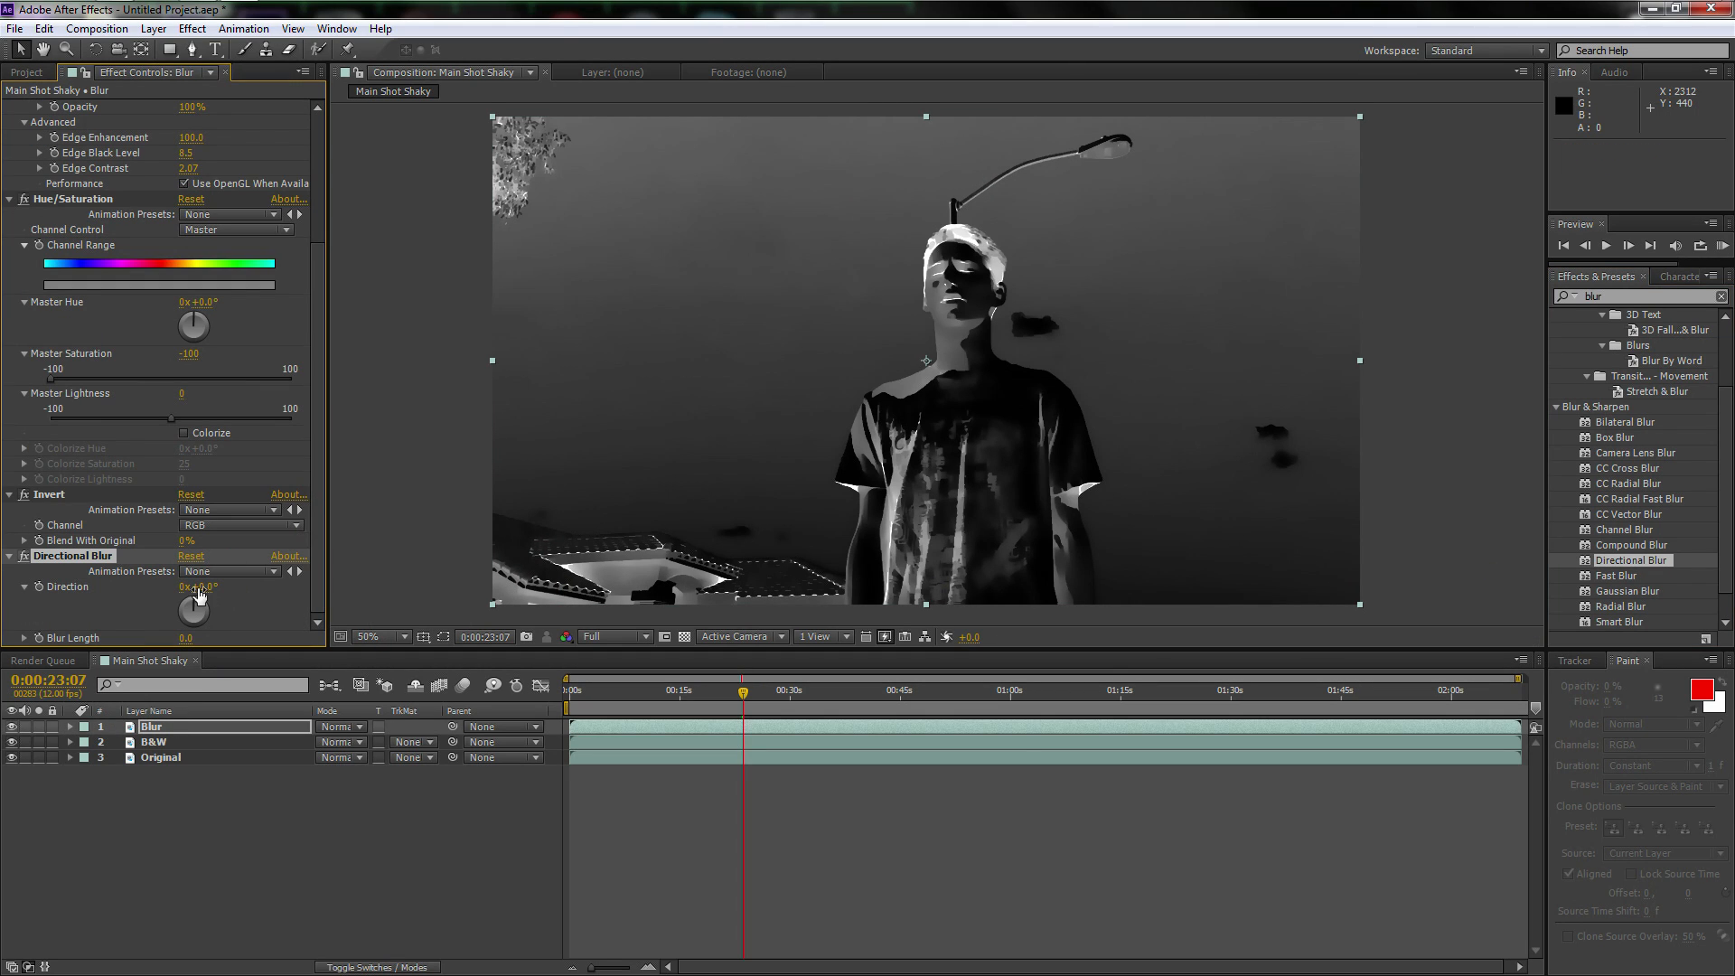
Set Directional Blur to 45° direction and length 300, previewing around 0:00:42
{"action": "left_click", "coordinate": [192, 587]}
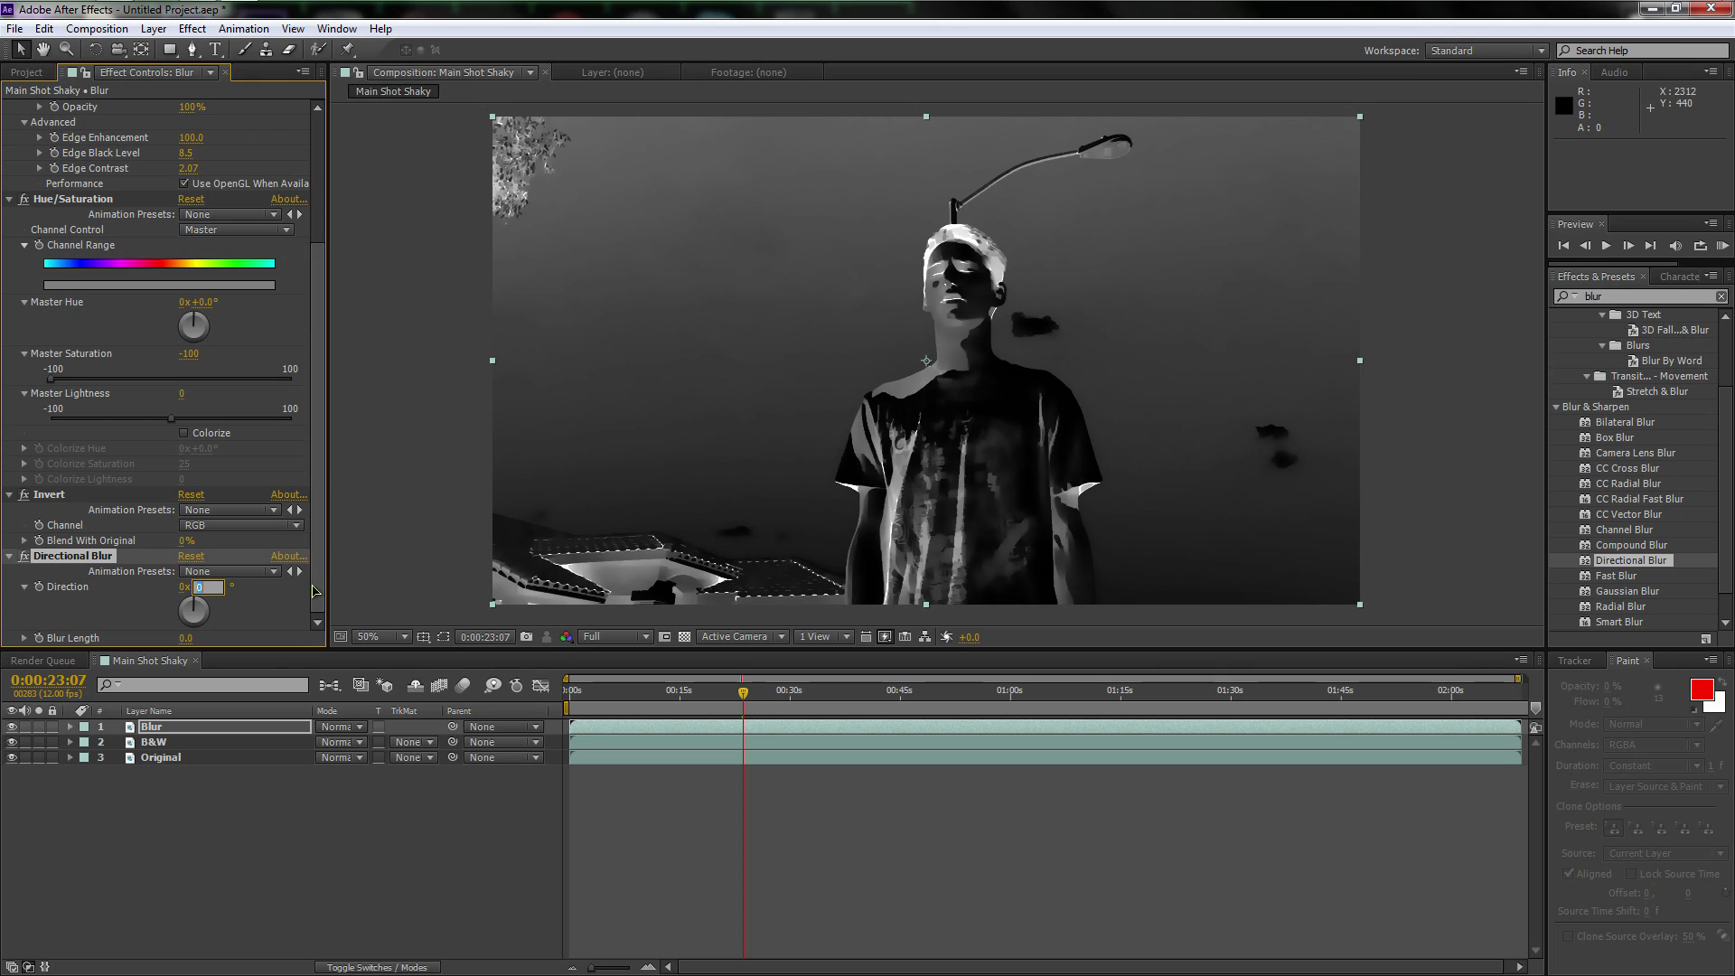
{"action": "type", "text": "45."}
{"action": "left_click", "coordinate": [190, 638]}
{"action": "type", "text": "200"}
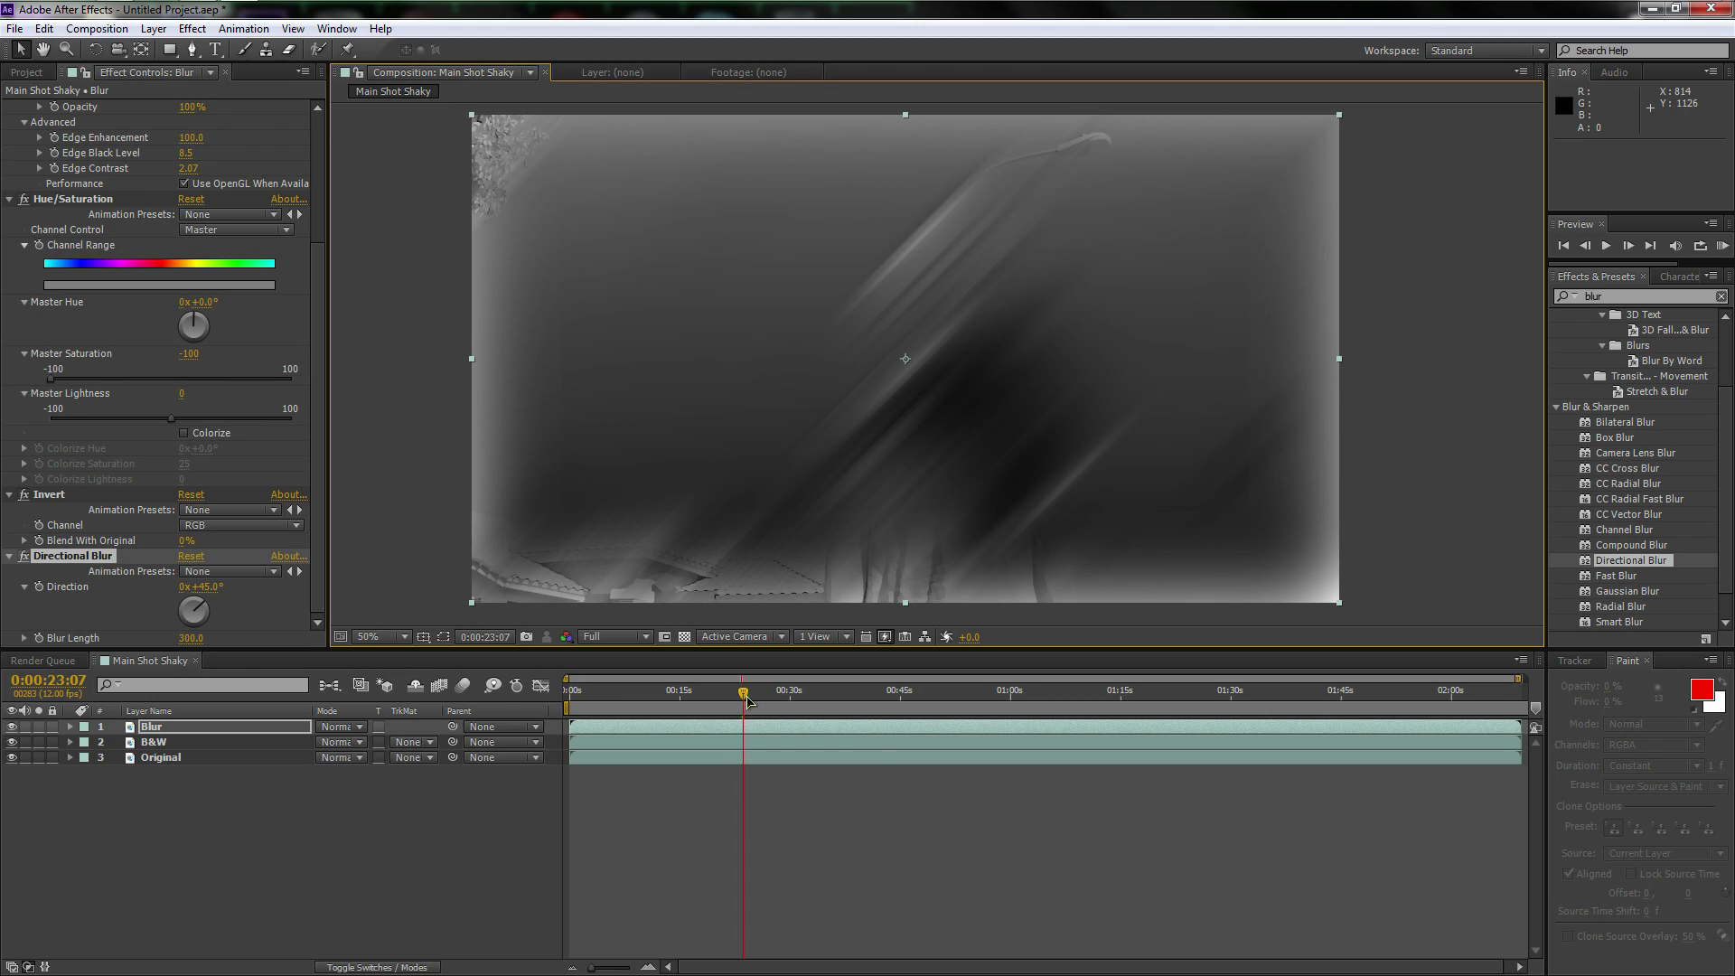
{"action": "left_click_drag", "start_coordinate": [744, 691], "coordinate": [886, 691]}
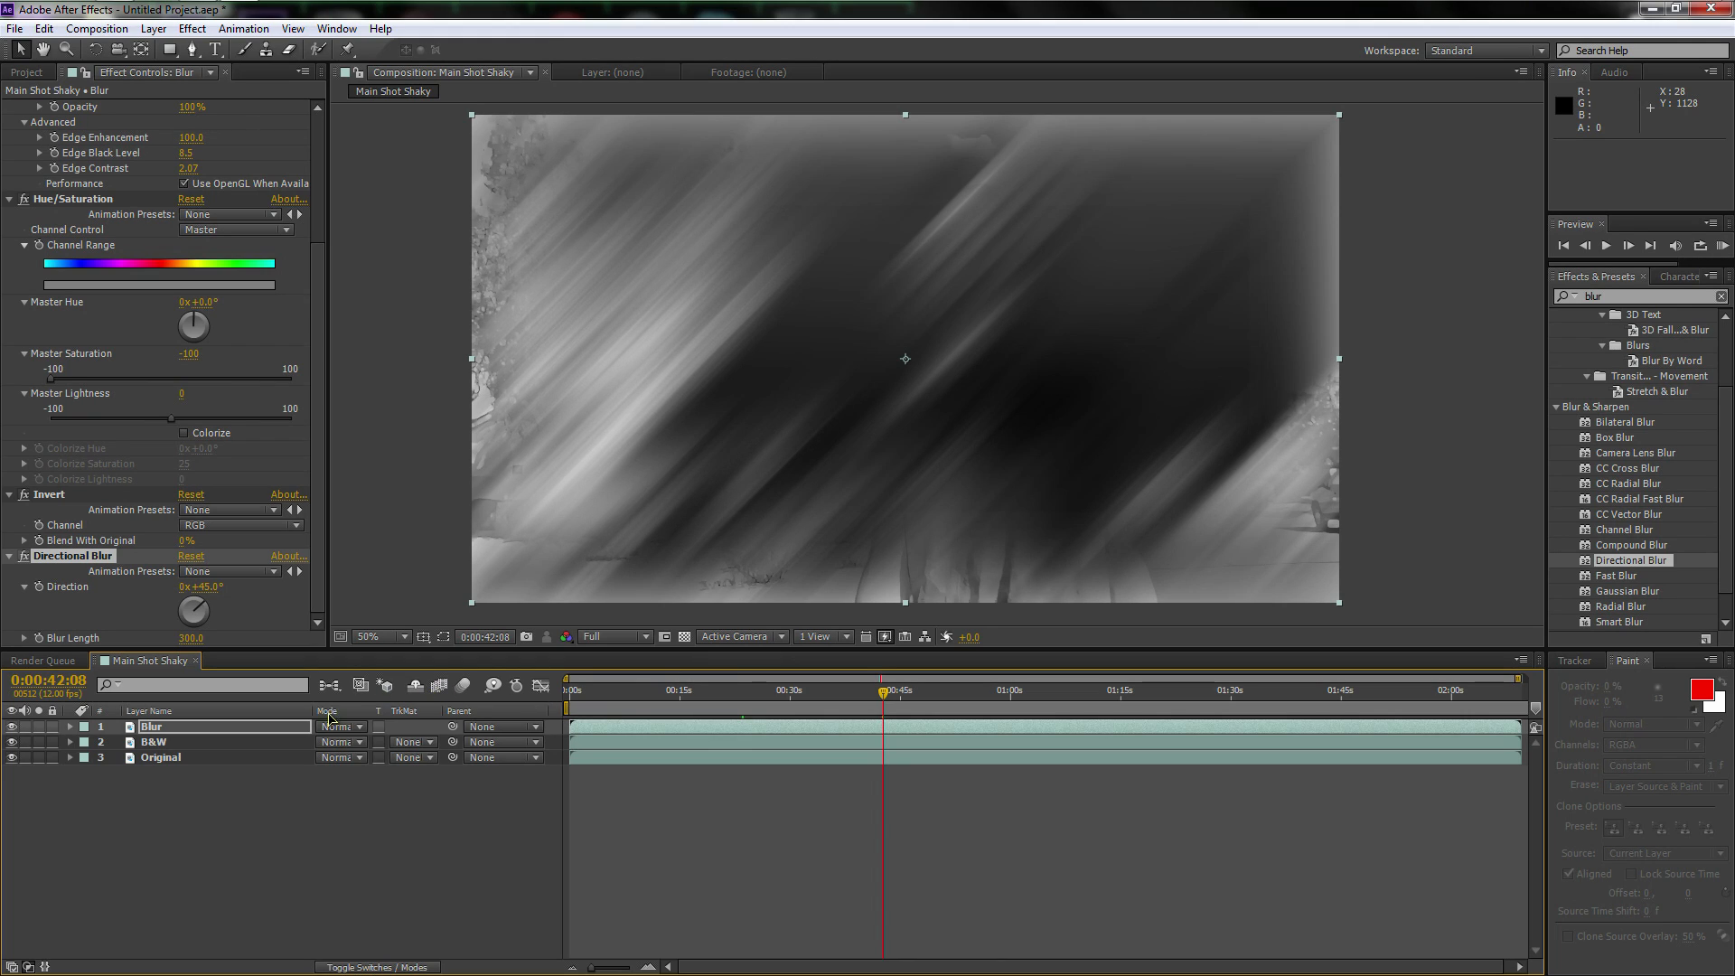
{"action": "mouse_move", "coordinate": [271, 741]}
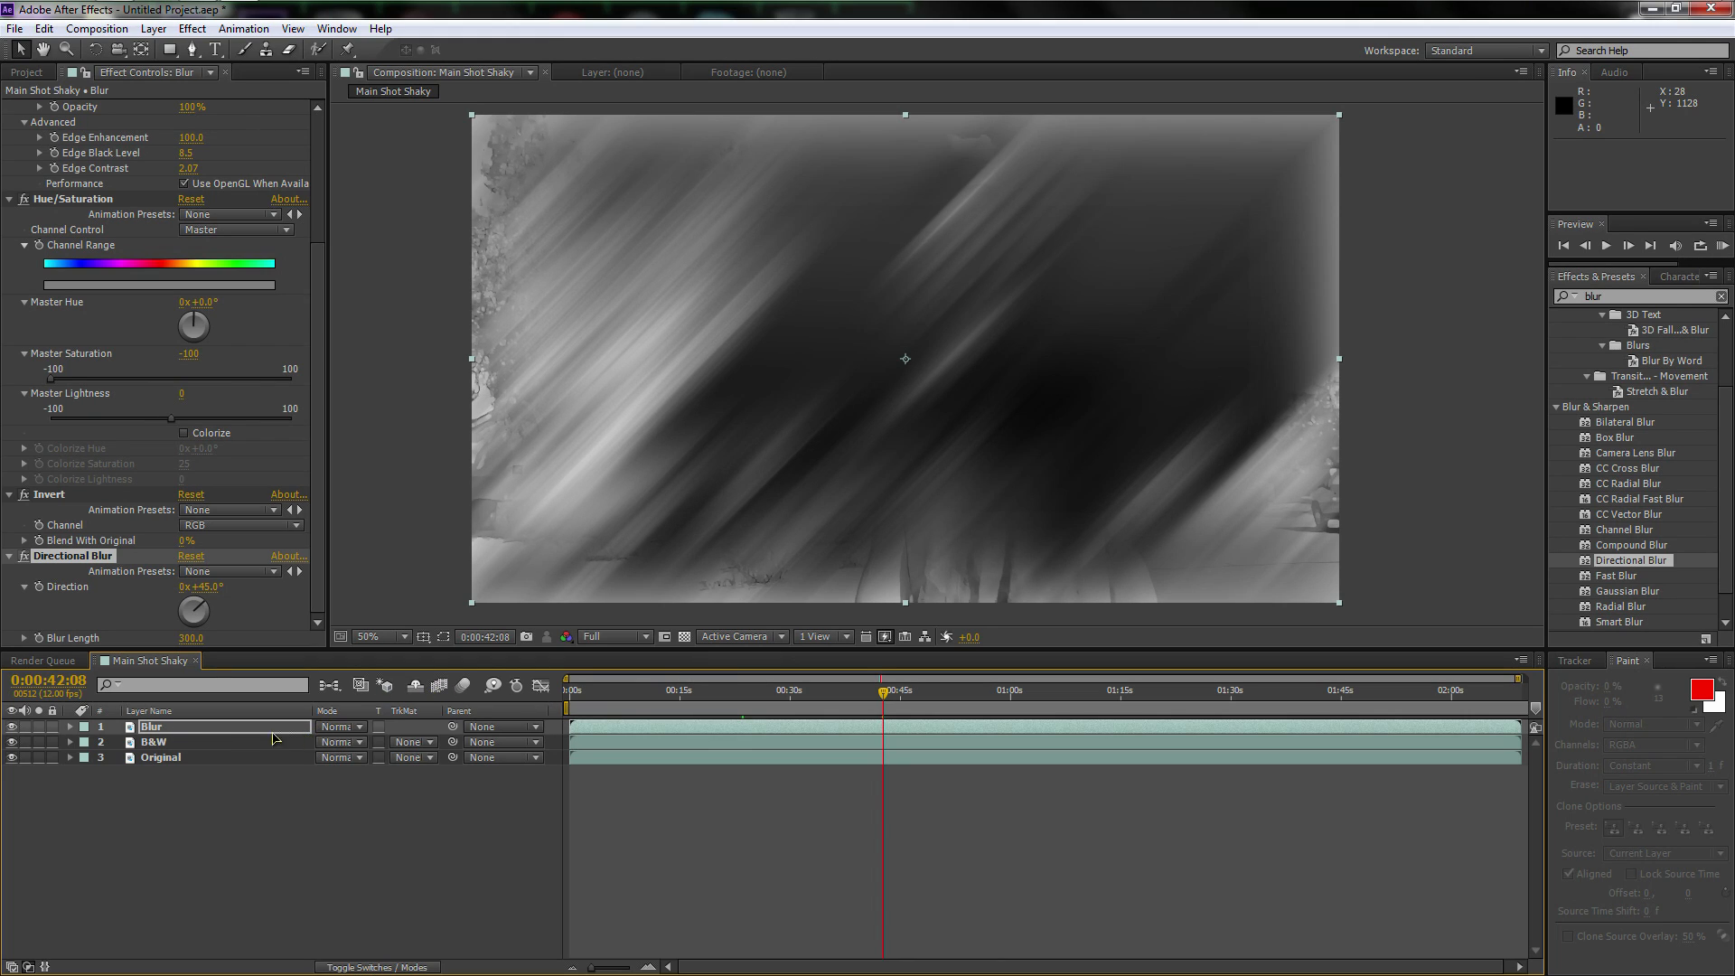
Switch the Blur layer's blending mode to Color
{"action": "left_click", "coordinate": [193, 726]}
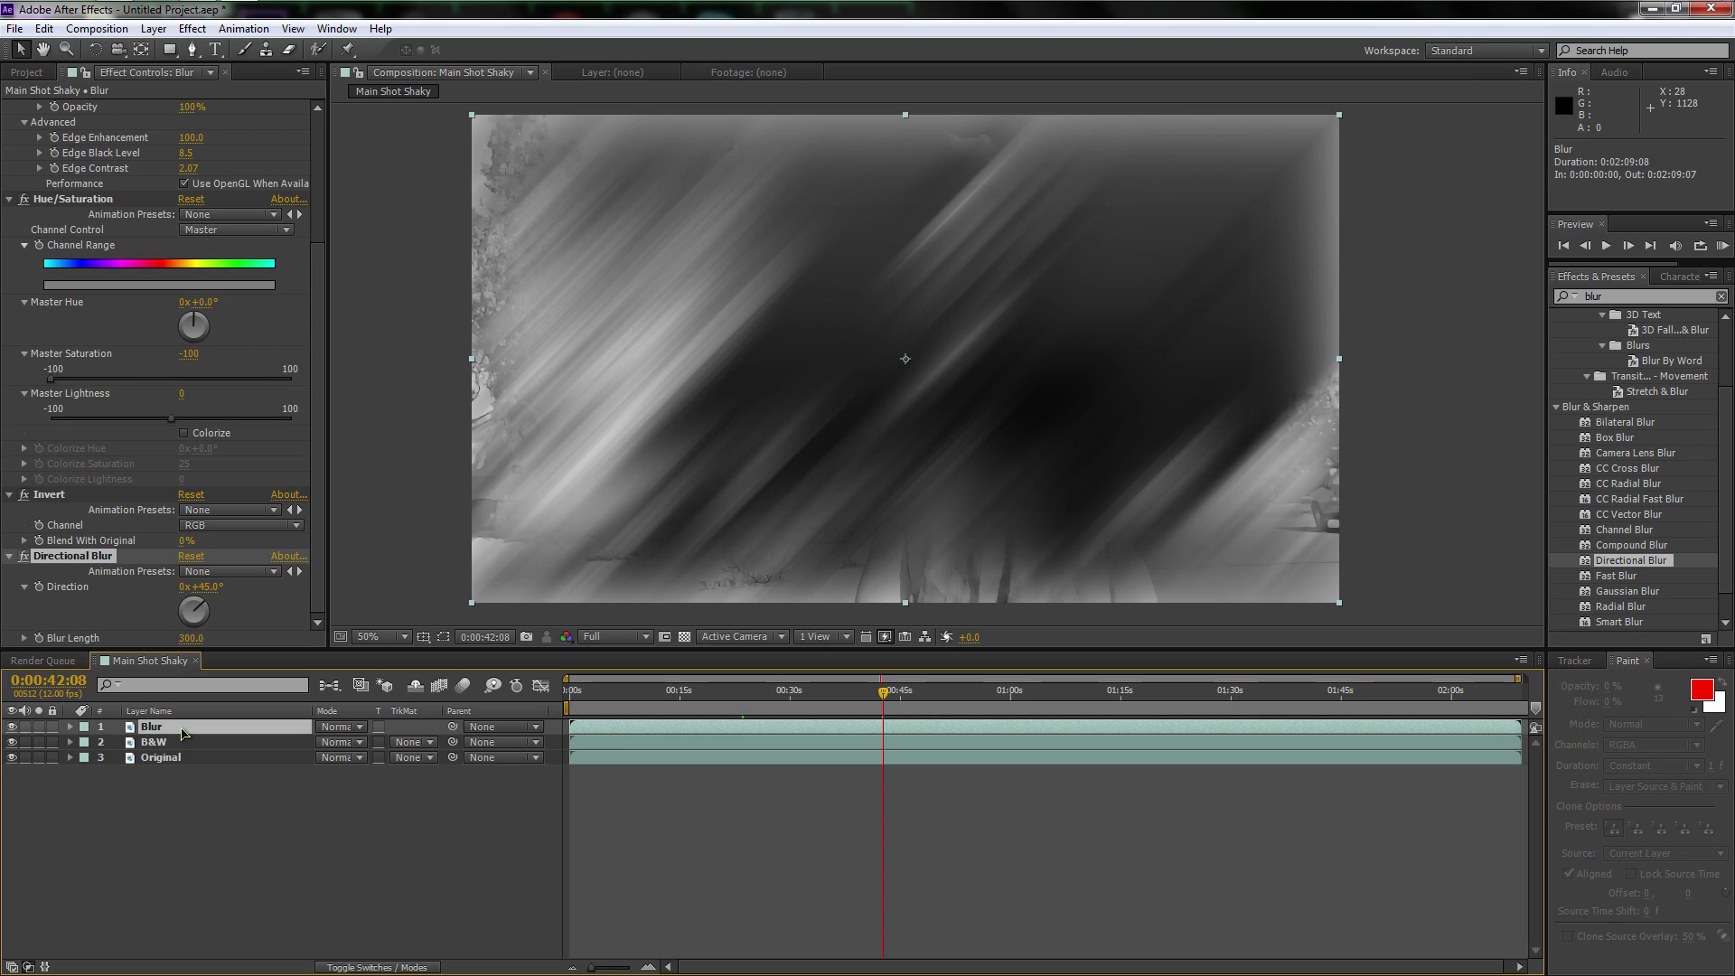
{"action": "mouse_move", "coordinate": [630, 366]}
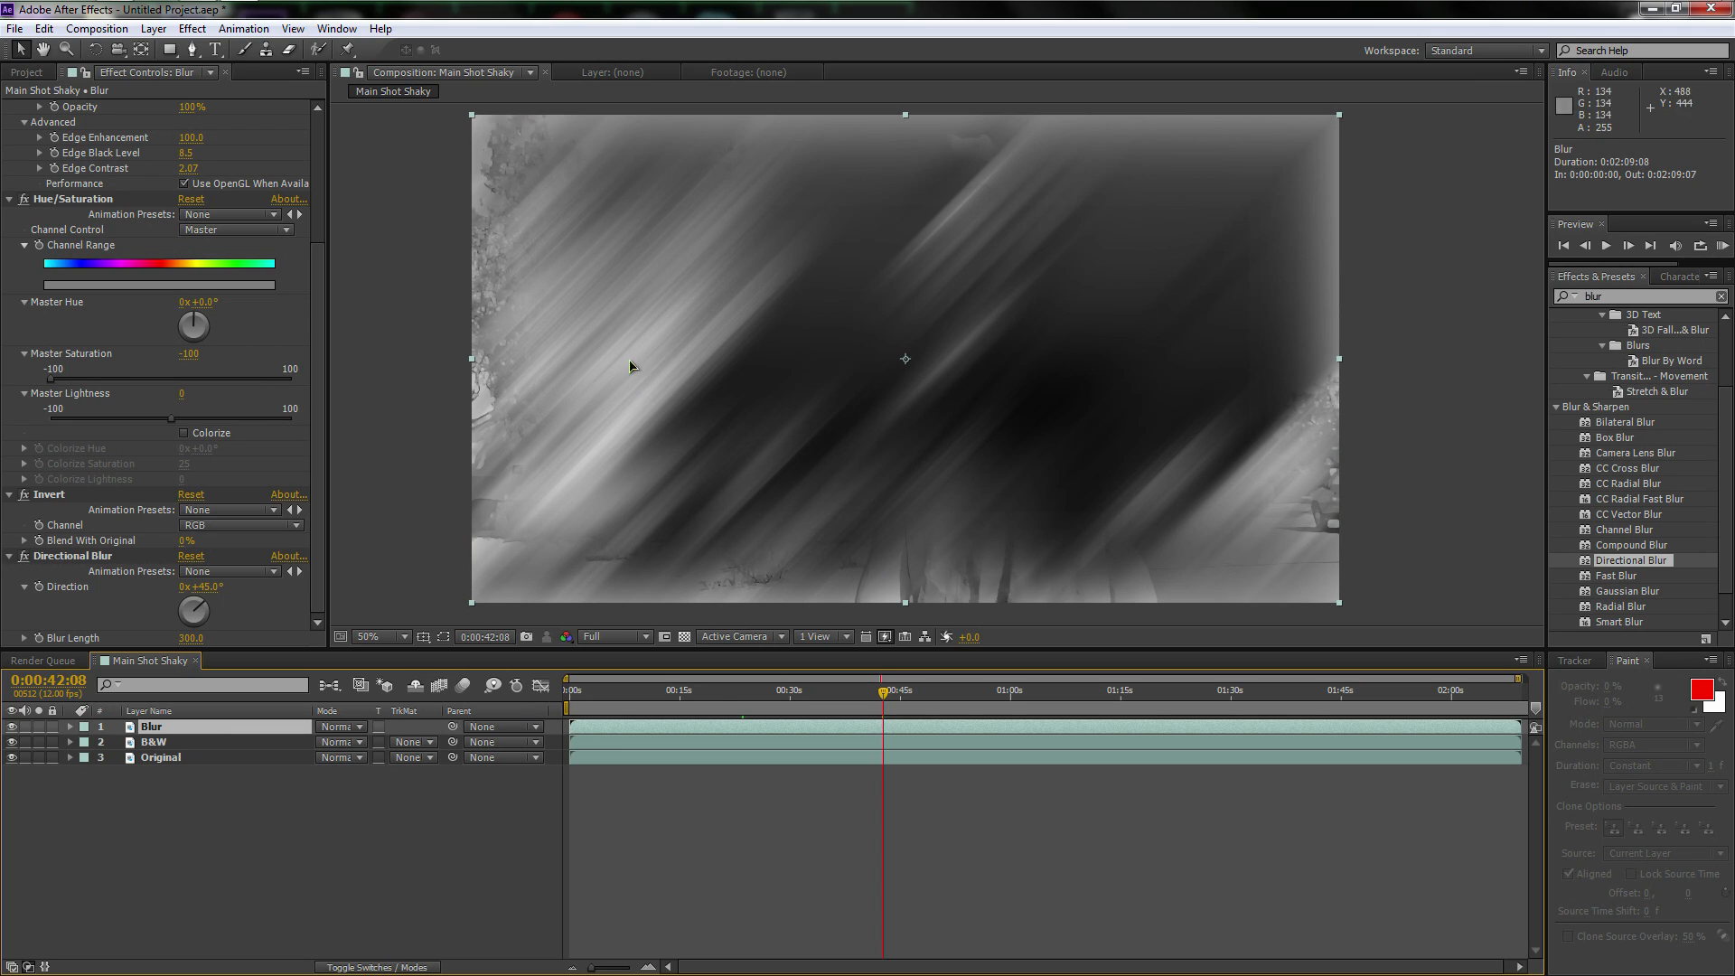
{"action": "mouse_move", "coordinate": [193, 733]}
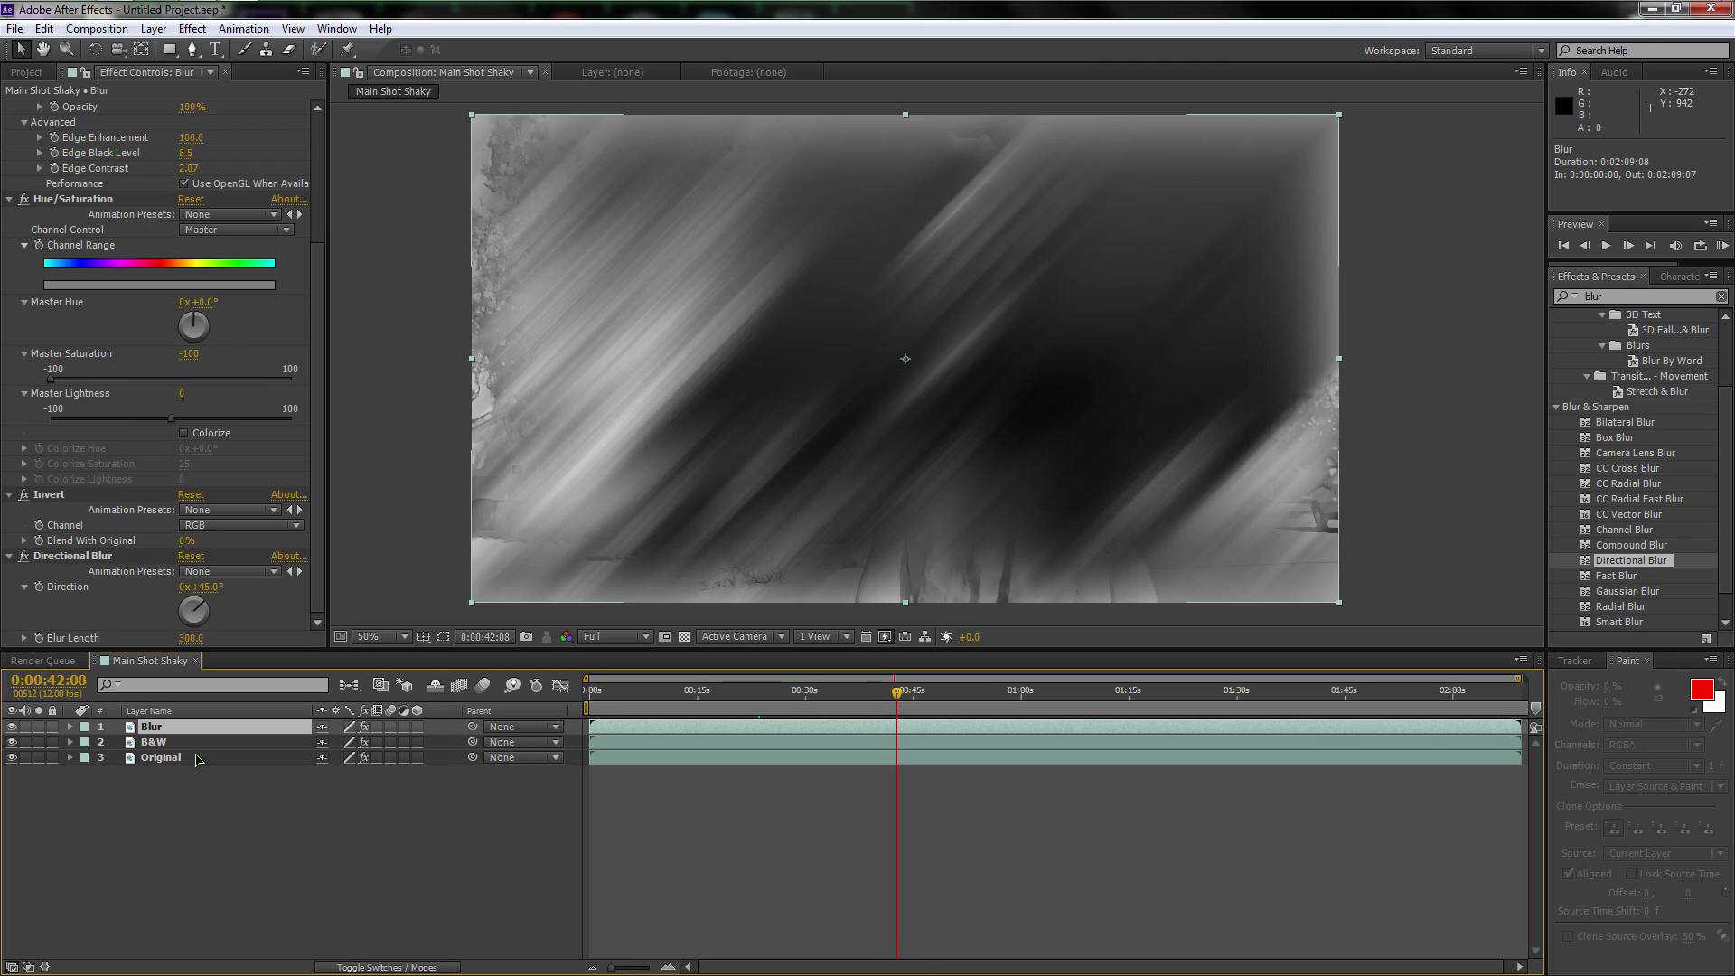
{"action": "left_click", "coordinate": [337, 726]}
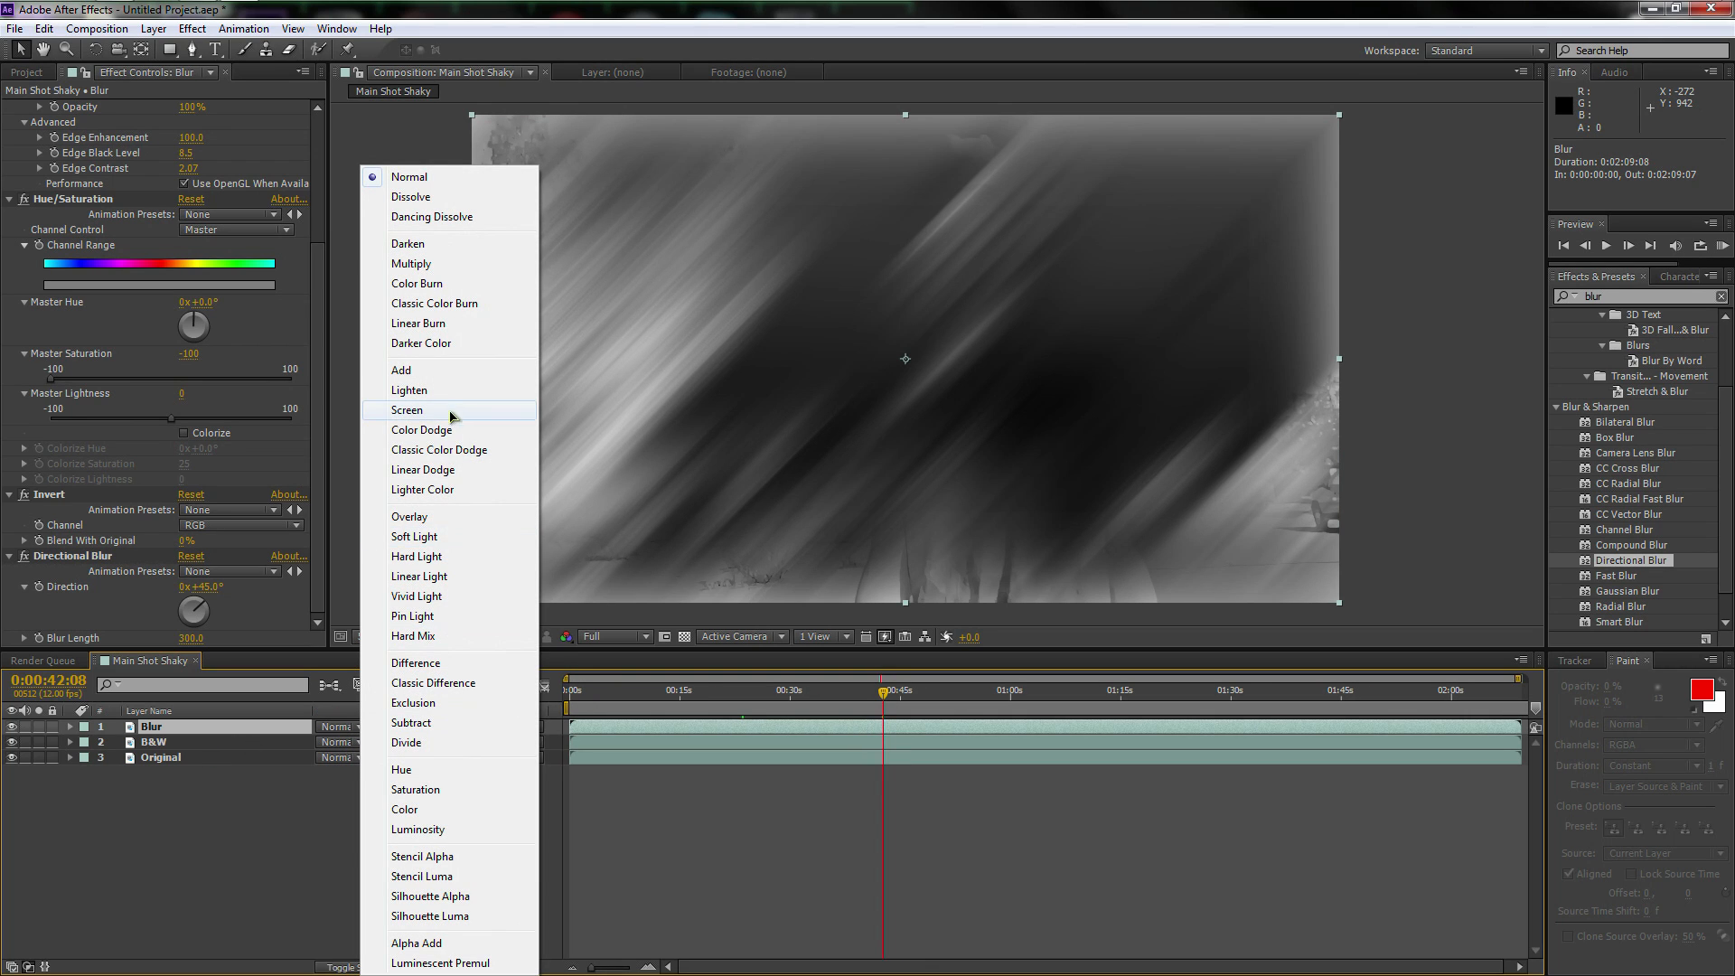
{"action": "left_click", "coordinate": [423, 429]}
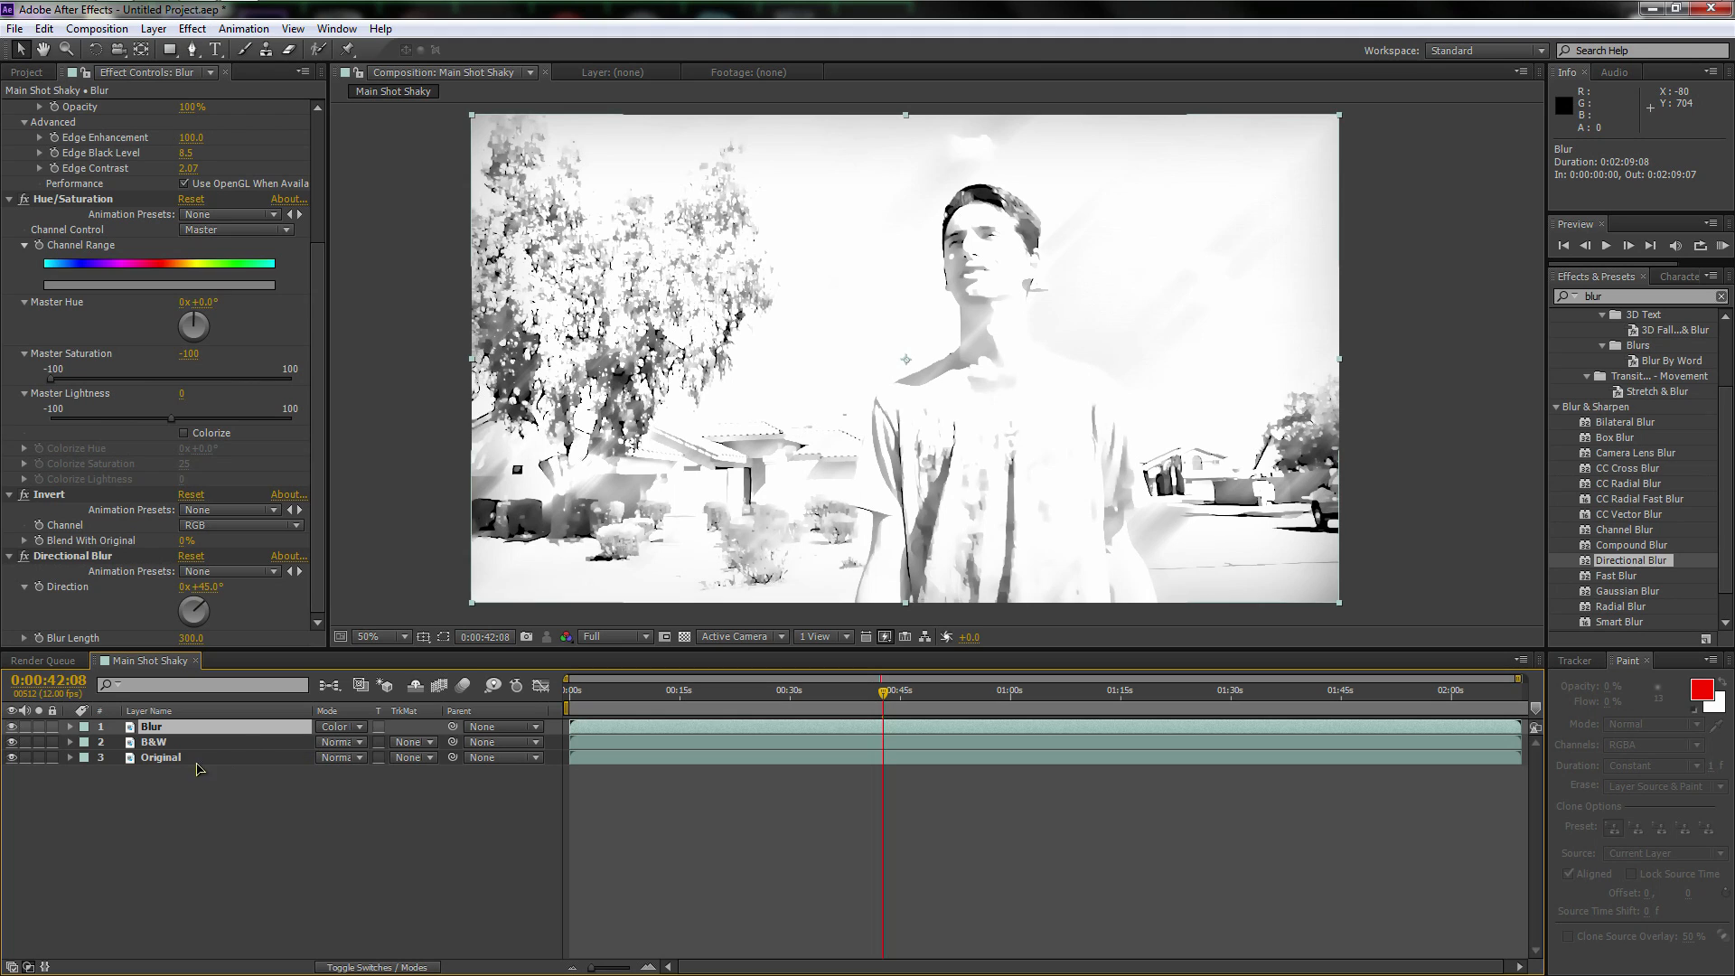
{"action": "left_click", "coordinate": [159, 757]}
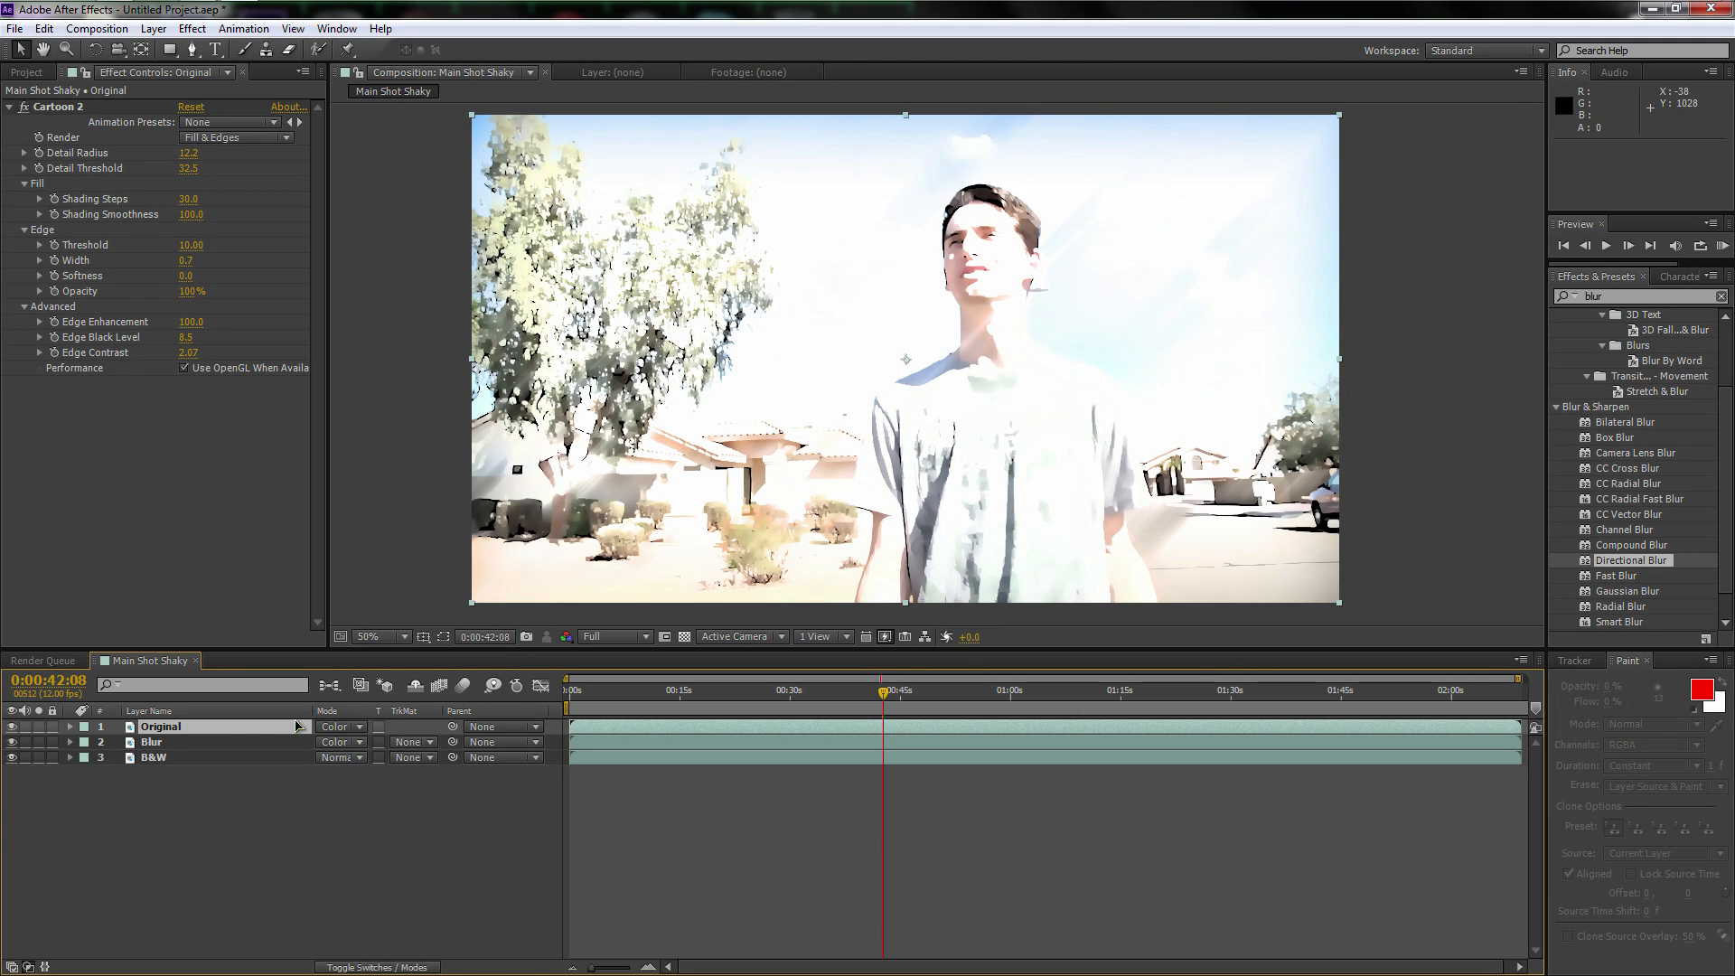
Lower the Blur layer's opacity to 40%
{"action": "left_click", "coordinate": [152, 741]}
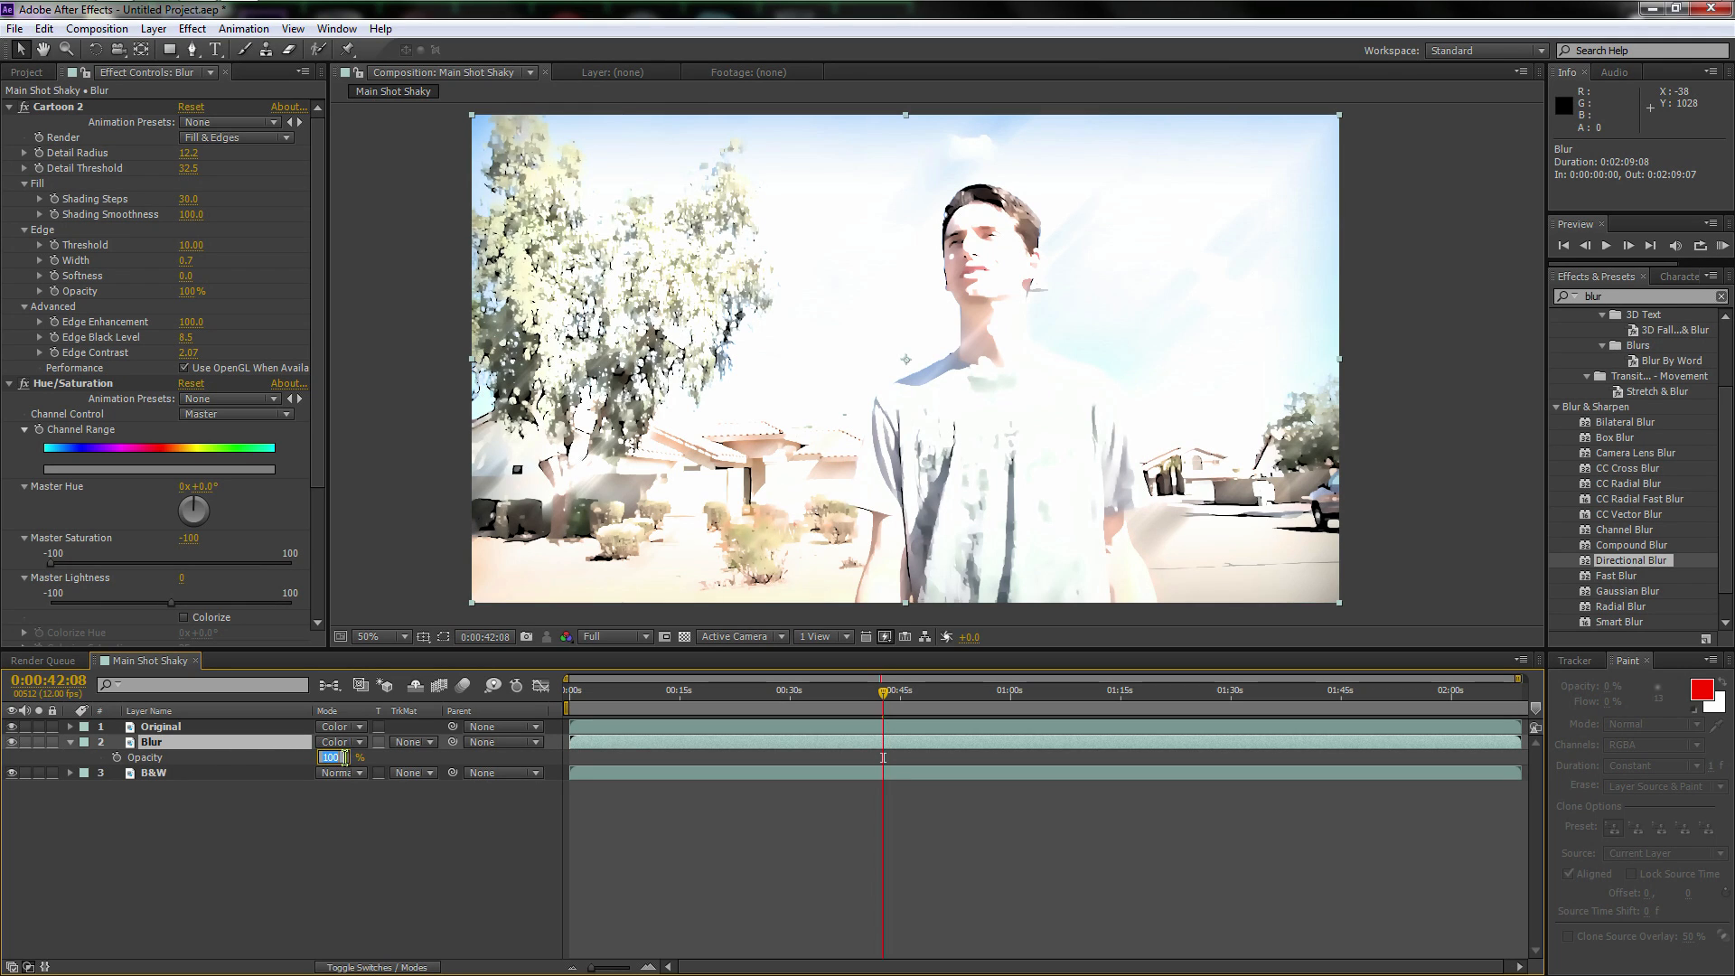
{"action": "type", "text": "35%"}
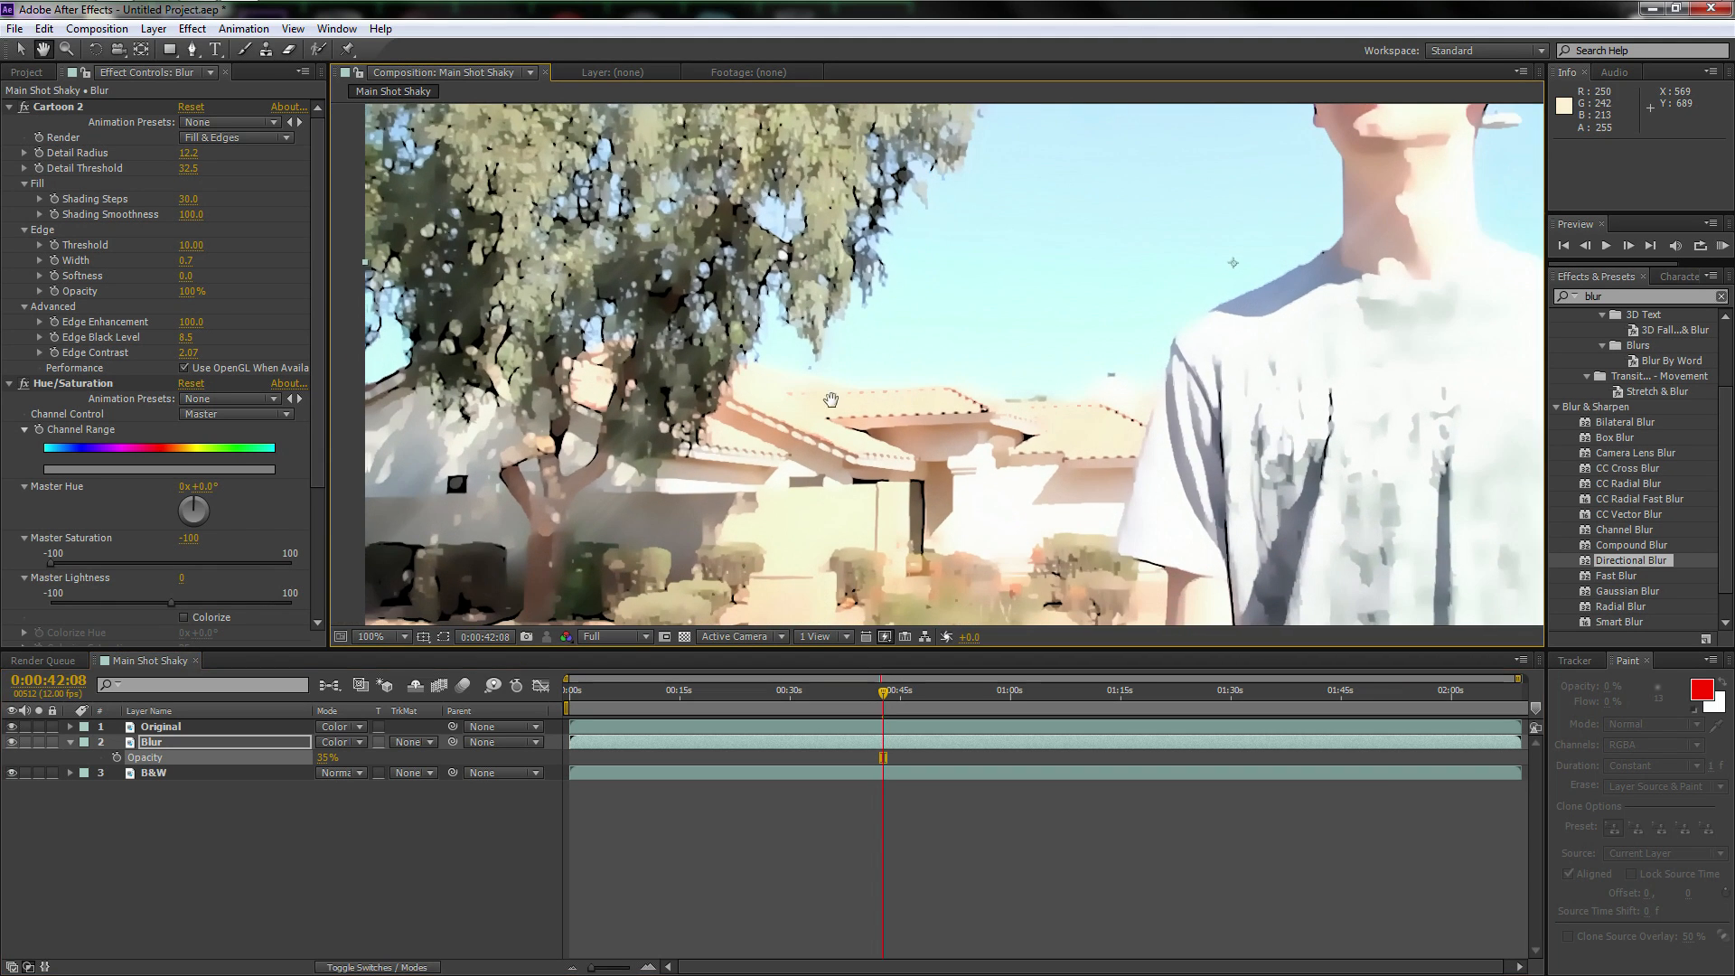
{"action": "mouse_move", "coordinate": [667, 375]}
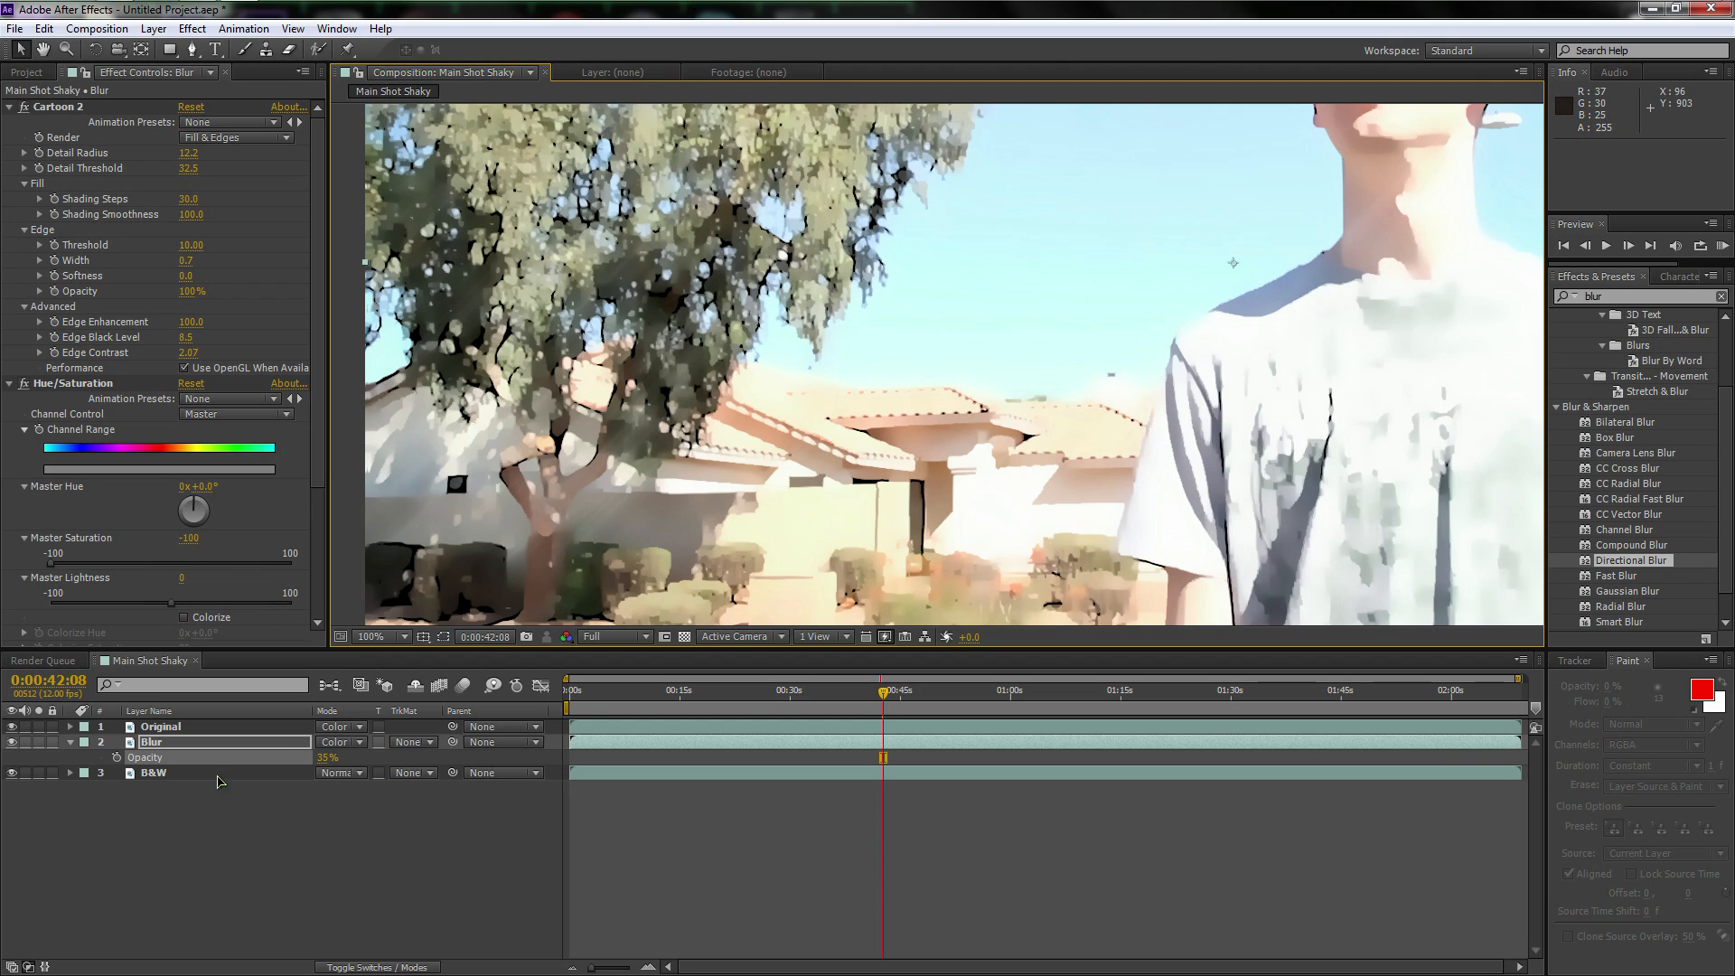
{"action": "double_click", "coordinate": [327, 757]}
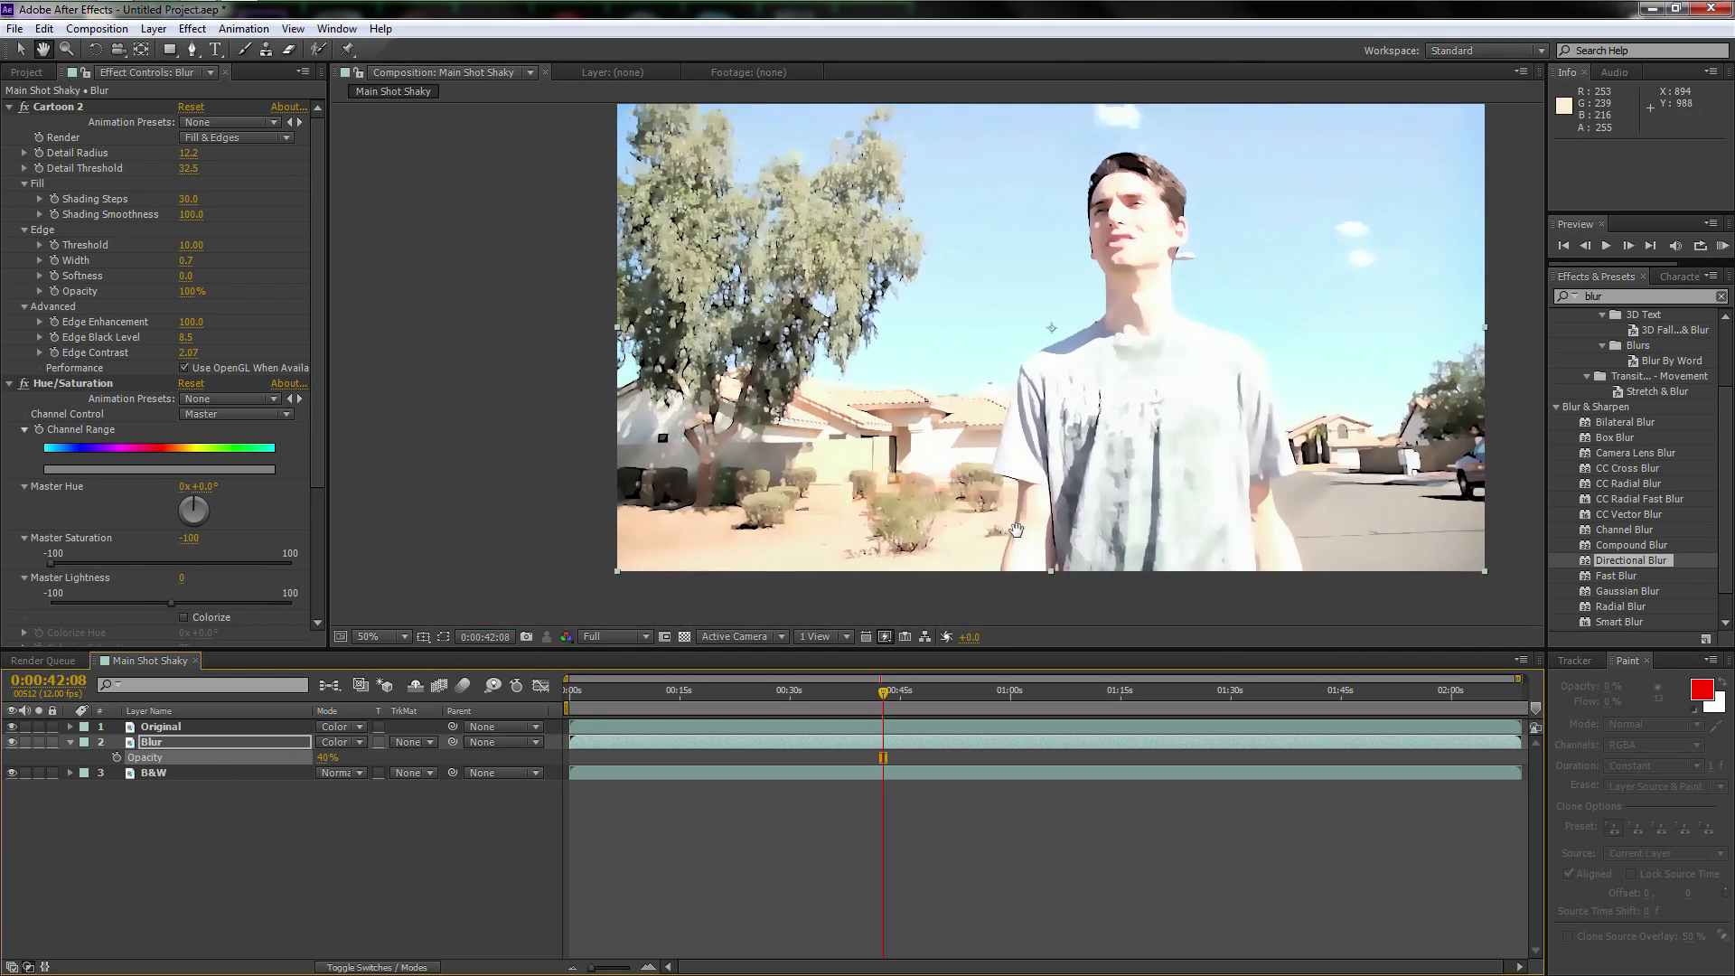
{"action": "left_click", "coordinate": [376, 637]}
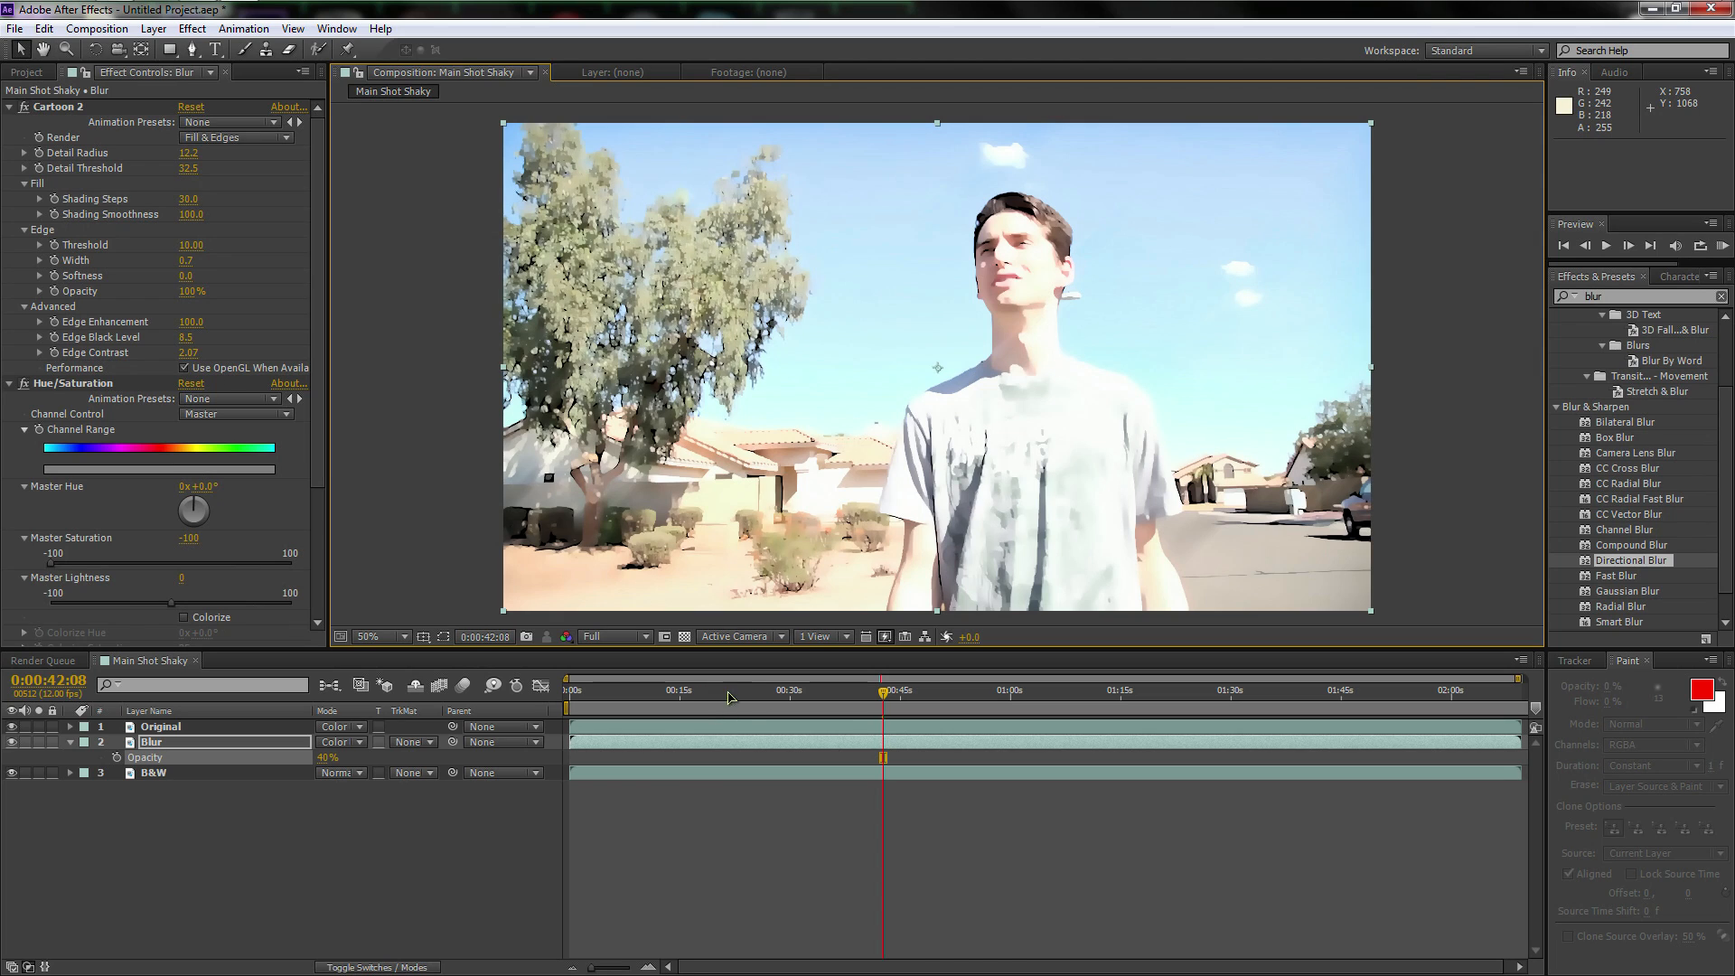
Preview the cartoon look at several moments, including around 1:23
{"action": "left_click", "coordinate": [667, 689]}
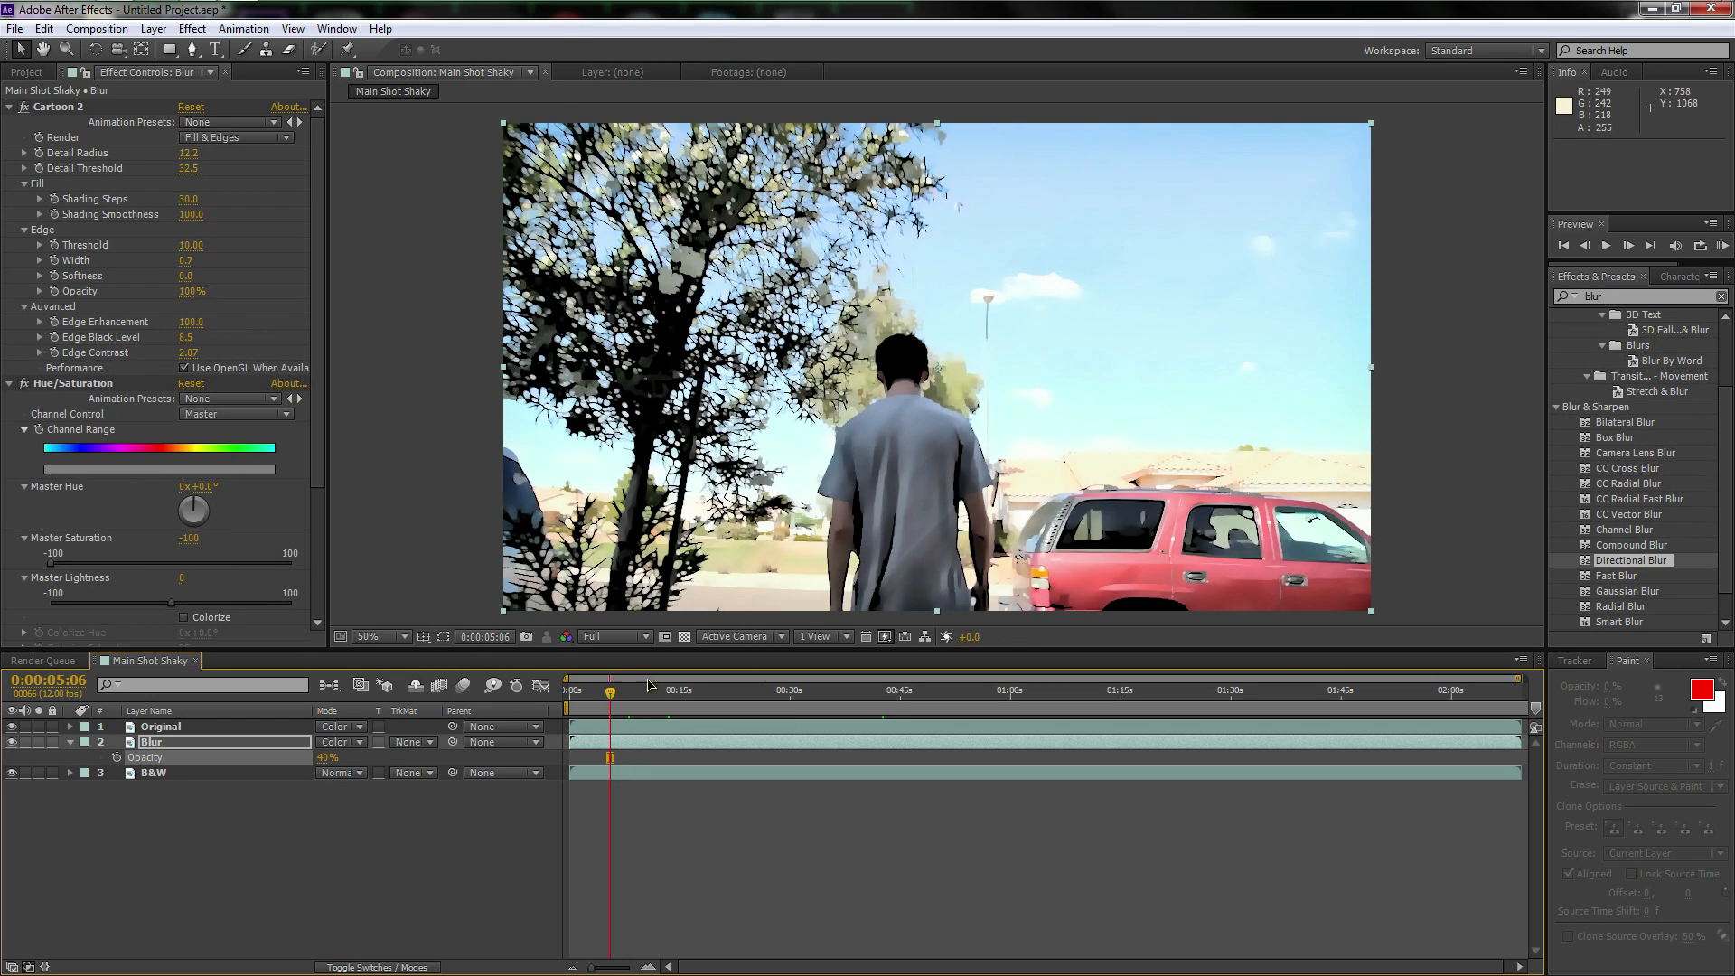
{"action": "left_click", "coordinate": [374, 637]}
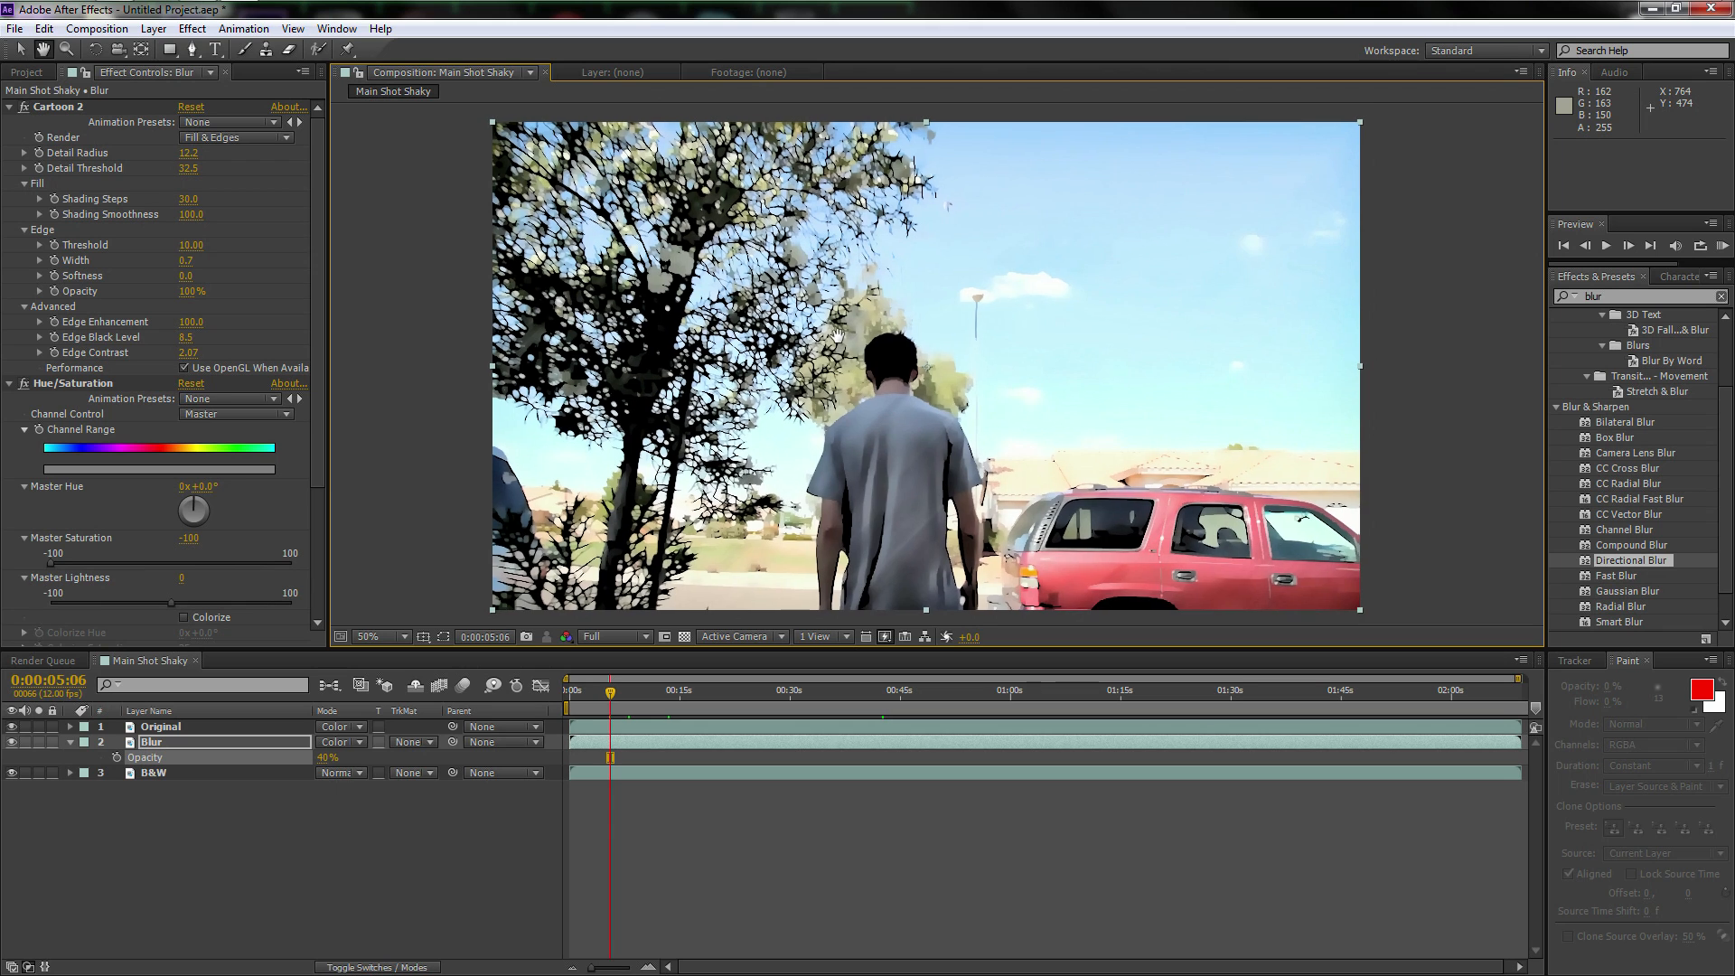
{"action": "left_click", "coordinate": [402, 637]}
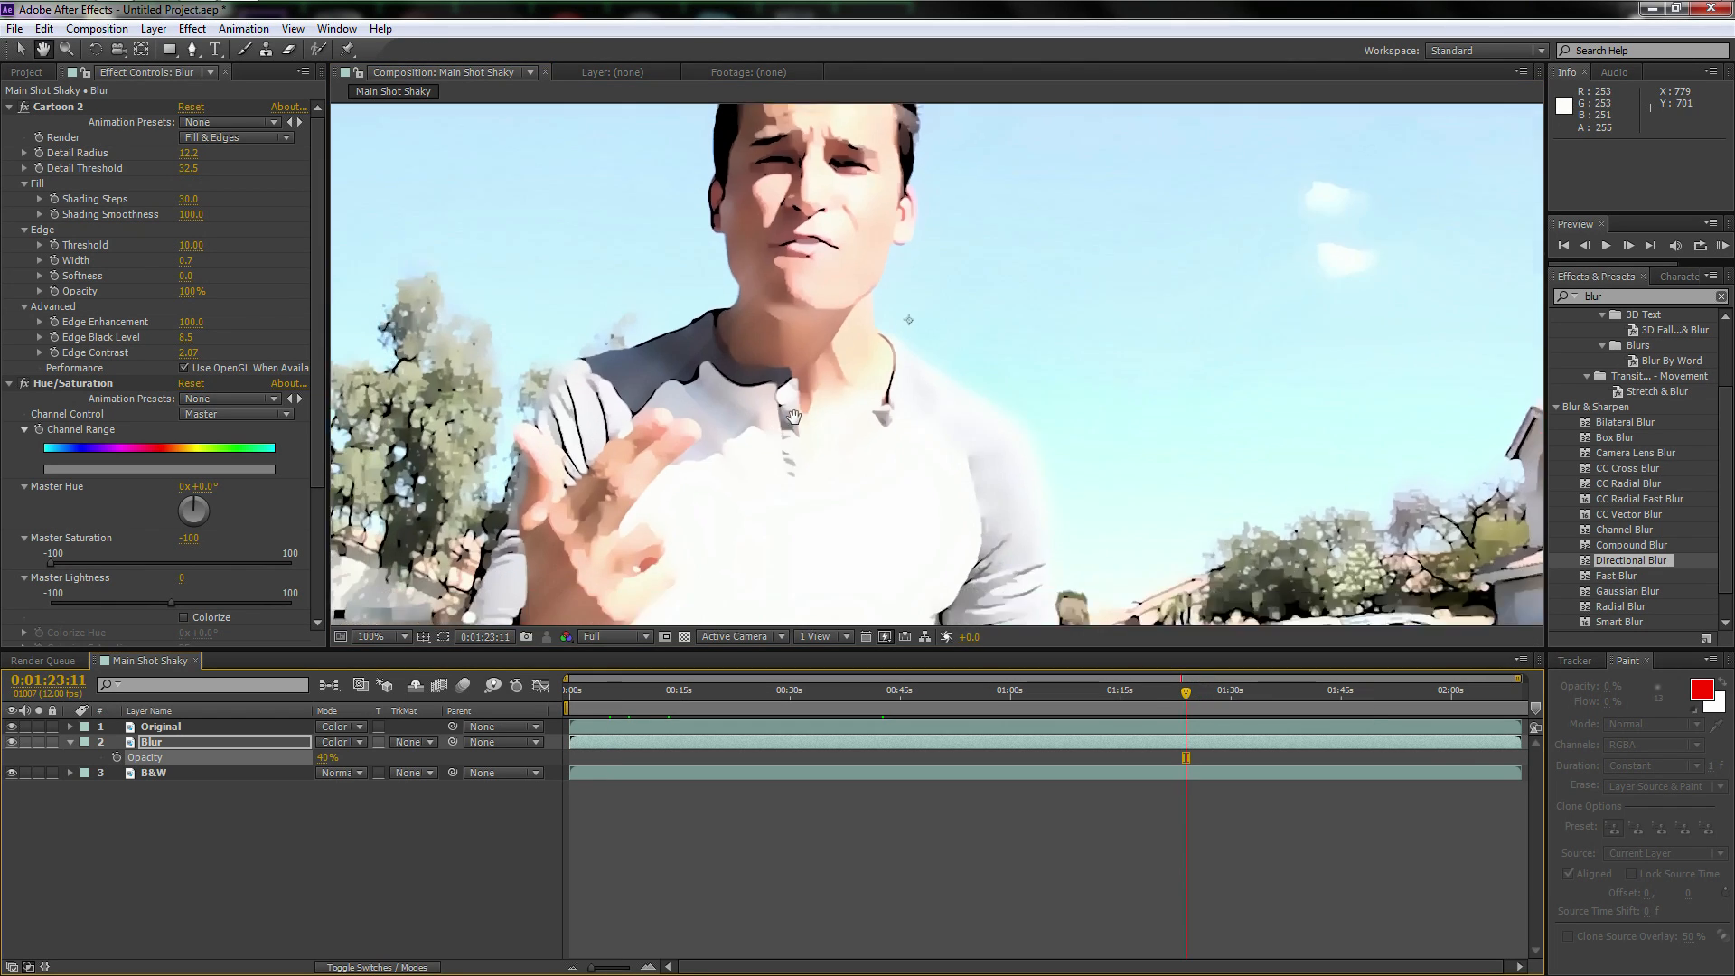
{"action": "left_click", "coordinate": [398, 636]}
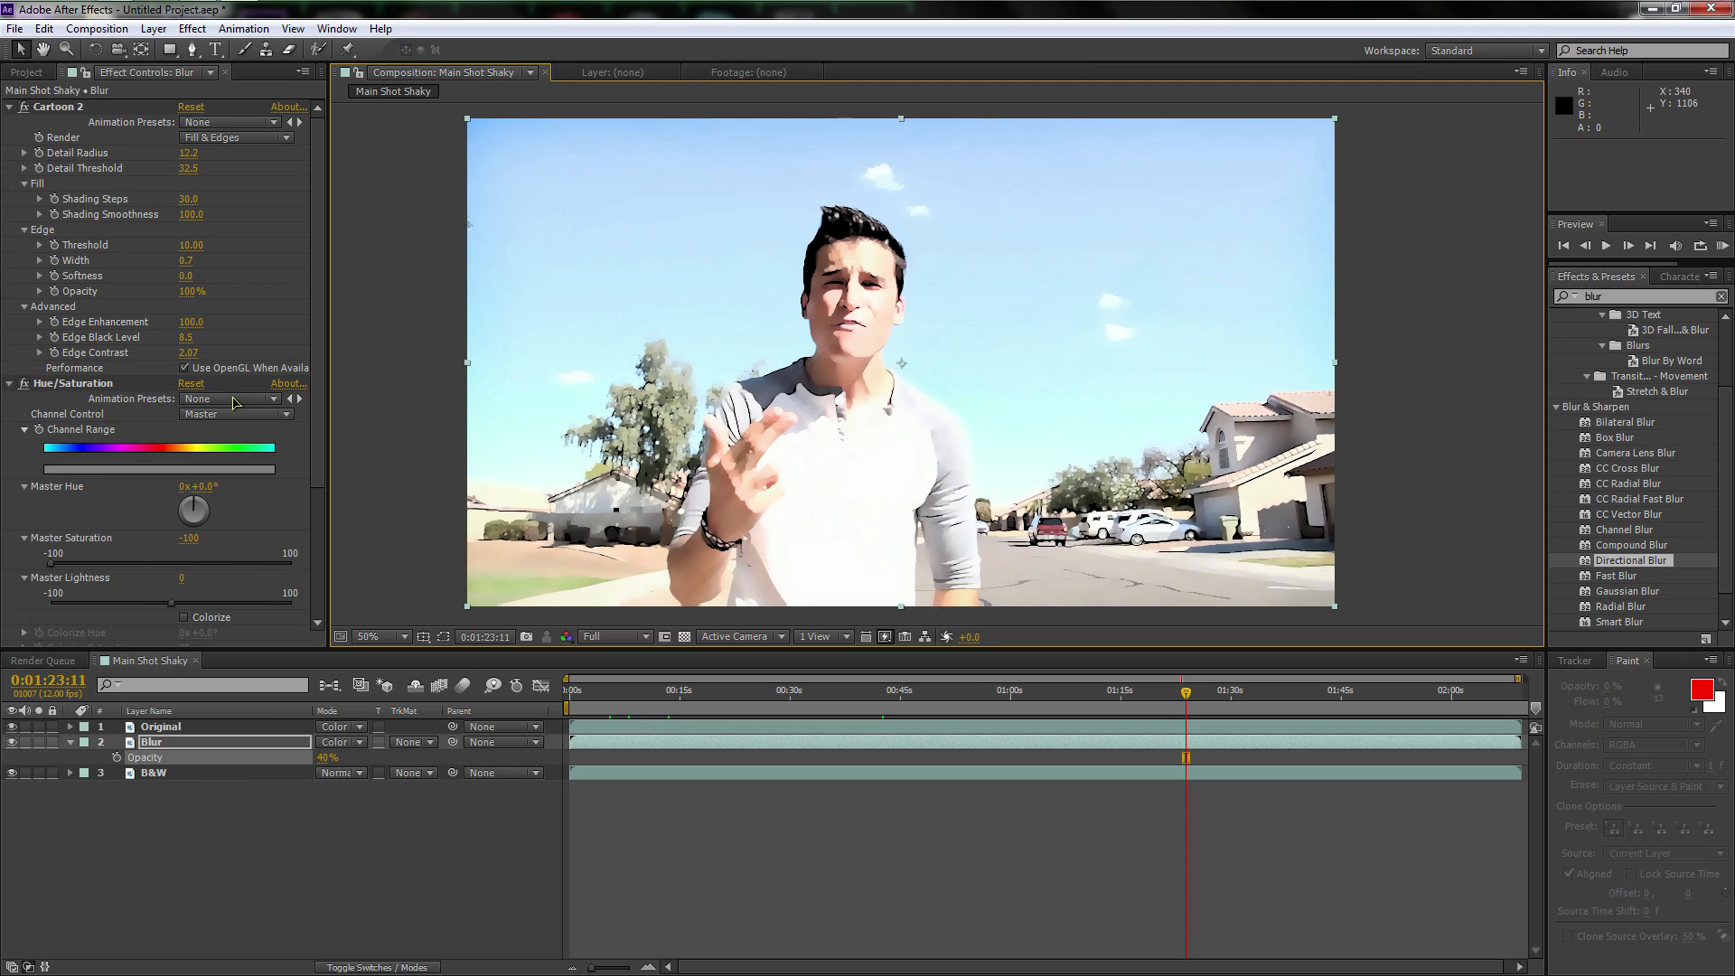
Resize the Main Shot Shaky composition to 1920×766, about a 2.51 aspect ratio
{"action": "left_click", "coordinate": [97, 28]}
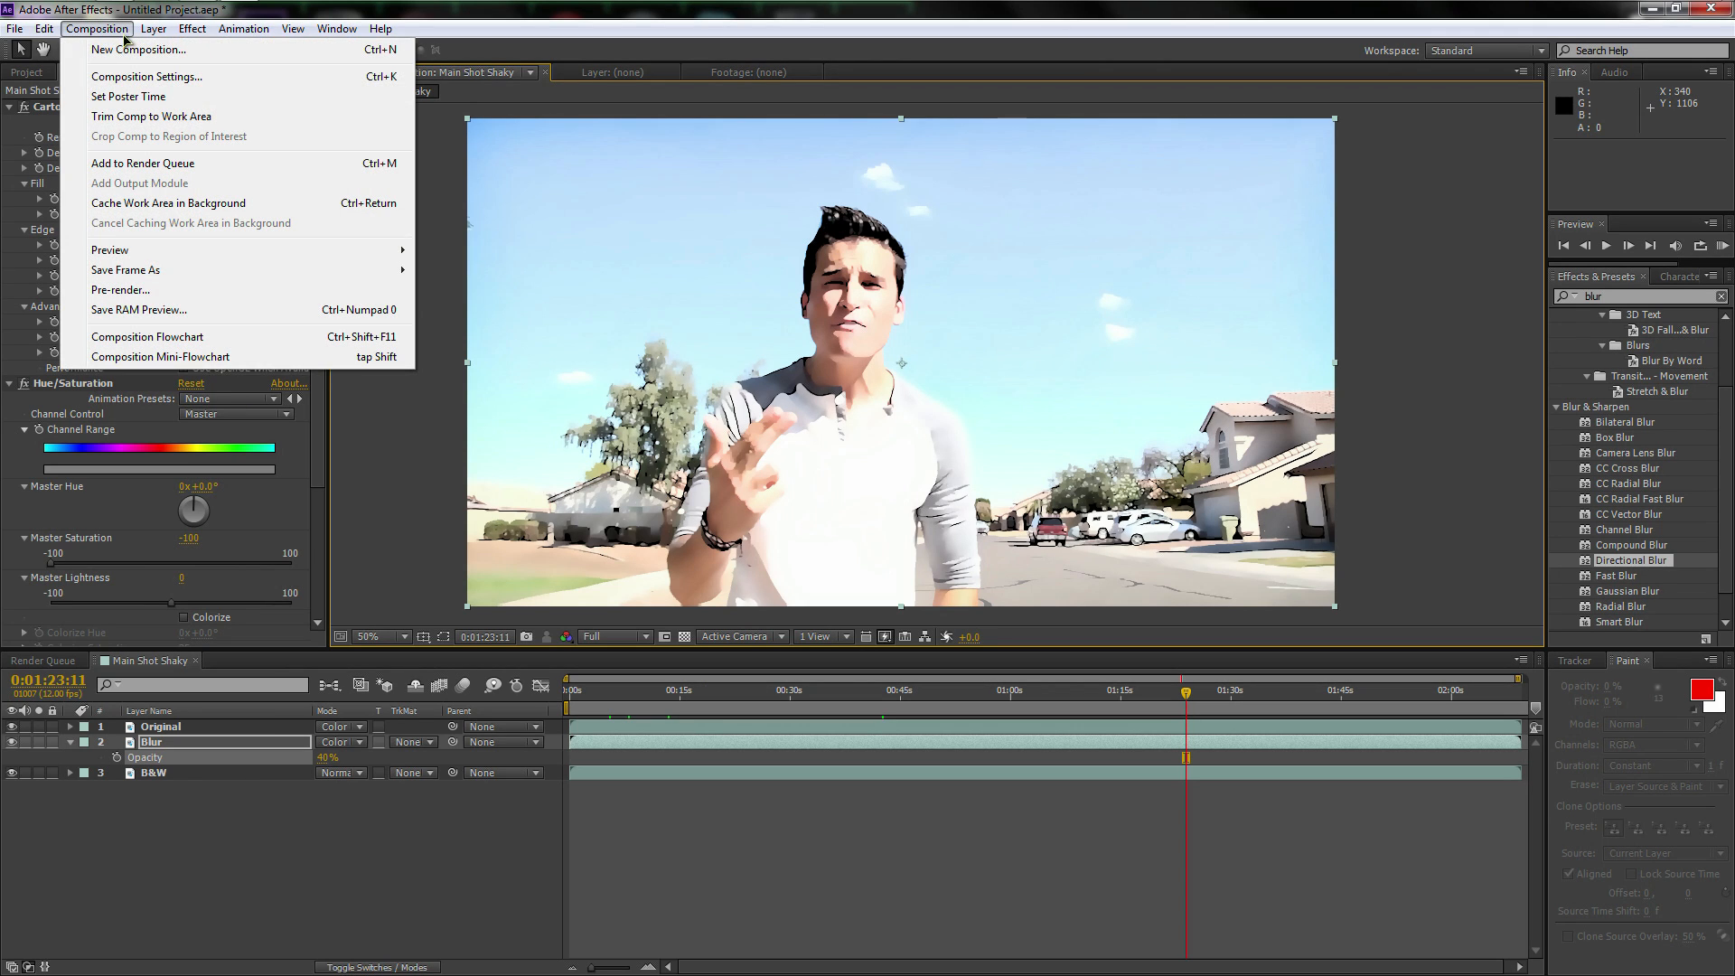
{"action": "left_click", "coordinate": [147, 76]}
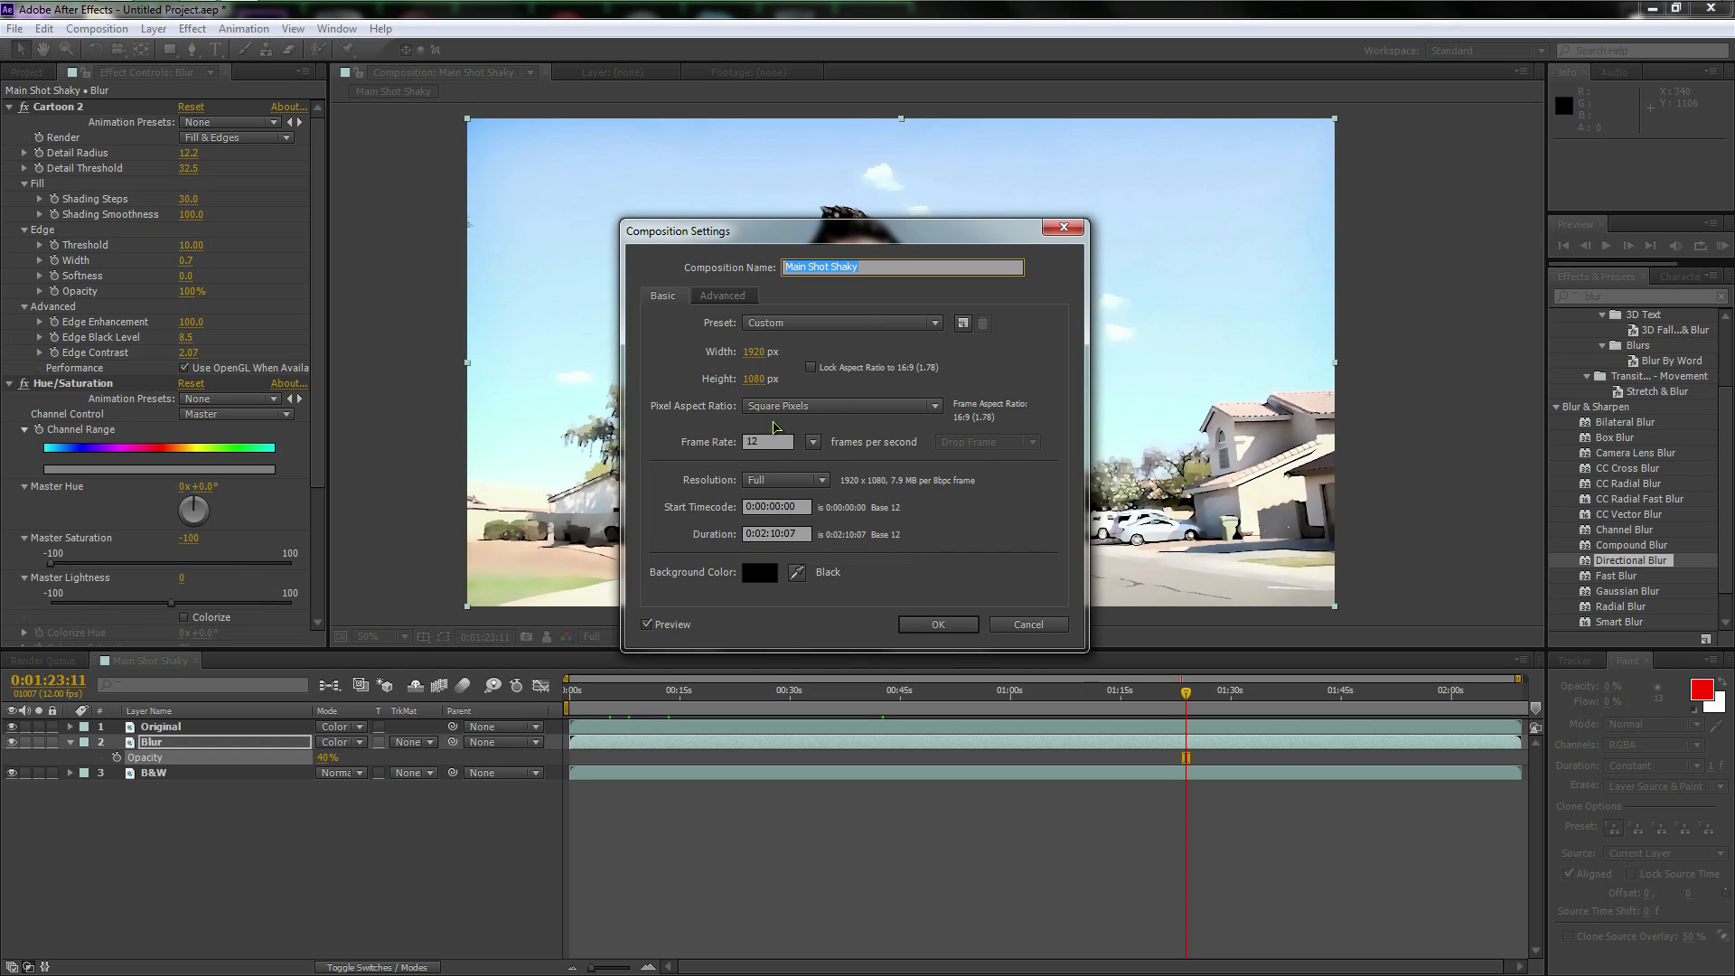
{"action": "type", "text": "982"}
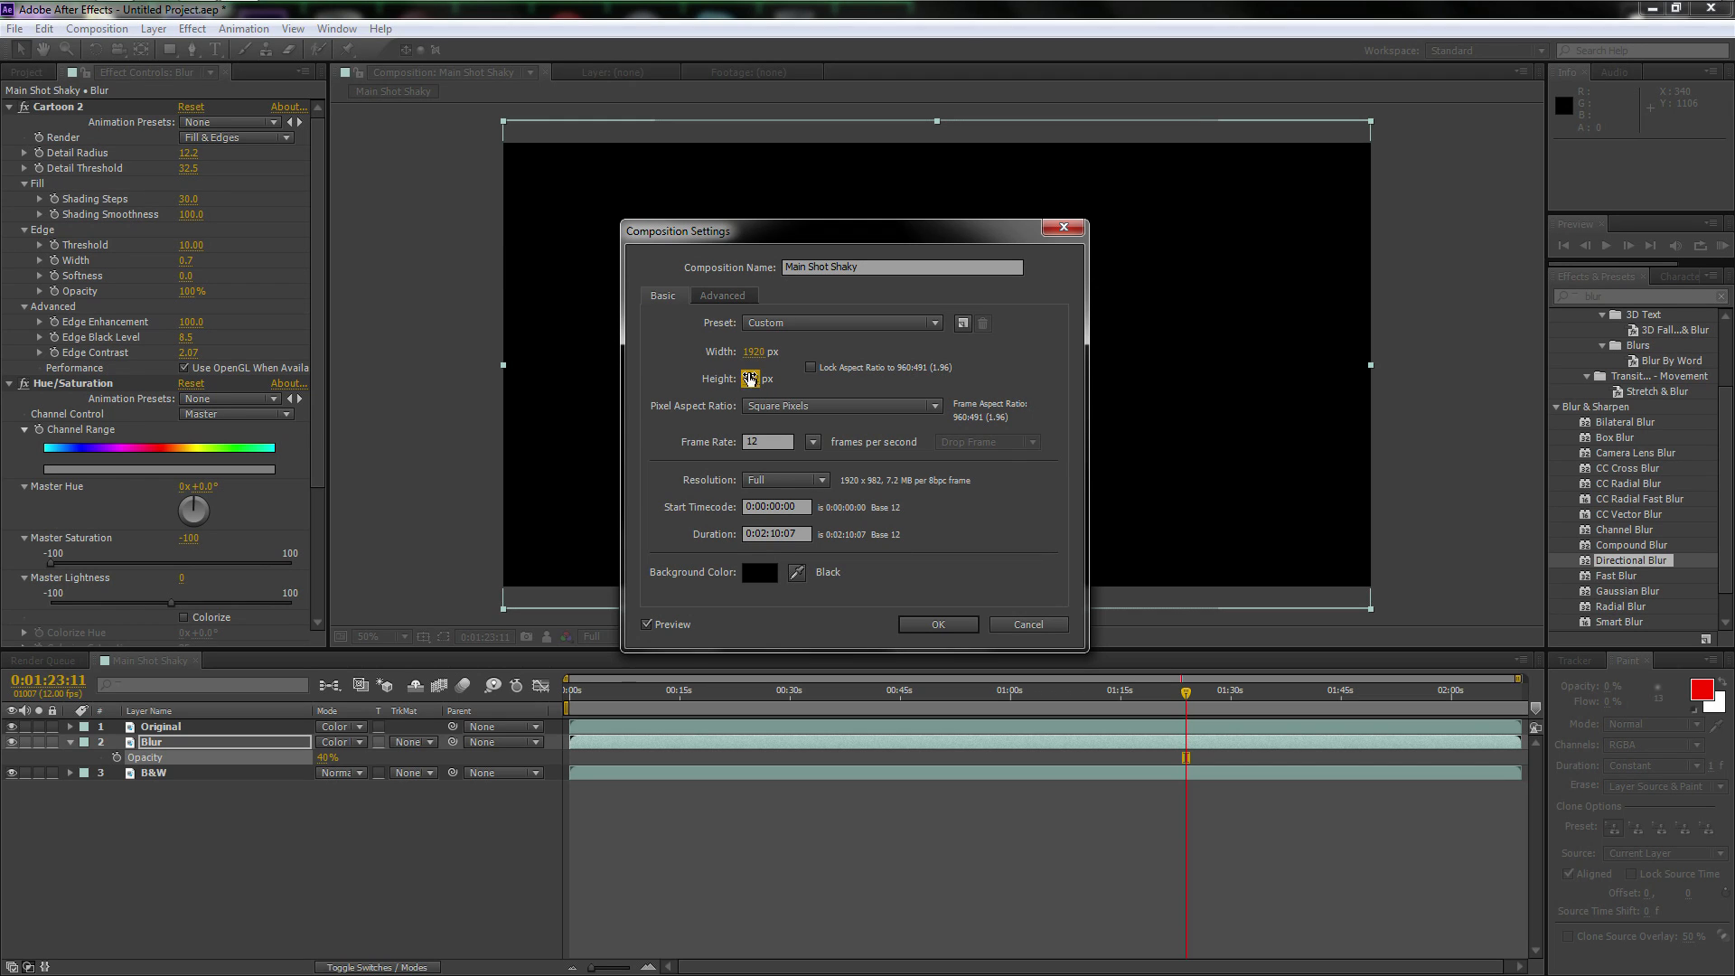
{"action": "type", "text": "526"}
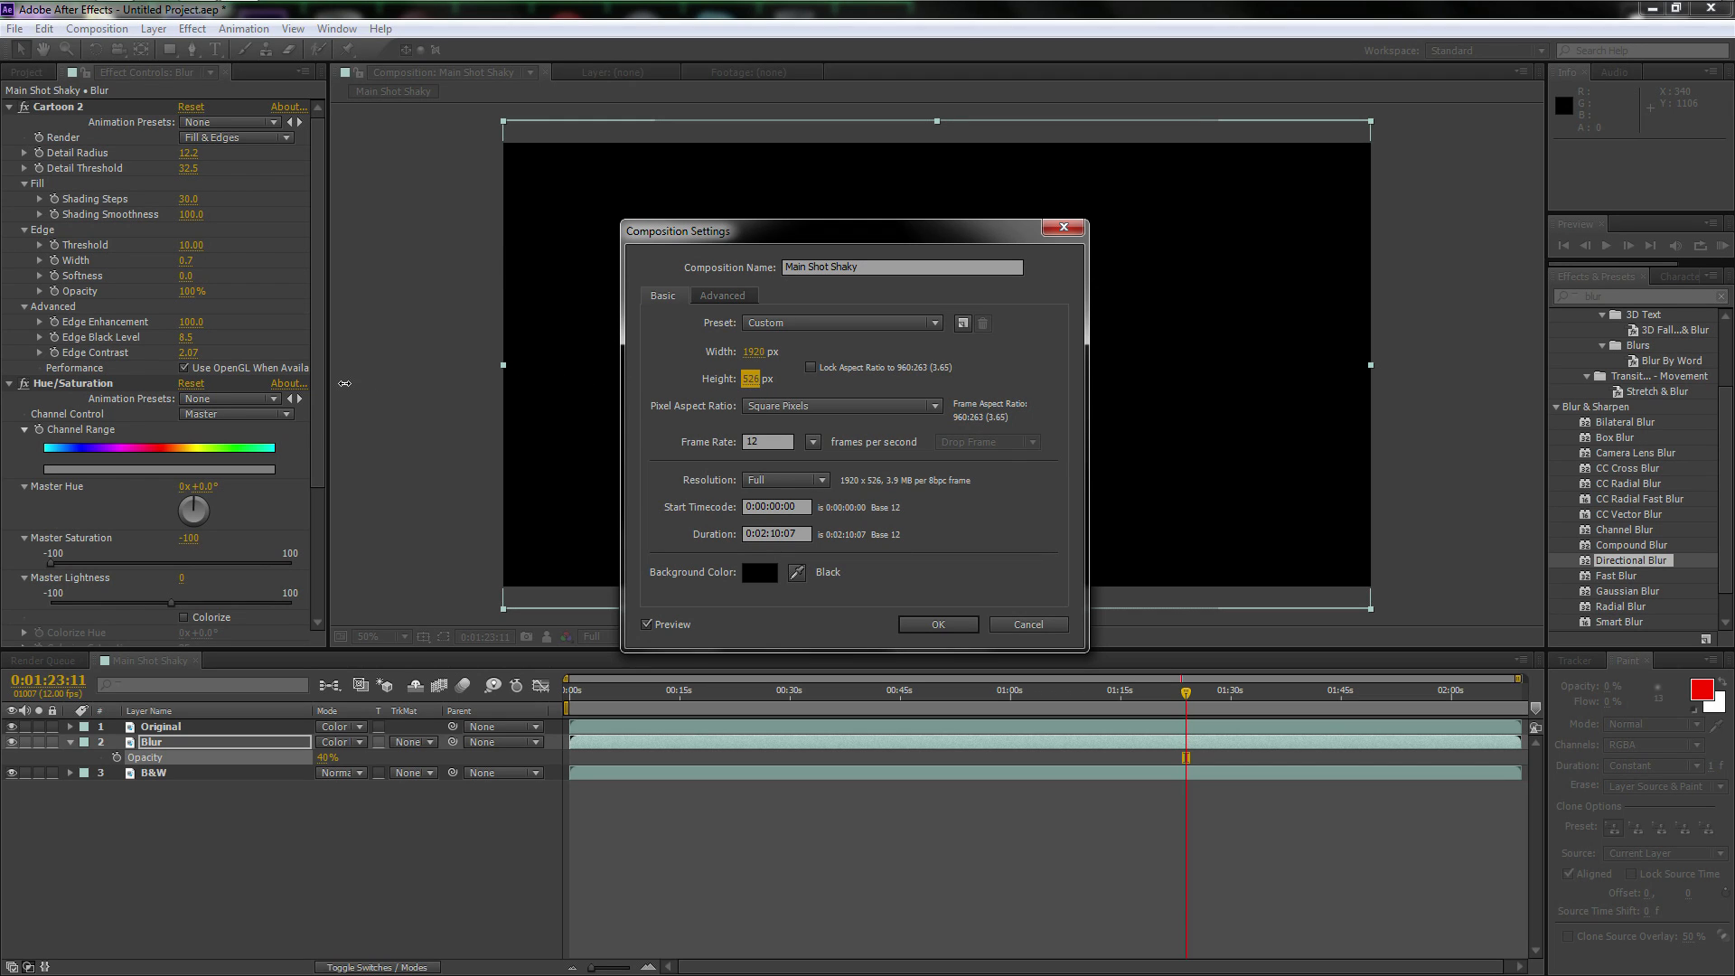
{"action": "type", "text": "748"}
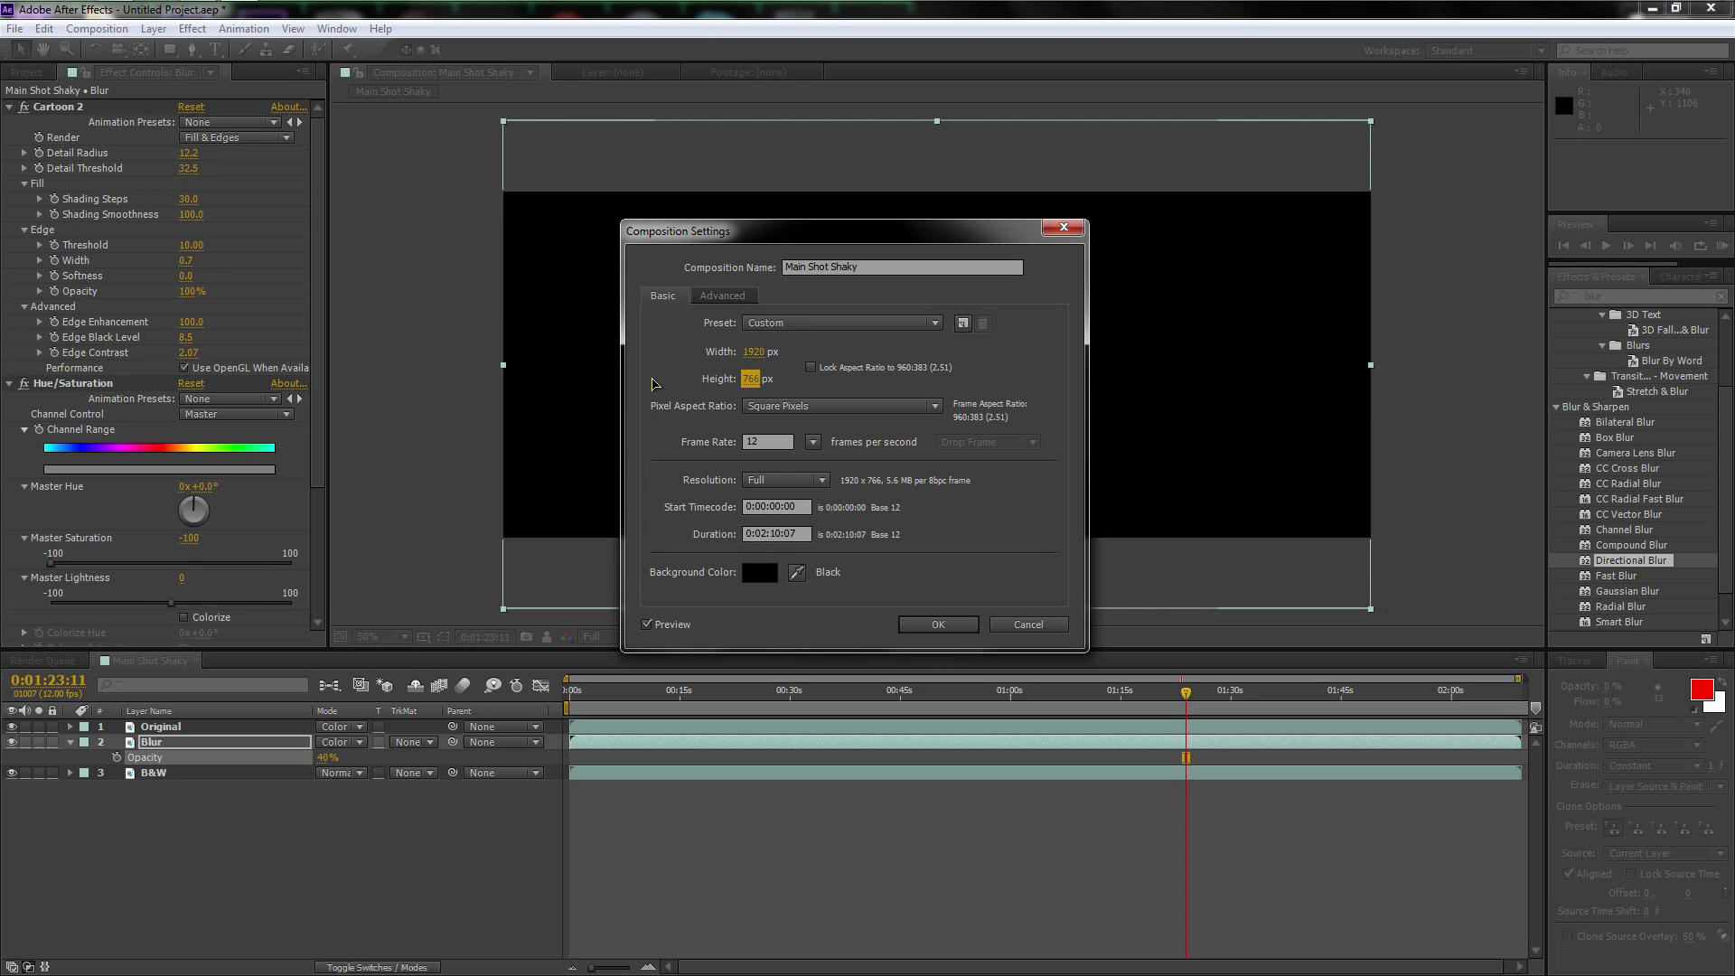
{"action": "left_click", "coordinate": [936, 624]}
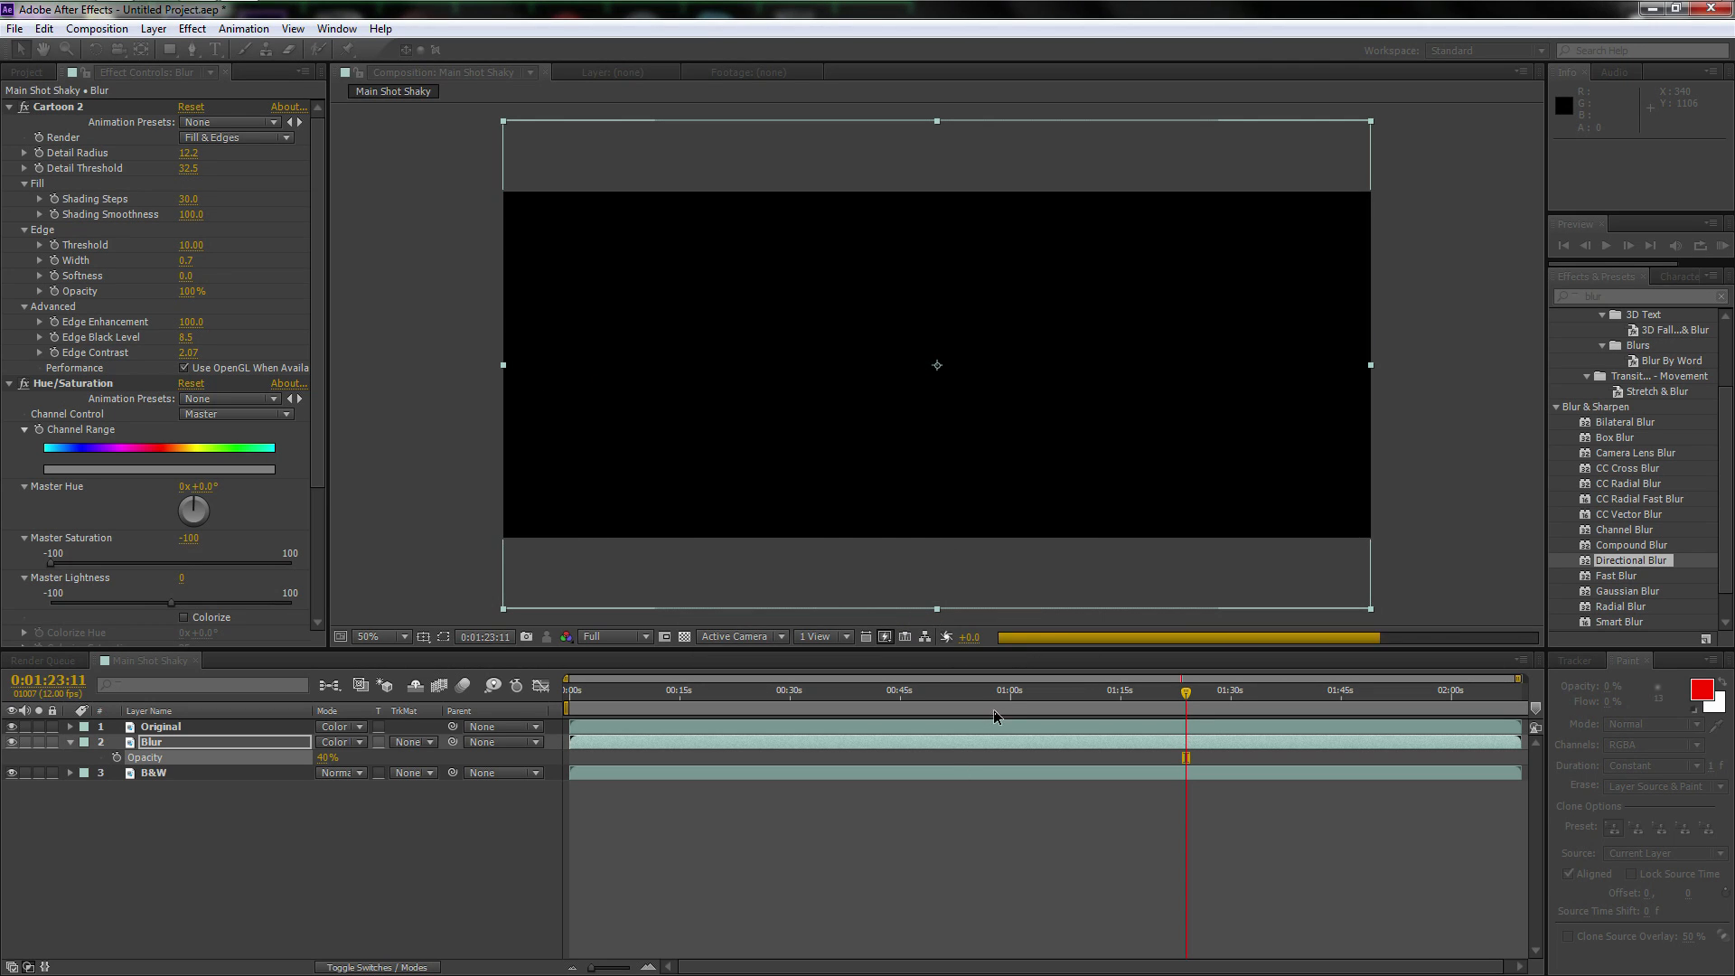
{"action": "left_click", "coordinate": [873, 690]}
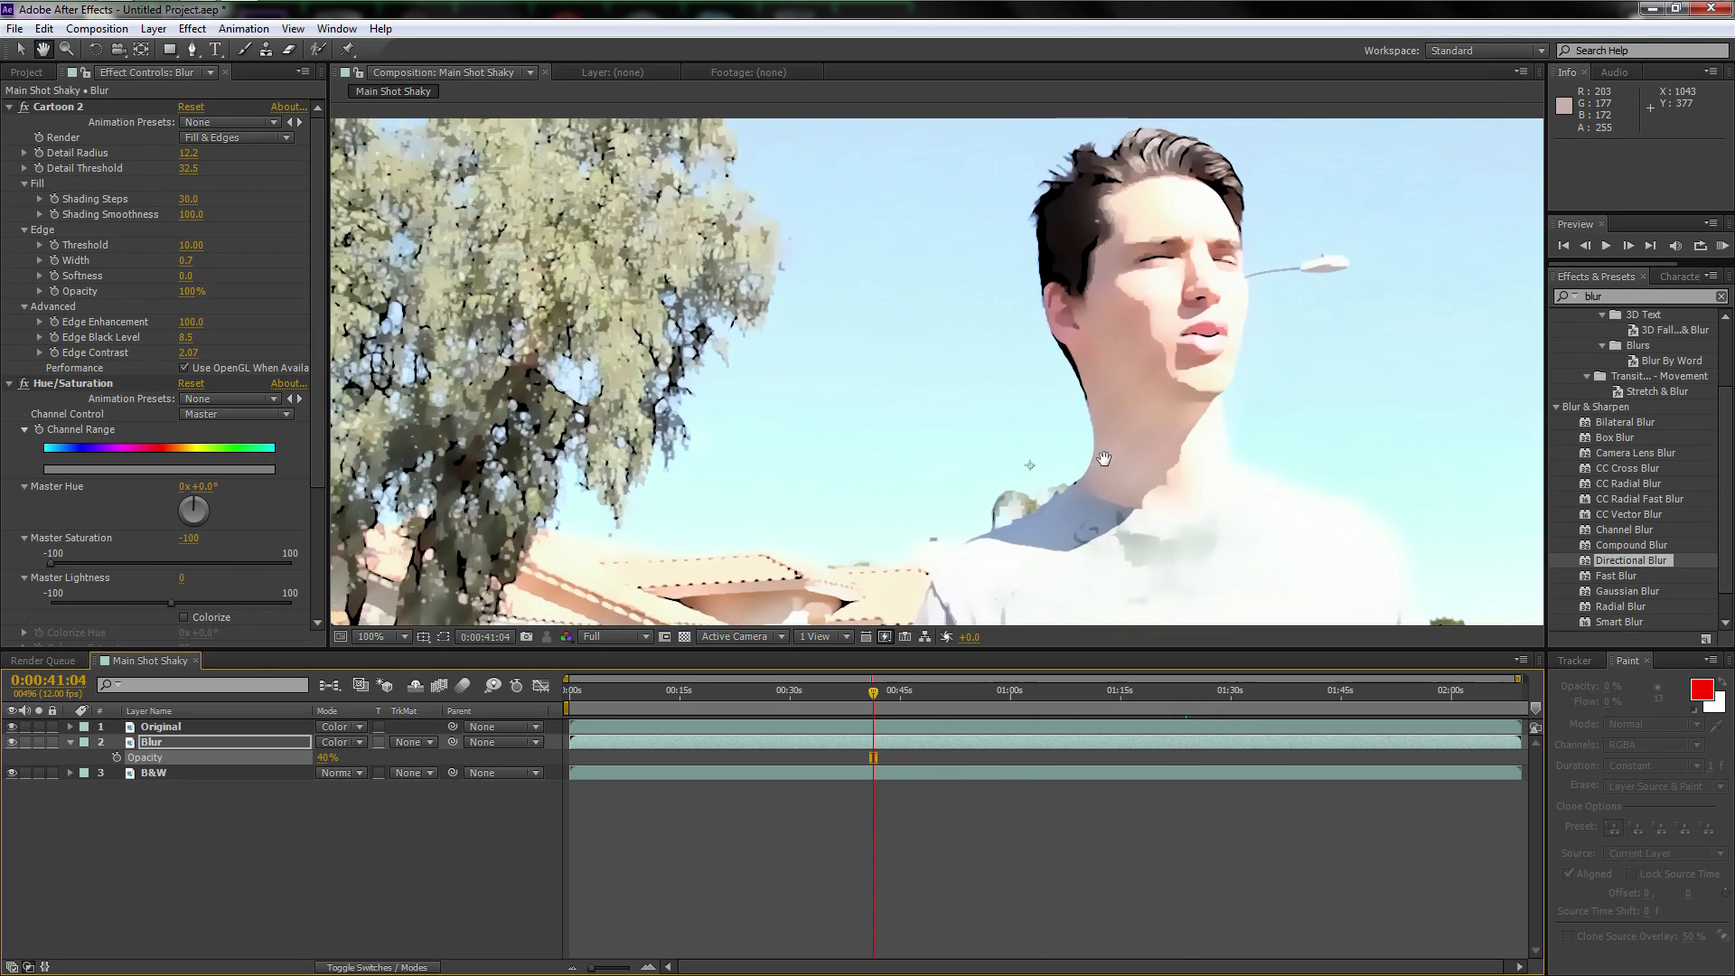
{"action": "left_click", "coordinate": [399, 637]}
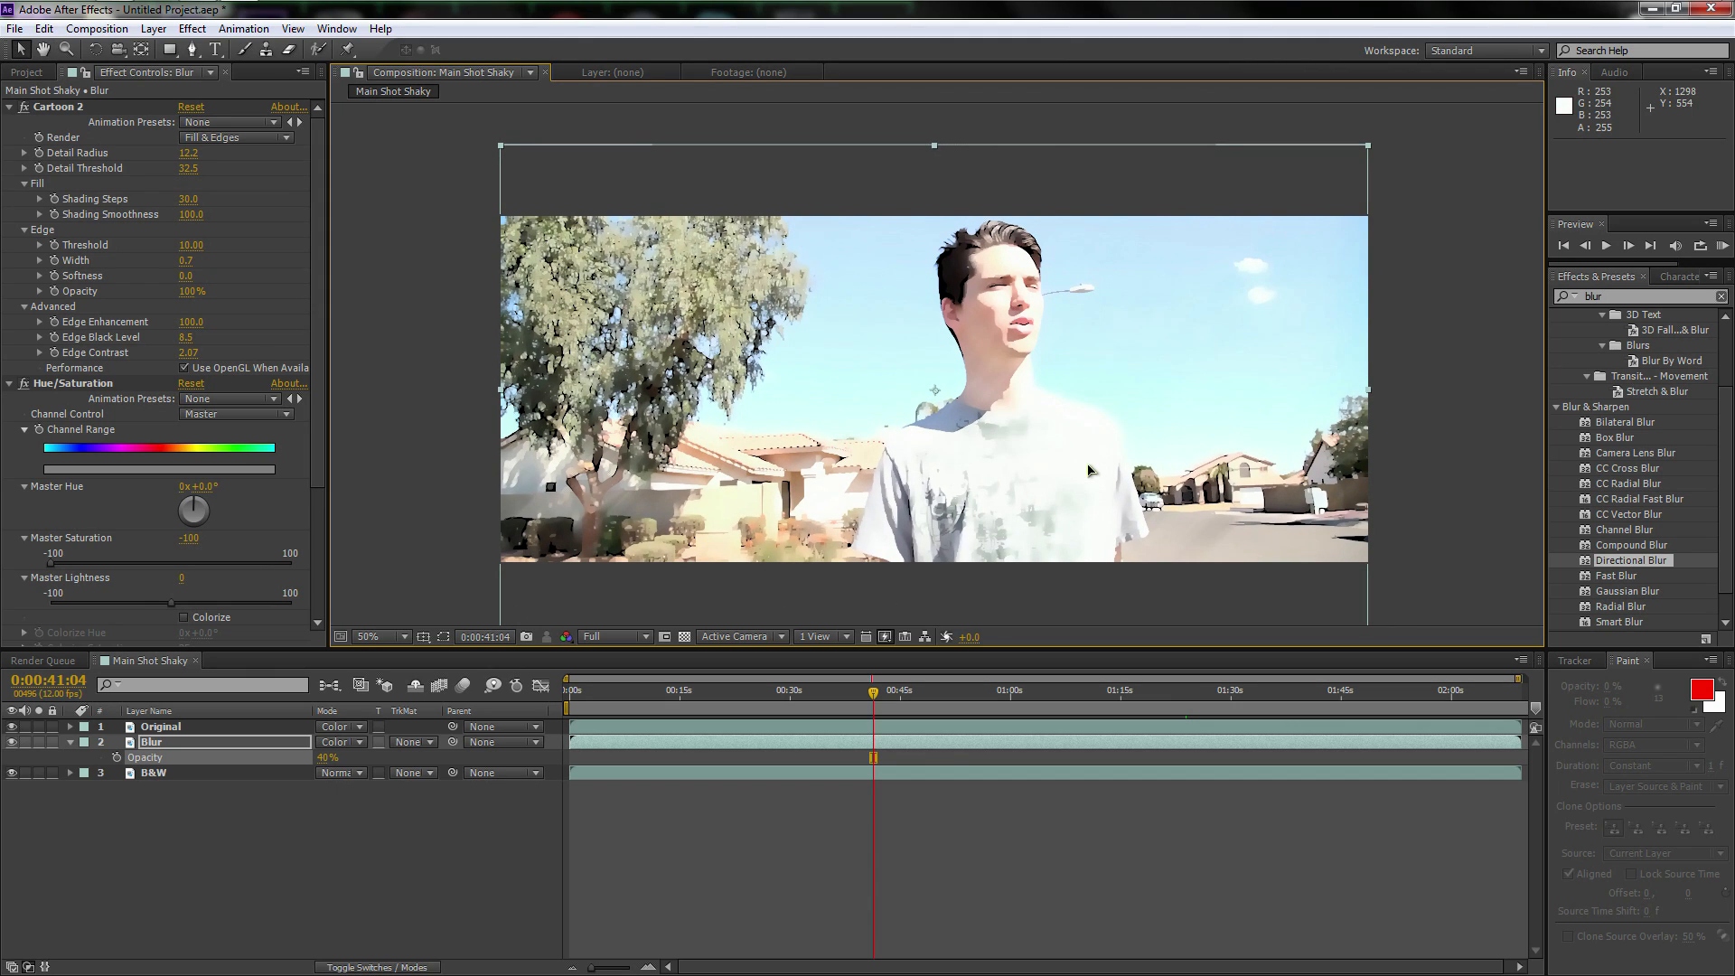
{"action": "mouse_move", "coordinate": [1611, 398]}
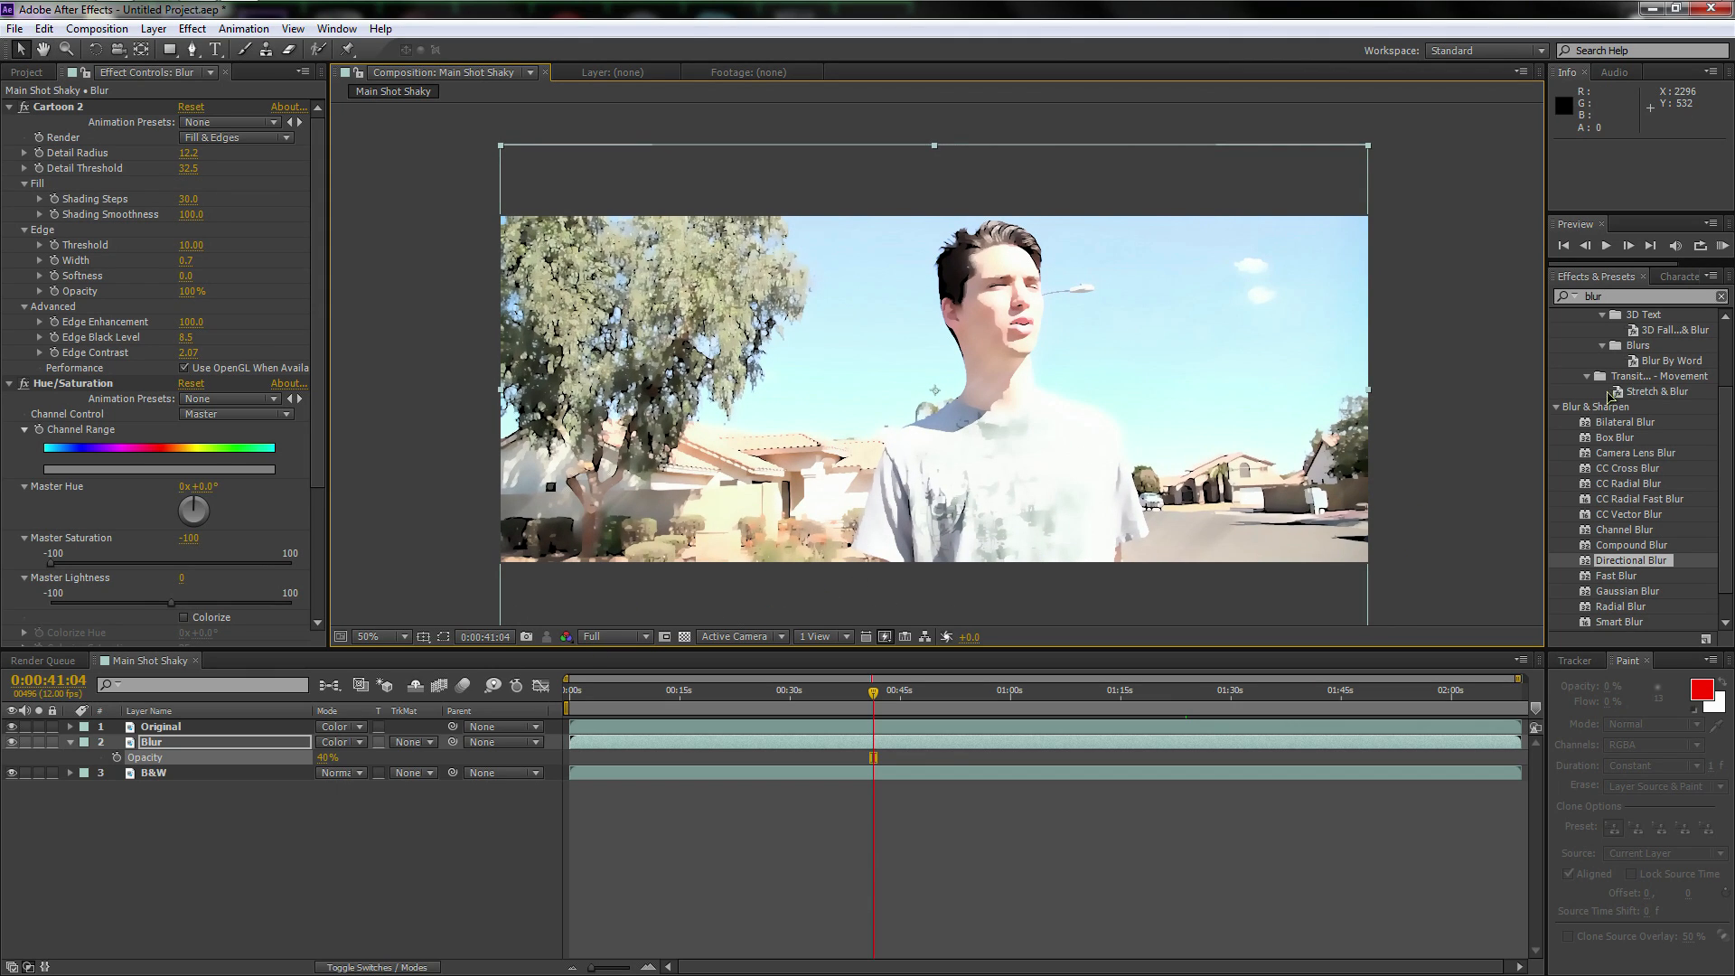
{"action": "mouse_move", "coordinate": [1448, 403]}
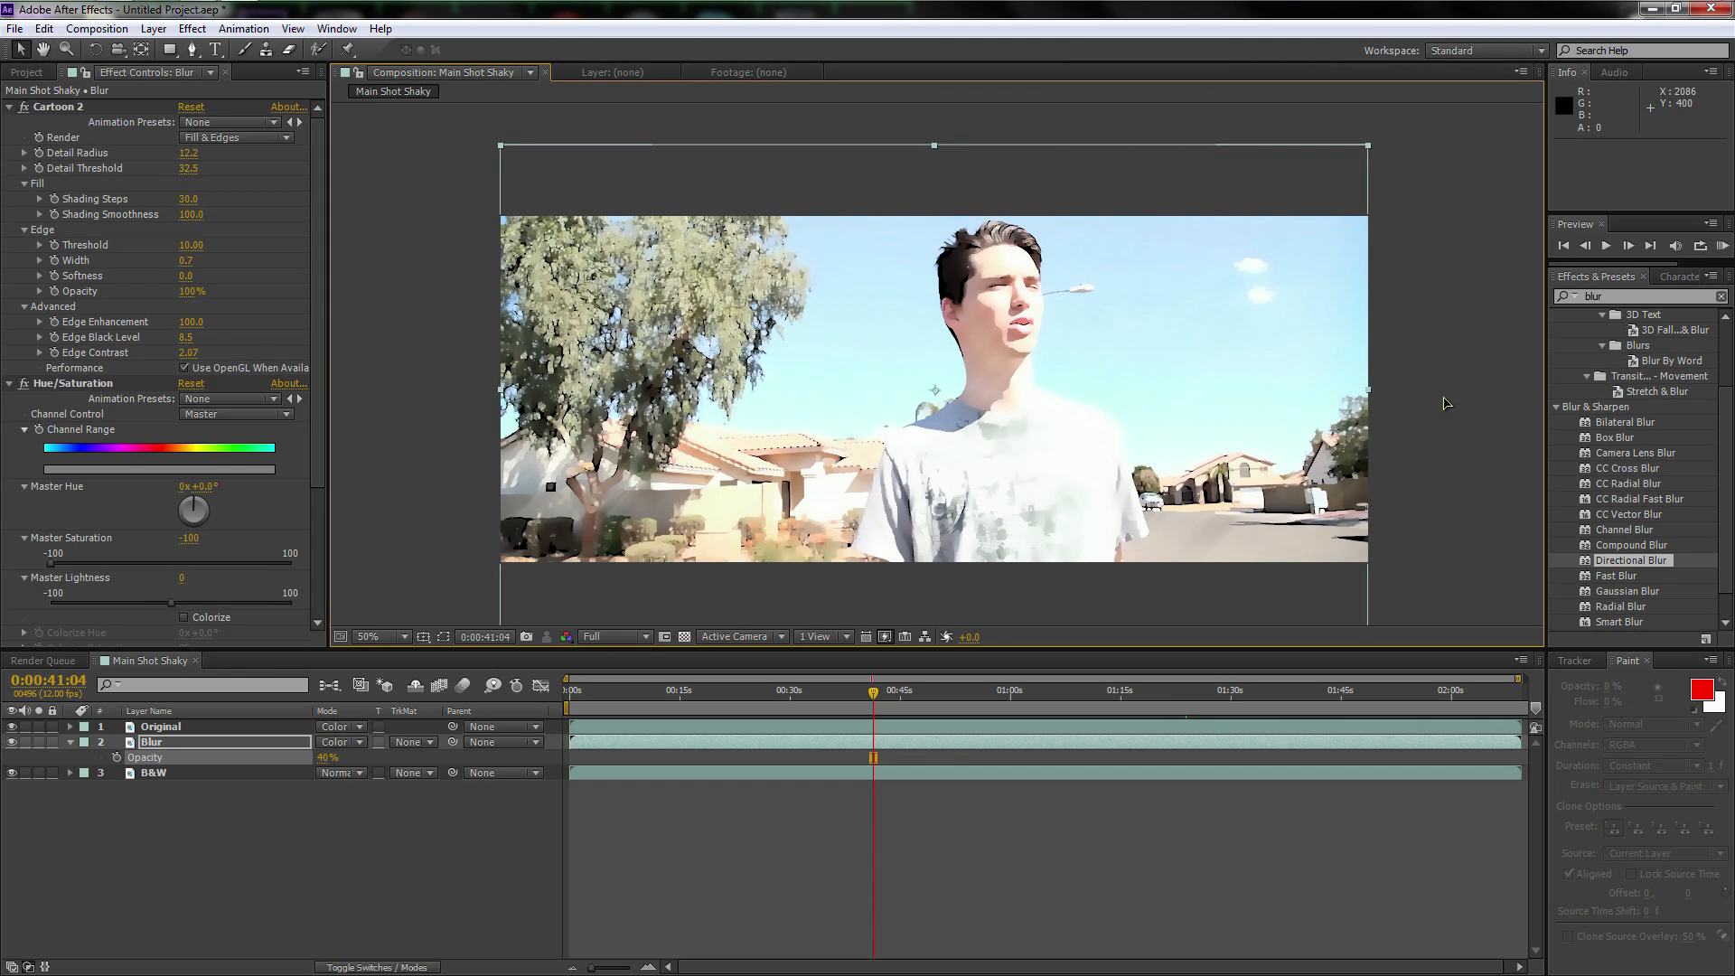